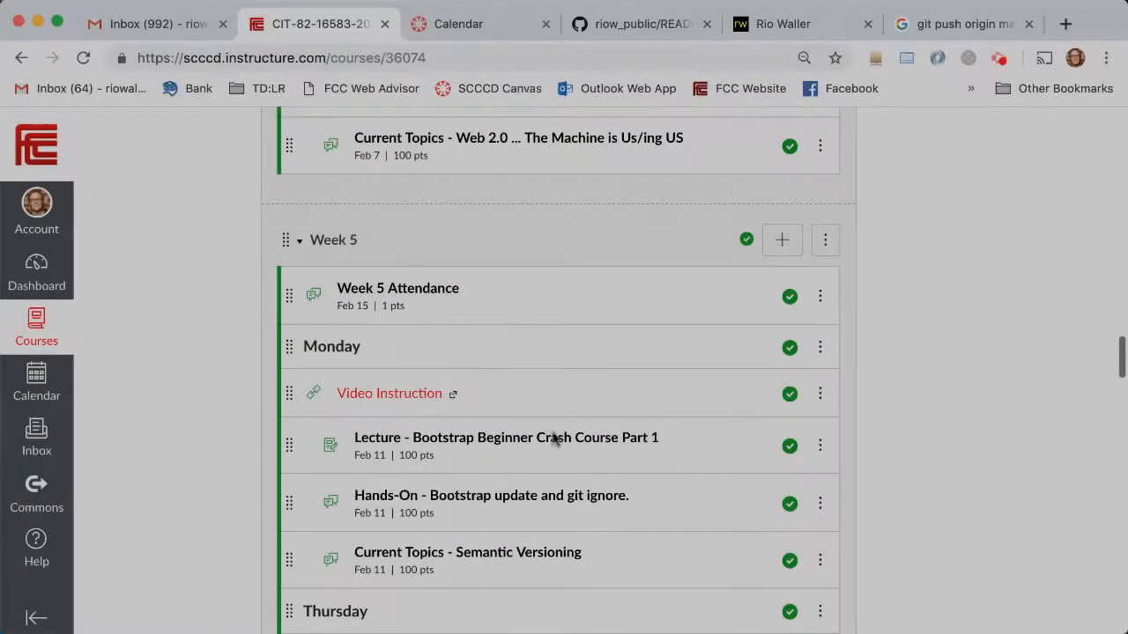
Step: Show the February 2019 month calendar with Week 6 items on February 19 and 21
scroll("down", 3)
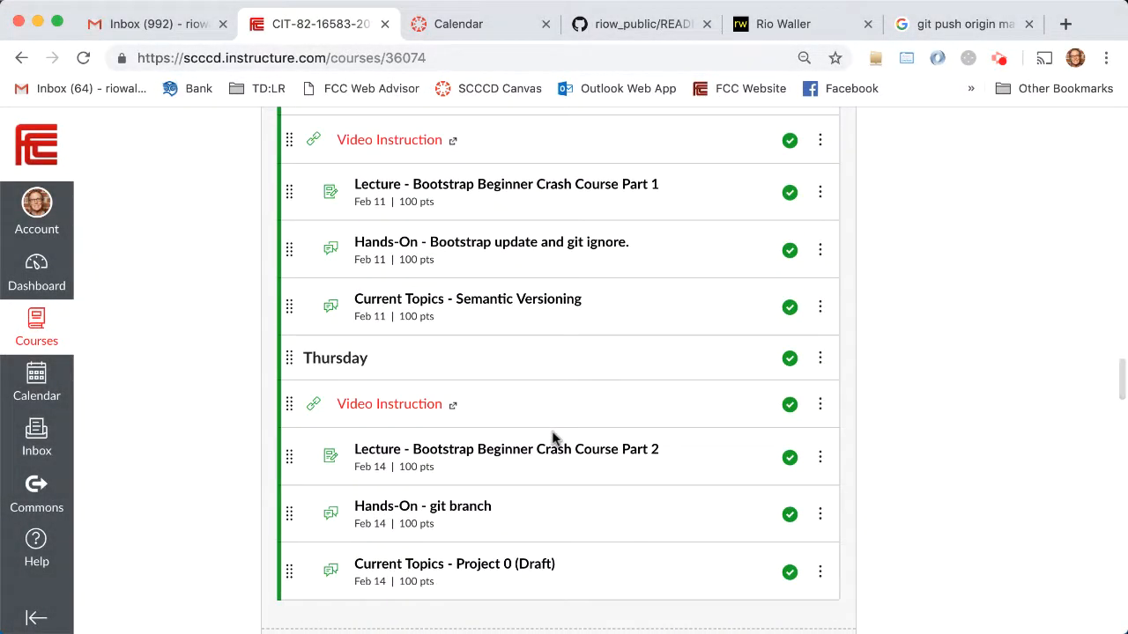
scroll("down", 3)
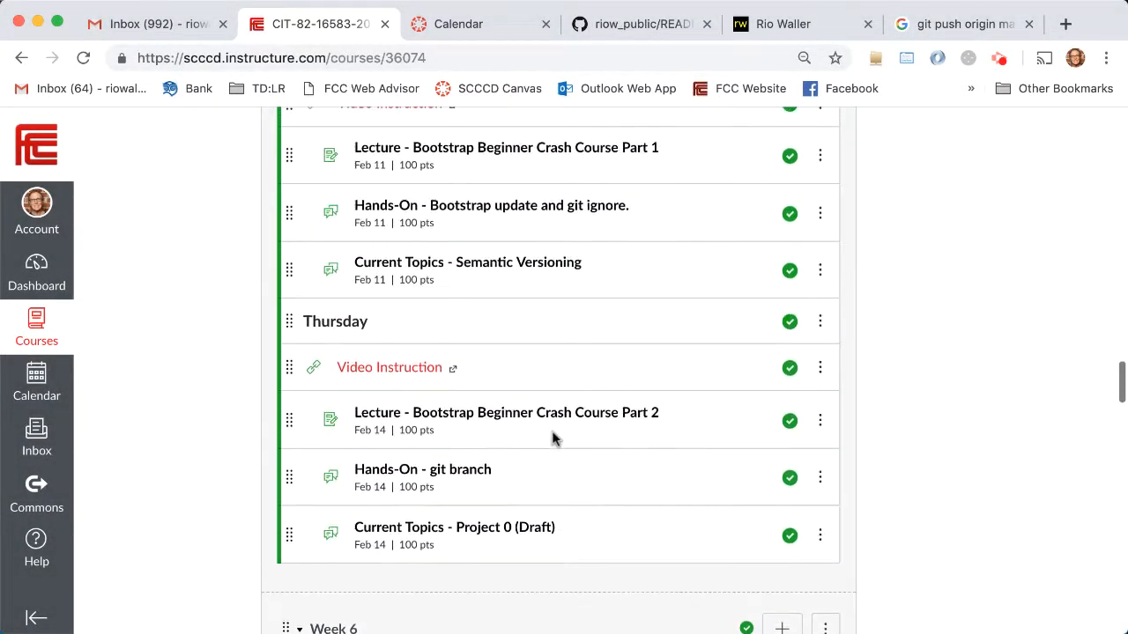
scroll("up", 3)
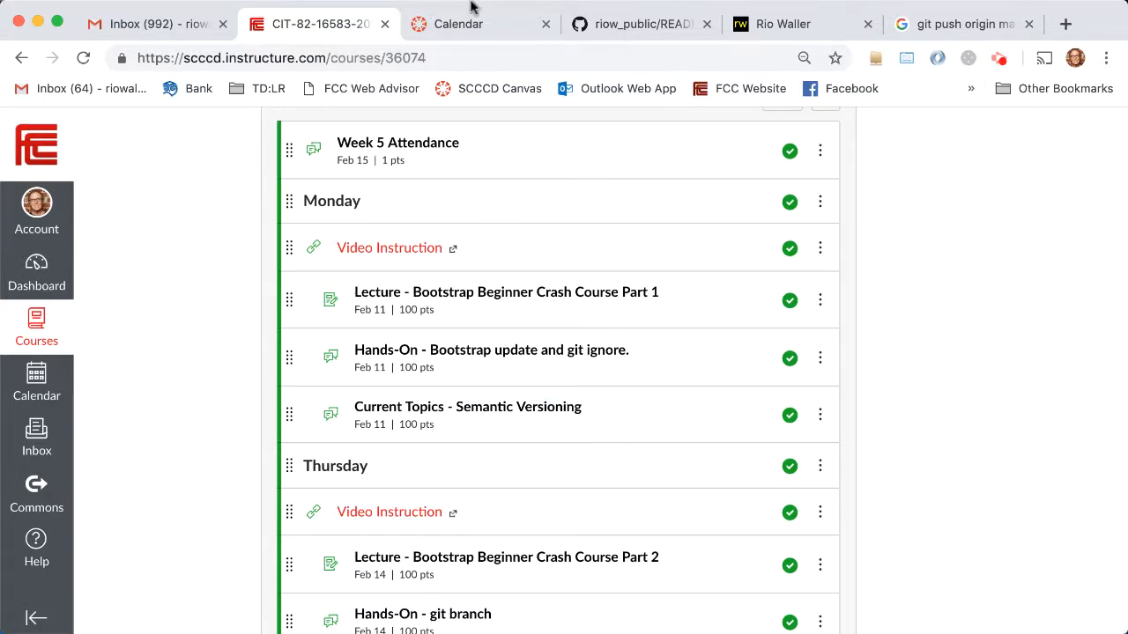
left_click(480, 24)
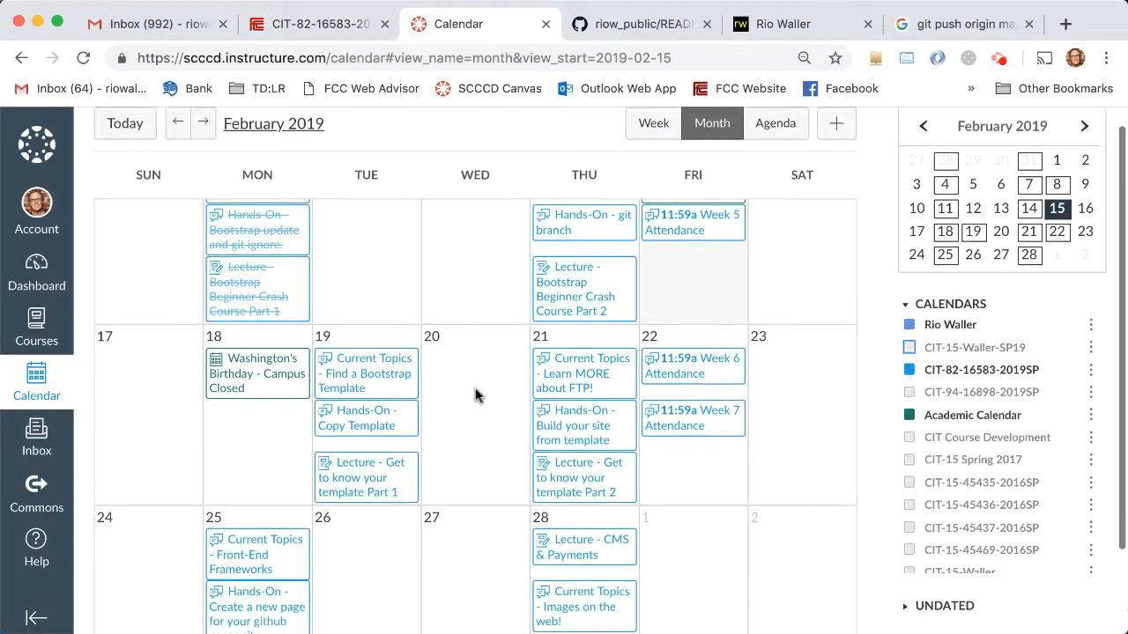
scroll("up", 3)
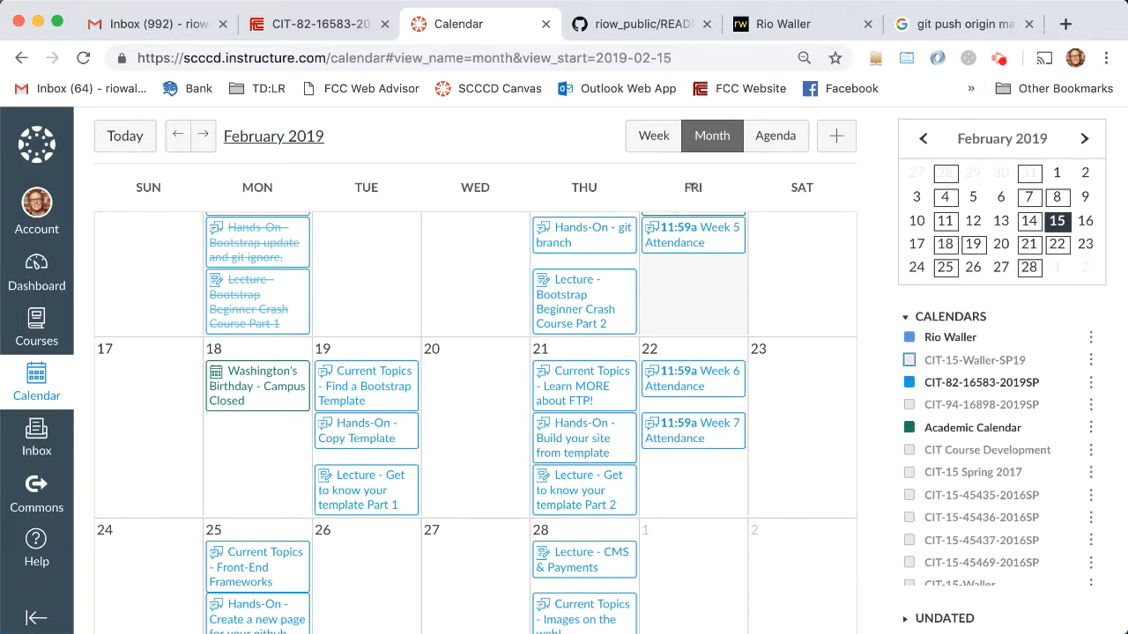
mouse_move(692, 329)
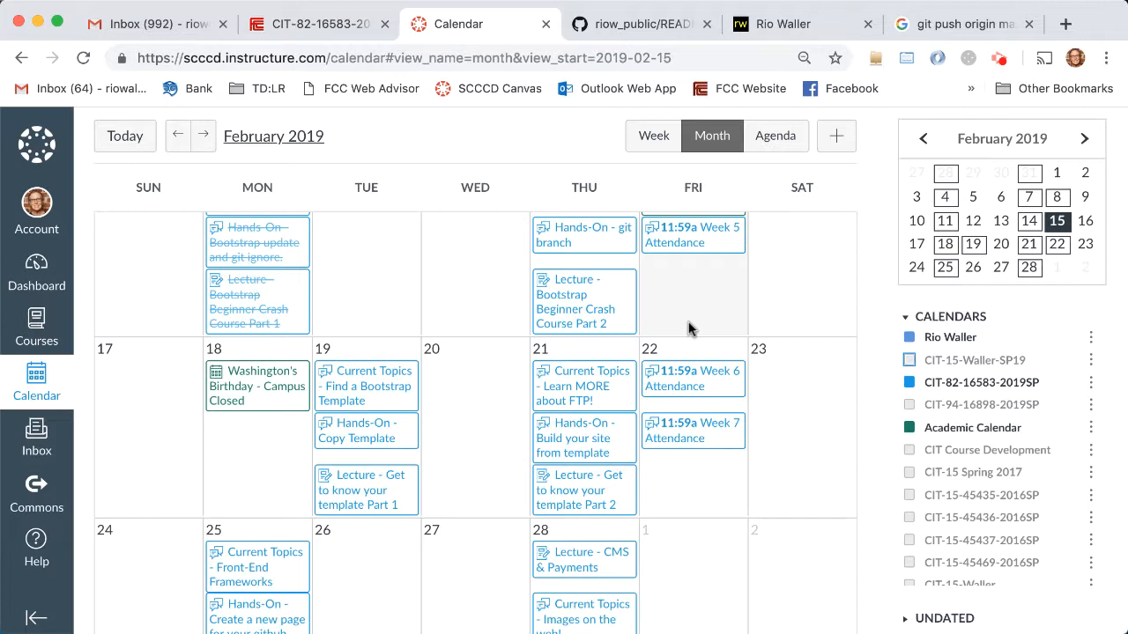
mouse_move(694, 320)
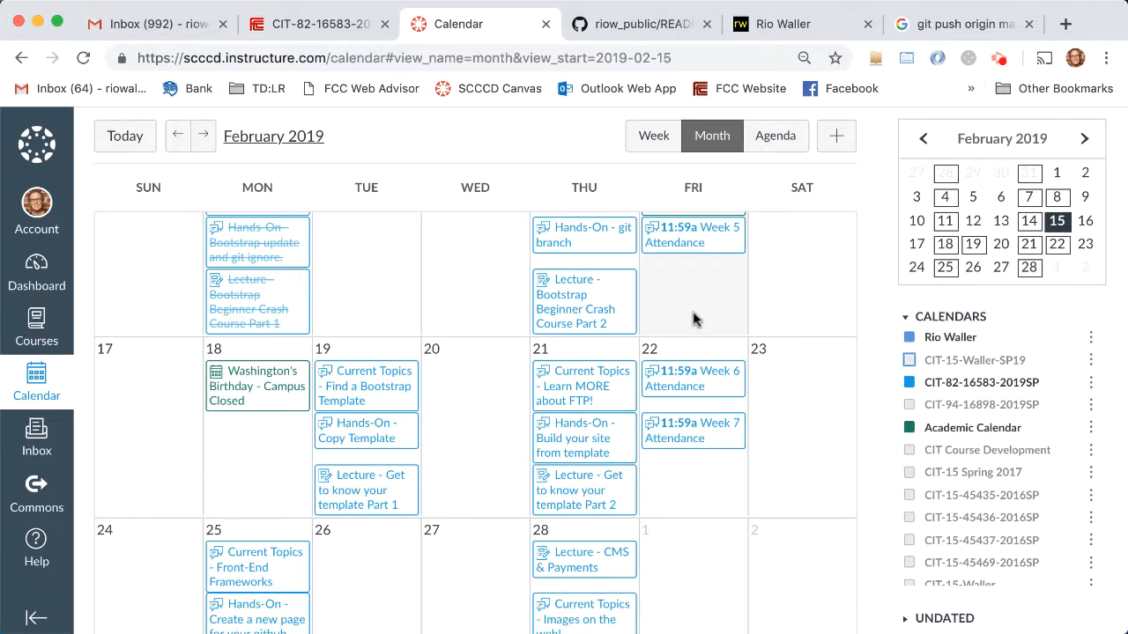
mouse_move(750, 302)
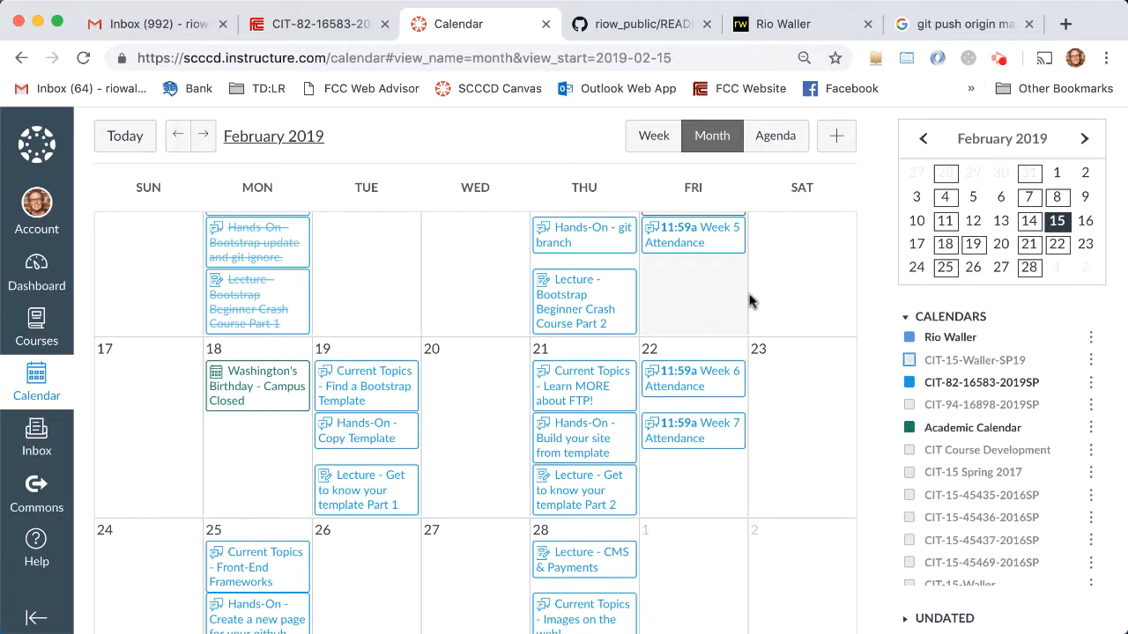
mouse_move(243, 383)
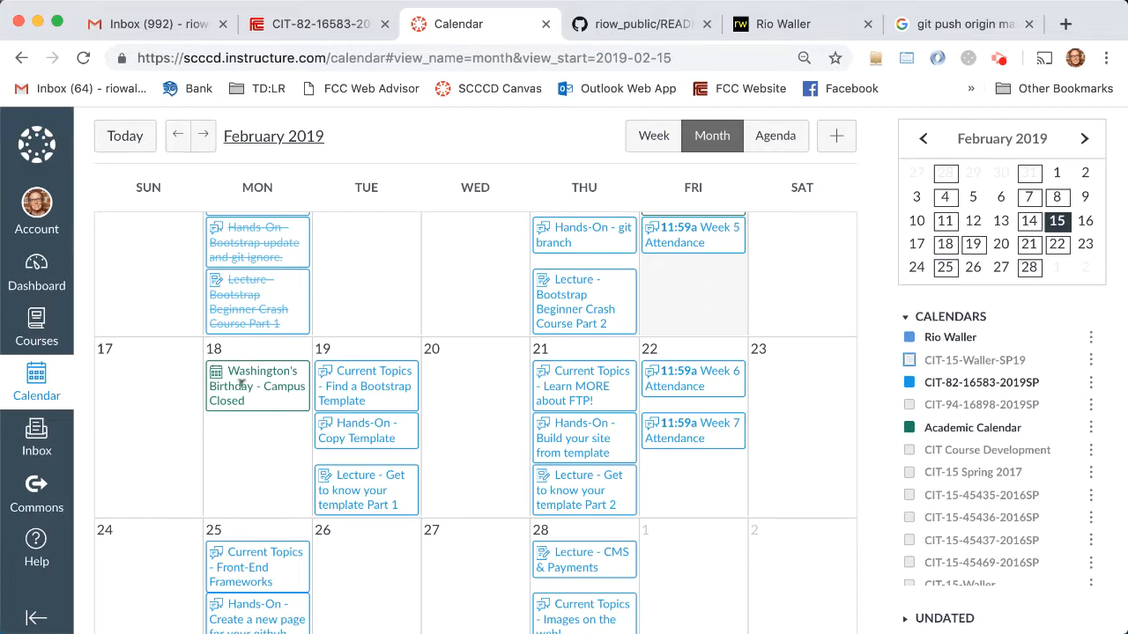
mouse_move(361, 490)
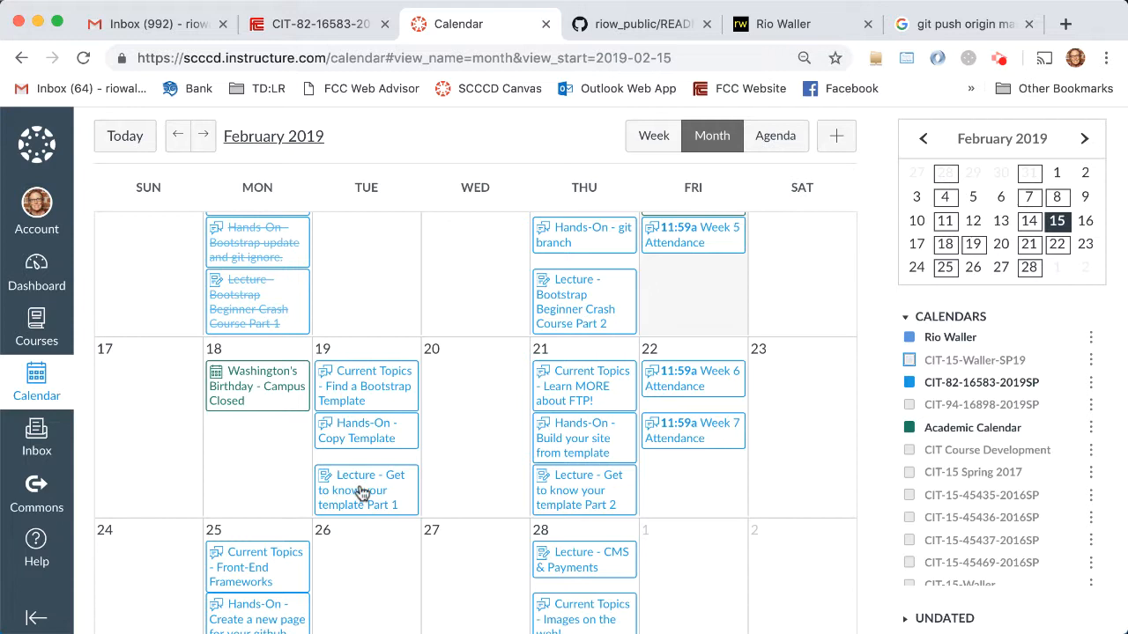
mouse_move(471, 414)
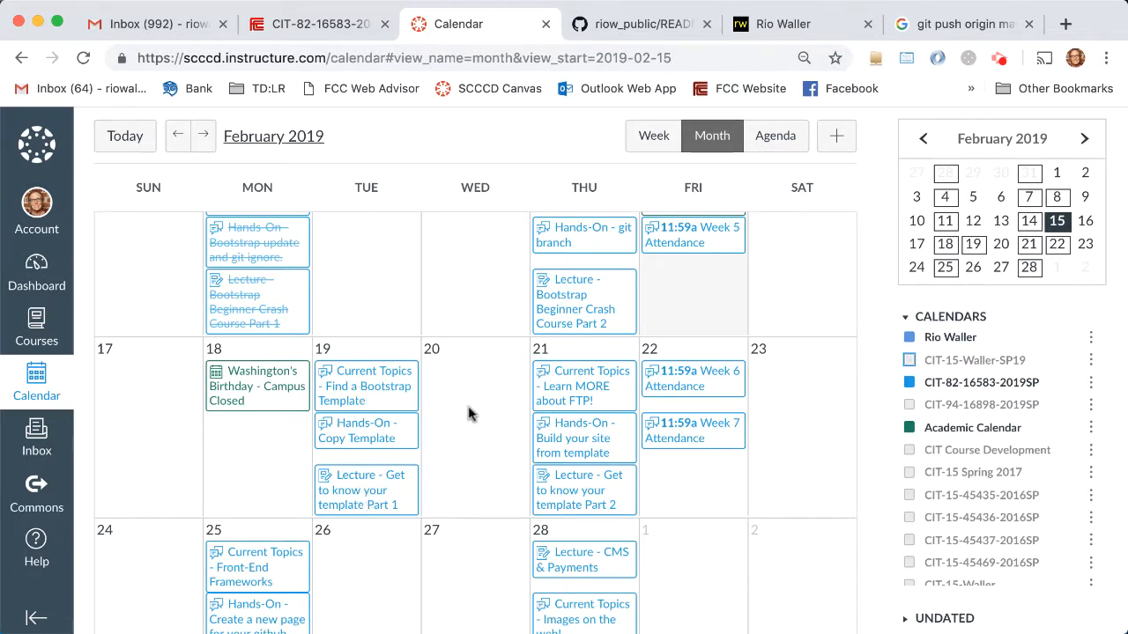
mouse_move(510, 430)
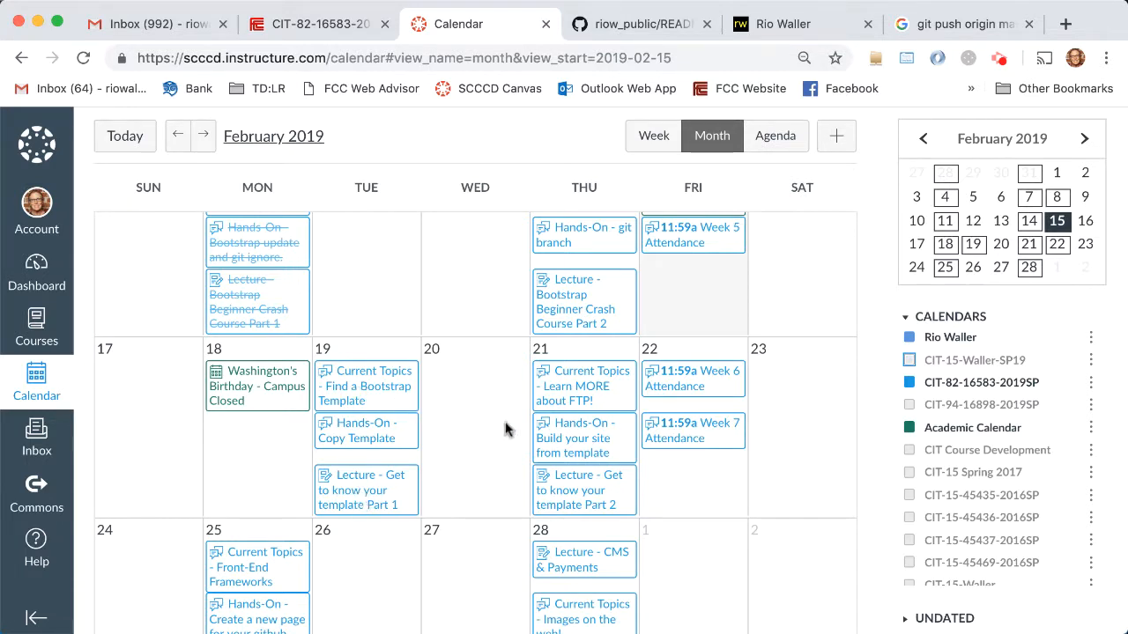
mouse_move(403, 452)
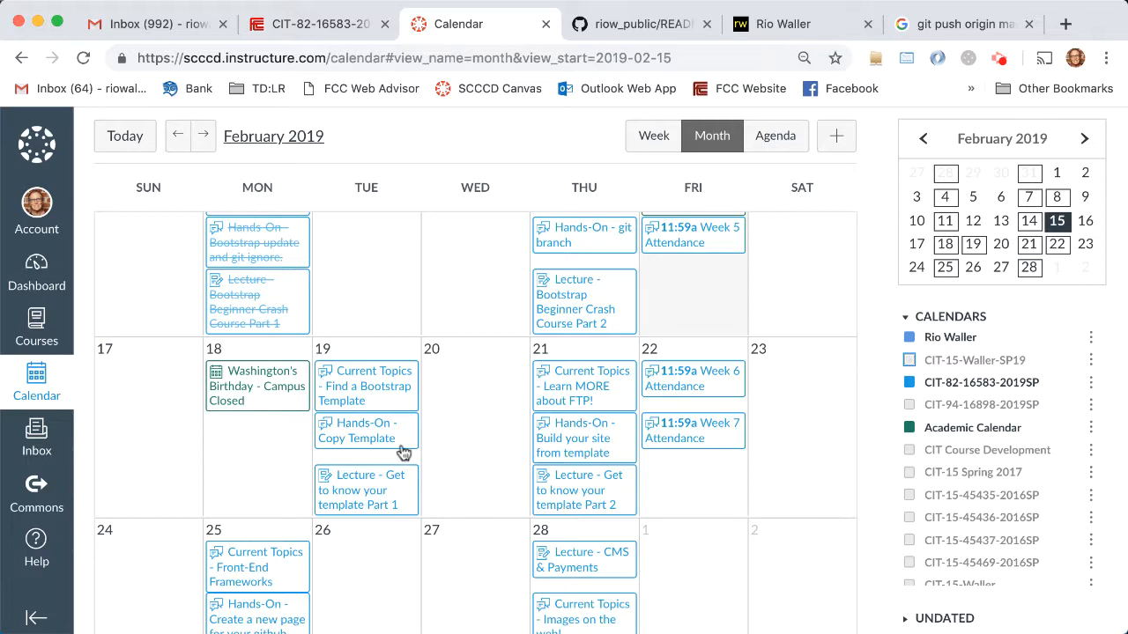
mouse_move(504, 442)
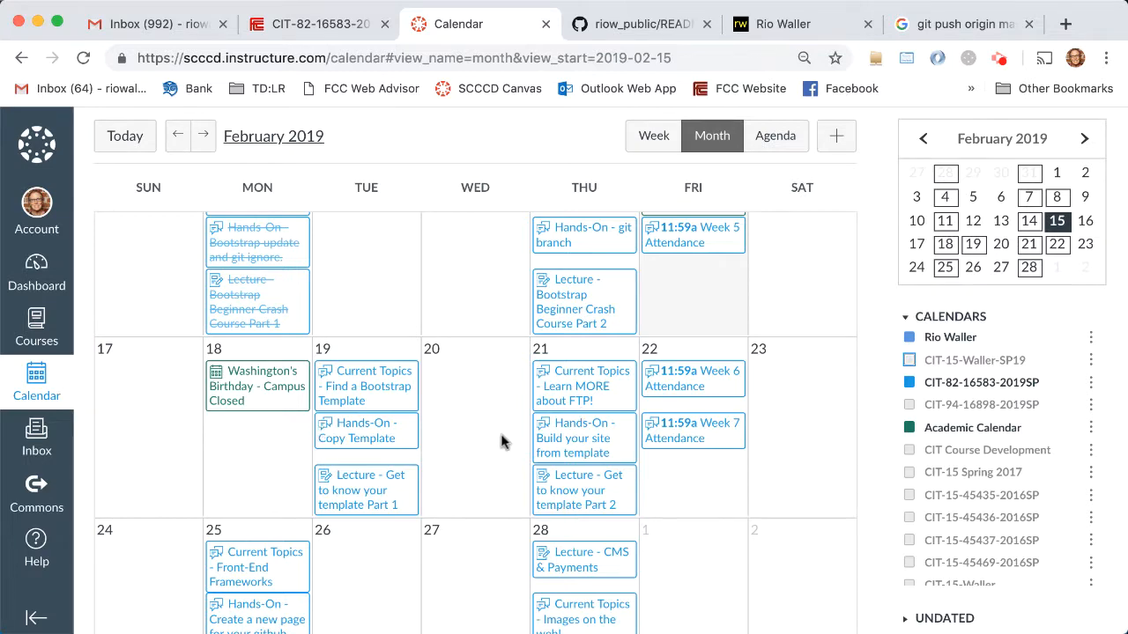
scroll("down", 3)
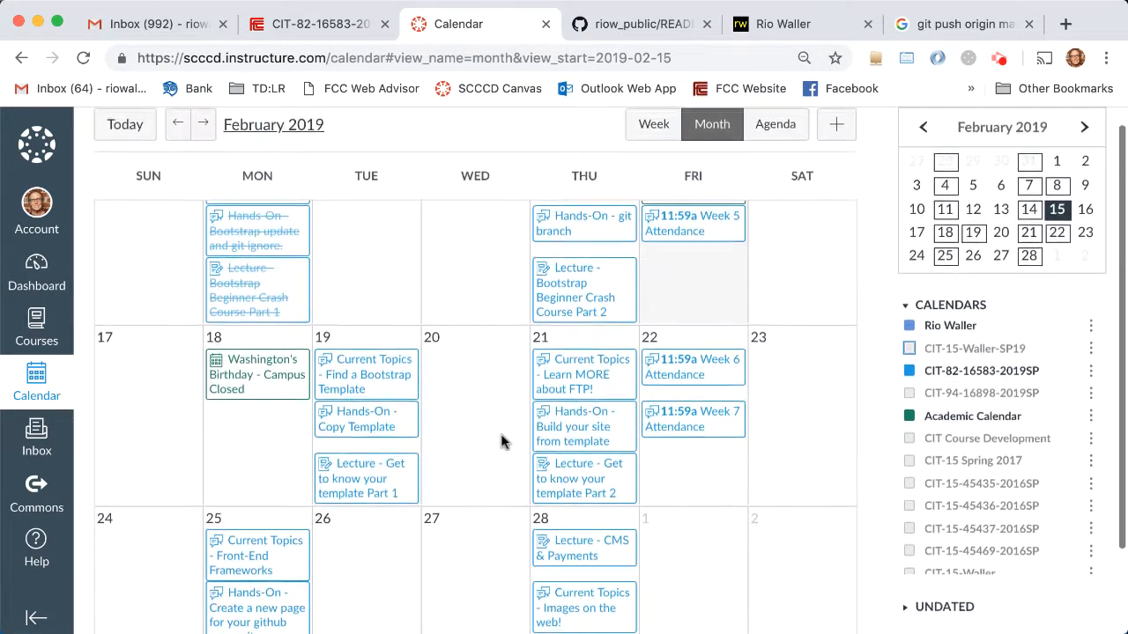
scroll("down", 3)
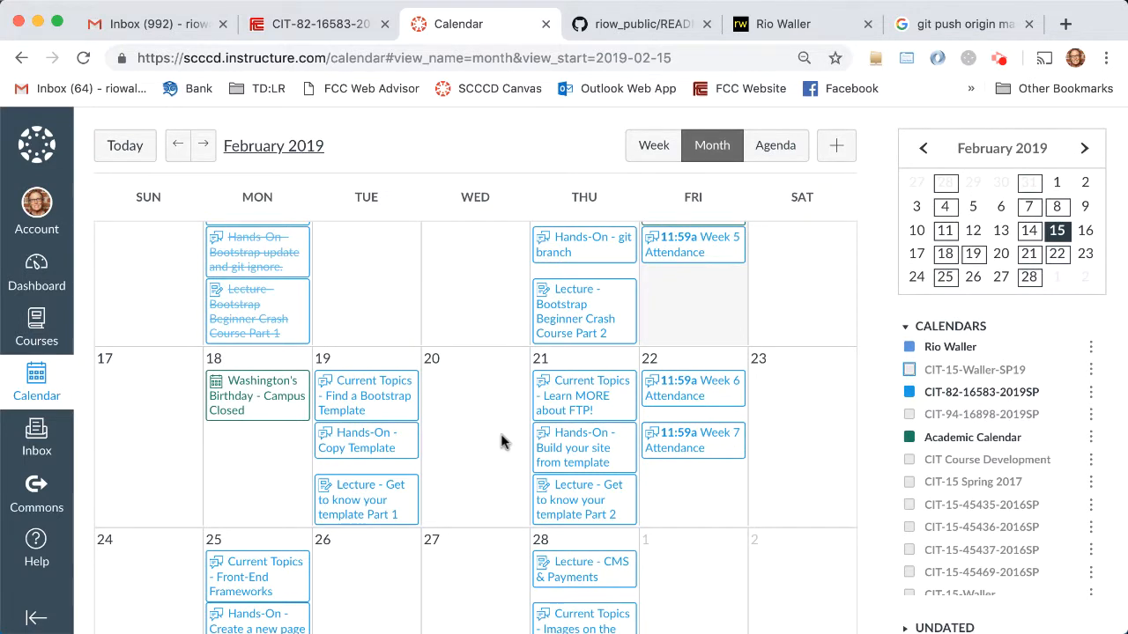
right_click(505, 442)
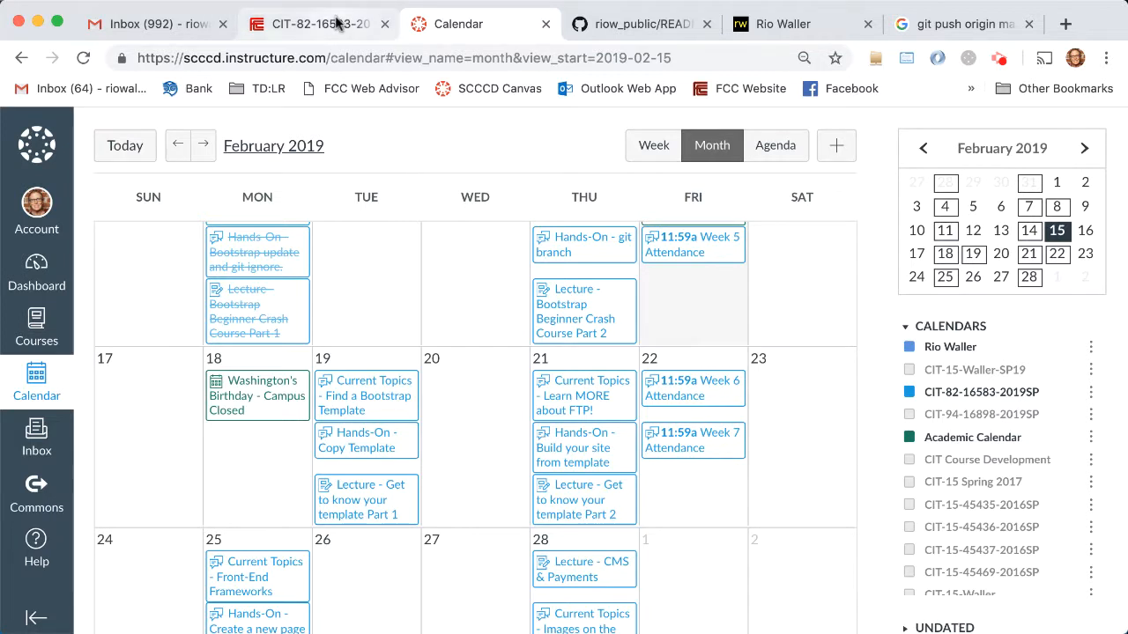
mouse_move(318, 23)
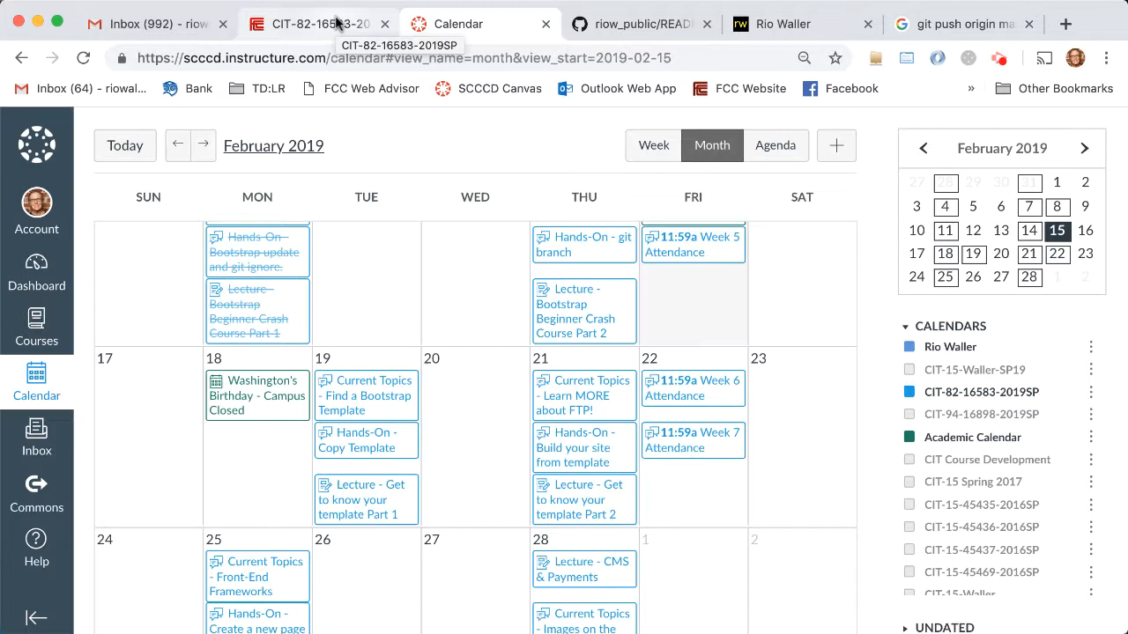
Step: Return to the course modules list and scroll through the Week 6 and 7 items
left_click(317, 24)
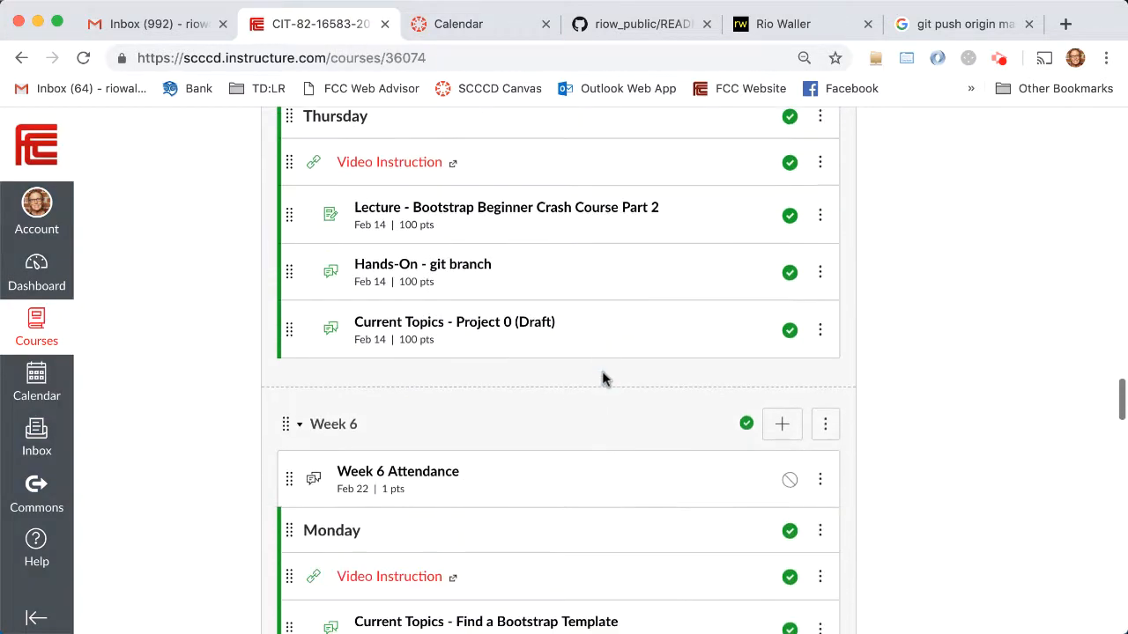
scroll("down", 3)
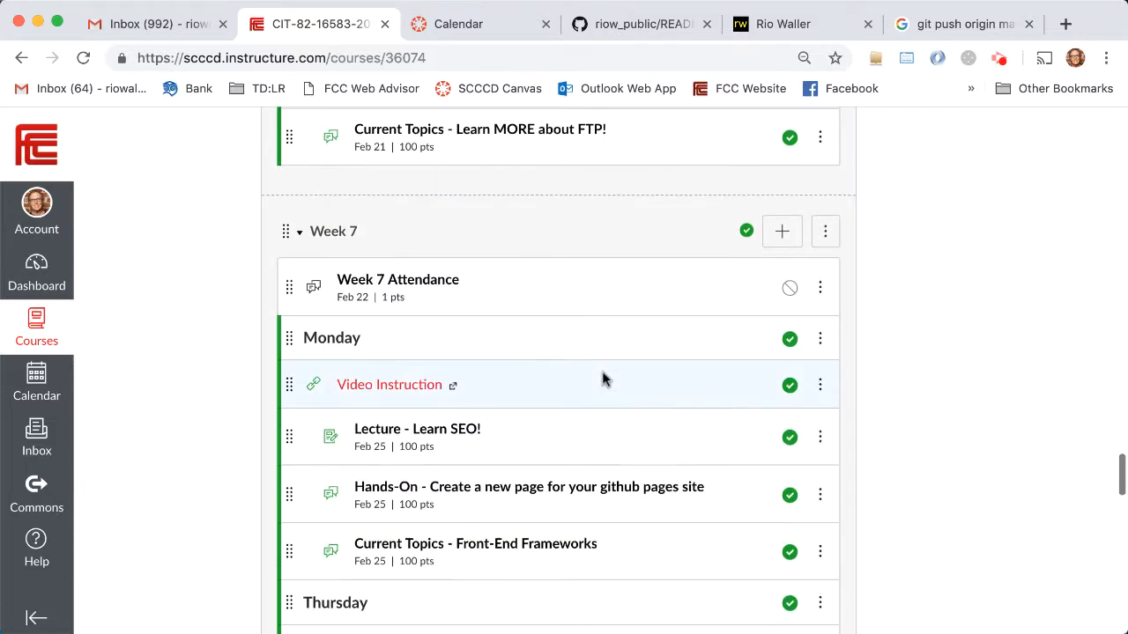
scroll("down", 3)
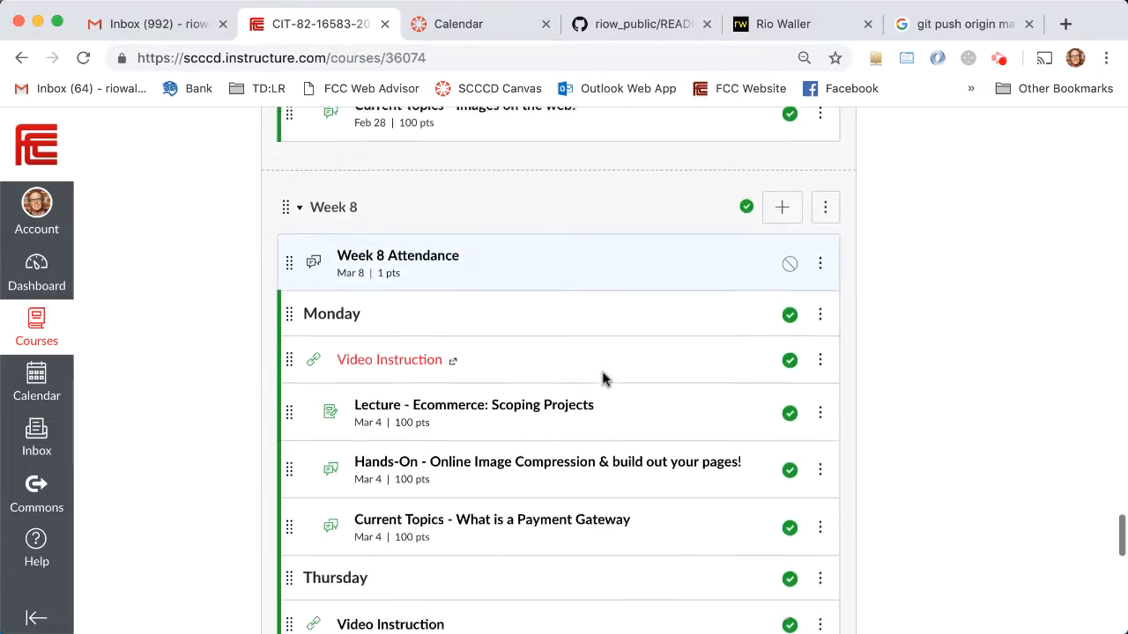
scroll("down", 3)
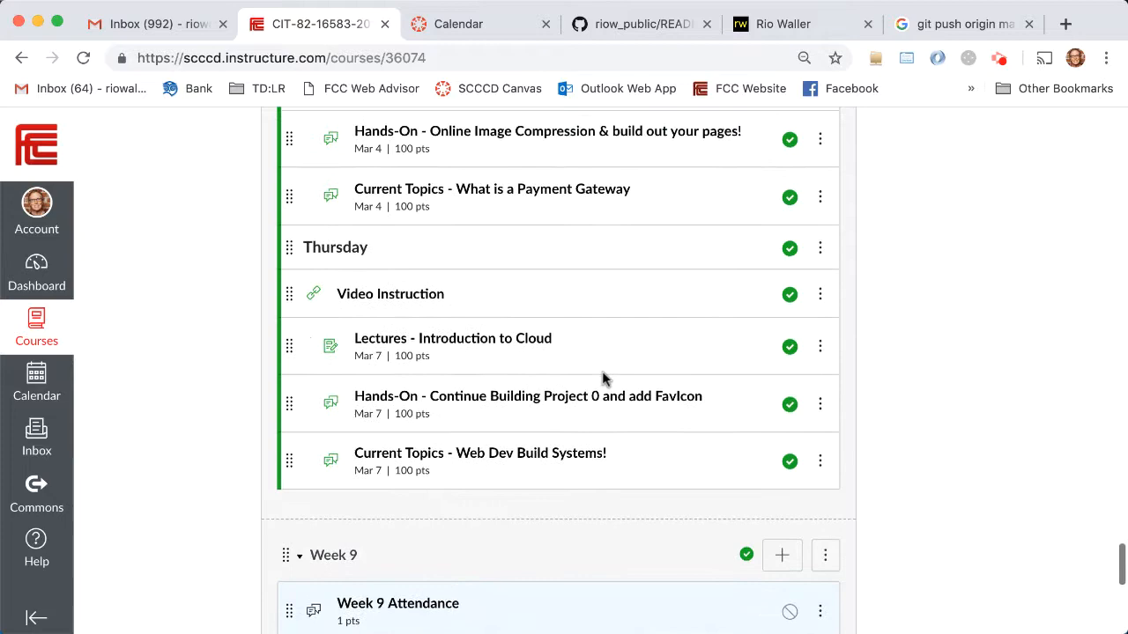
scroll("up", 3)
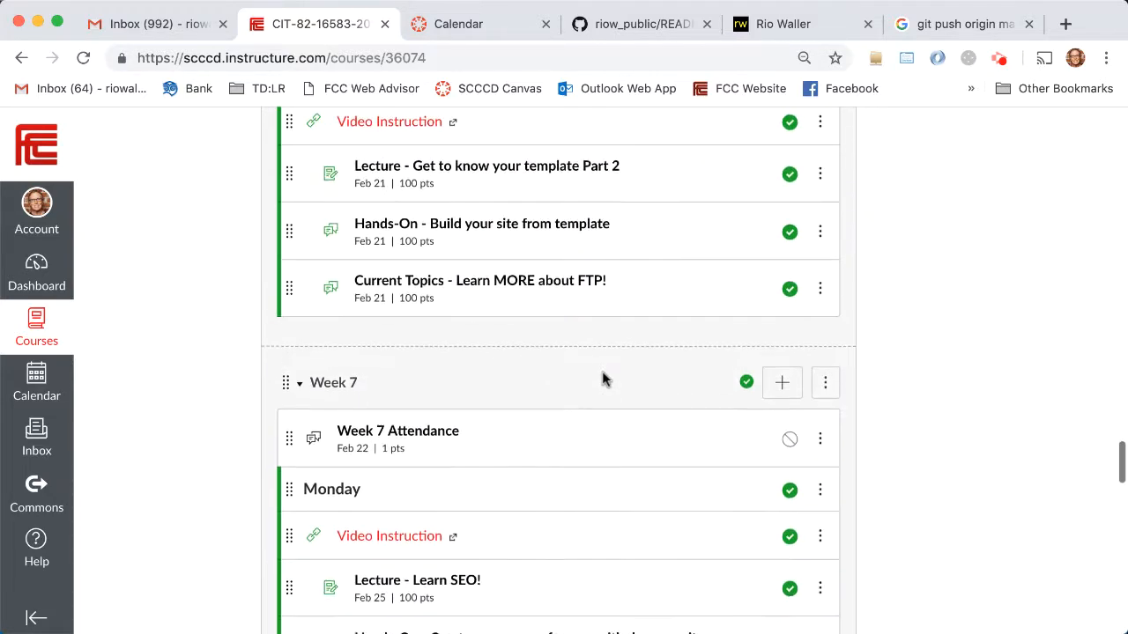
scroll("up", 3)
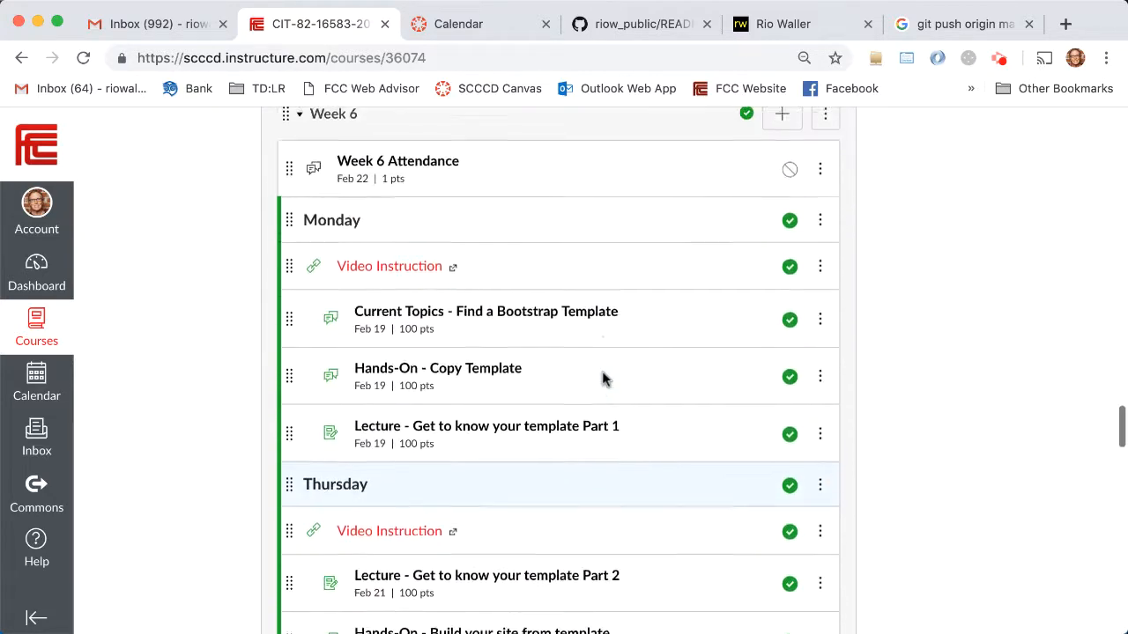
scroll("up", 3)
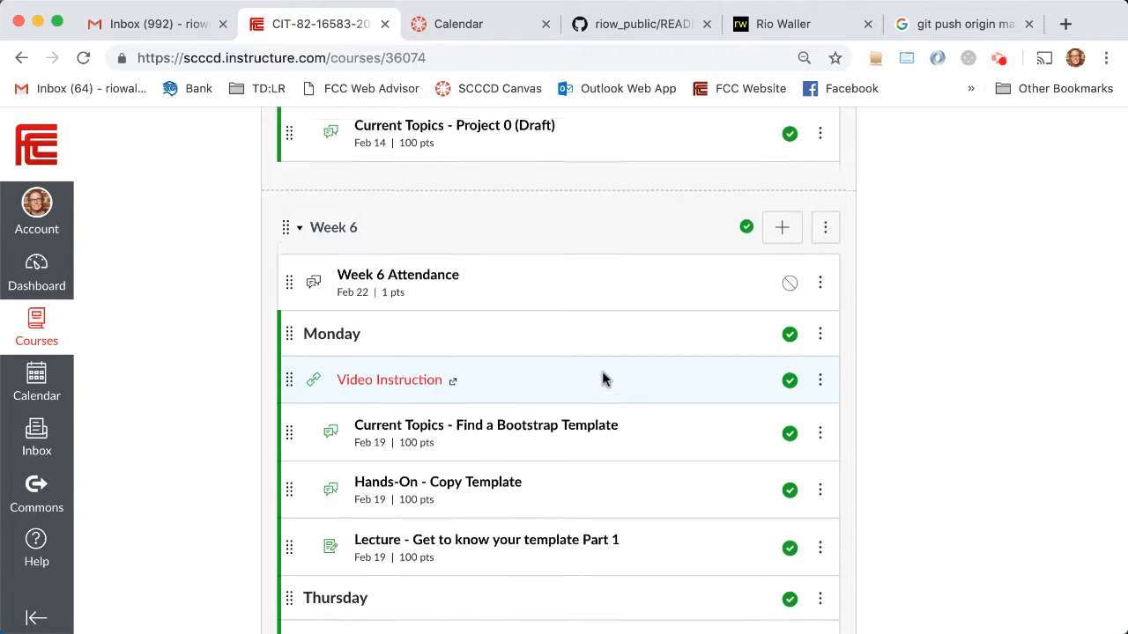
scroll("up", 3)
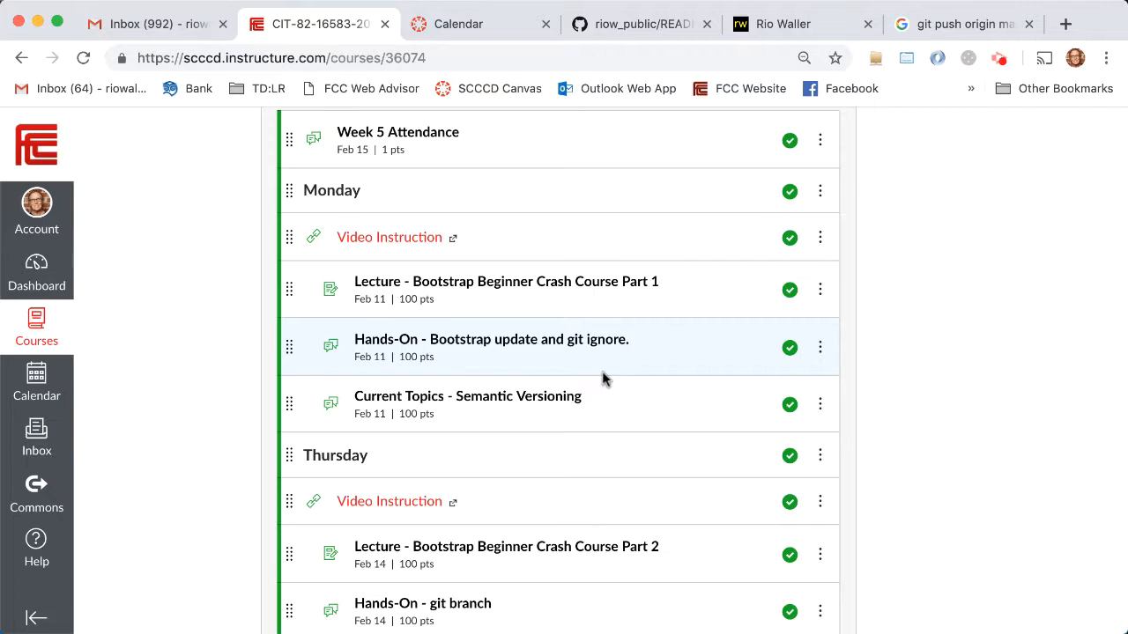
Step: Scroll past Week 8 to the final module item, Project 0, due March 14
scroll("down", 3)
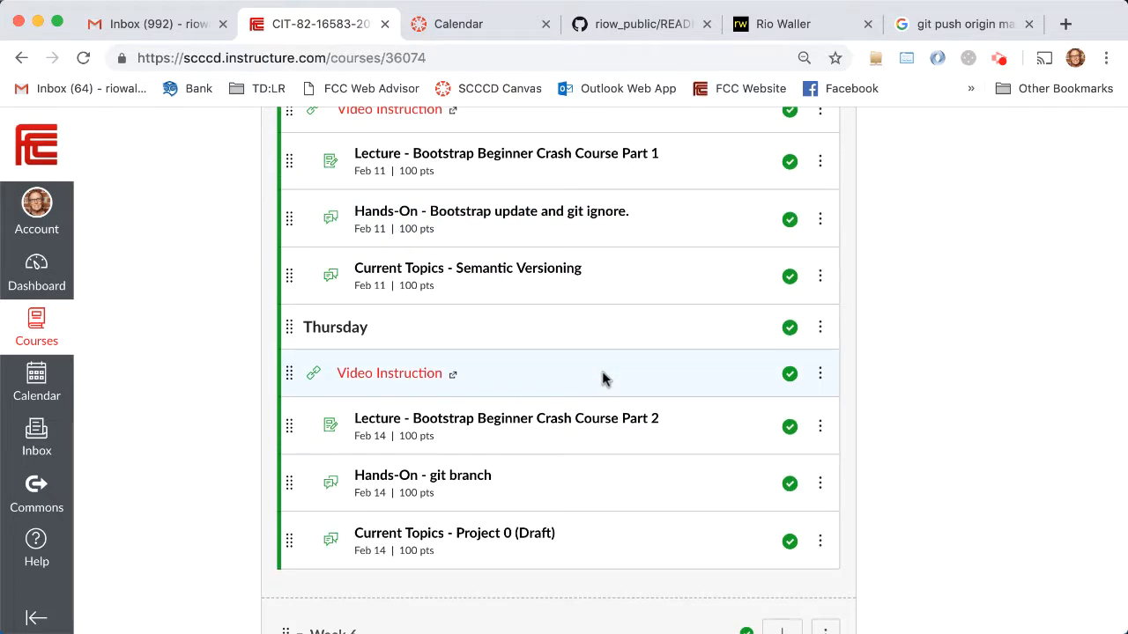
scroll("up", 3)
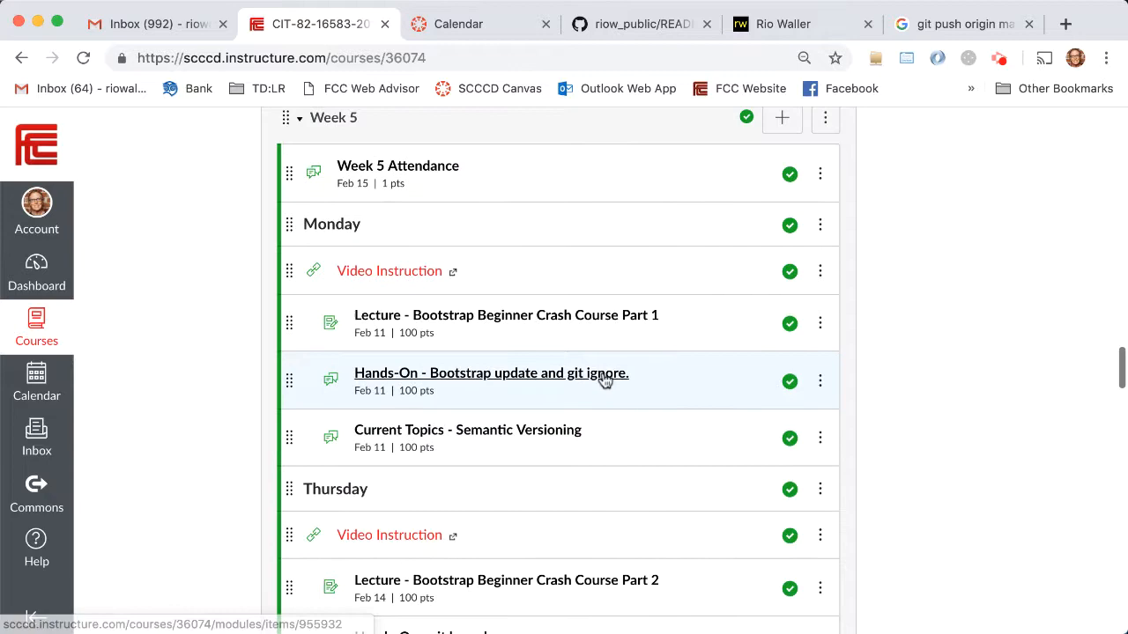
scroll("down", 3)
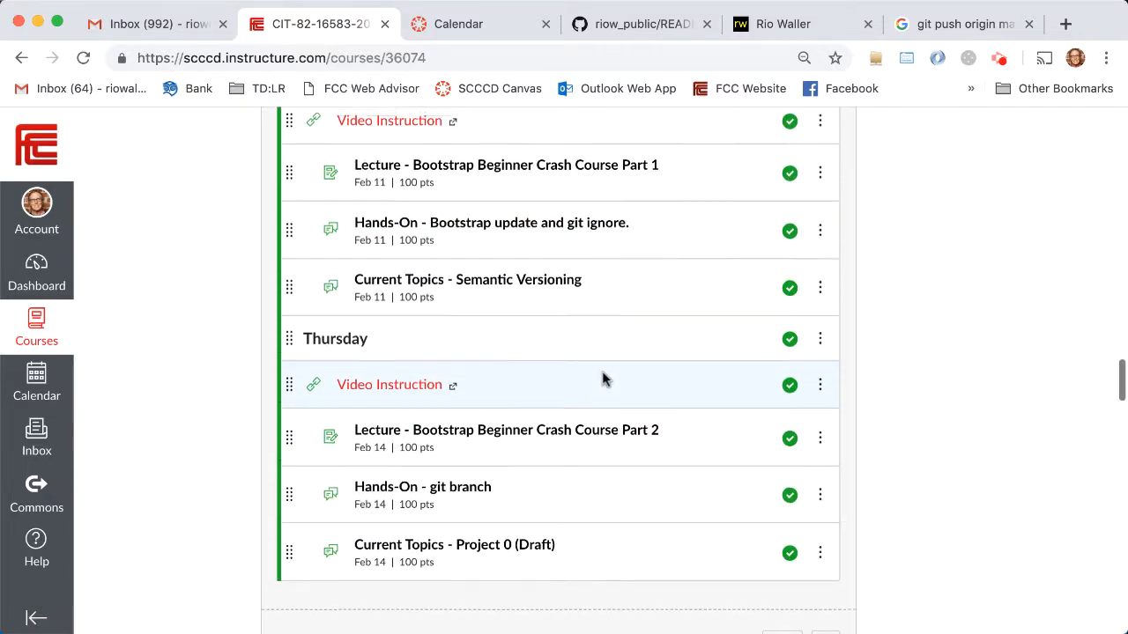
scroll("down", 3)
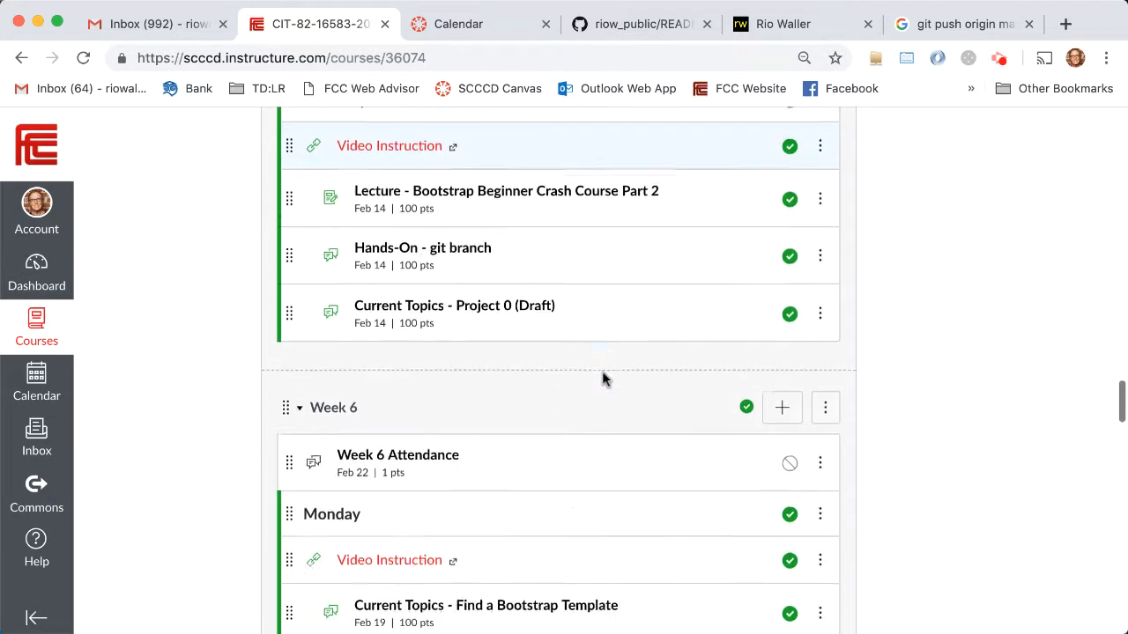
scroll("down", 3)
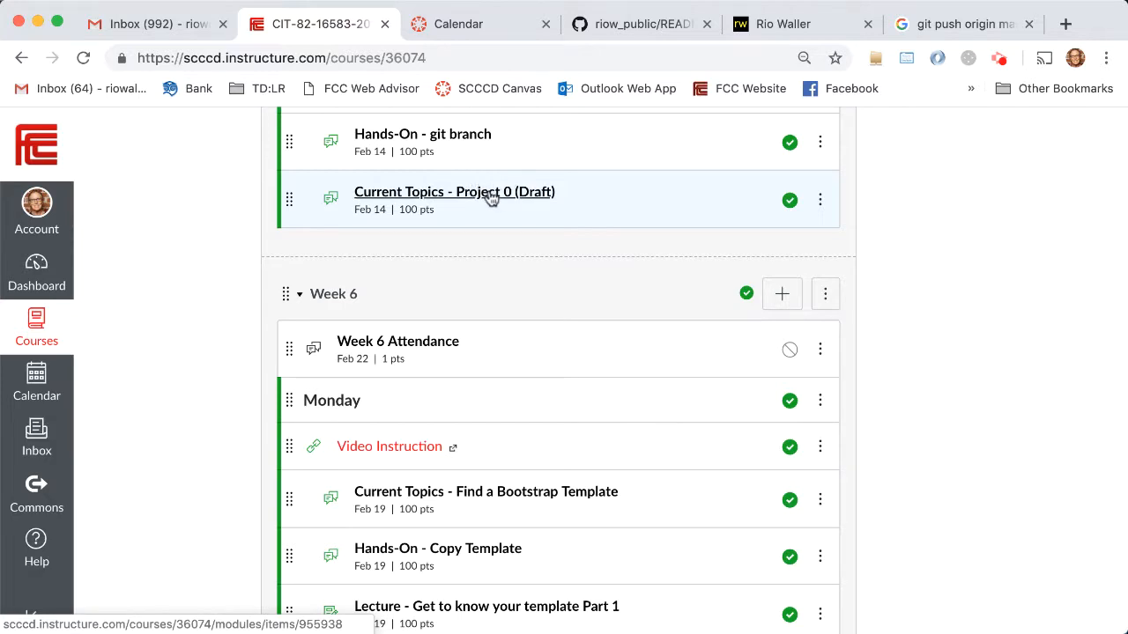
mouse_move(566, 343)
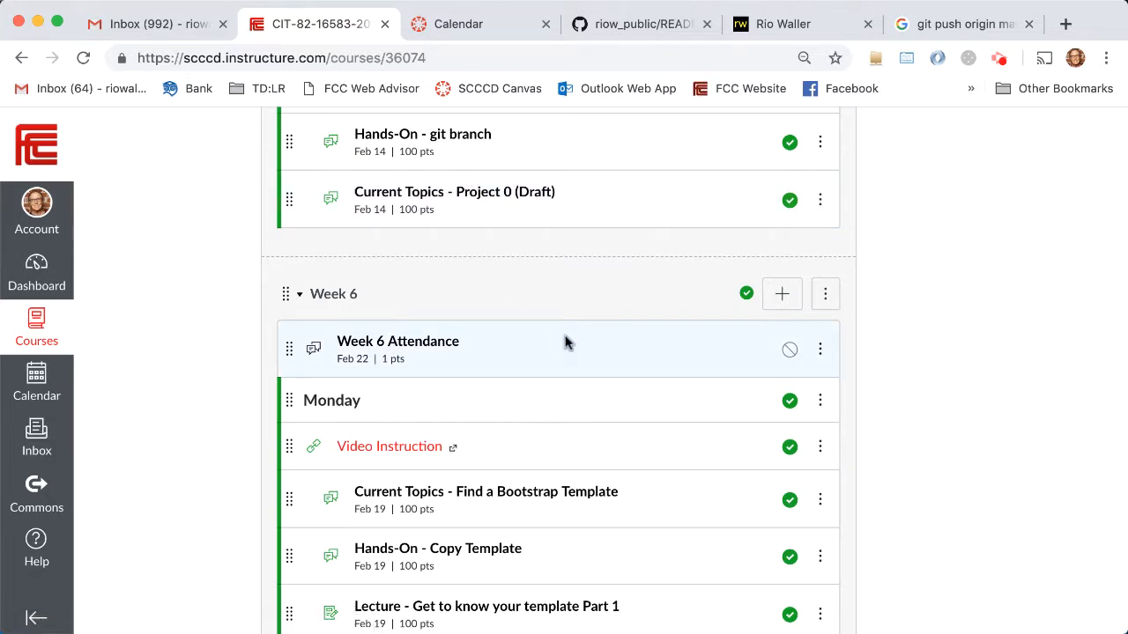
mouse_move(491, 204)
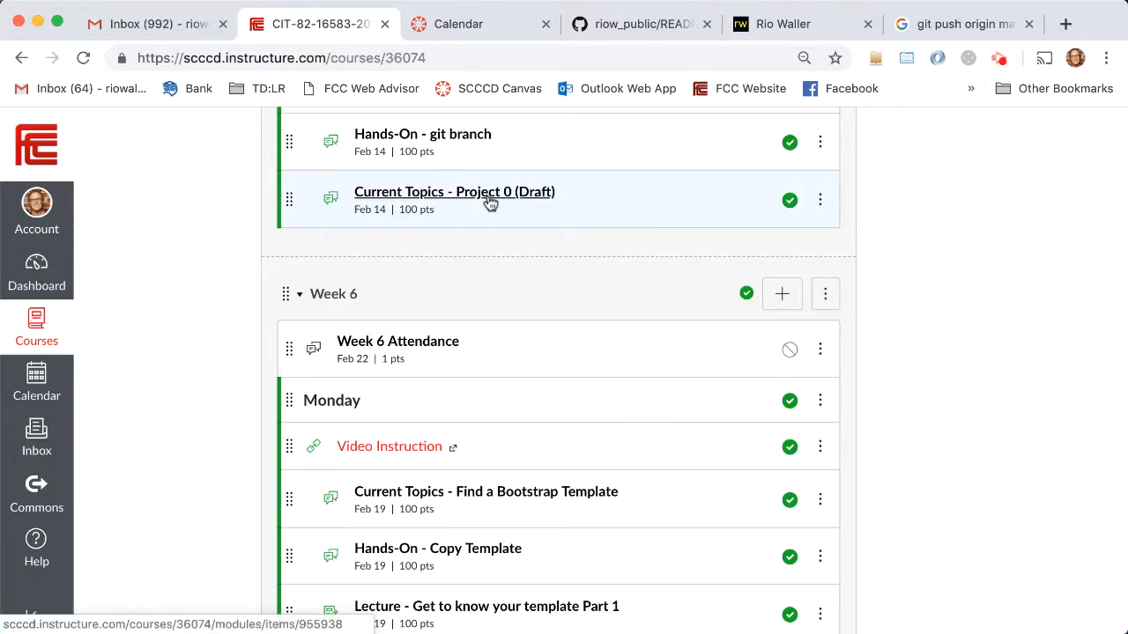
mouse_move(533, 331)
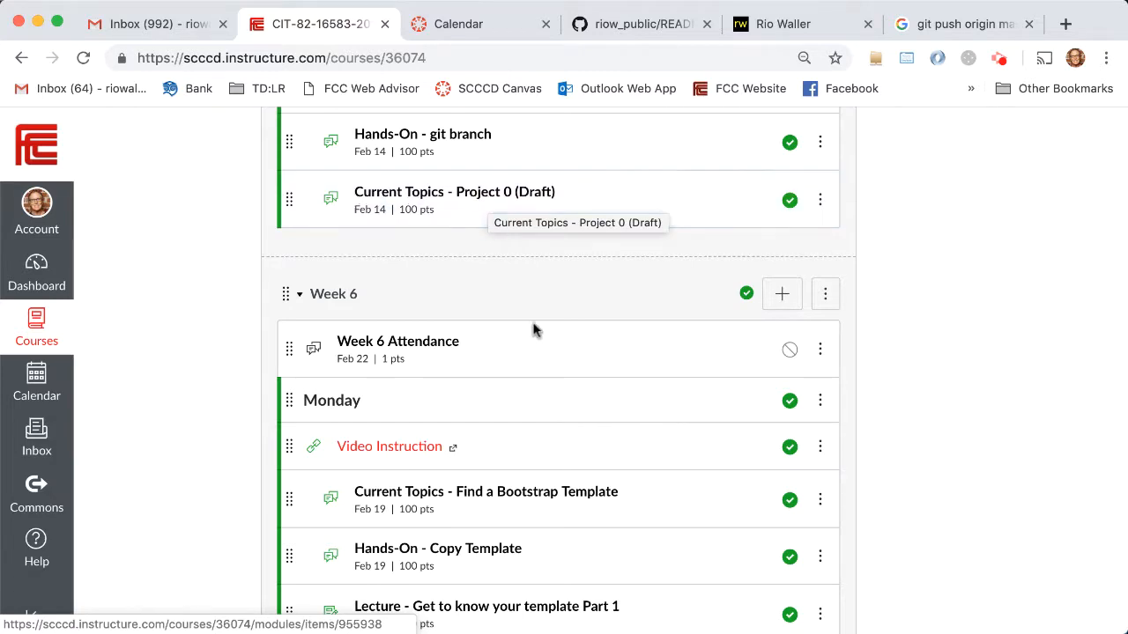
scroll("down", 3)
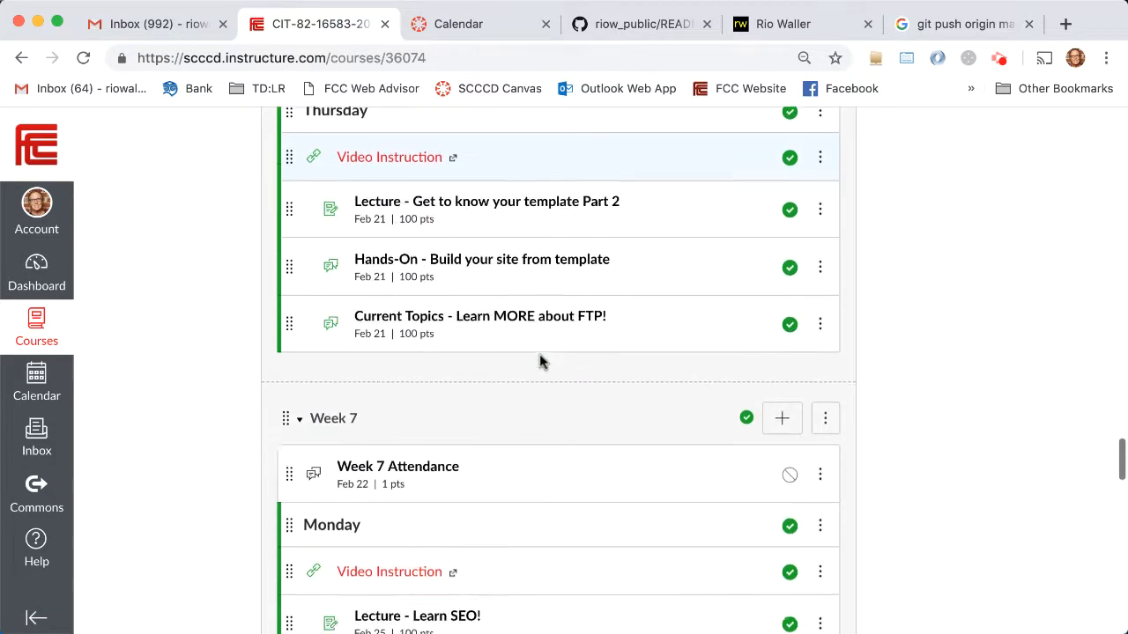
scroll("down", 3)
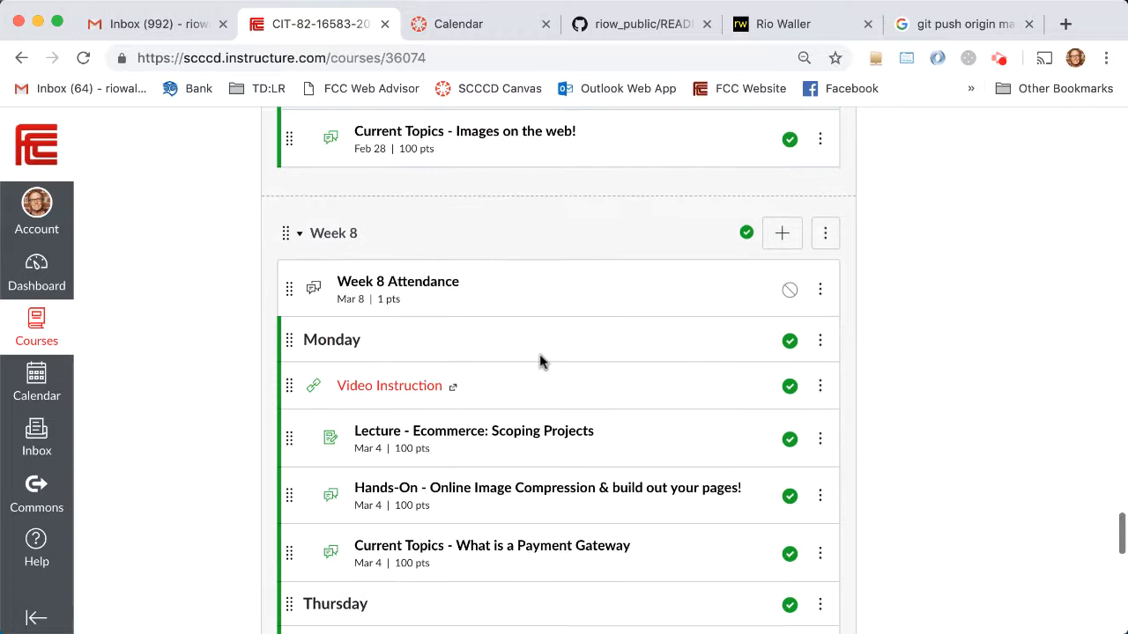
mouse_move(554, 393)
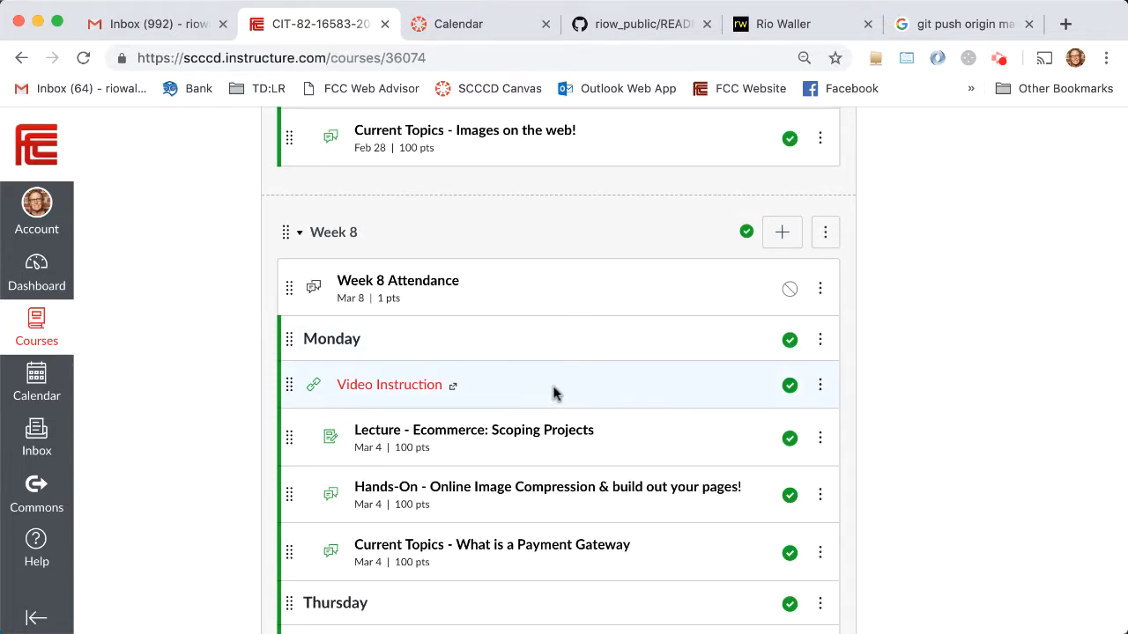
scroll("down", 3)
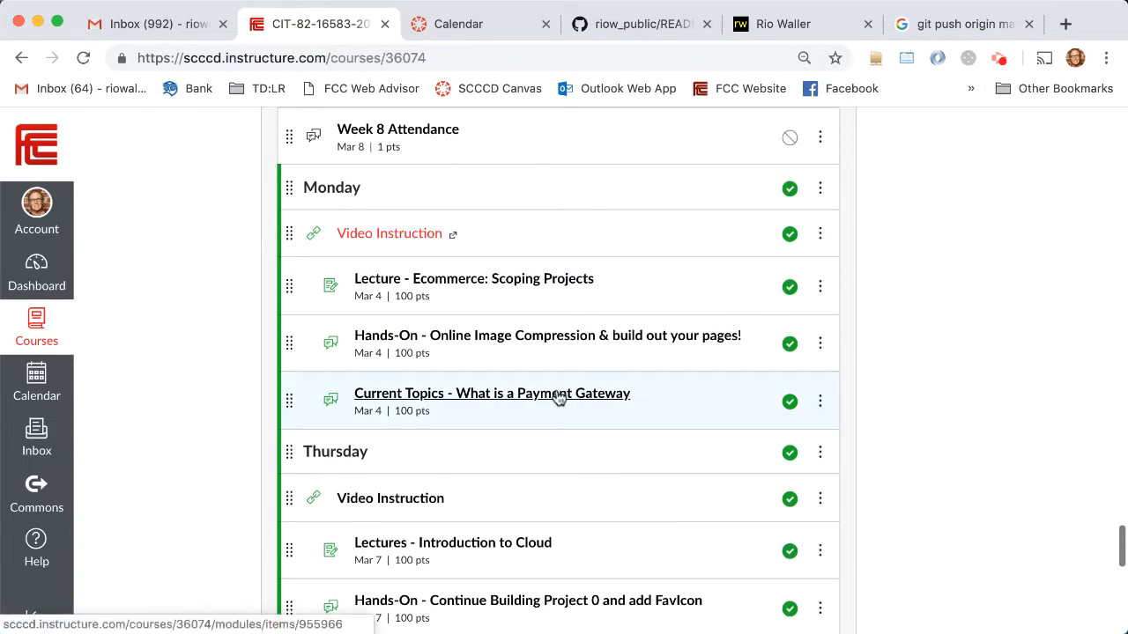
scroll("down", 3)
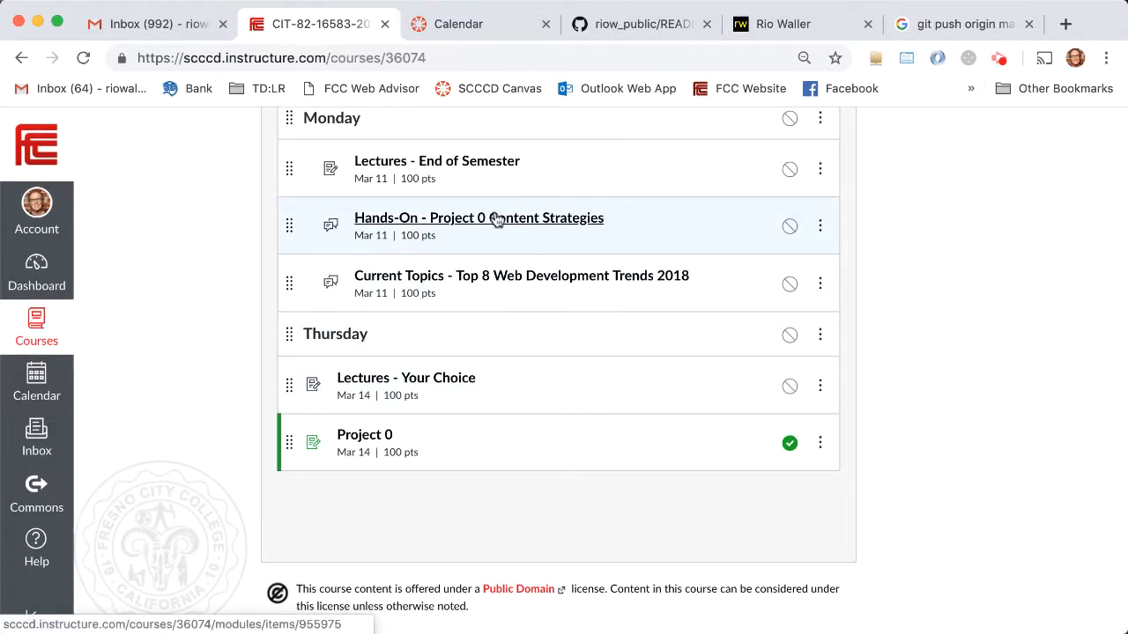
left_click(478, 218)
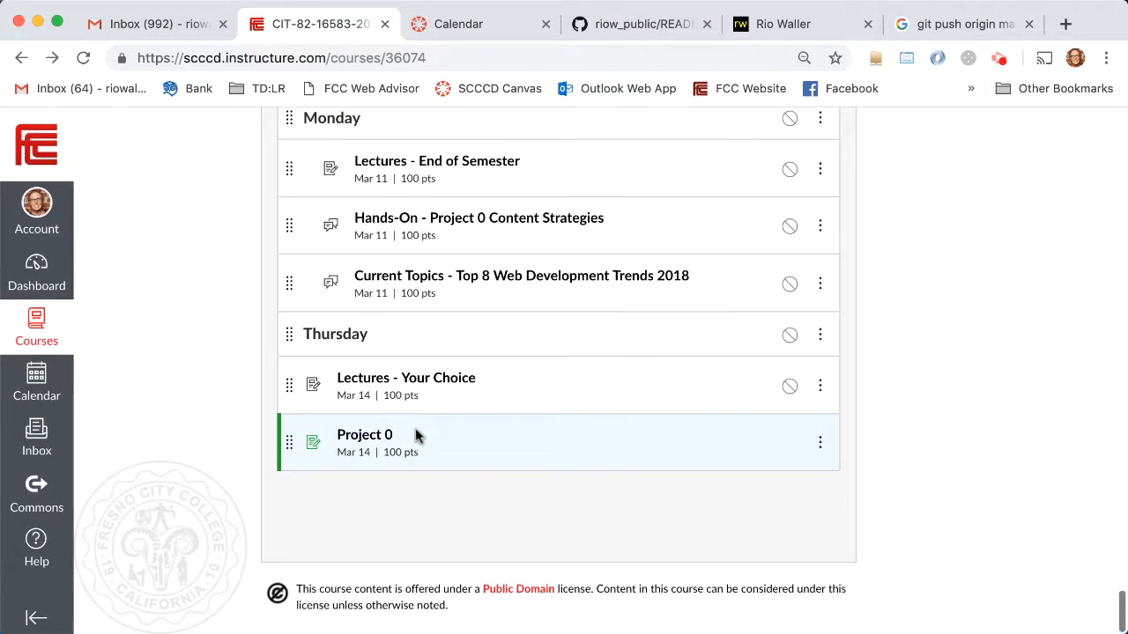
Step: Open Project 0 and highlight the personal-life website alternative and 20-topic requirement
left_click(365, 434)
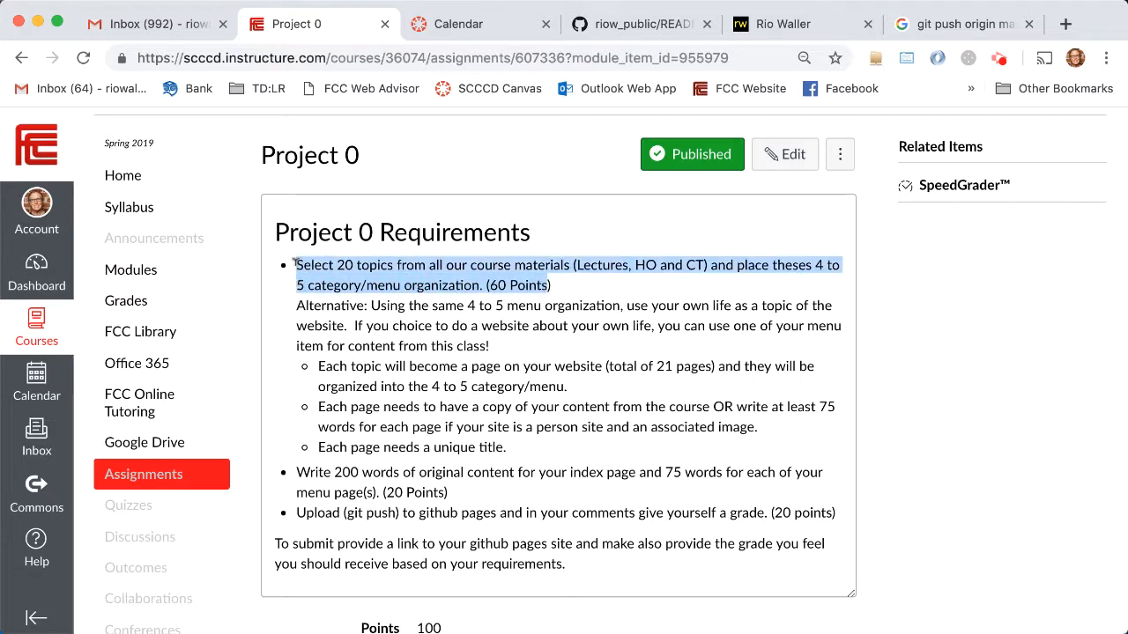
mouse_move(571, 284)
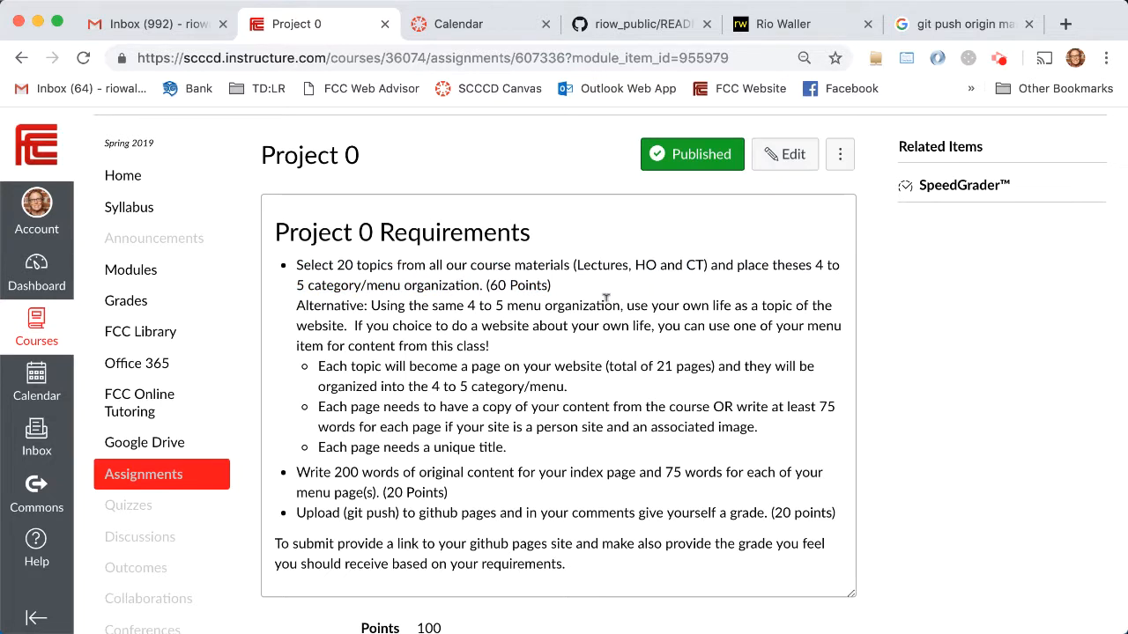
mouse_move(561, 293)
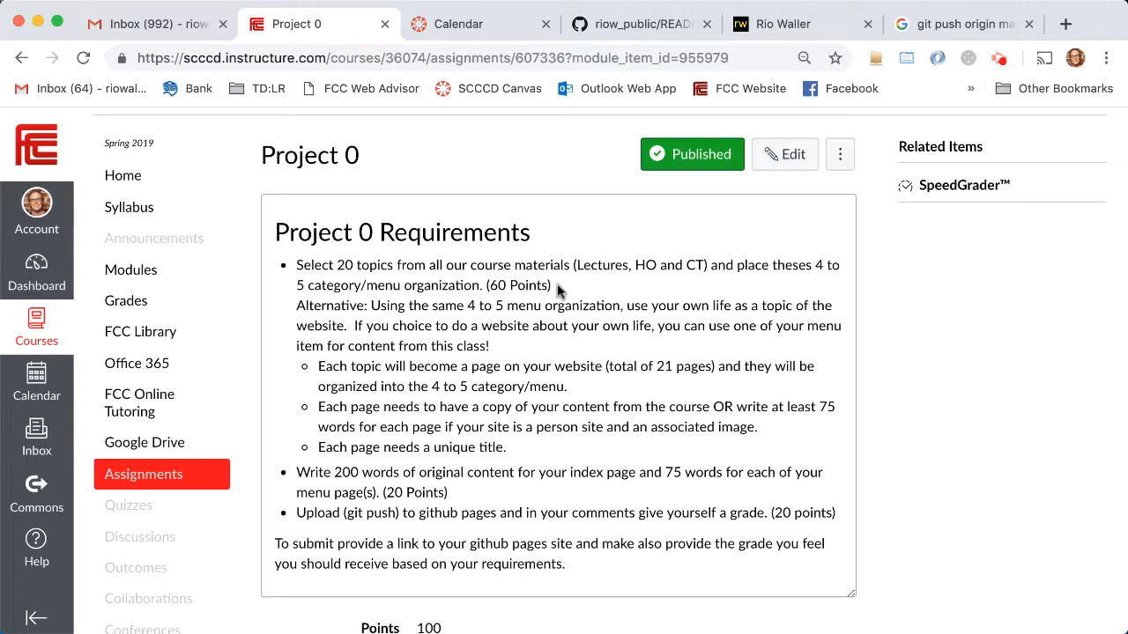
mouse_move(405, 313)
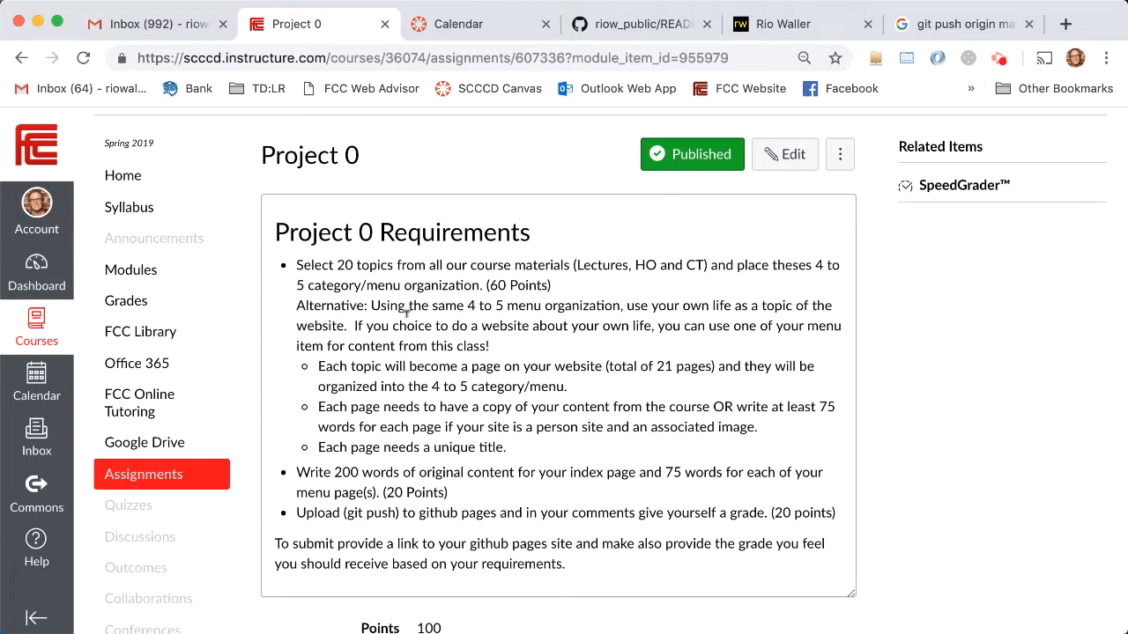
left_click_drag(297, 305, 489, 346)
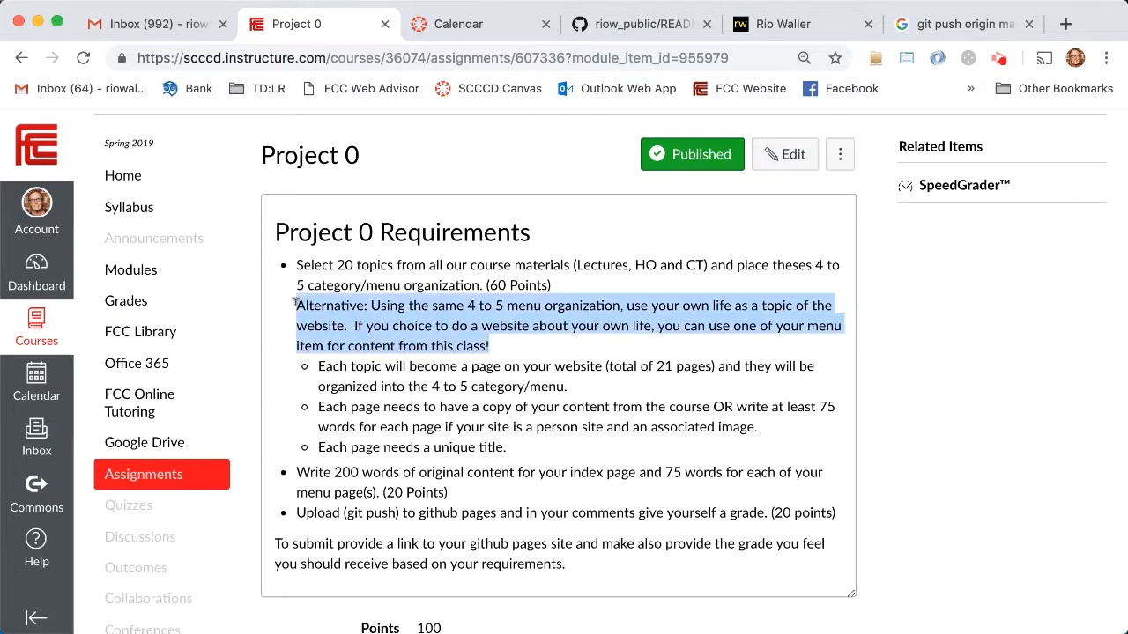
left_click(430, 335)
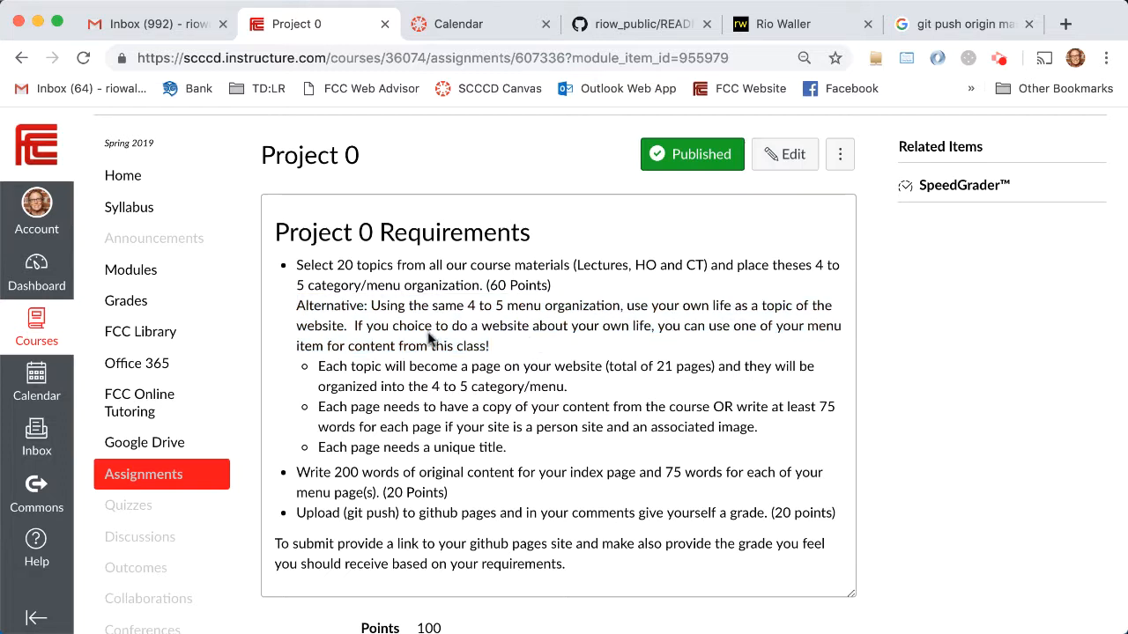
mouse_move(665, 357)
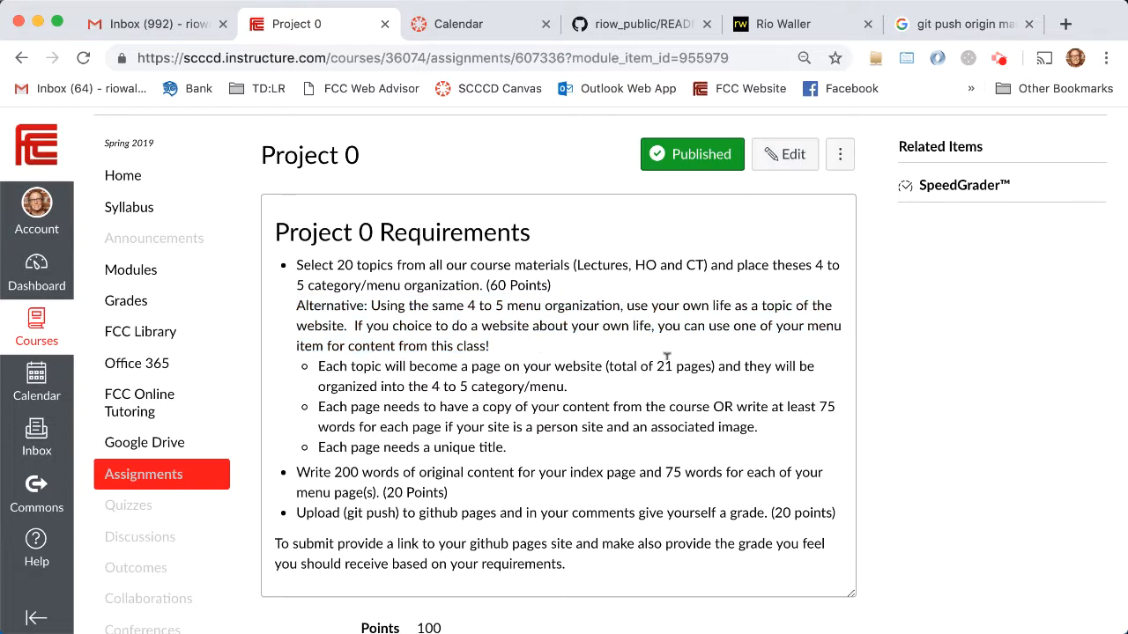
mouse_move(579, 280)
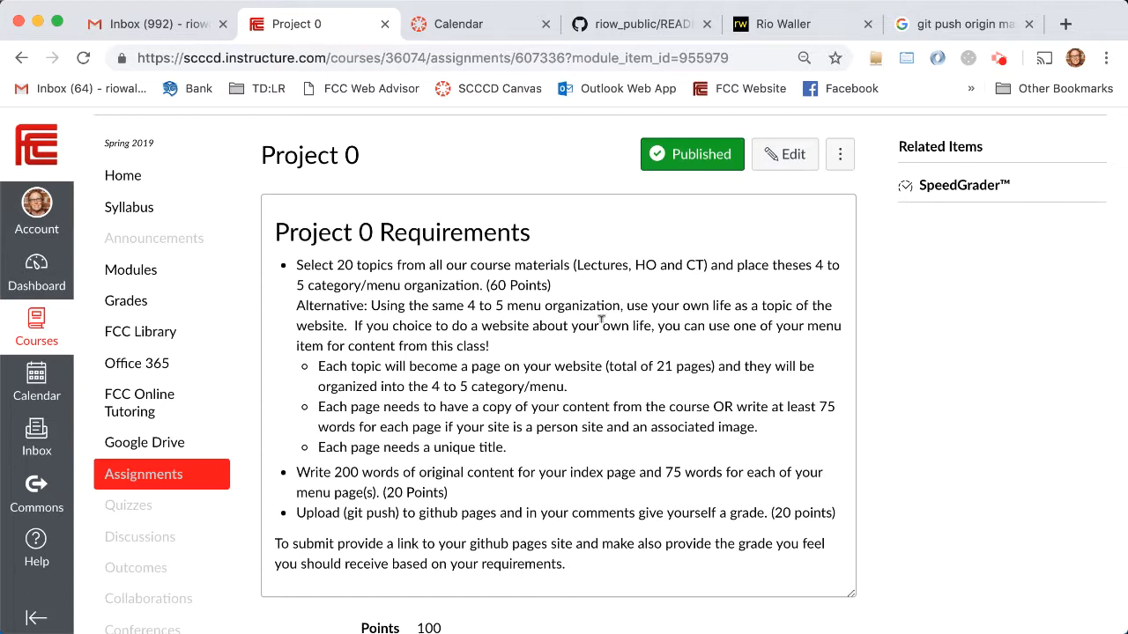
mouse_move(745, 35)
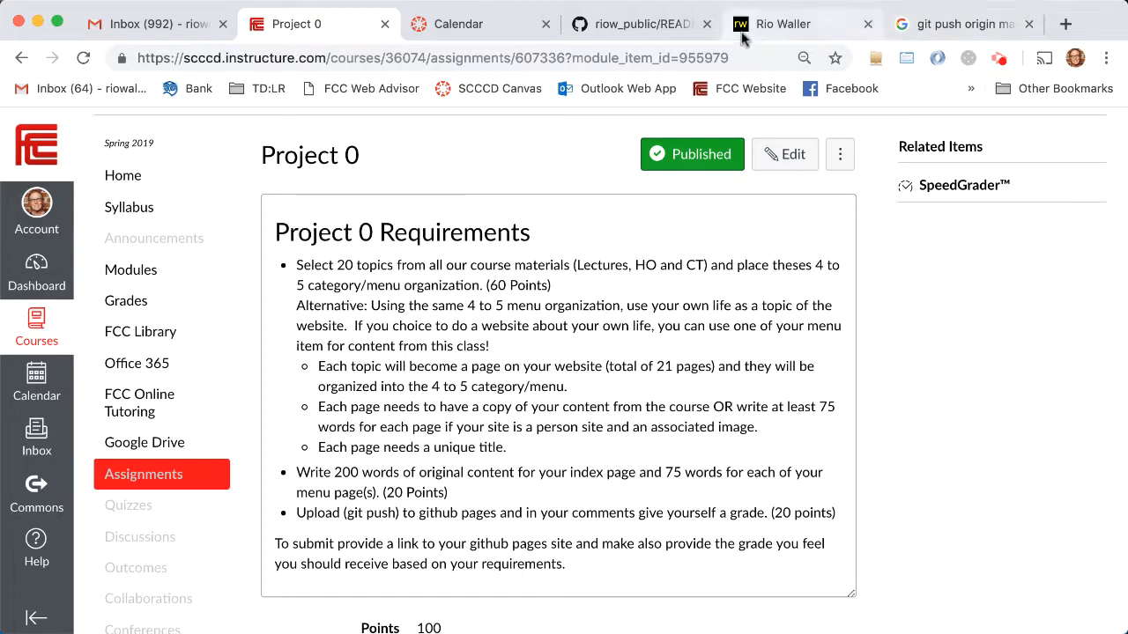
mouse_move(783, 24)
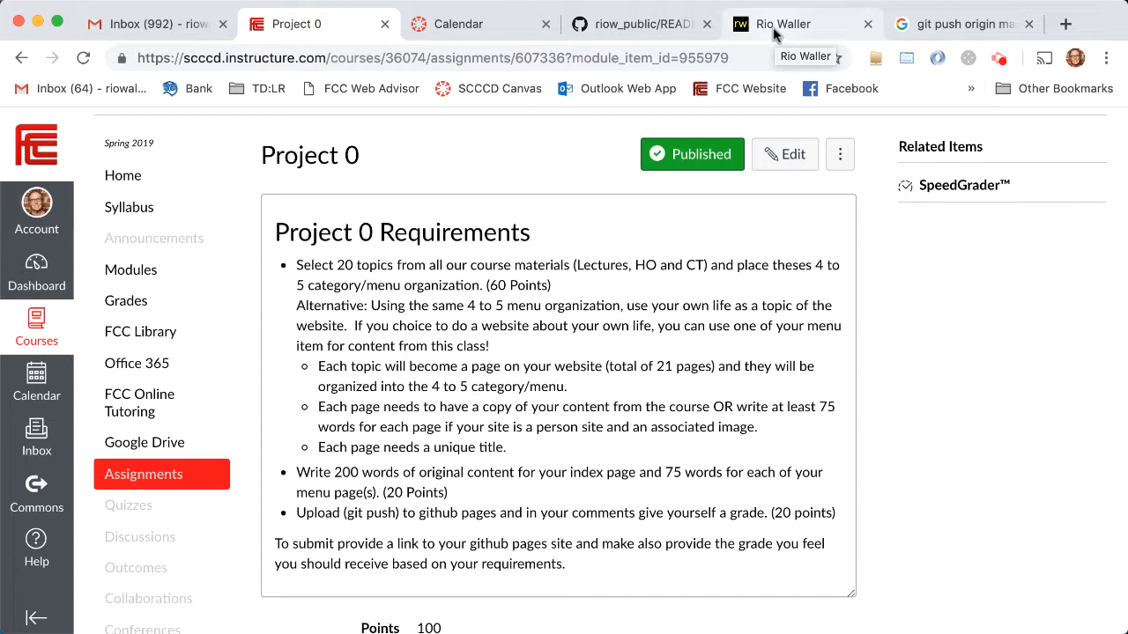
mouse_move(318, 112)
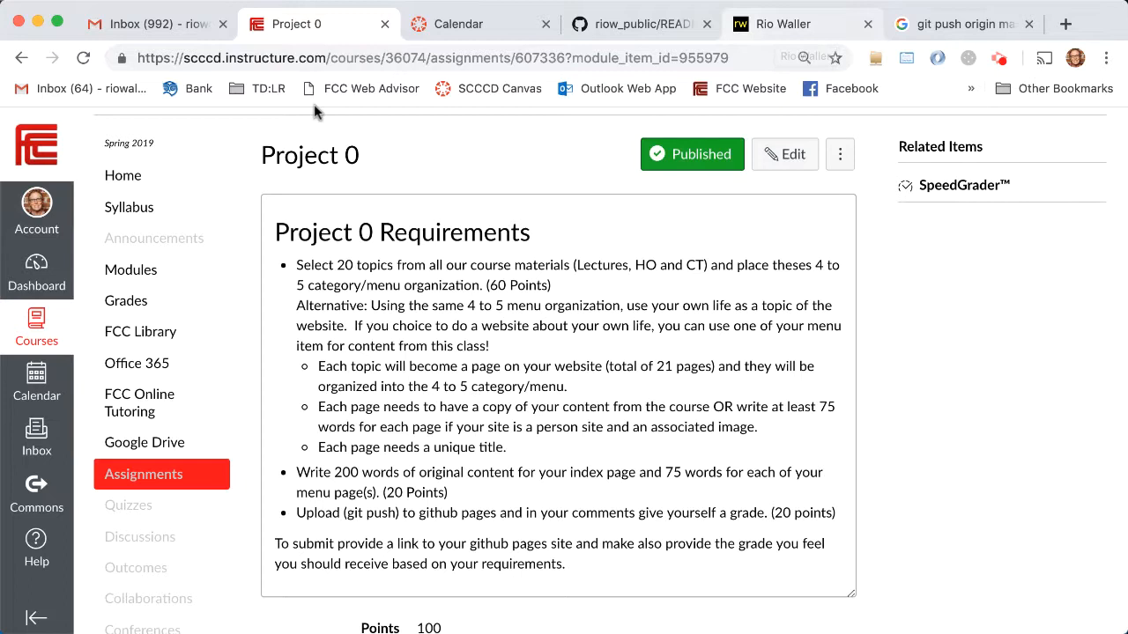
mouse_move(565, 287)
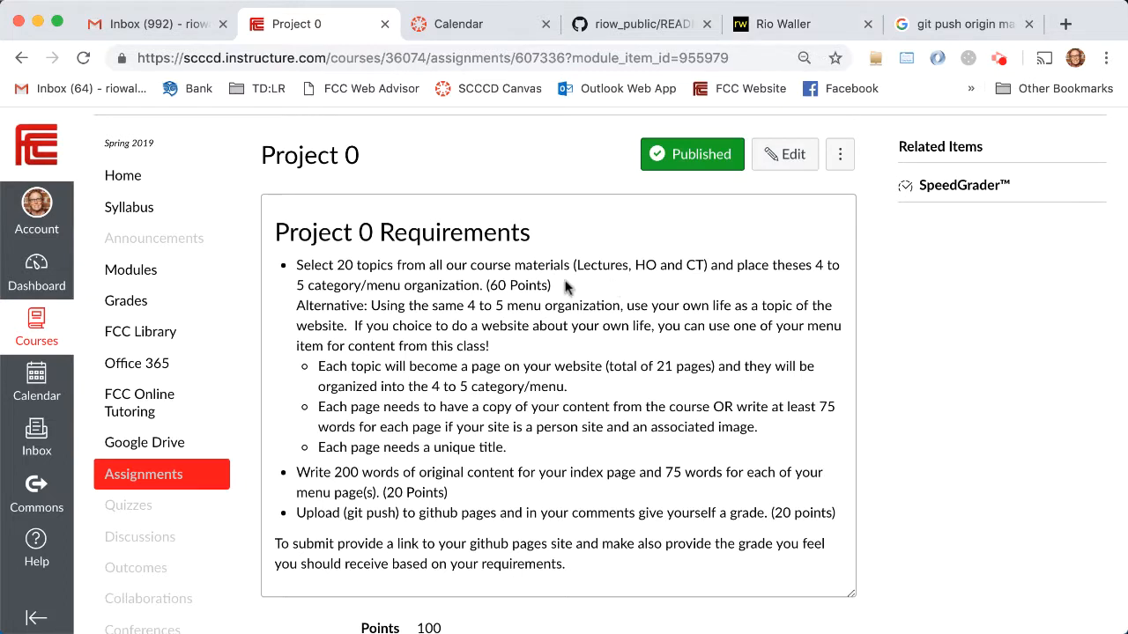
left_click_drag(297, 265, 550, 285)
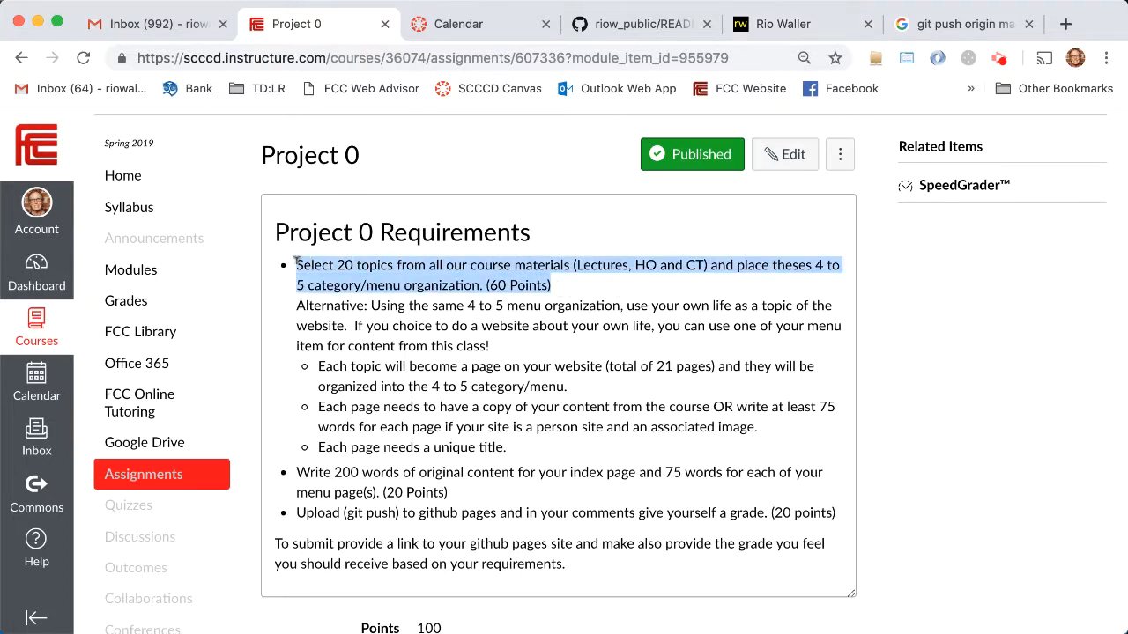
left_click(571, 342)
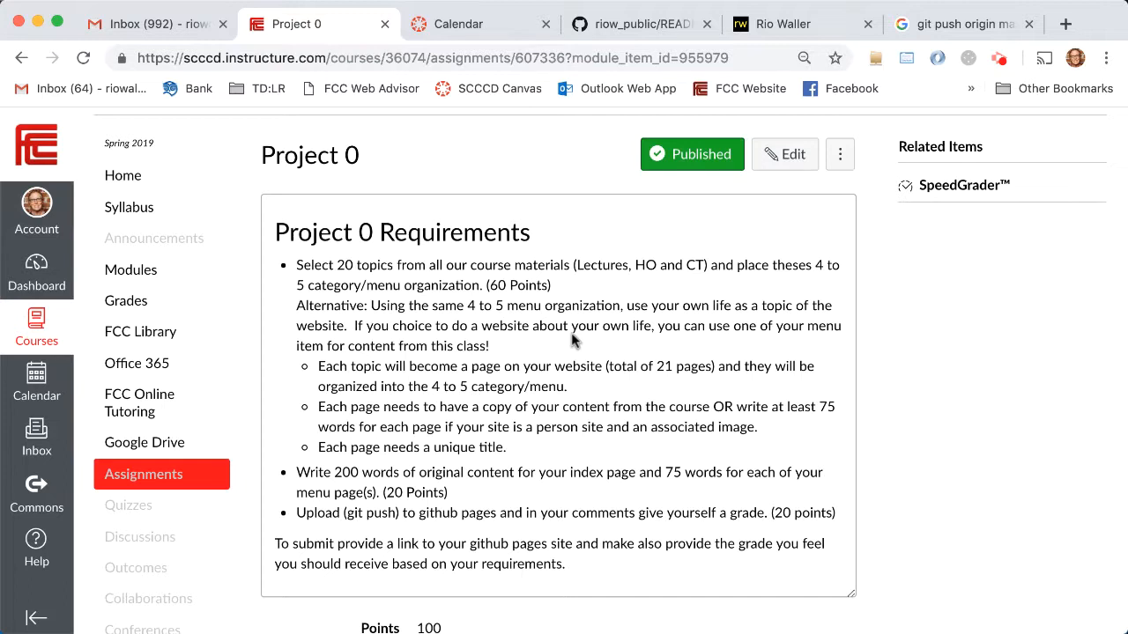
mouse_move(573, 341)
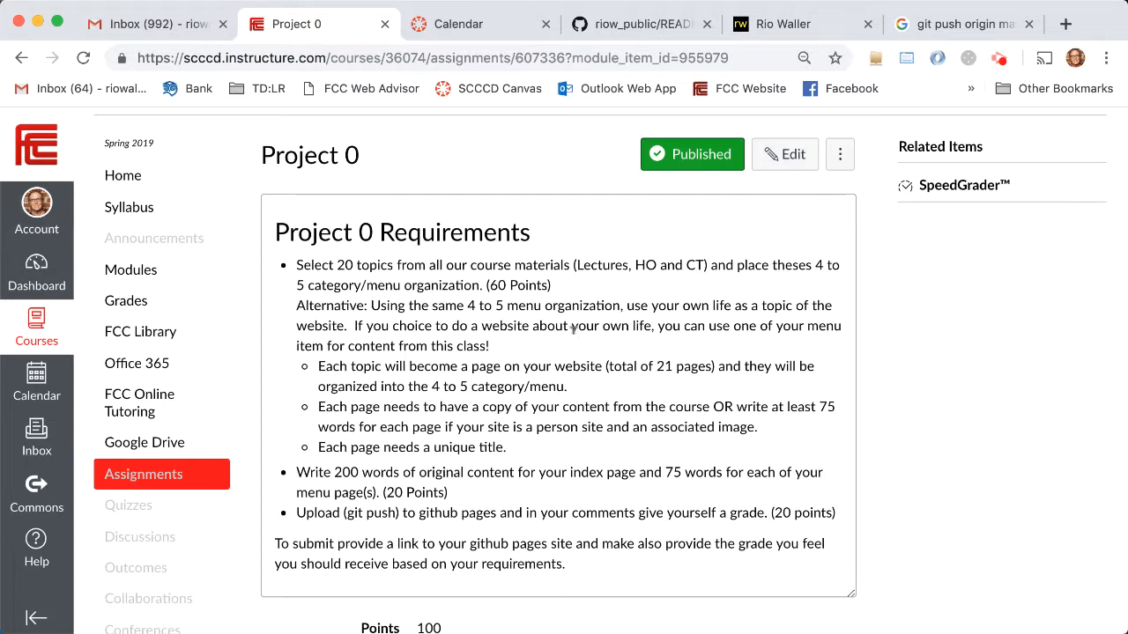
mouse_move(651, 387)
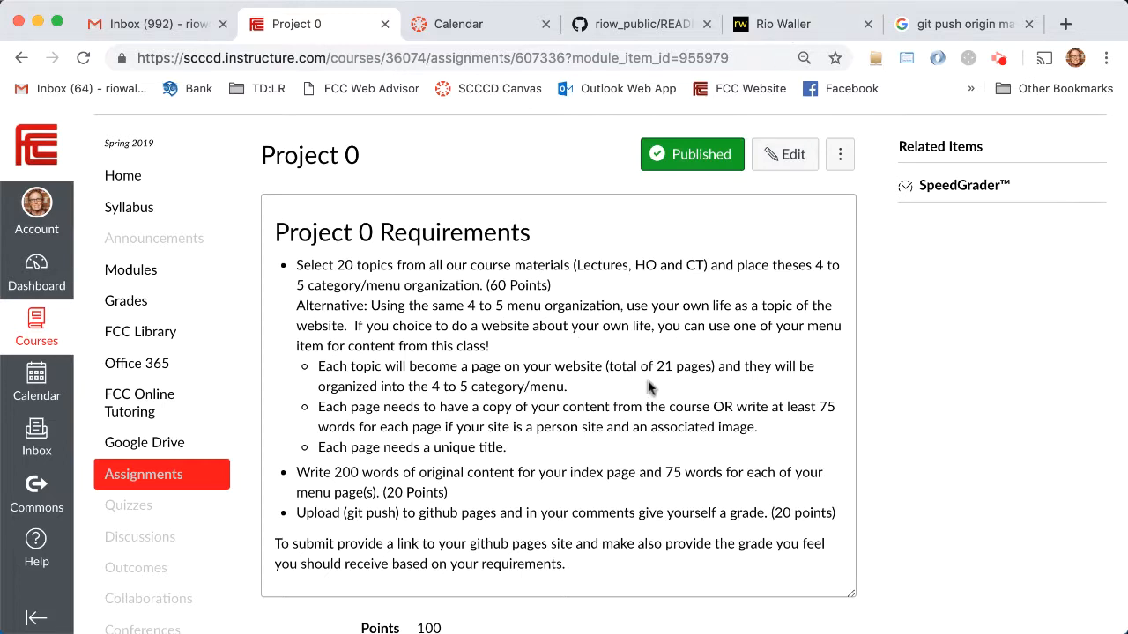
mouse_move(621, 342)
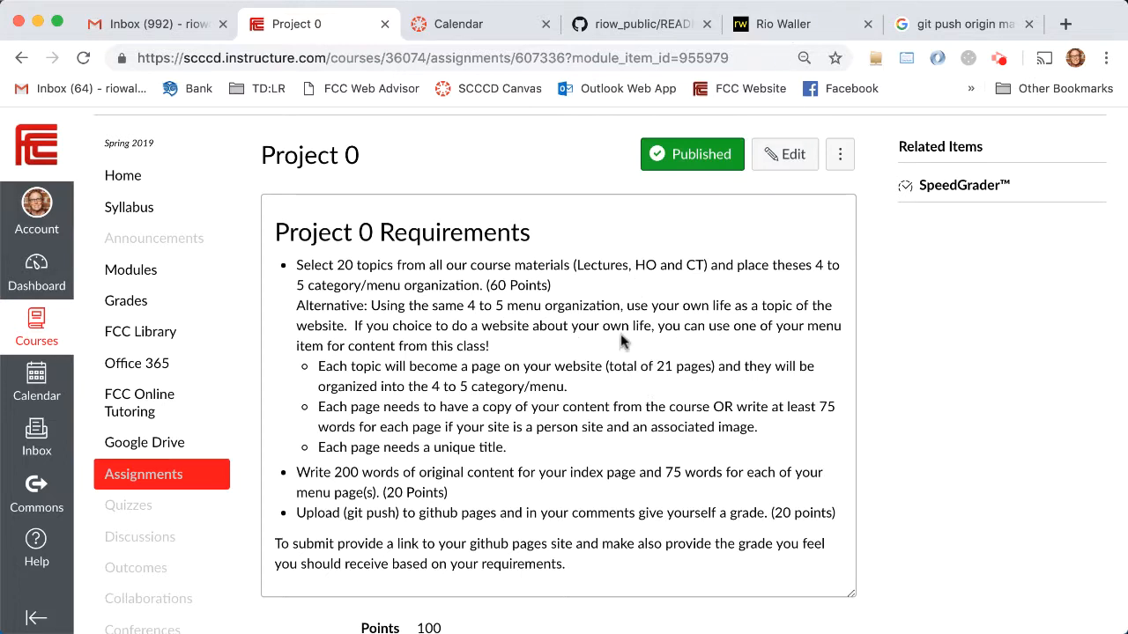
mouse_move(484, 341)
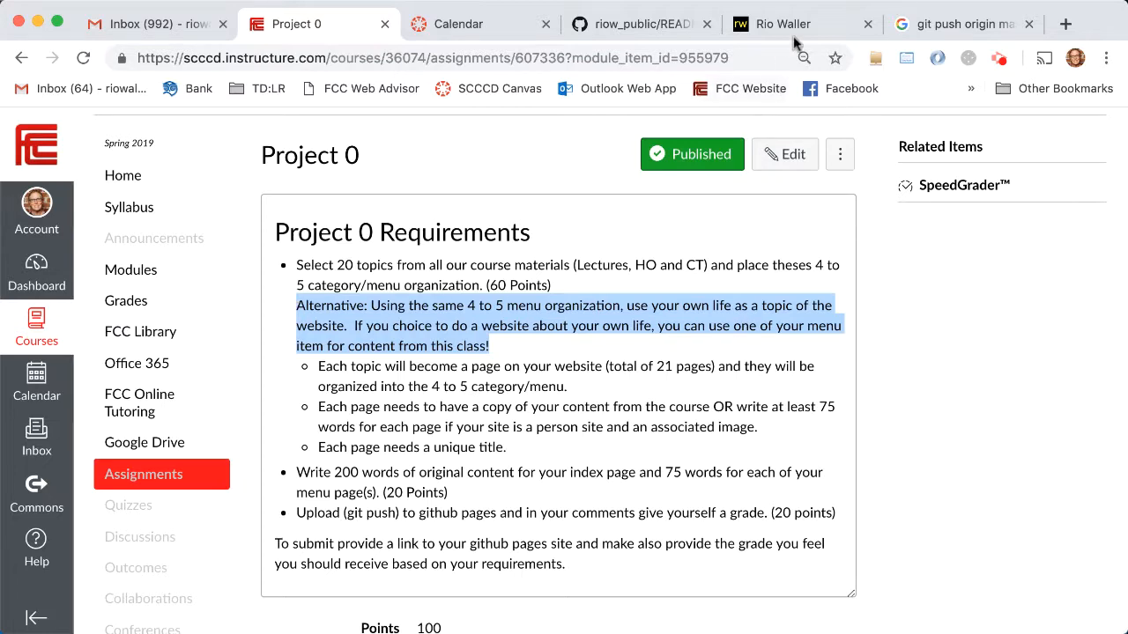
Step: Scroll the local Rio Waller home page through its Life, Work, Family and Community sections
left_click(783, 24)
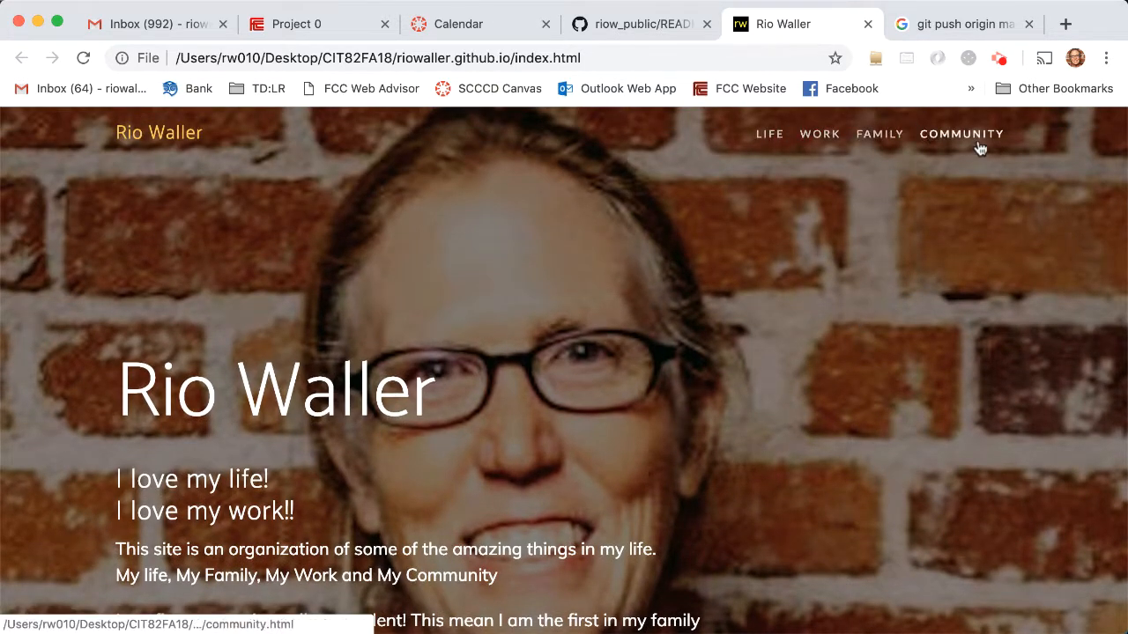
mouse_move(980, 194)
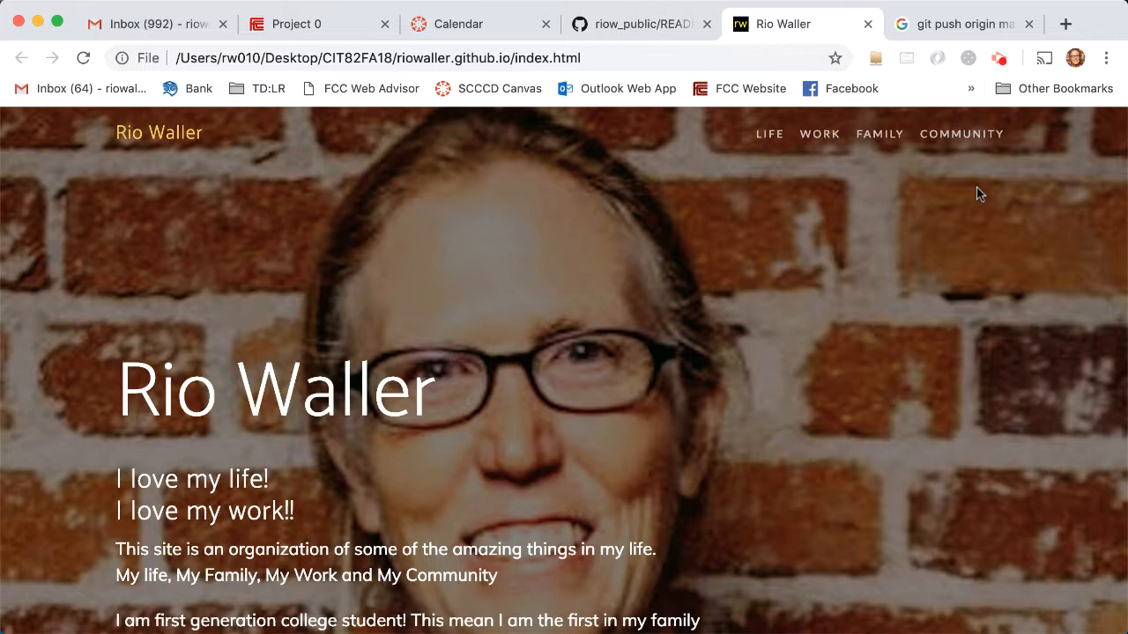
mouse_move(922, 210)
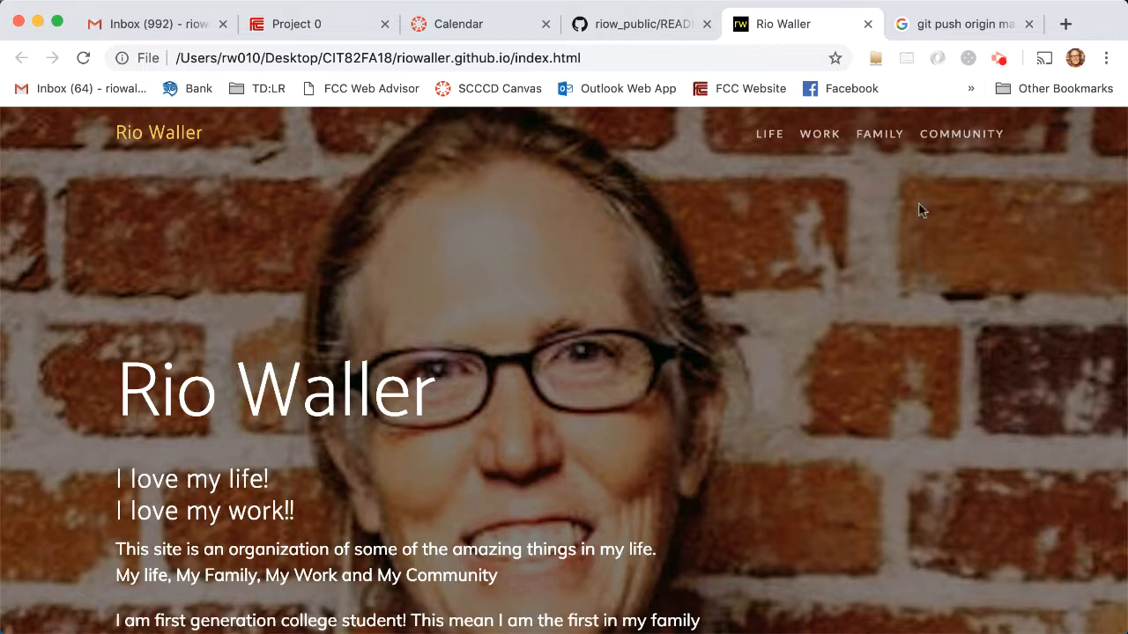
mouse_move(820, 134)
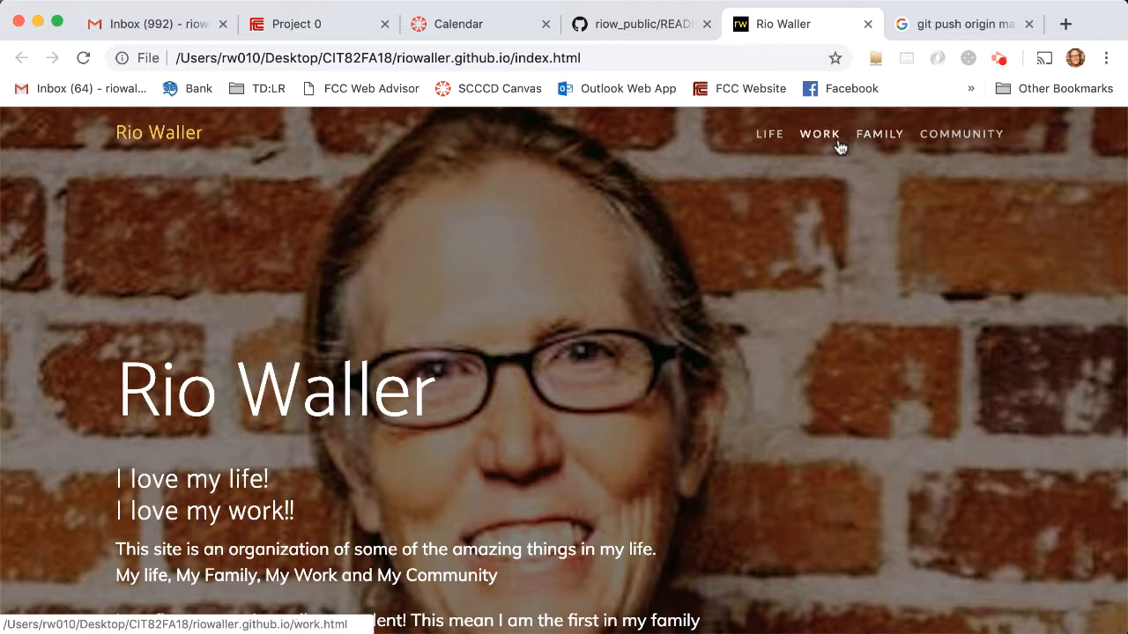
scroll("down", 3)
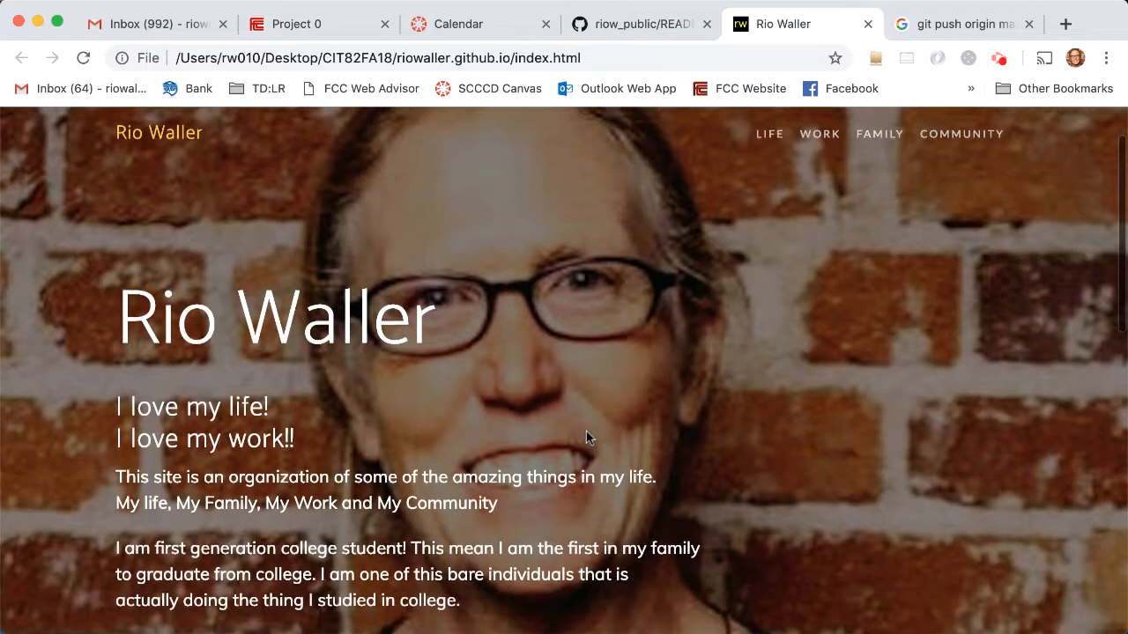
scroll("down", 3)
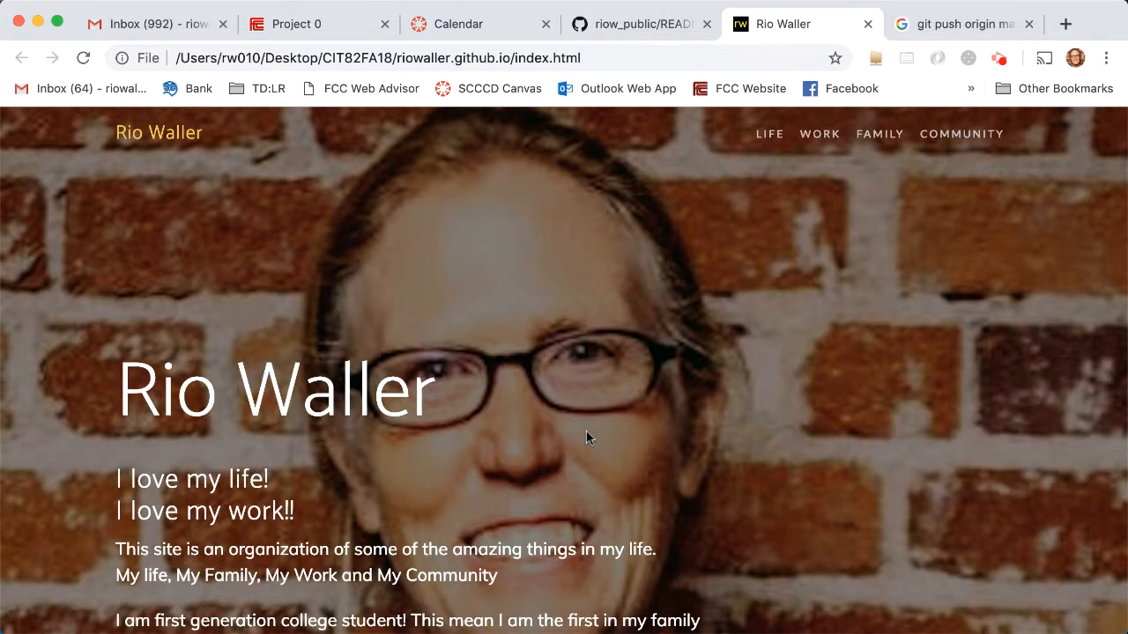
mouse_move(779, 370)
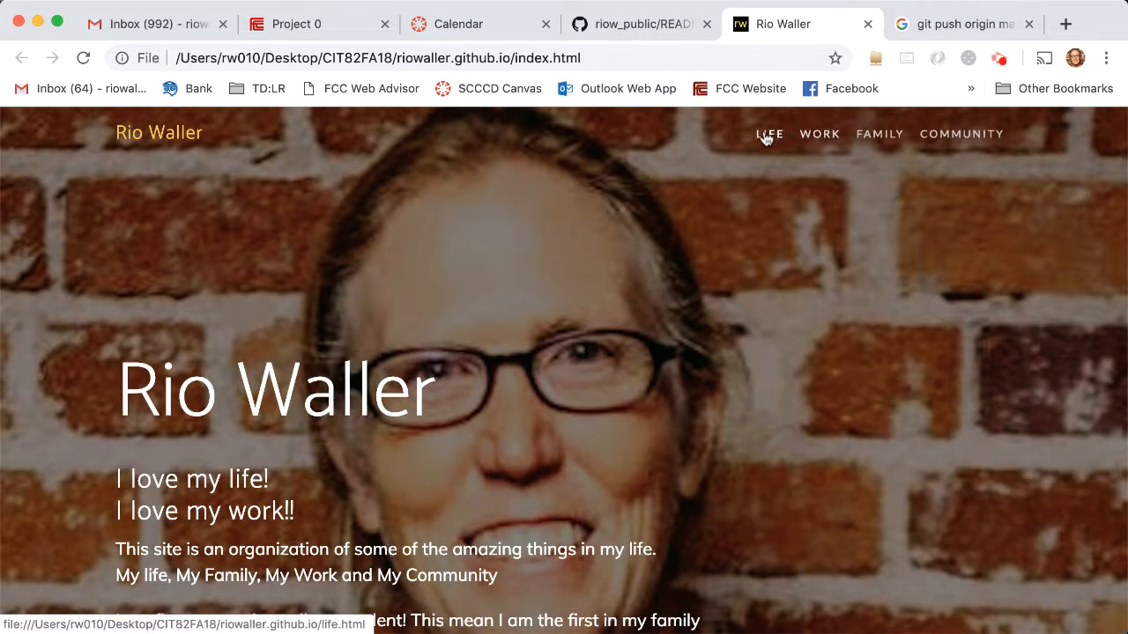
mouse_move(961, 134)
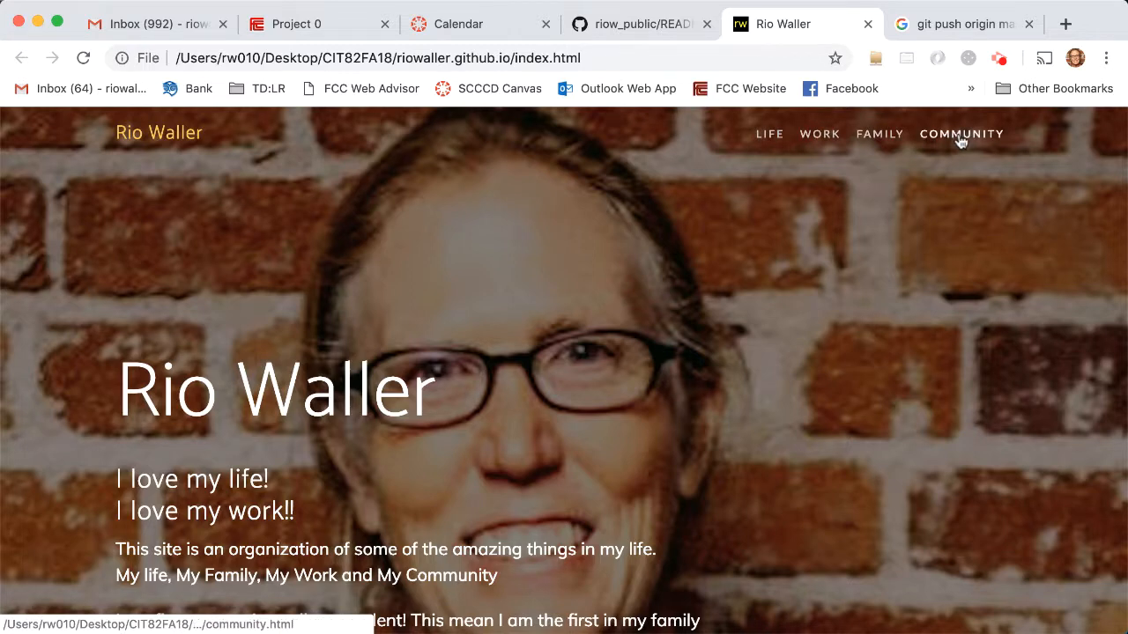
mouse_move(746, 153)
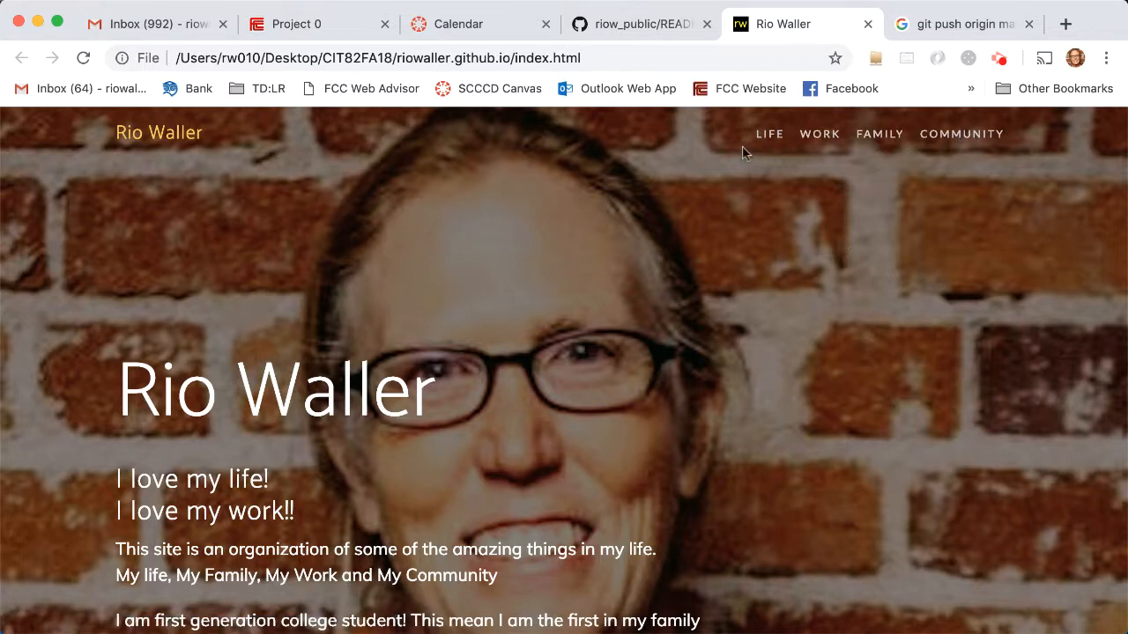
mouse_move(901, 285)
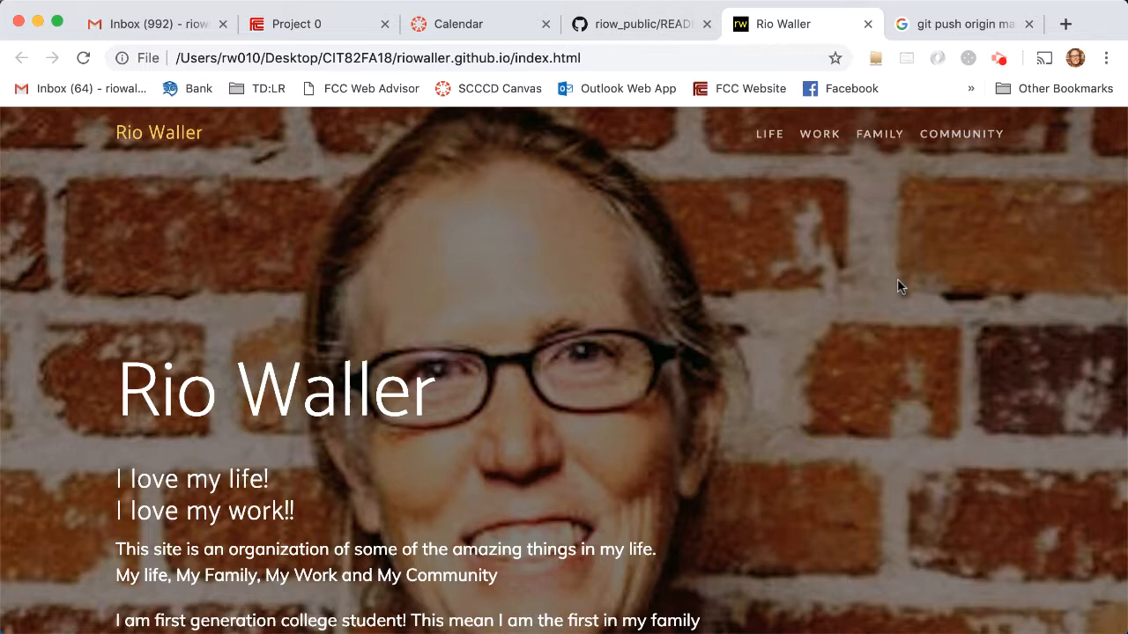
mouse_move(768, 134)
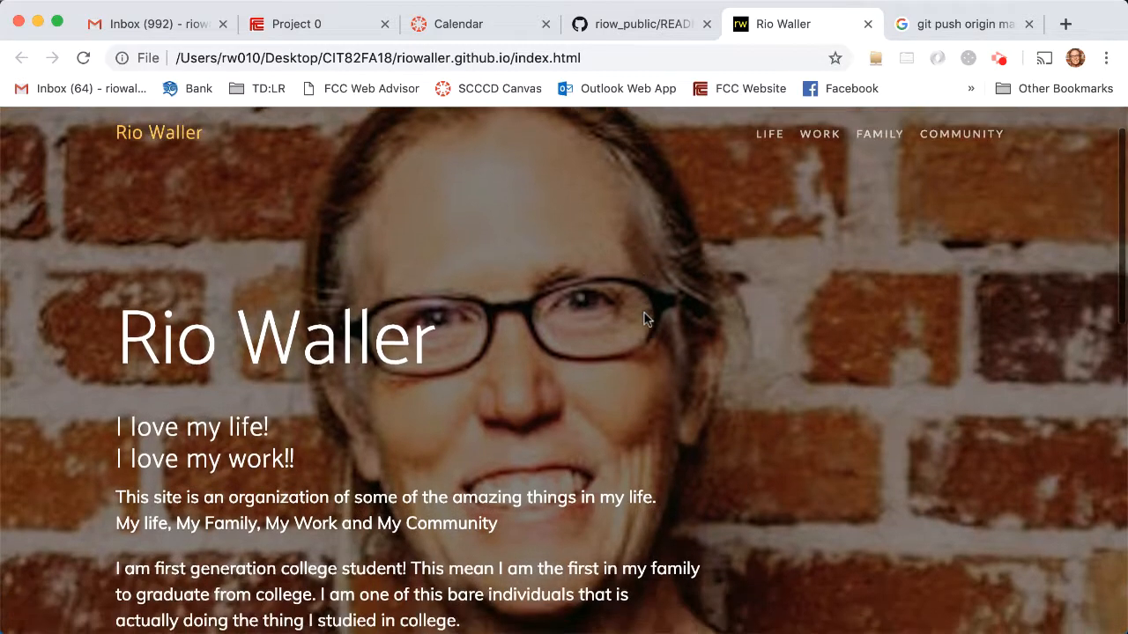
scroll("down", 3)
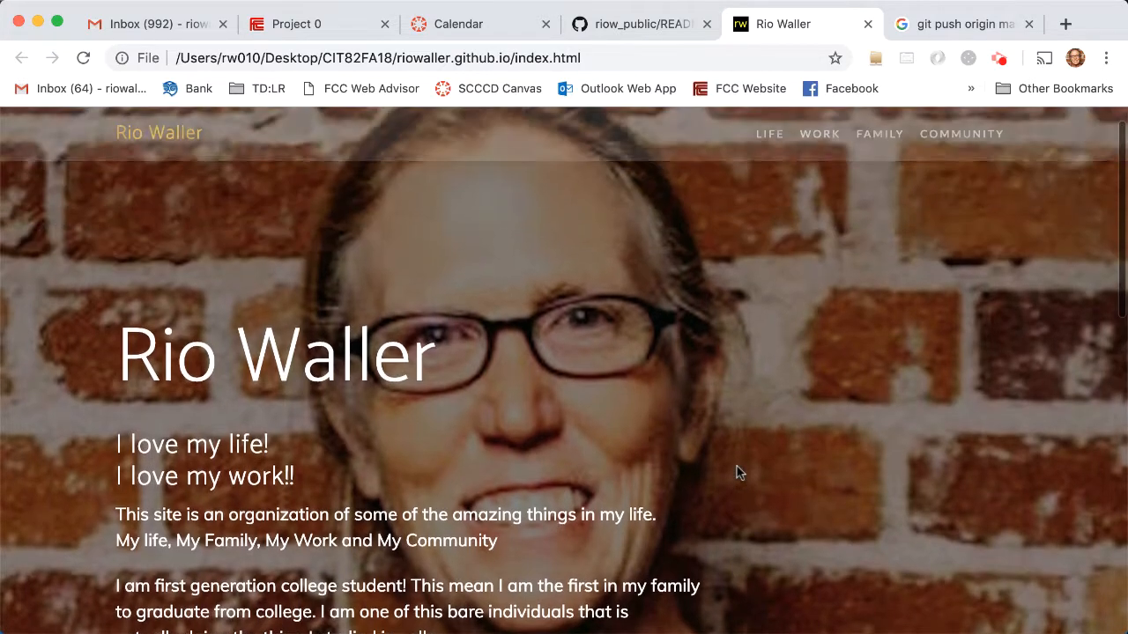
scroll("down", 3)
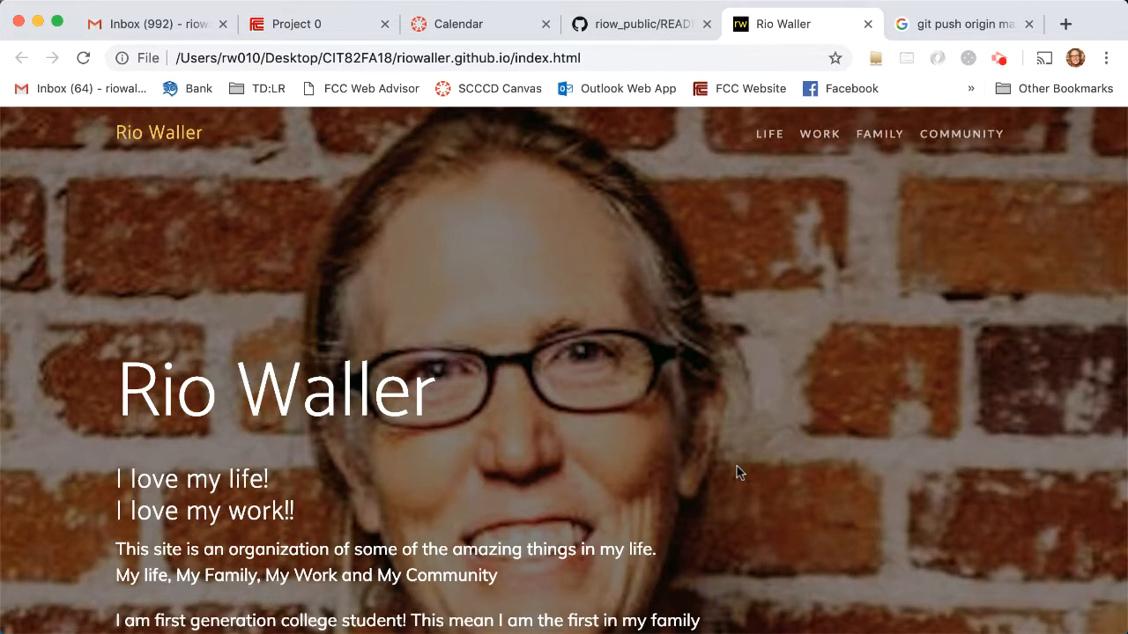
Step: Back on Project 0, highlight the 'Alternative:' personal-life website paragraph, then deselect it
left_click(295, 24)
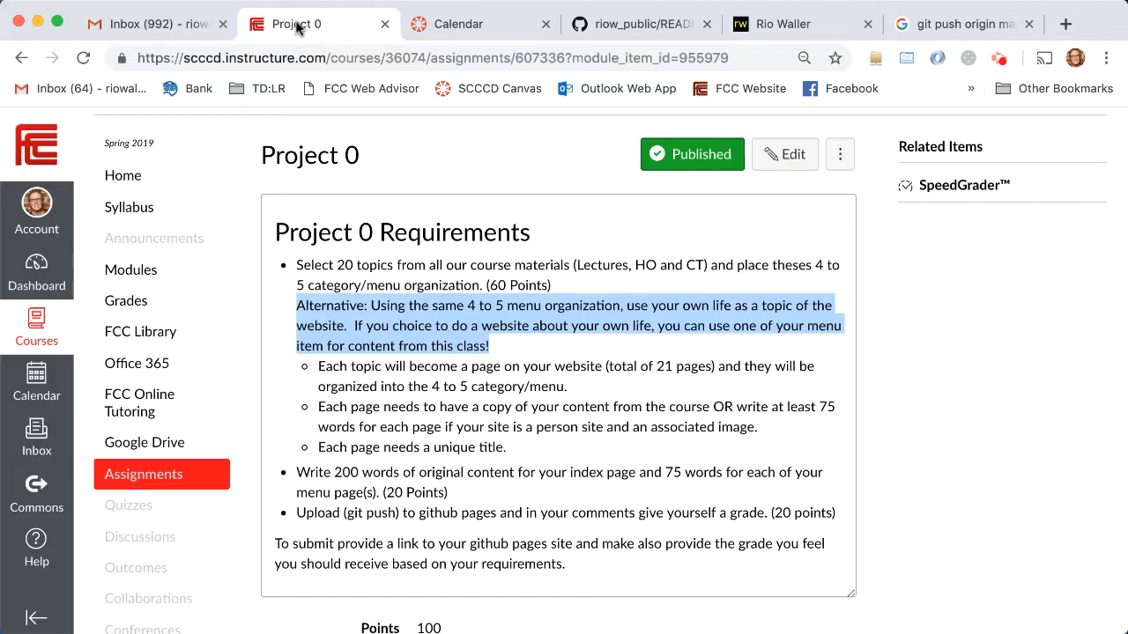
left_click(494, 357)
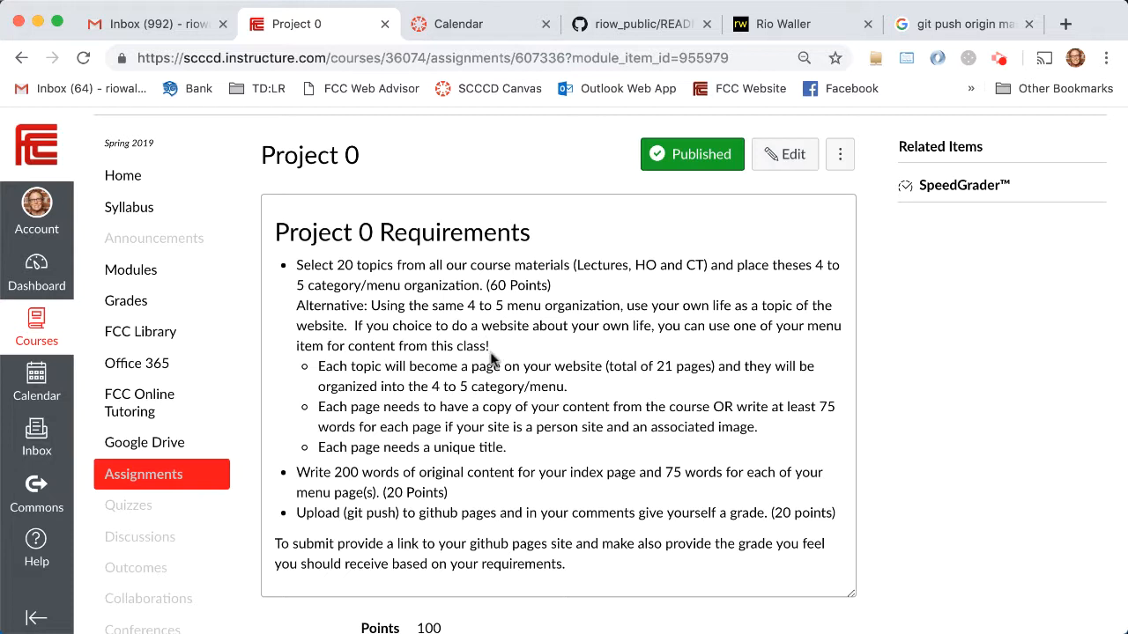
left_click_drag(297, 306, 489, 346)
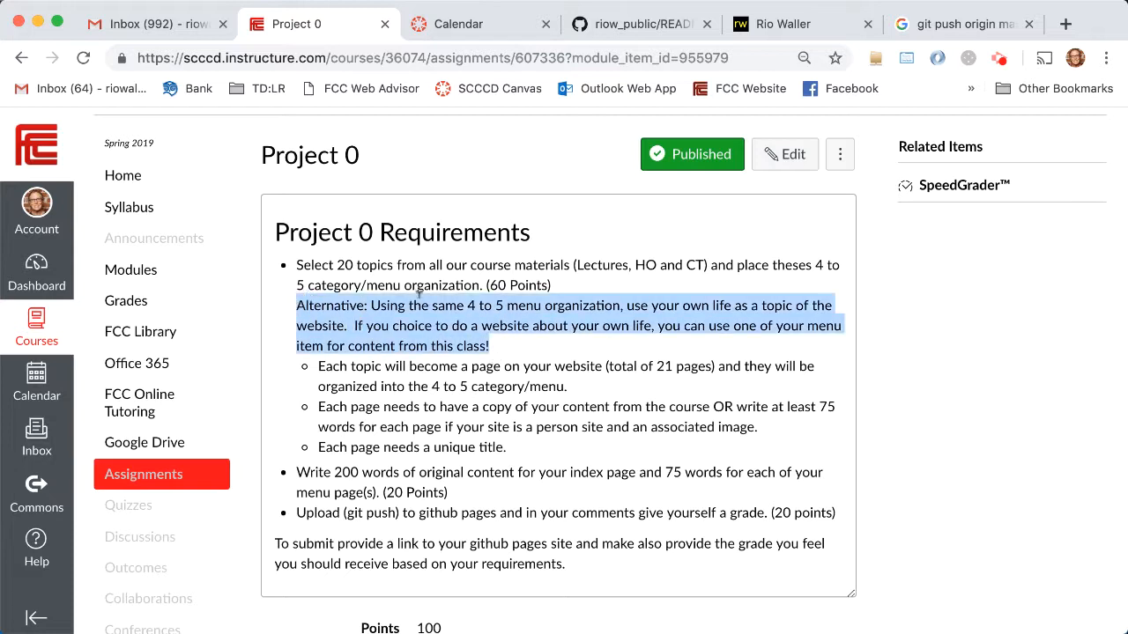
mouse_move(710, 319)
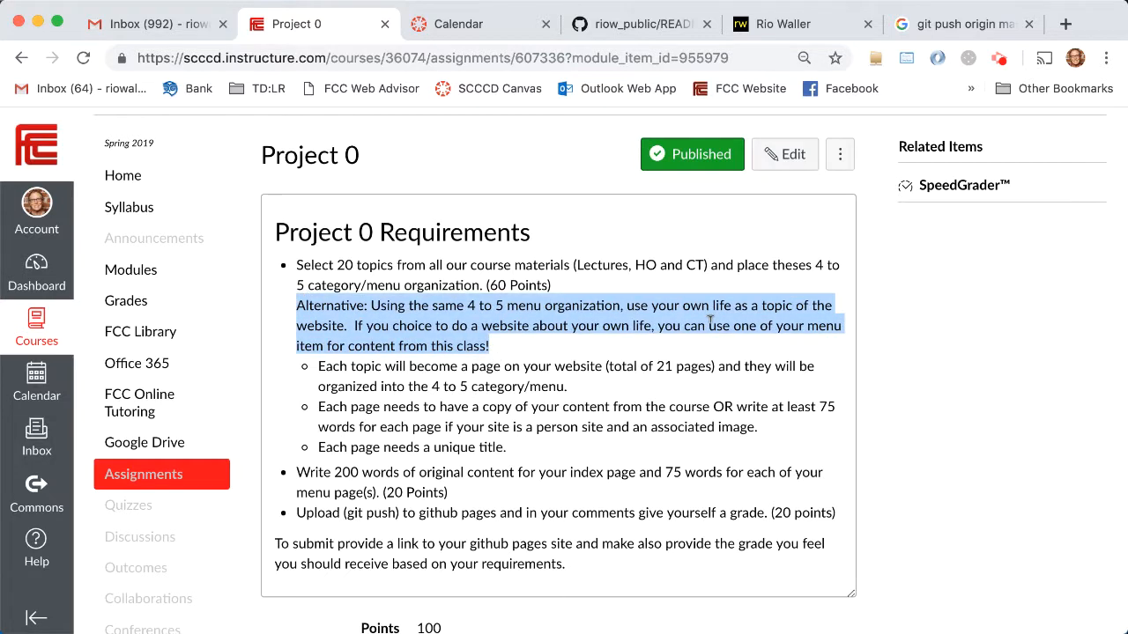
left_click(656, 345)
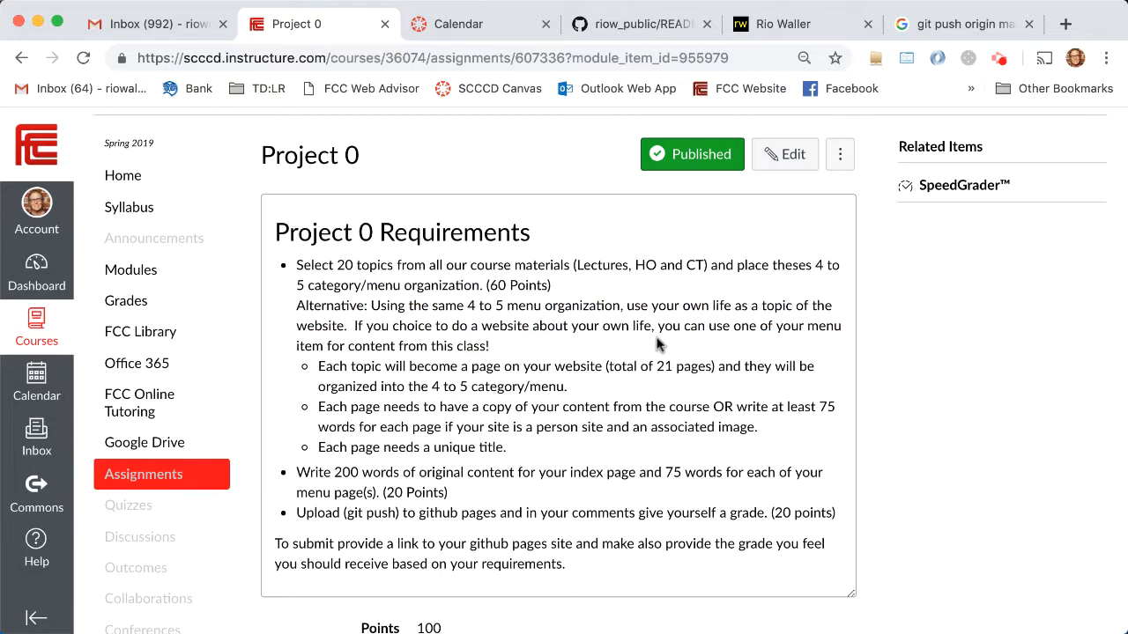
mouse_move(487, 307)
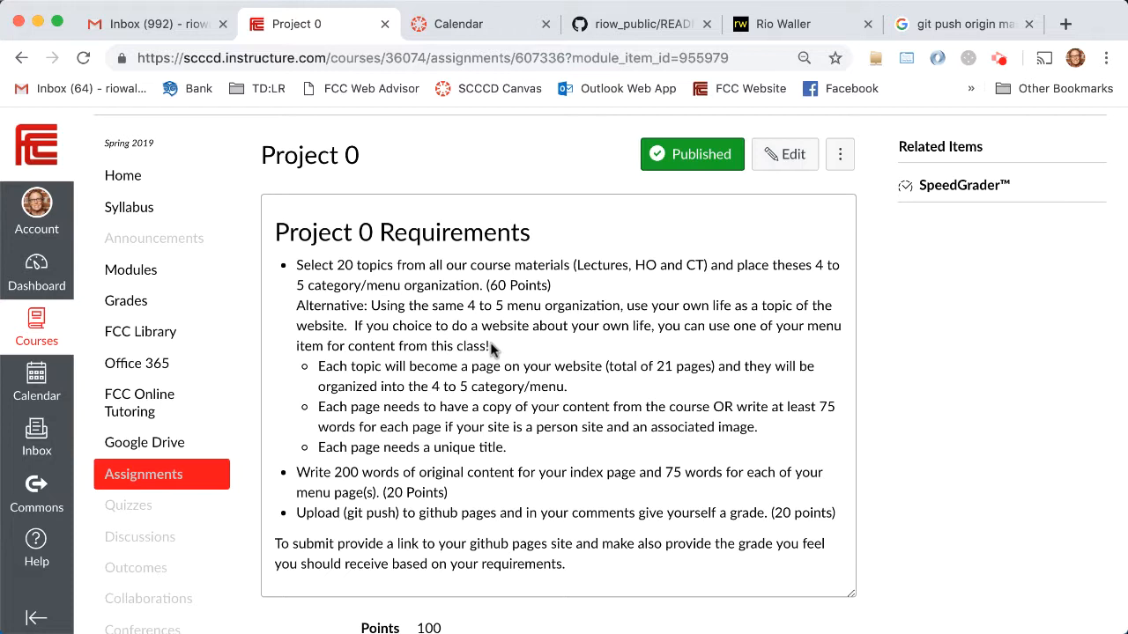
mouse_move(297, 344)
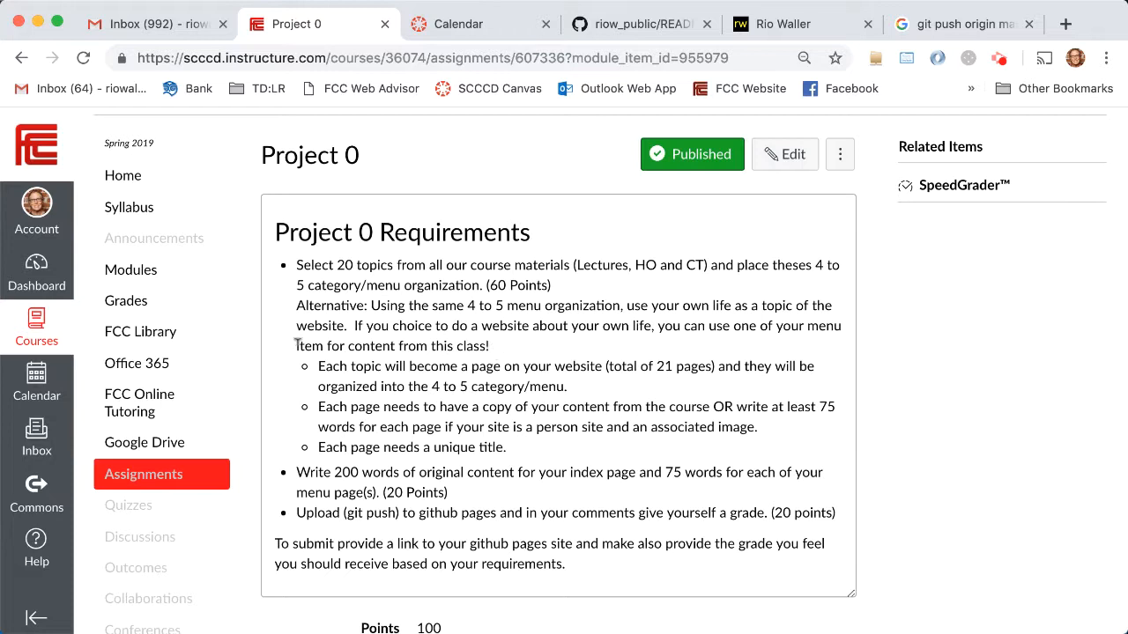
mouse_move(734, 429)
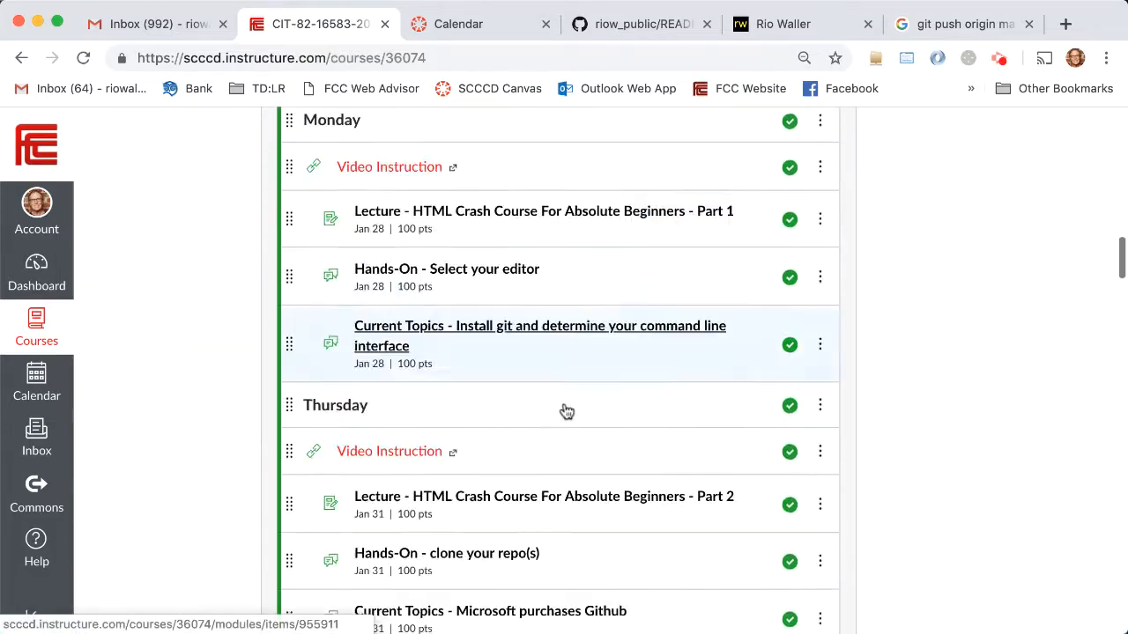
Step: Collapse Week 1, scroll through Week 5 lessons, then switch to the 'git push origin master' search
scroll("up", 3)
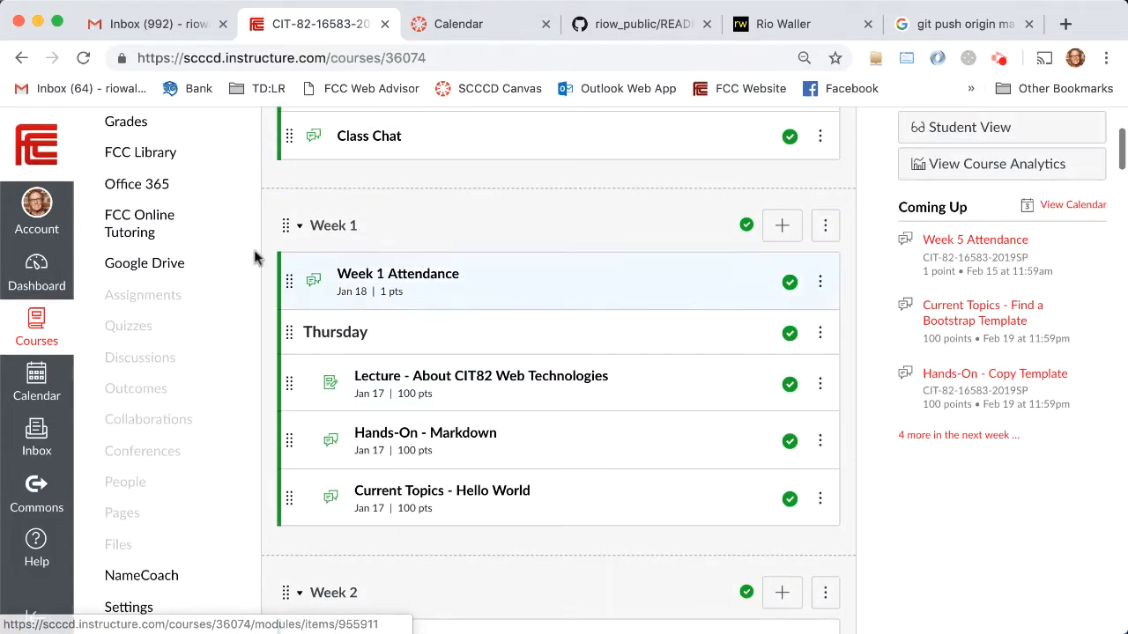
left_click(299, 225)
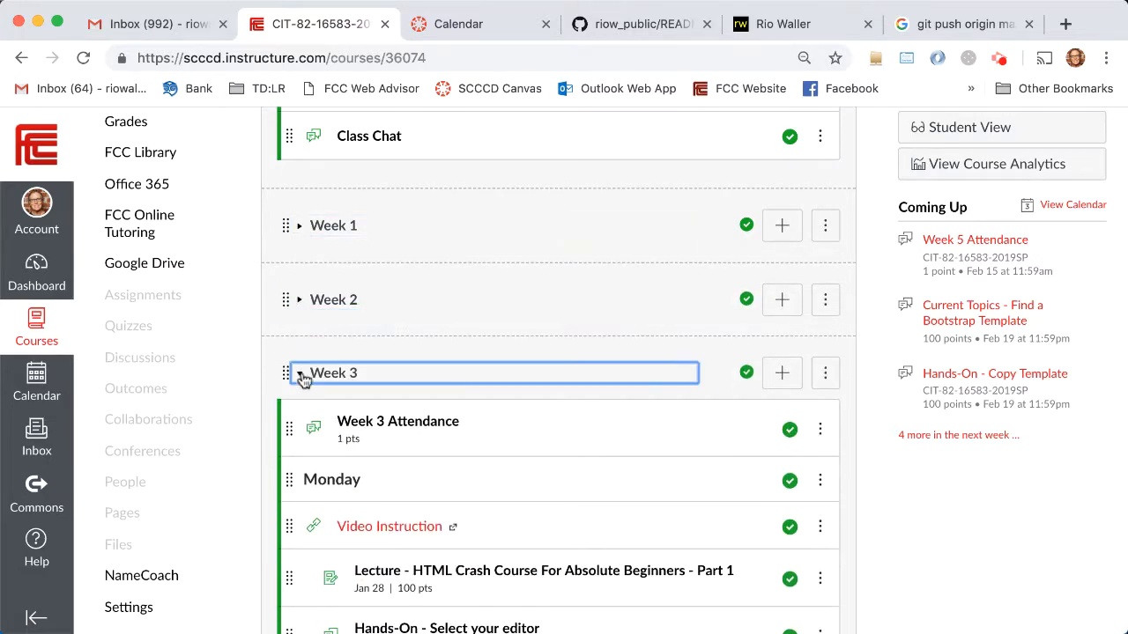
scroll("down", 3)
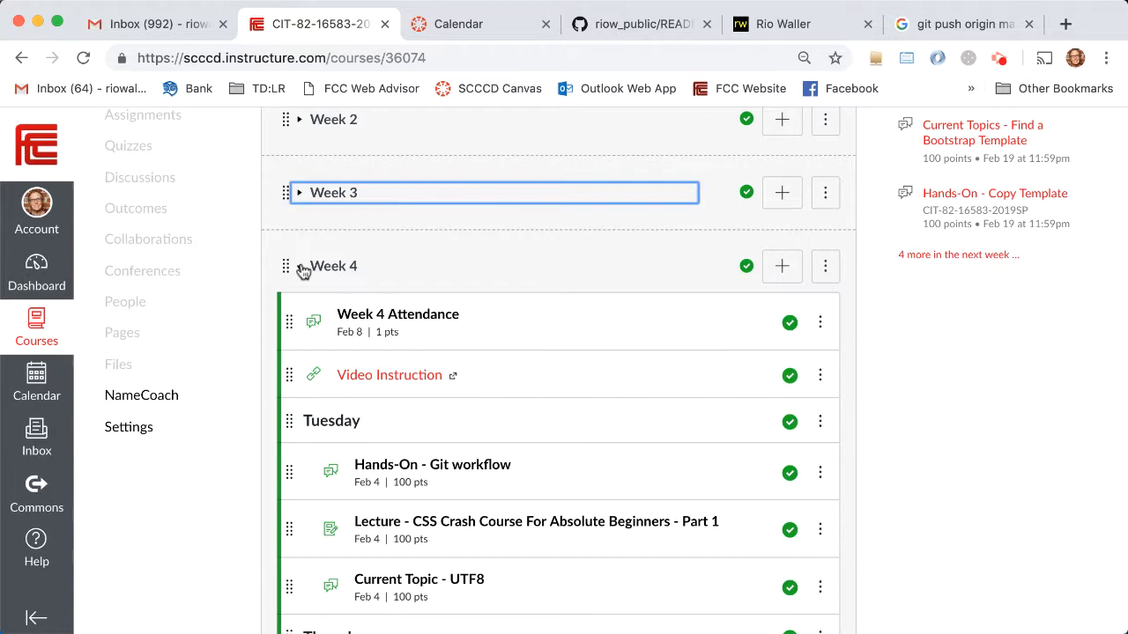
scroll("down", 3)
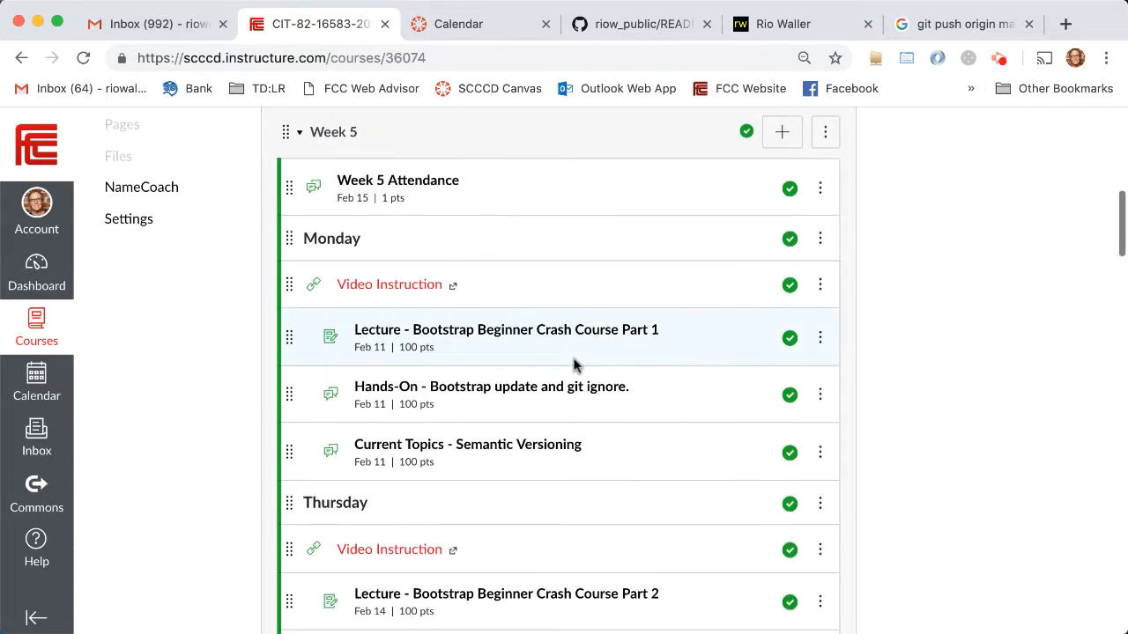
scroll("down", 3)
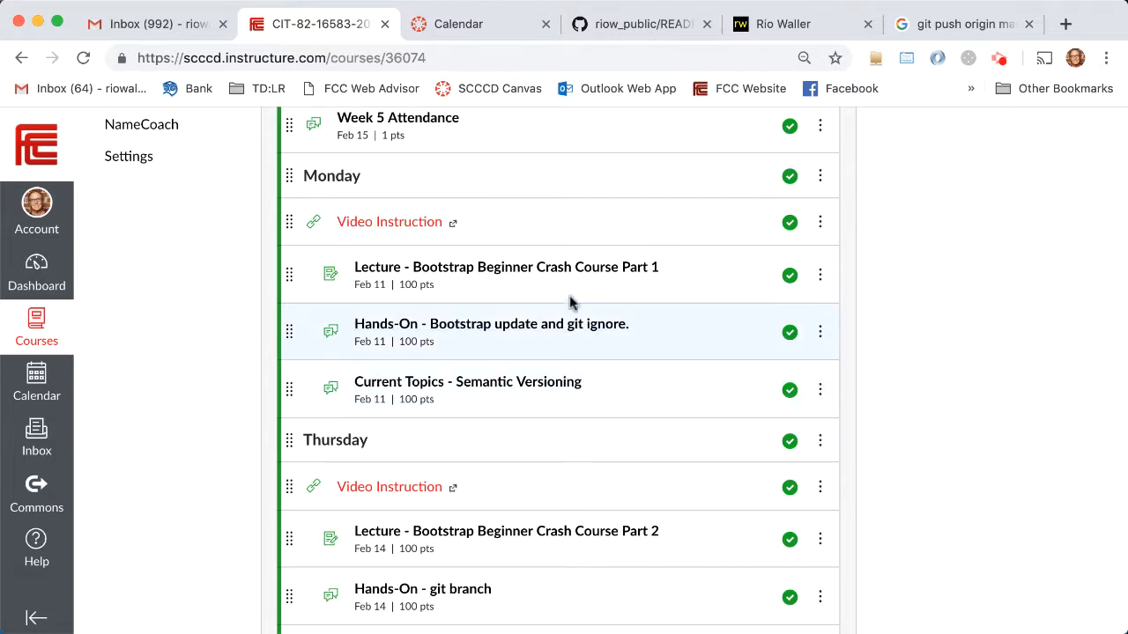
mouse_move(612, 442)
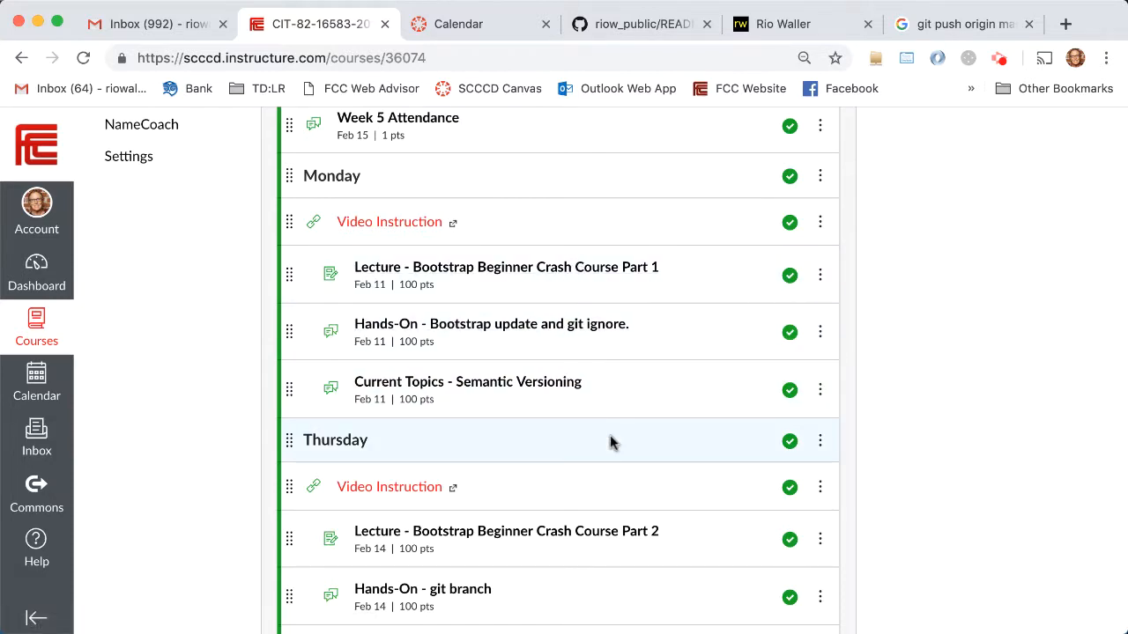
scroll("down", 3)
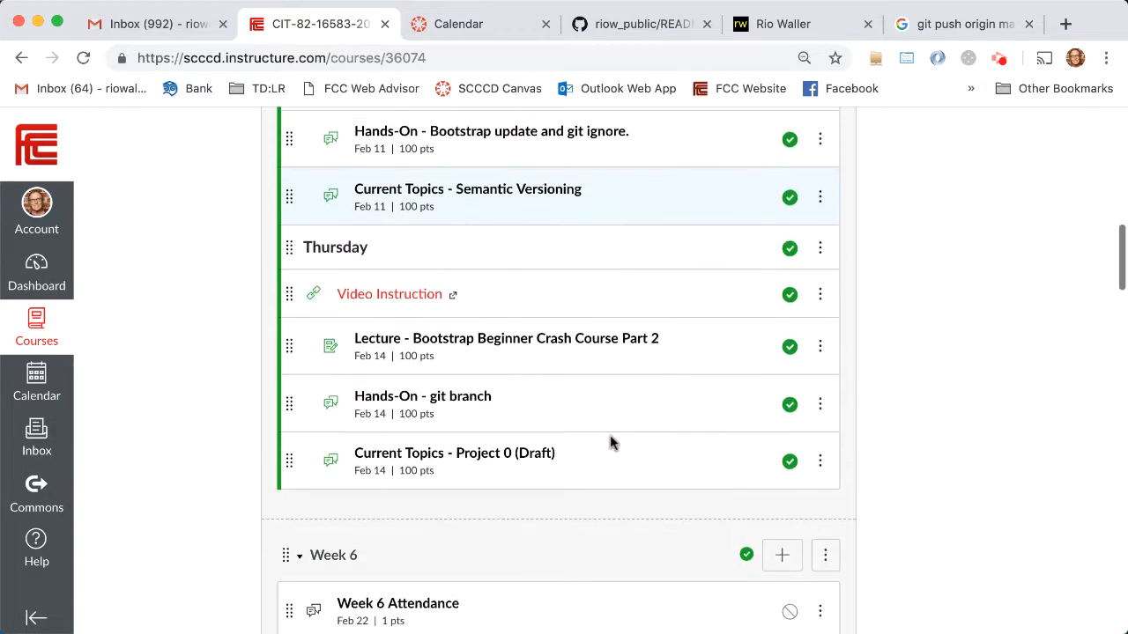
scroll("down", 3)
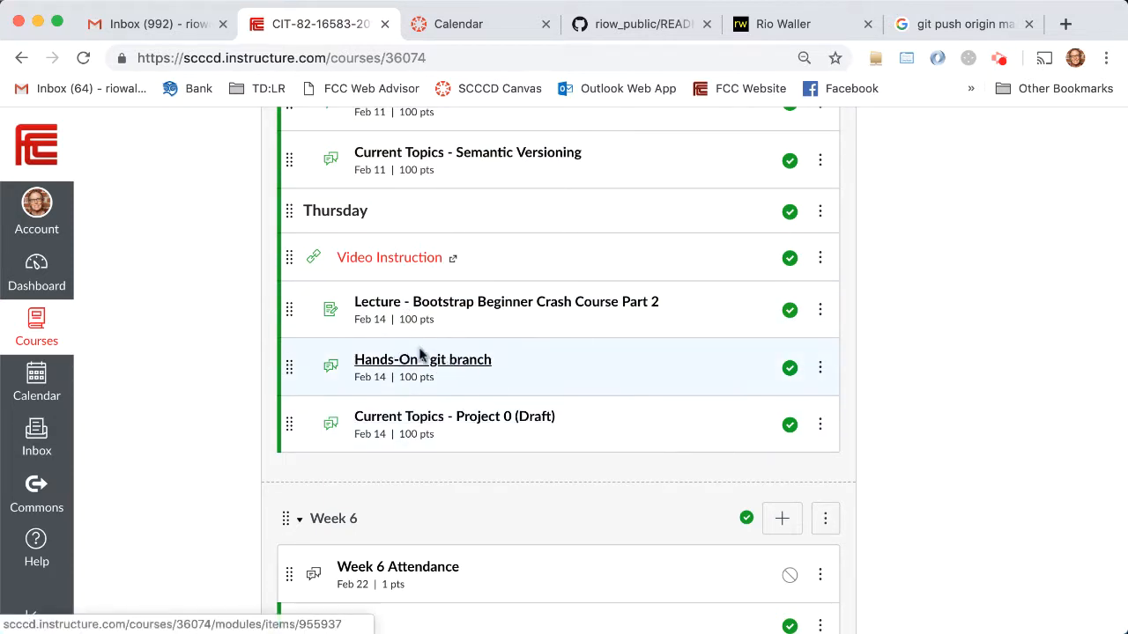
mouse_move(480, 377)
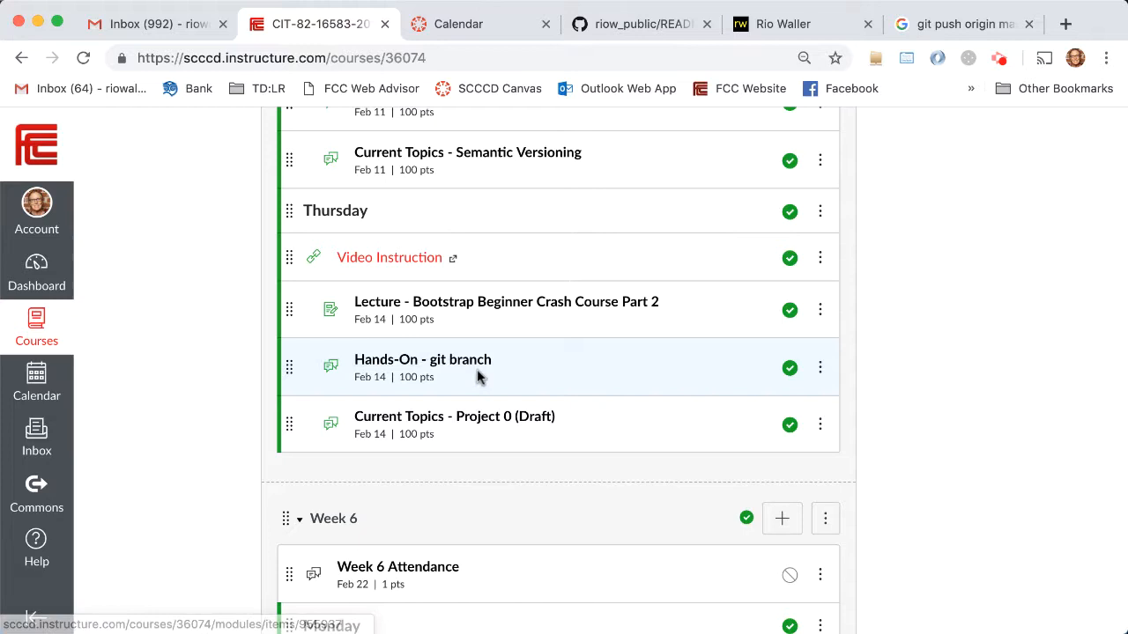
mouse_move(518, 379)
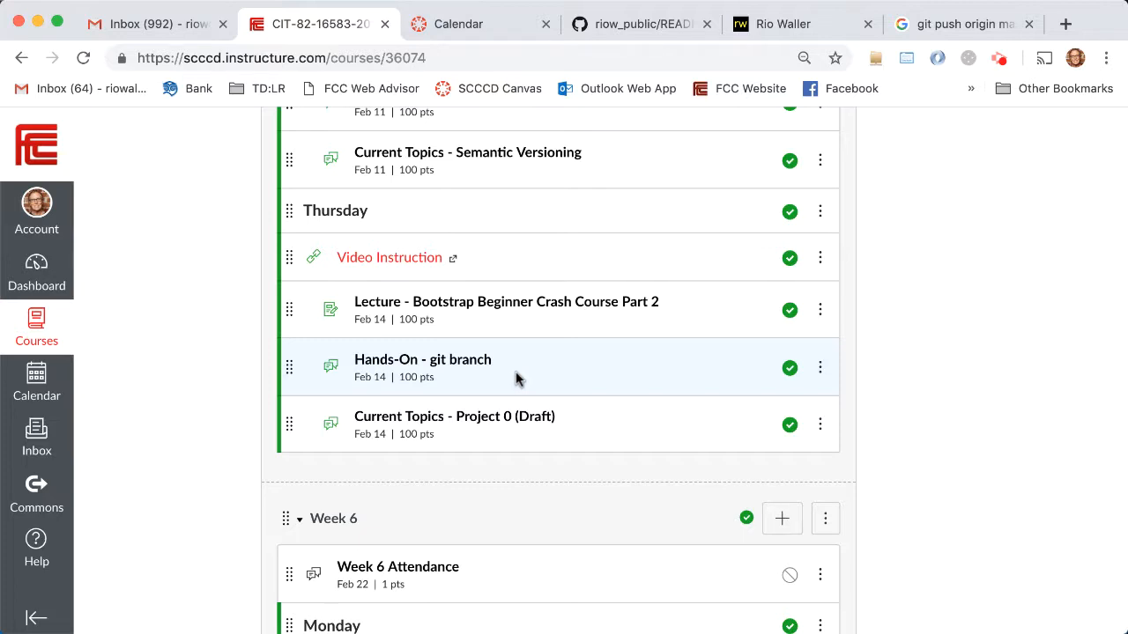
left_click(961, 24)
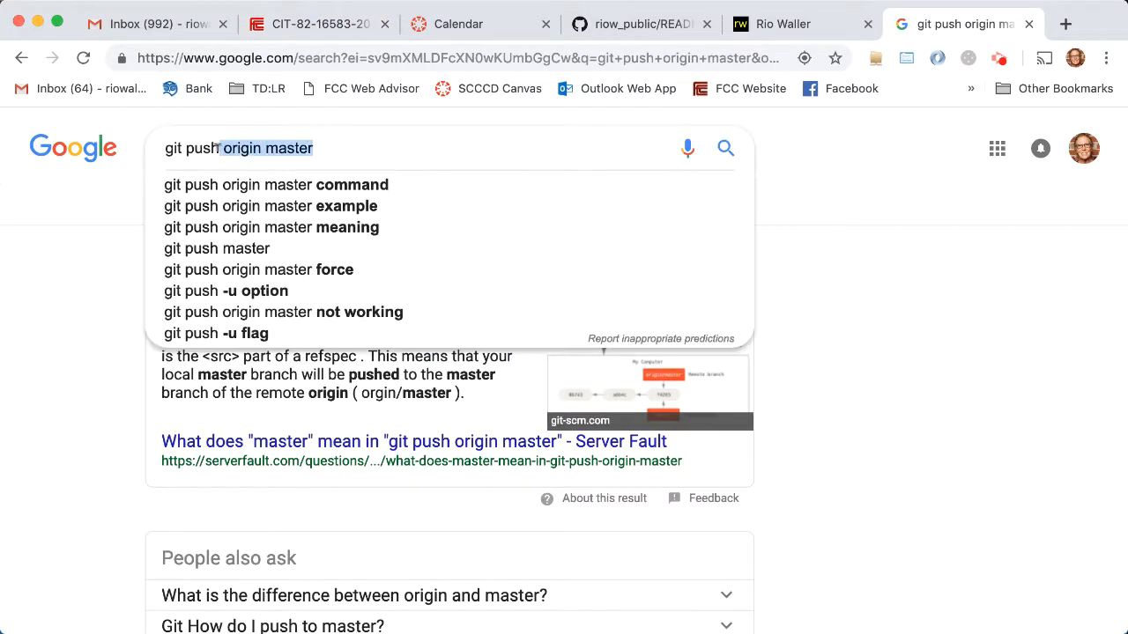
Step: Change the Google query to 'git branch push' and view the Stack Overflow result
key("Backspace")
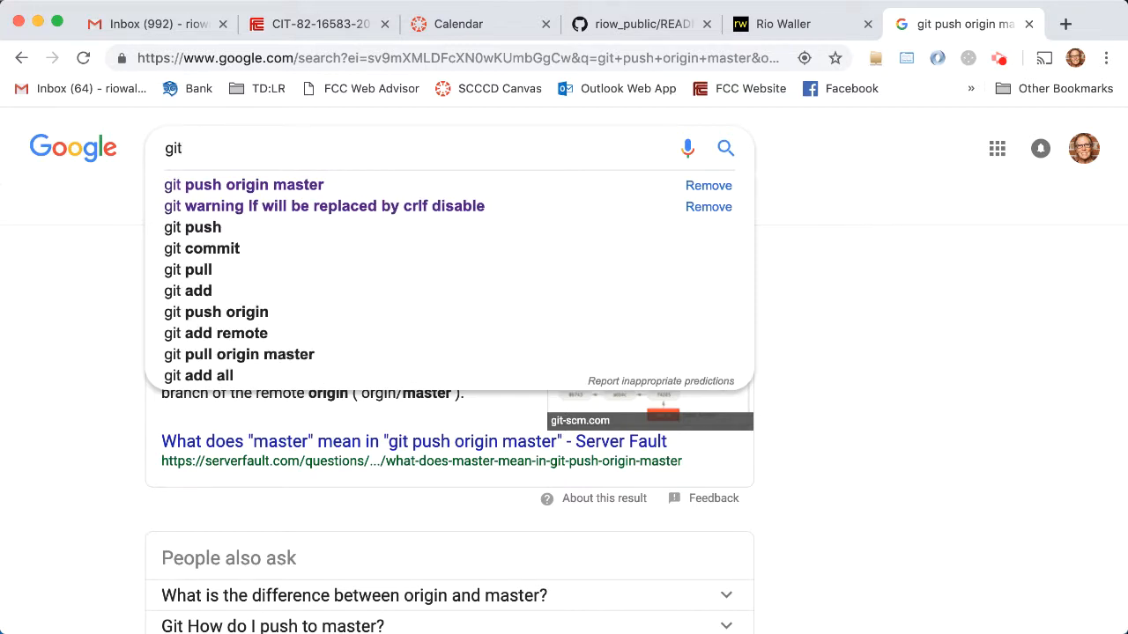
type("push")
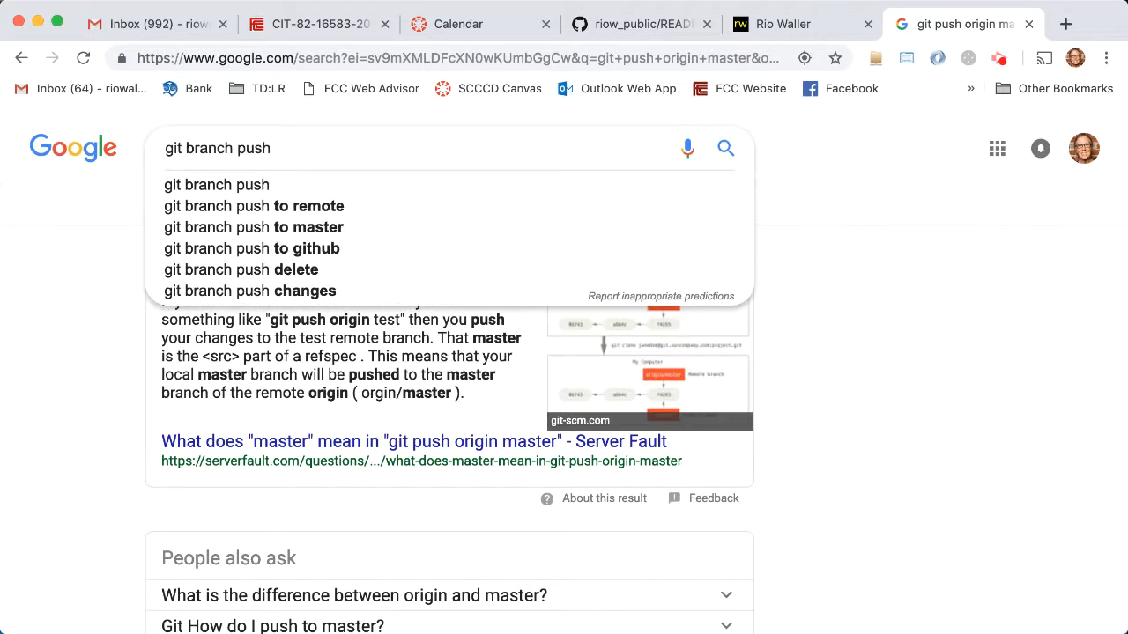
left_click(216, 184)
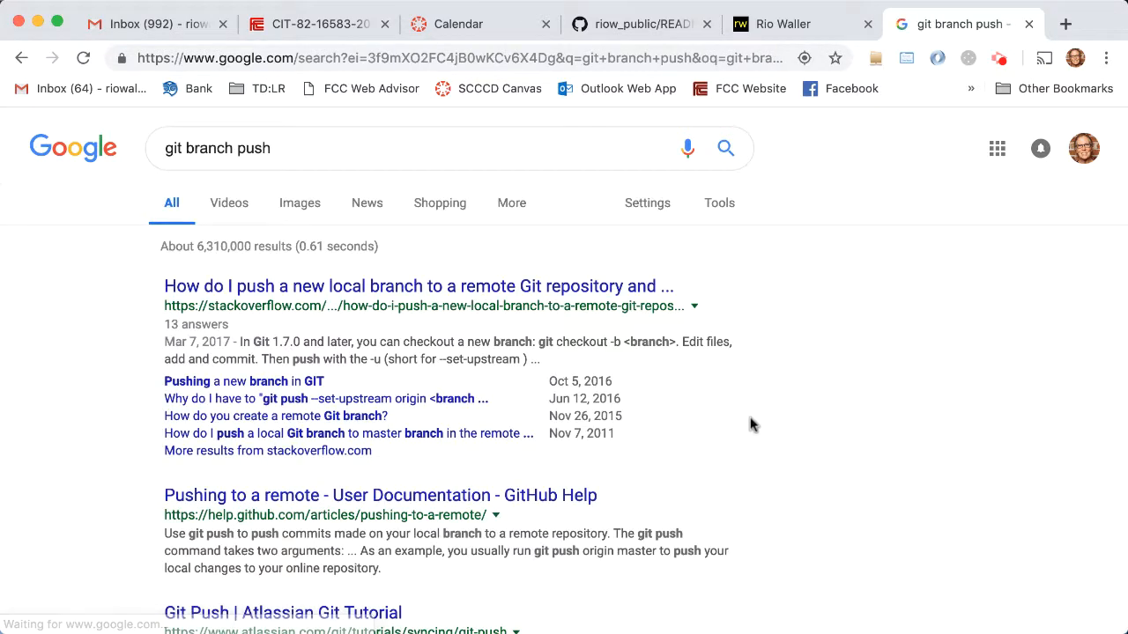
scroll("down", 3)
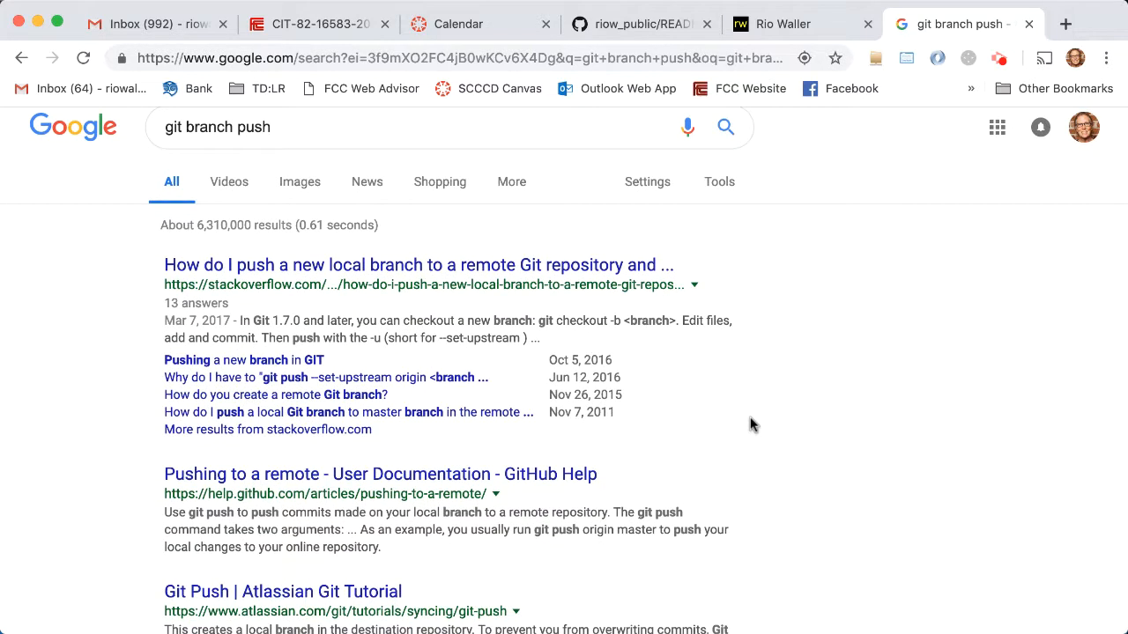
mouse_move(377, 377)
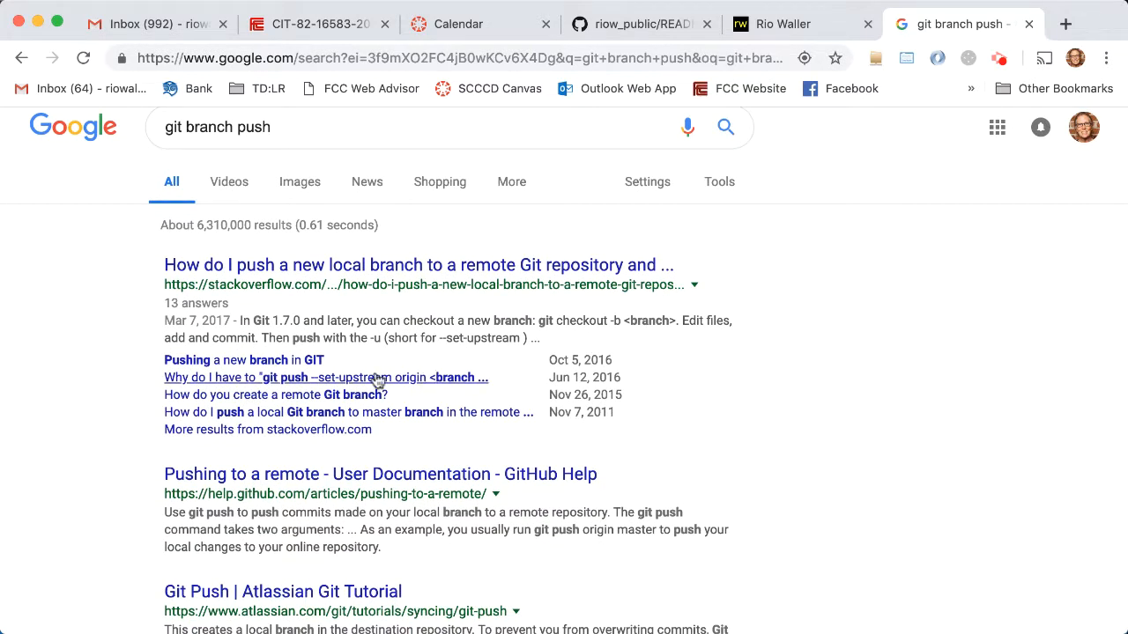
left_click(326, 377)
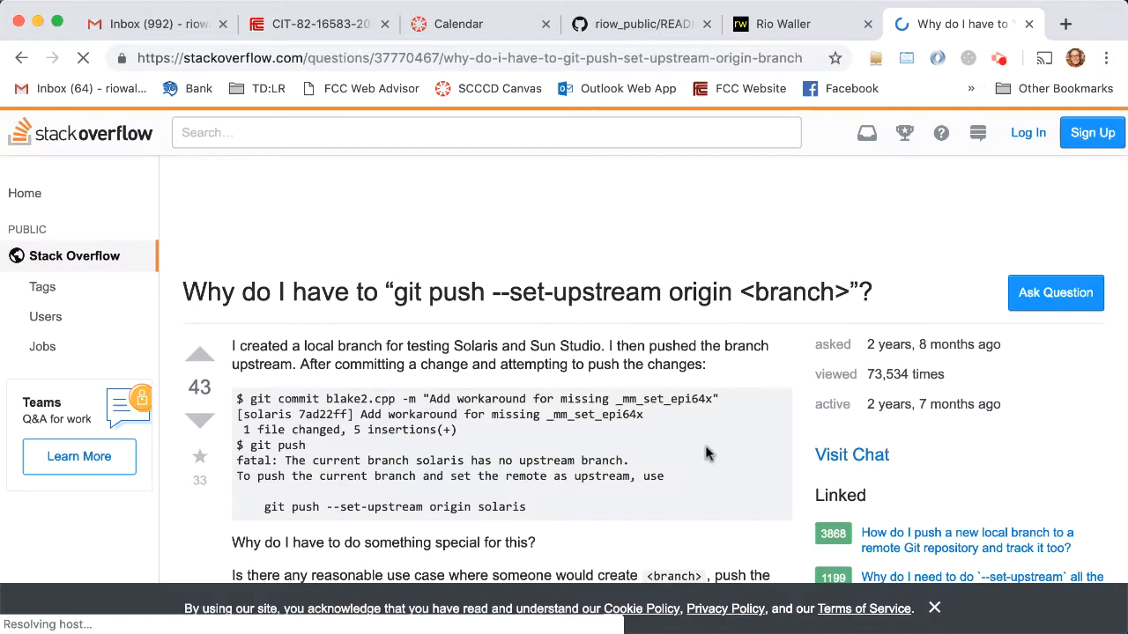
scroll("down", 3)
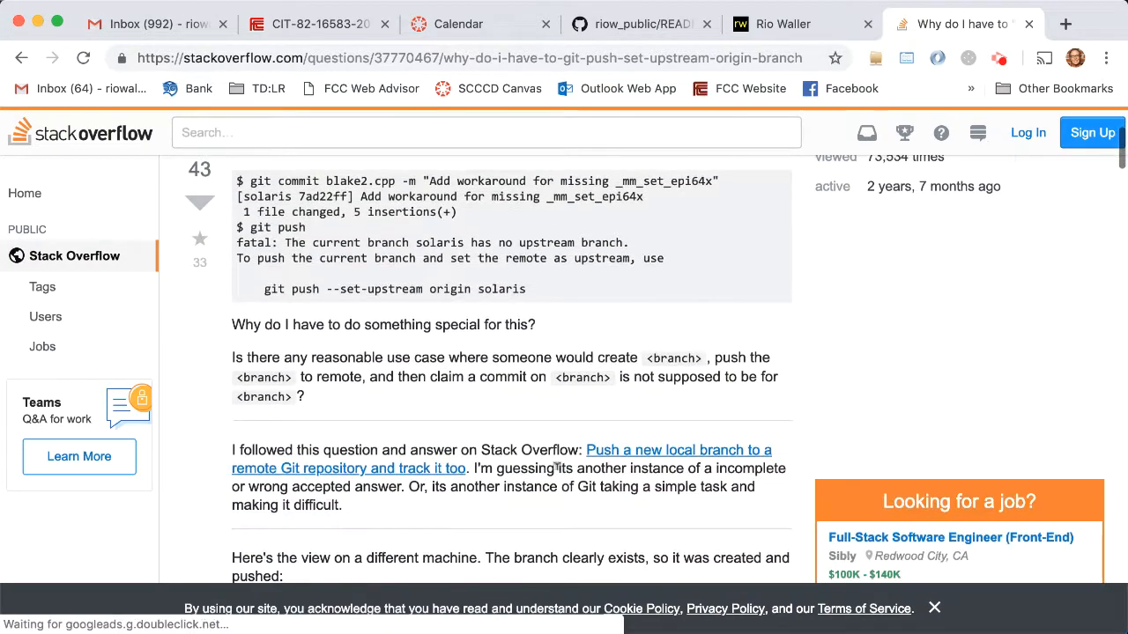
scroll("down", 3)
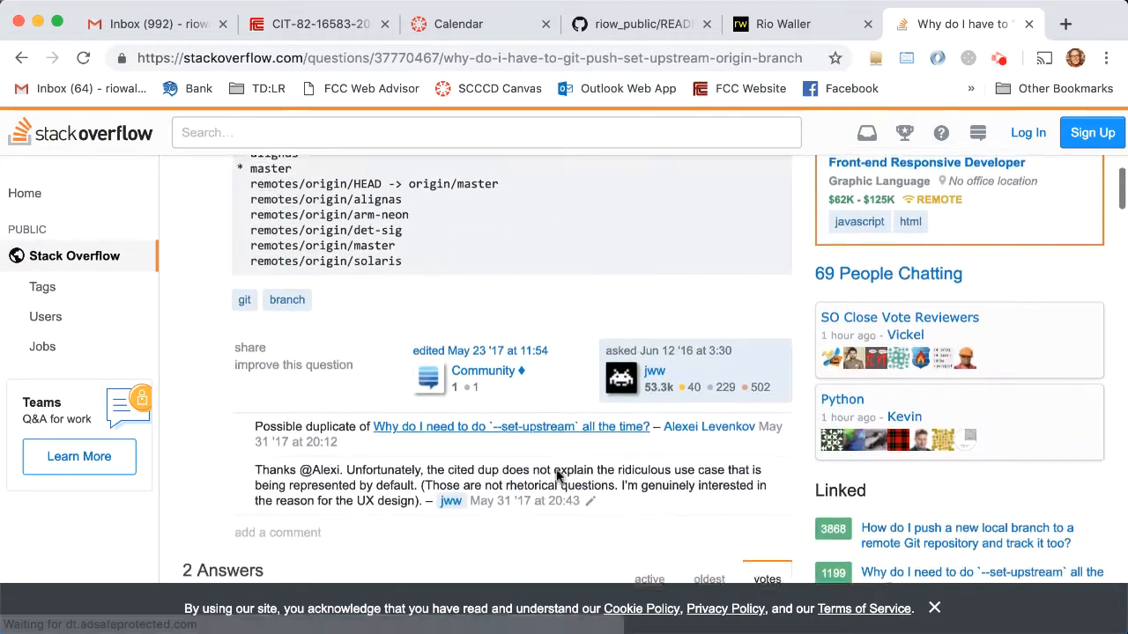
scroll("down", 3)
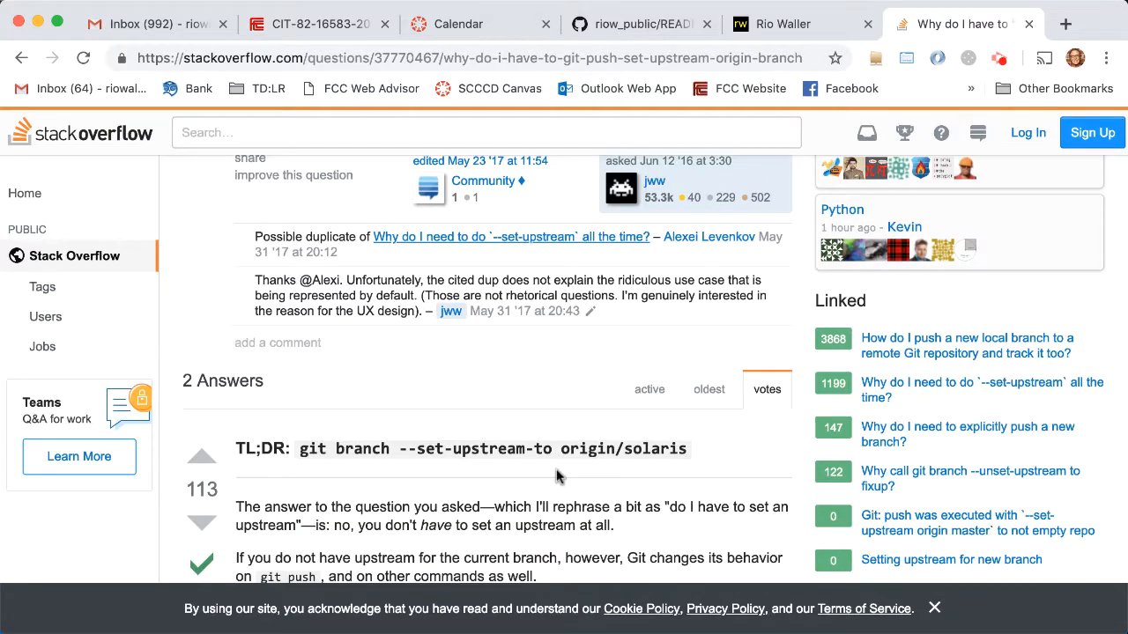
scroll("down", 3)
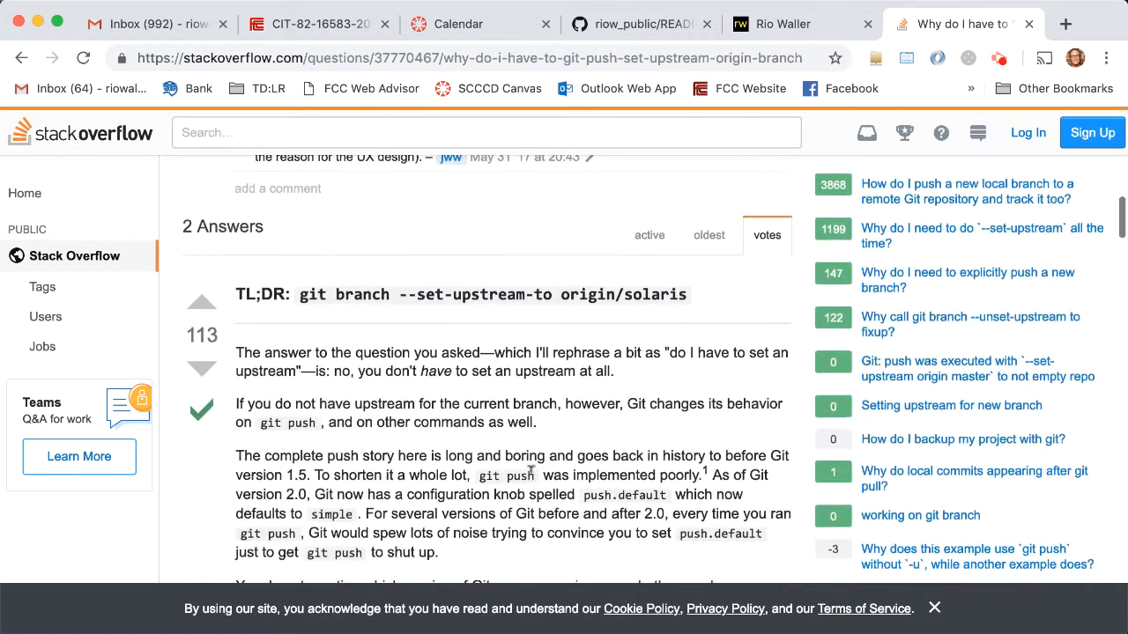
scroll("down", 3)
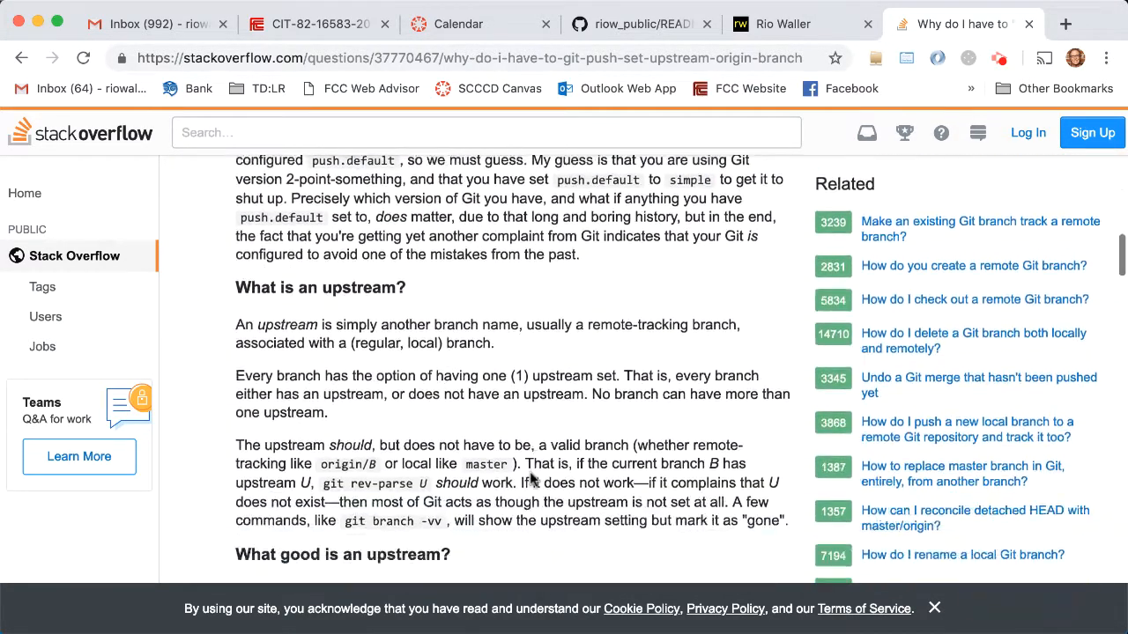
scroll("up", 3)
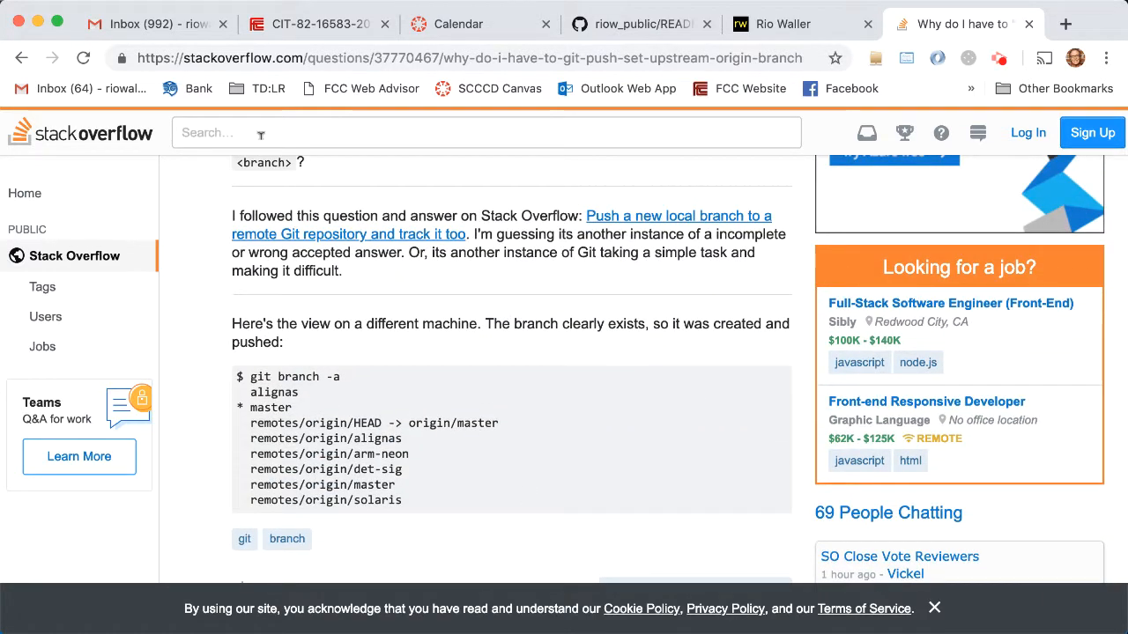
left_click(83, 58)
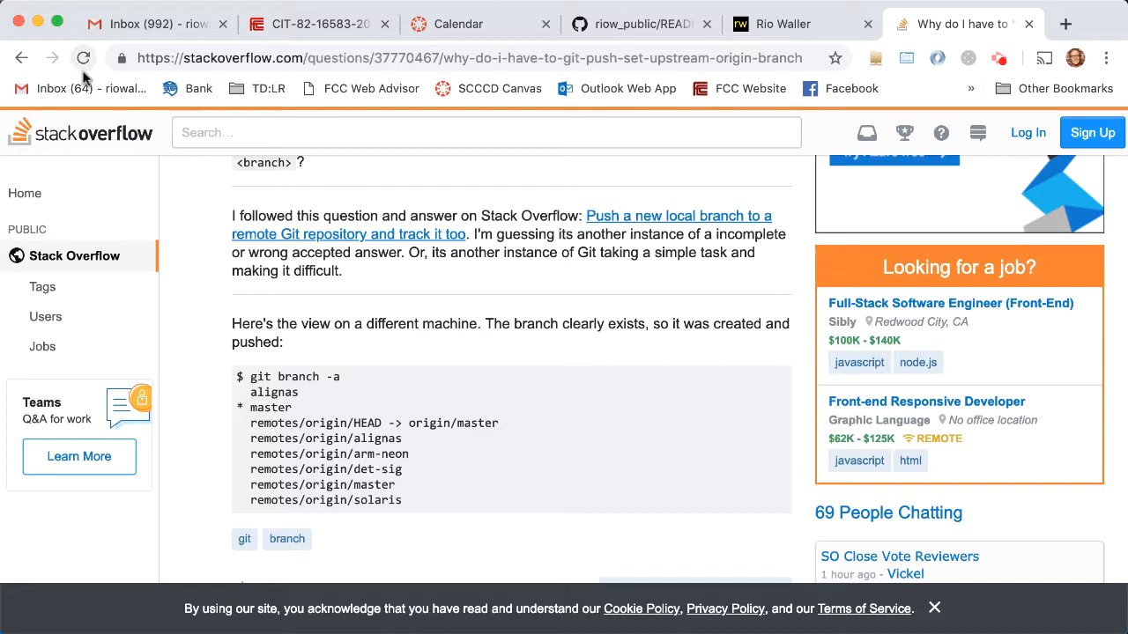
left_click(21, 58)
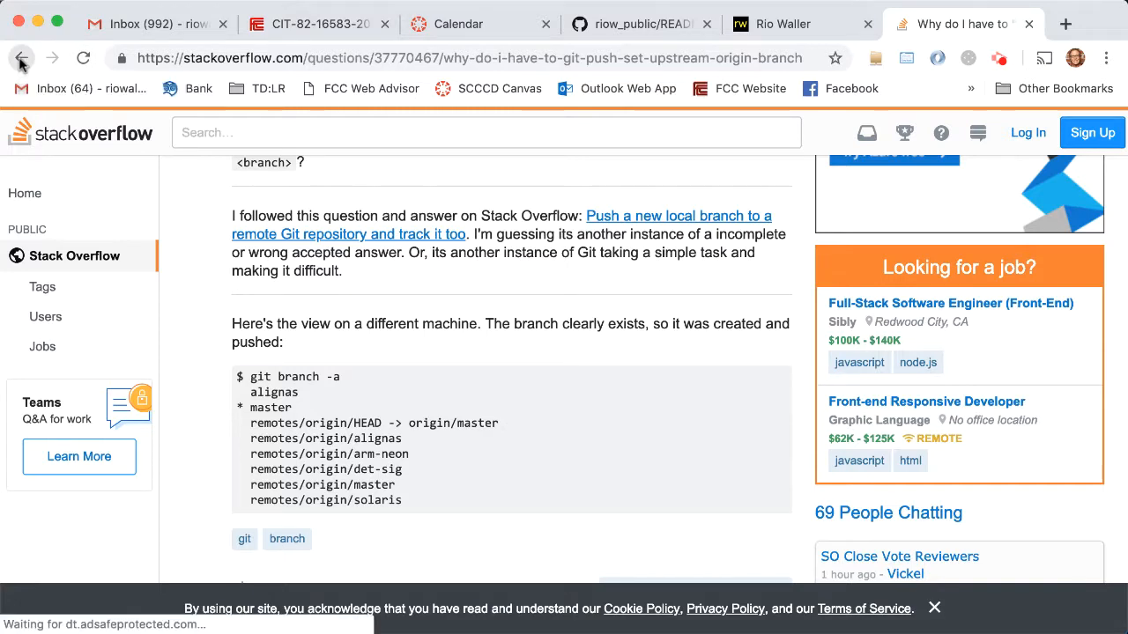
left_click(22, 58)
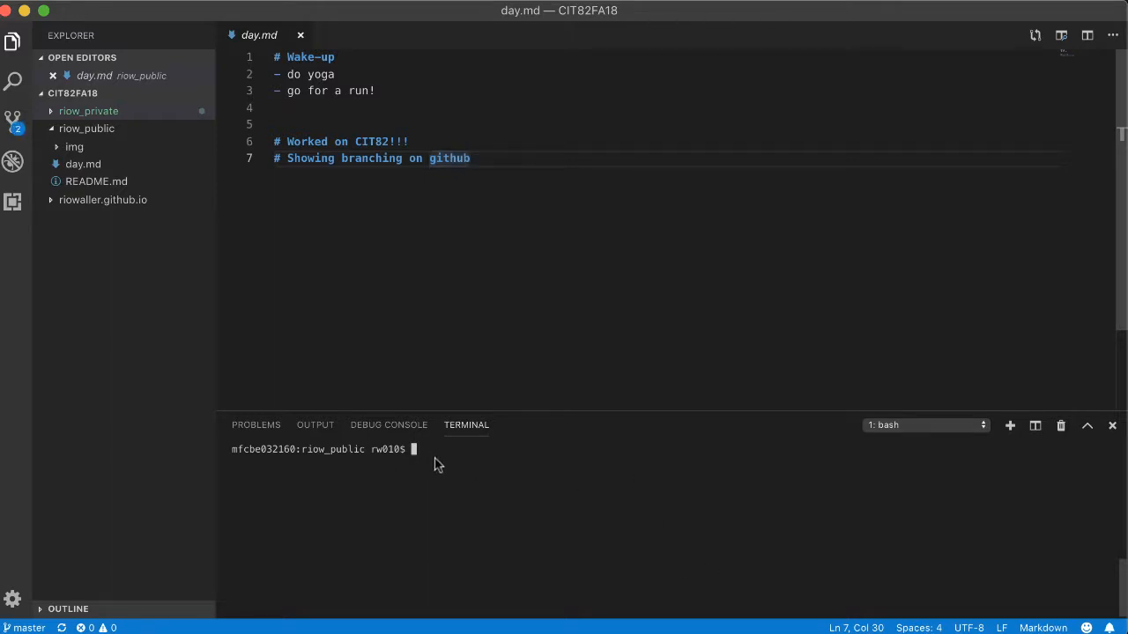
mouse_move(568, 485)
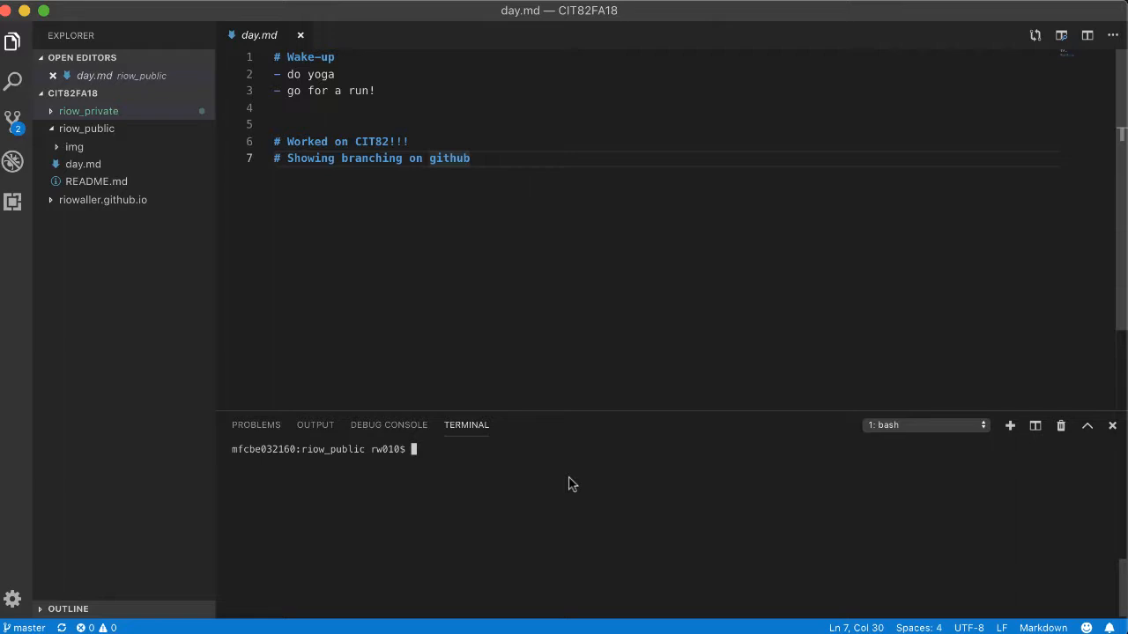
mouse_move(349, 484)
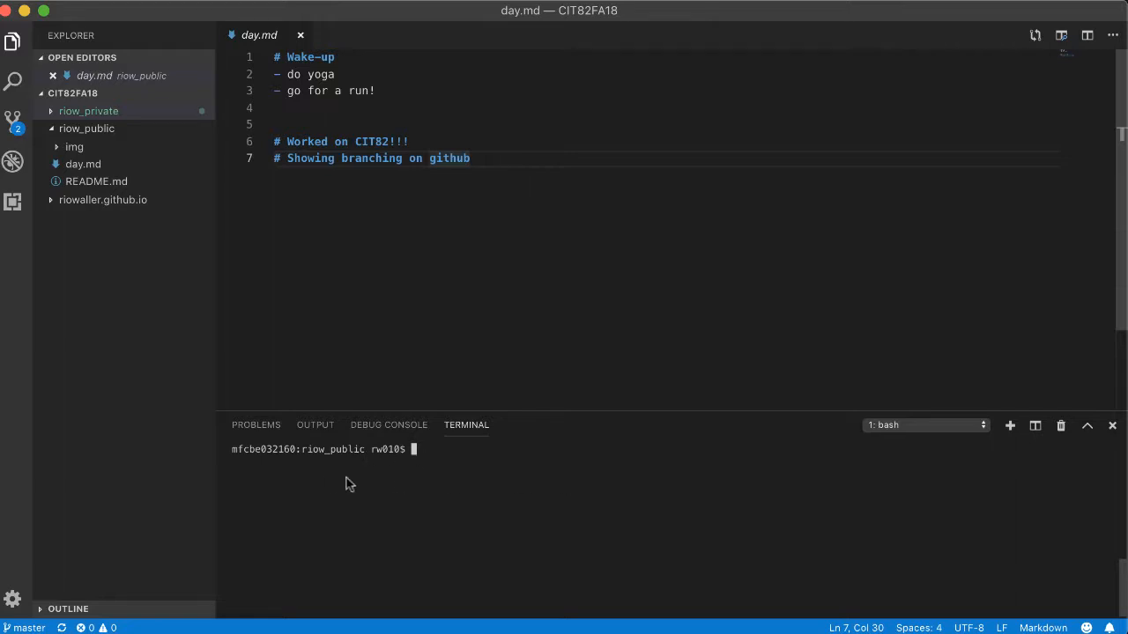
mouse_move(564, 489)
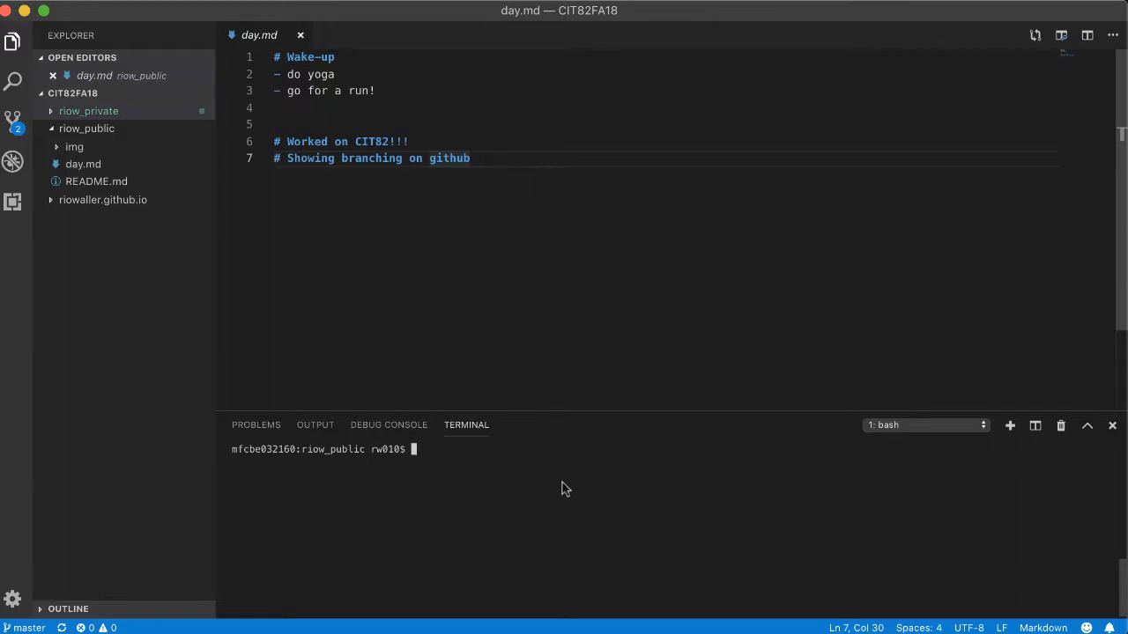
mouse_move(507, 464)
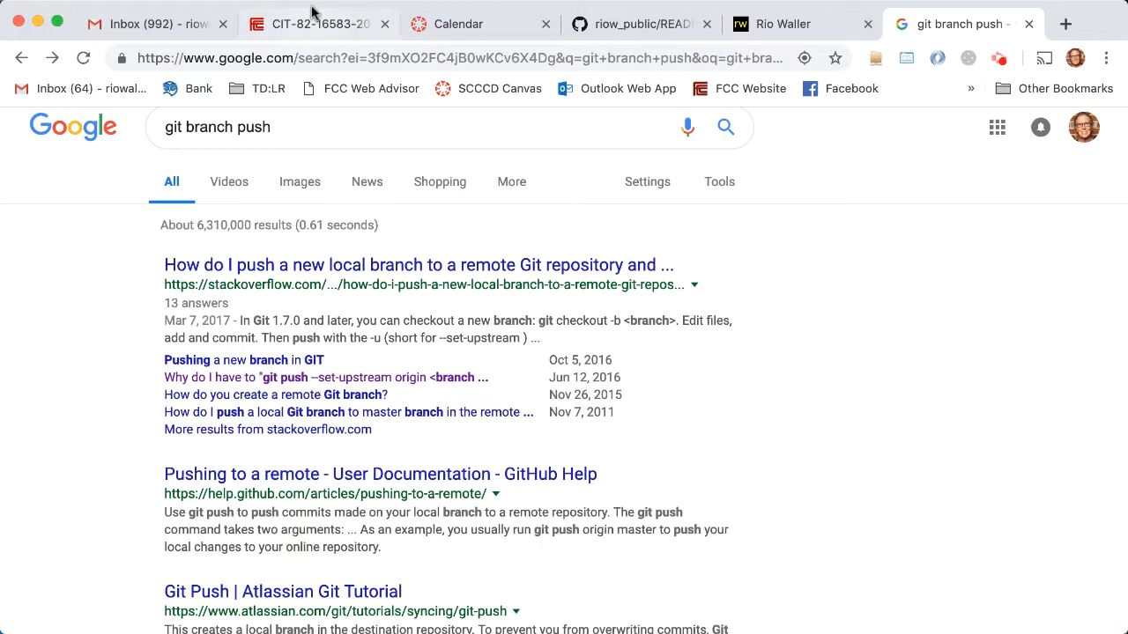
Step: Scroll the Canvas modules page to Week 6, then open a new browser tab
left_click(319, 23)
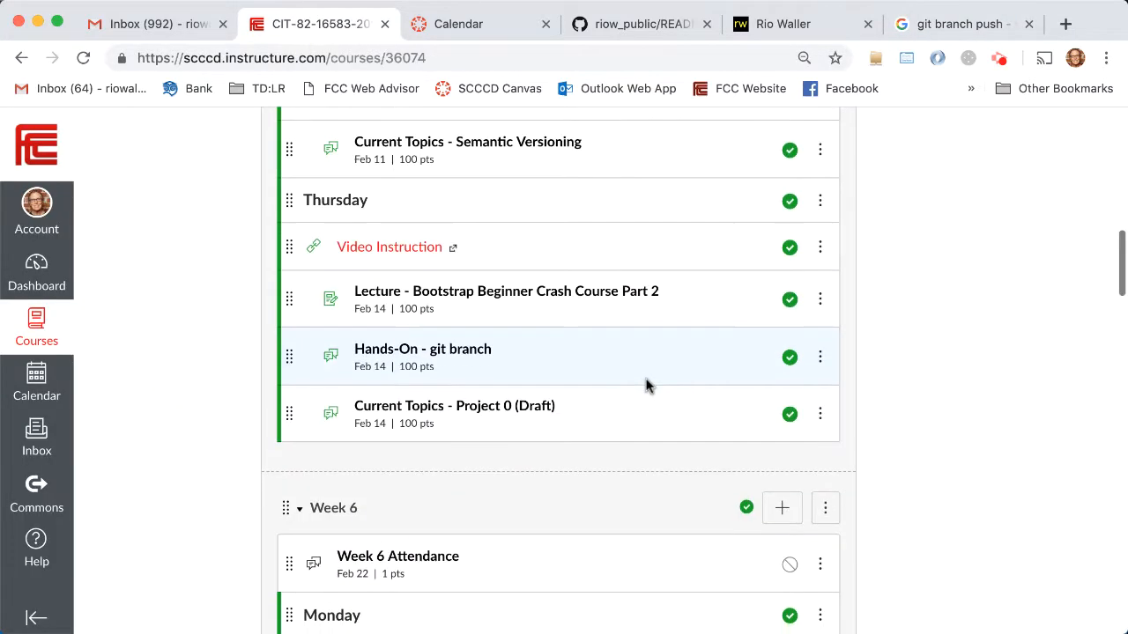
scroll("down", 3)
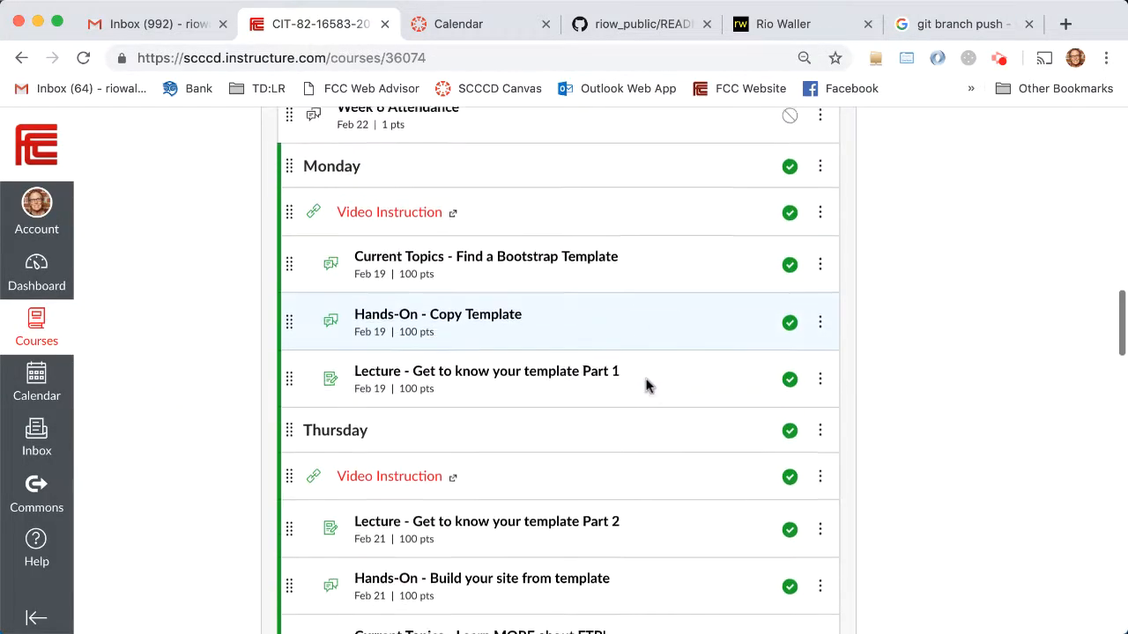
scroll("up", 3)
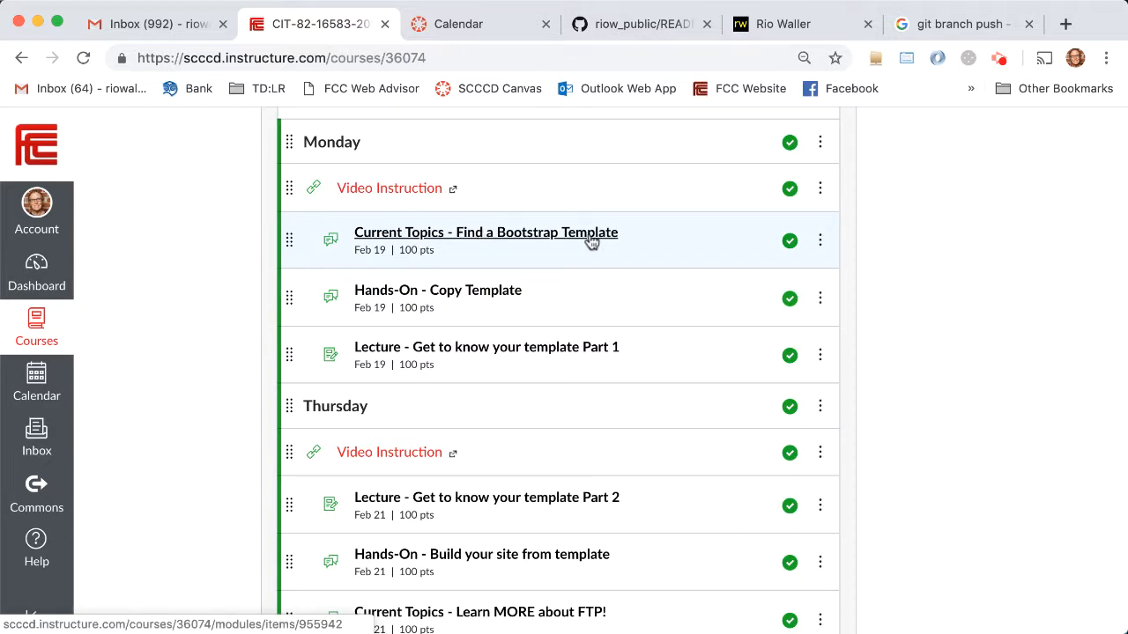
mouse_move(641, 307)
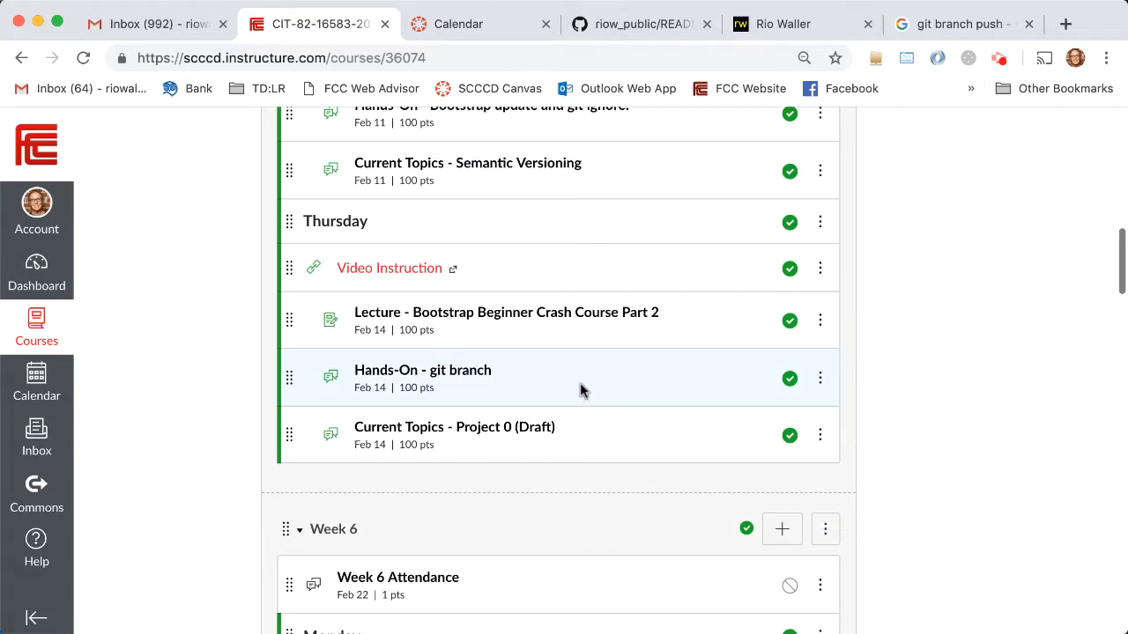
mouse_move(218, 353)
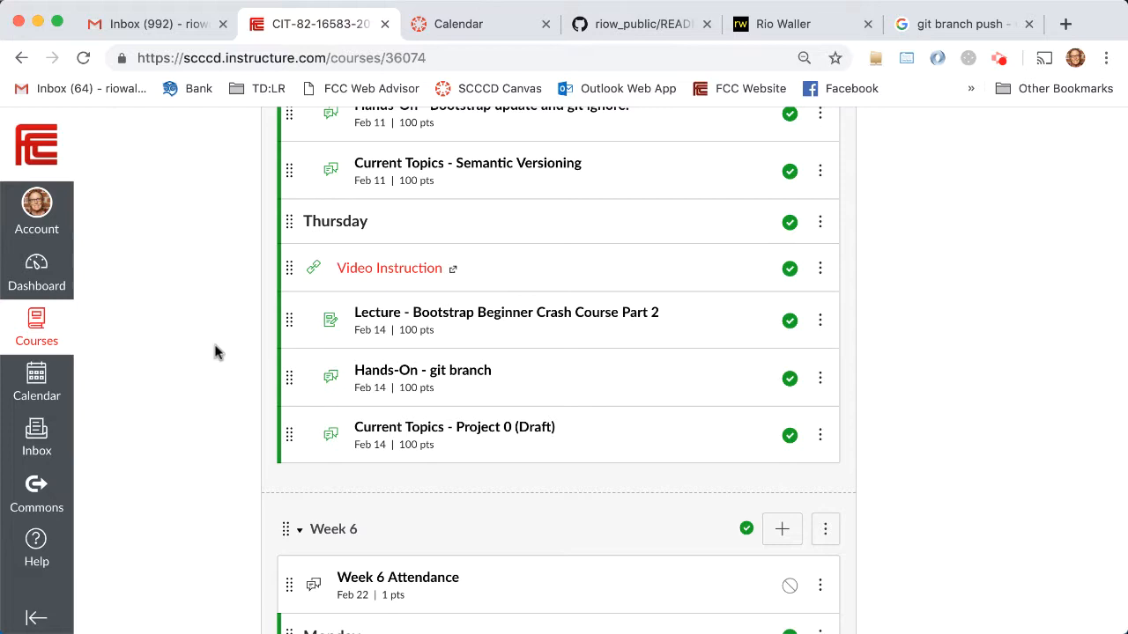
scroll("down", 3)
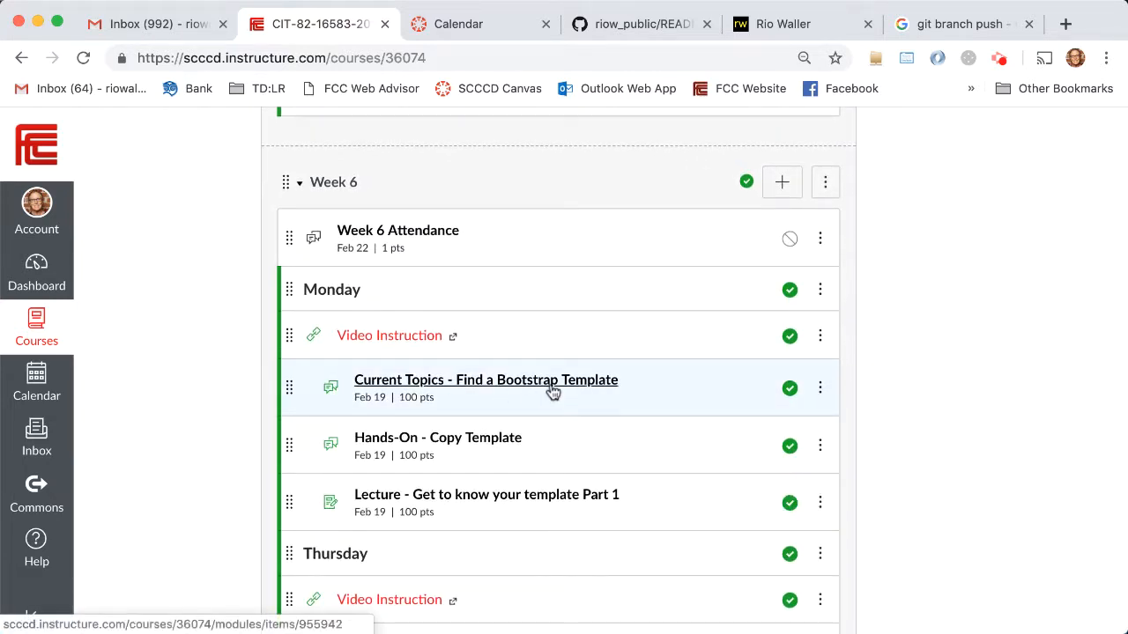
mouse_move(976, 390)
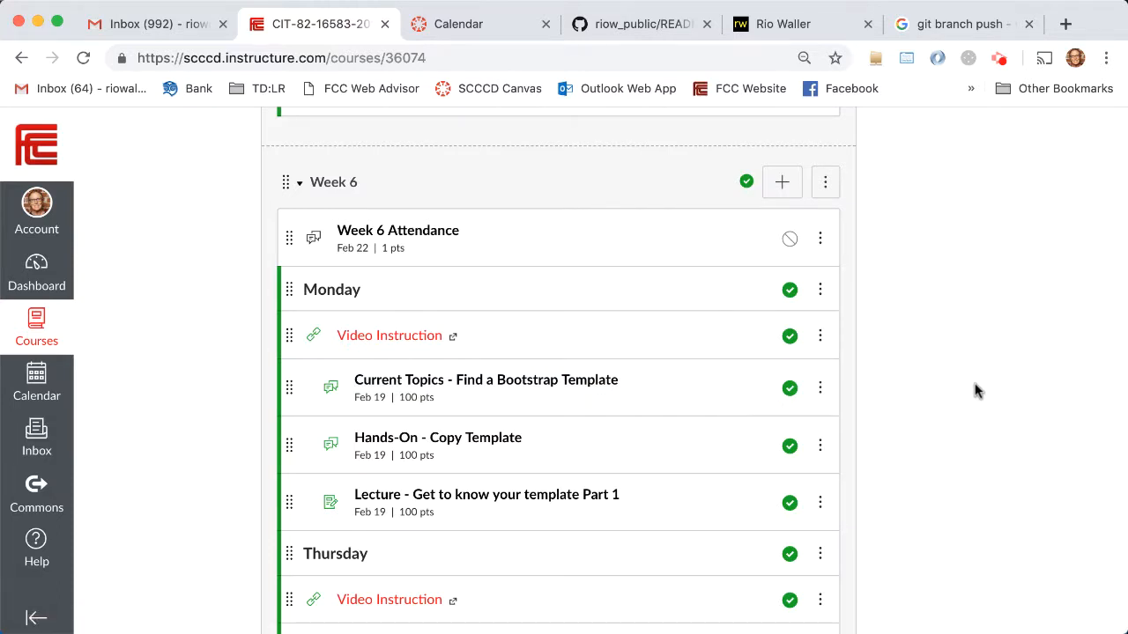
left_click(1065, 24)
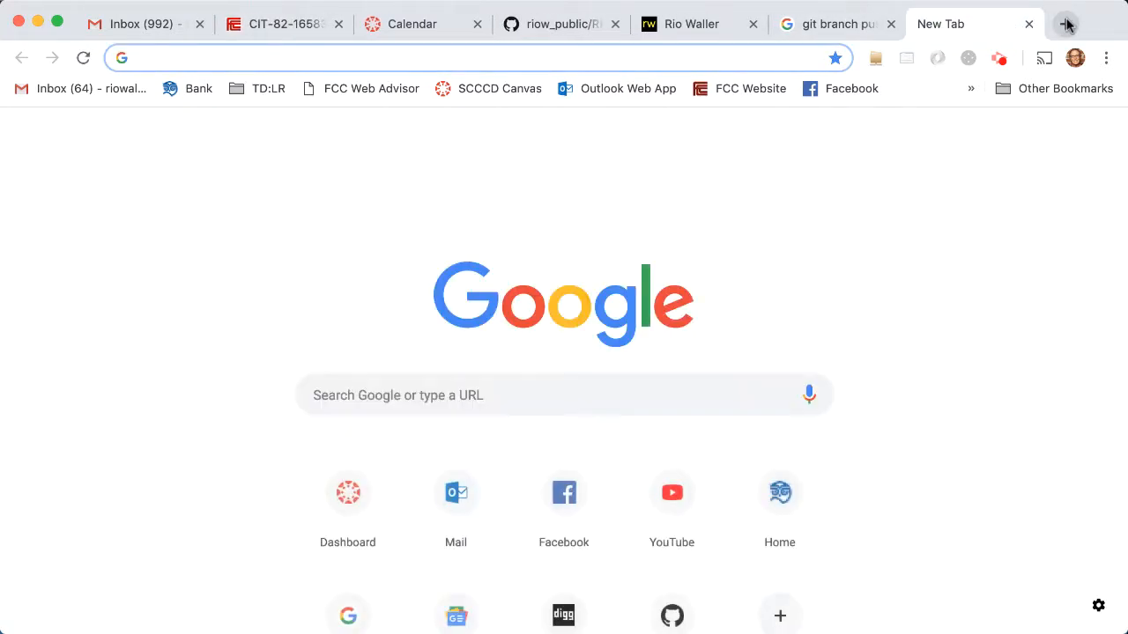
Step: Search 'bootstrap', load getbootstrap.com and open its v4.3 version dropdown
type("boot")
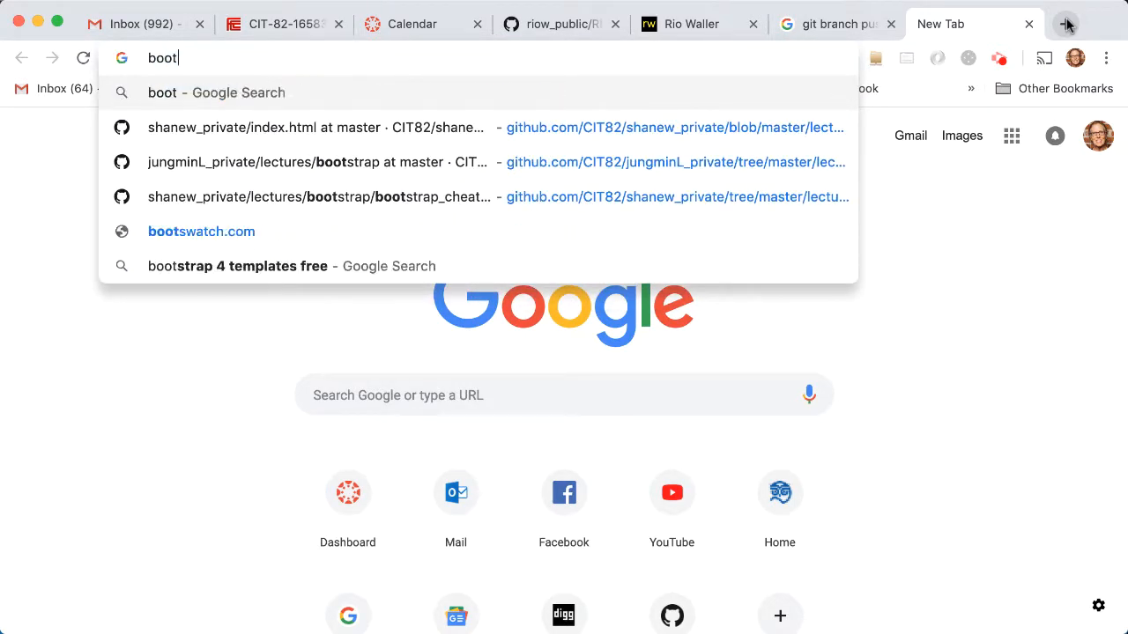
type("strap.com")
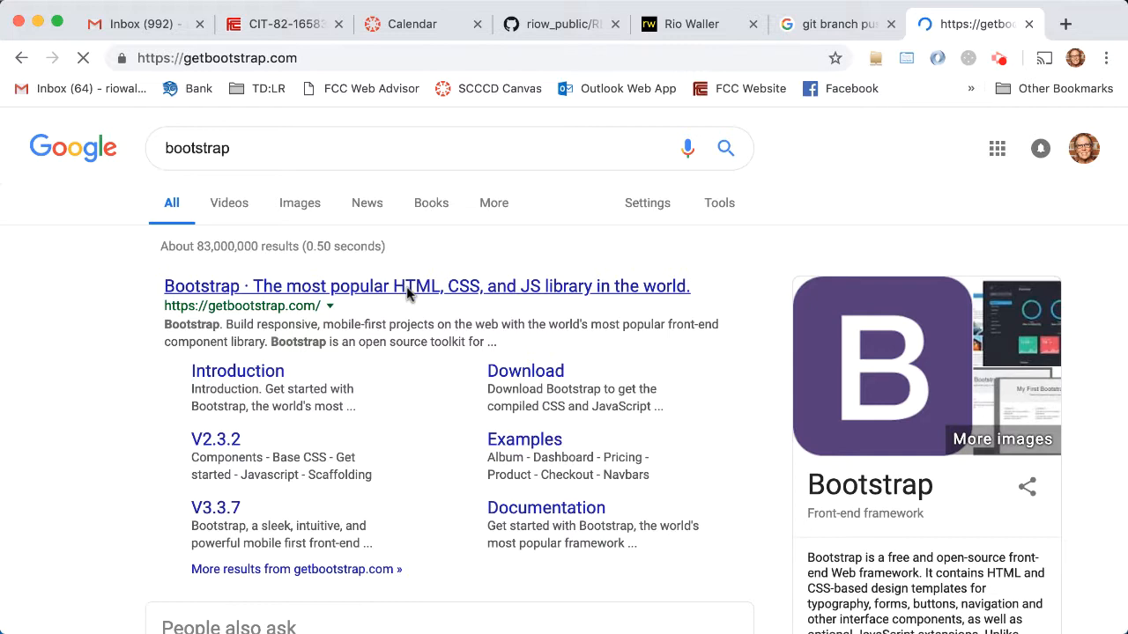
left_click(426, 285)
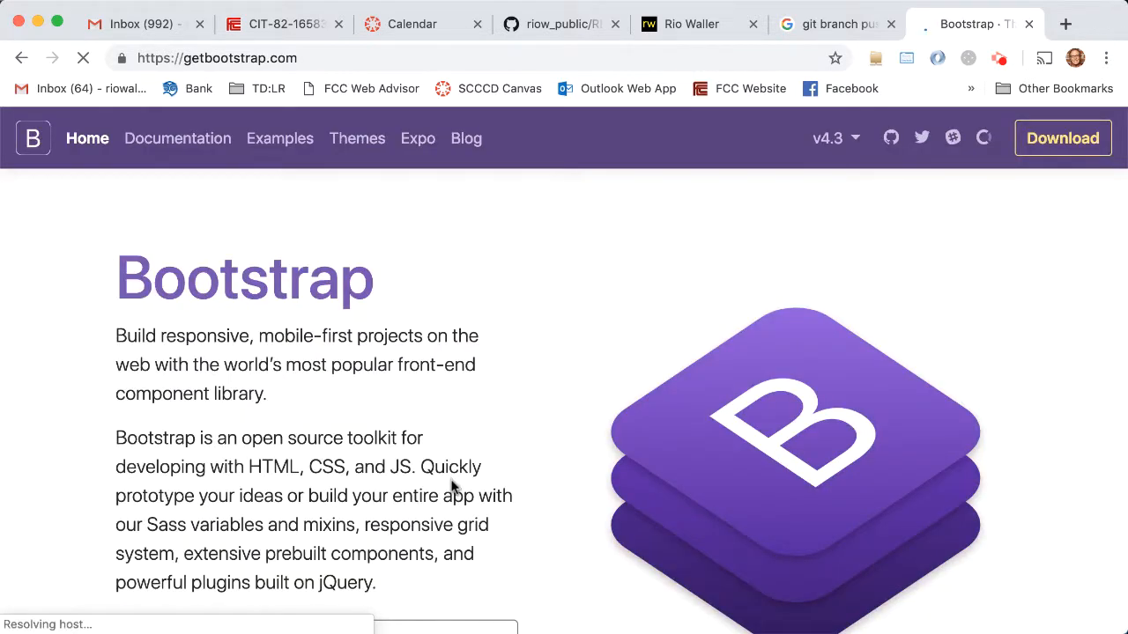
left_click(832, 138)
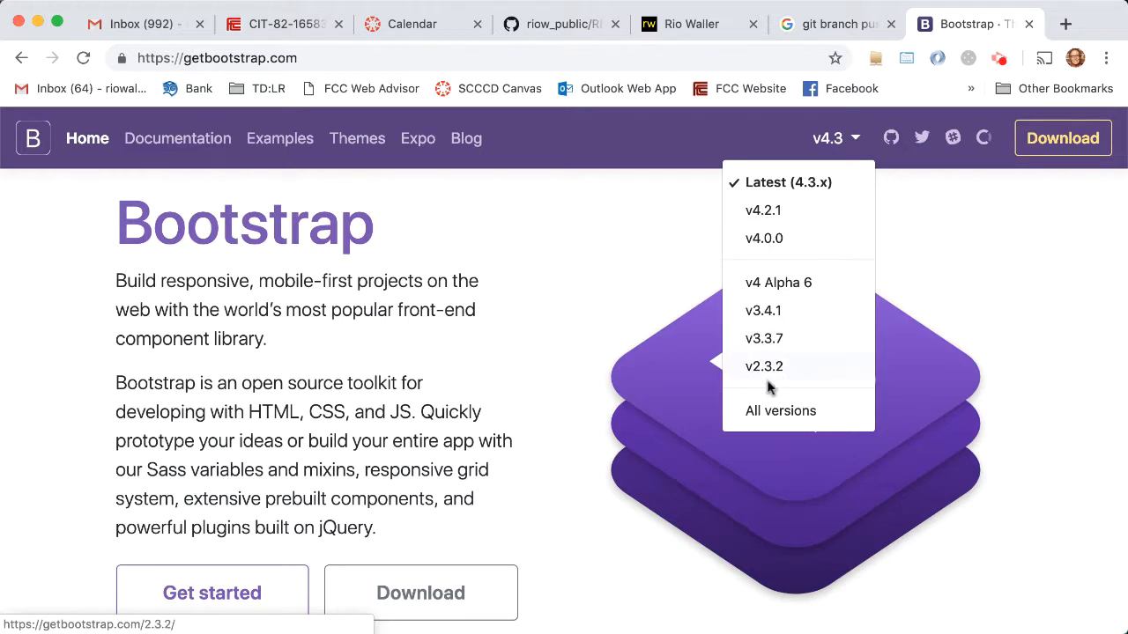
mouse_move(763, 310)
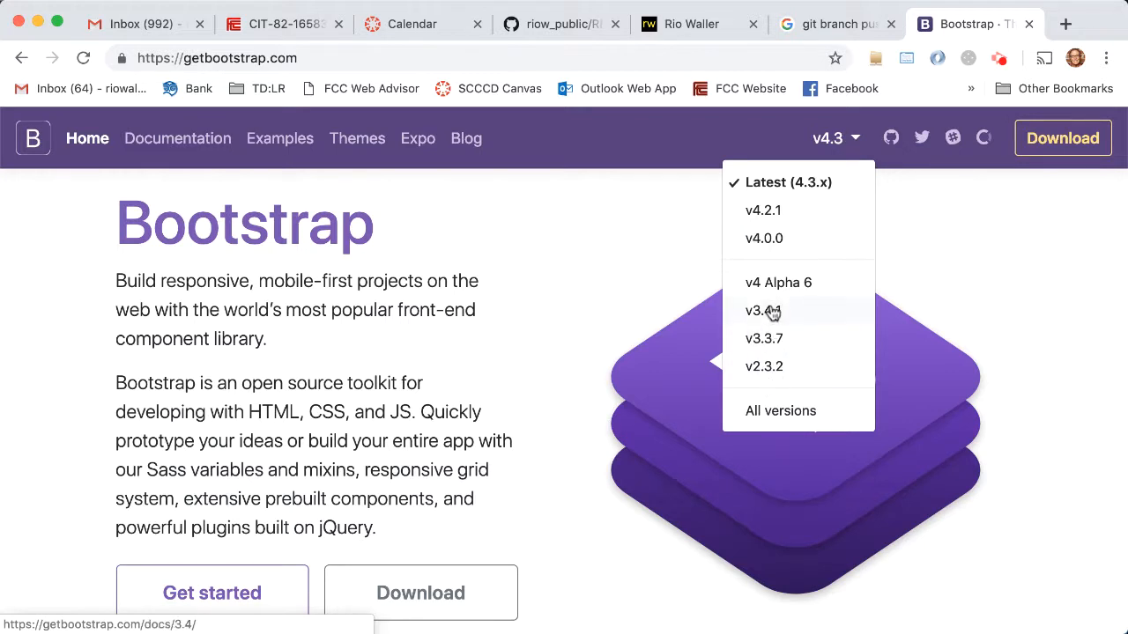
mouse_move(763, 210)
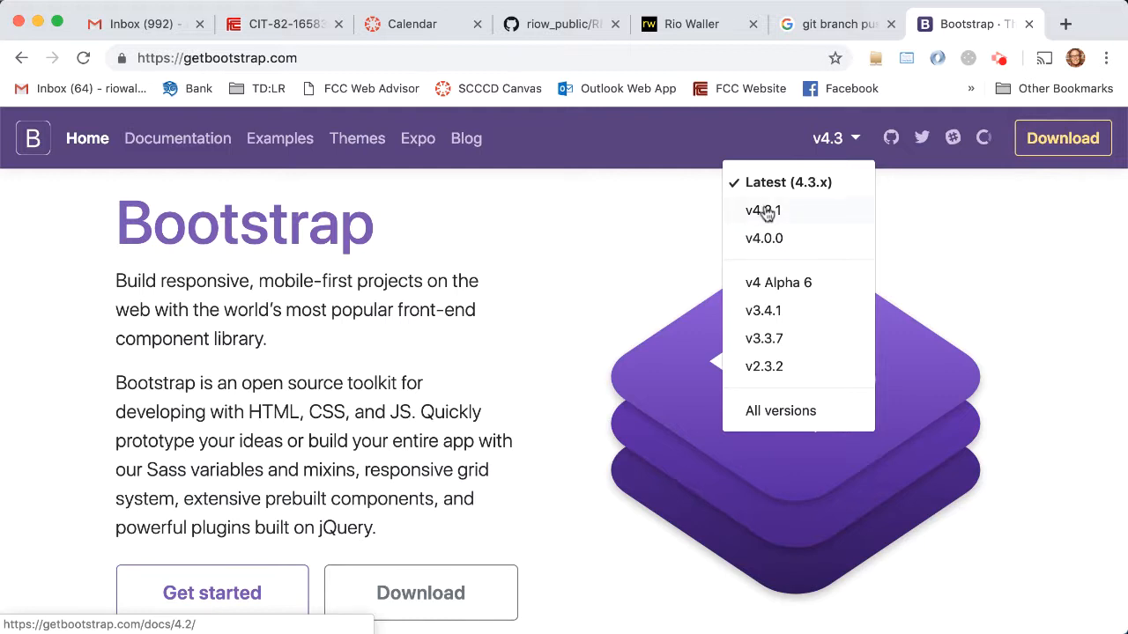
mouse_move(763, 238)
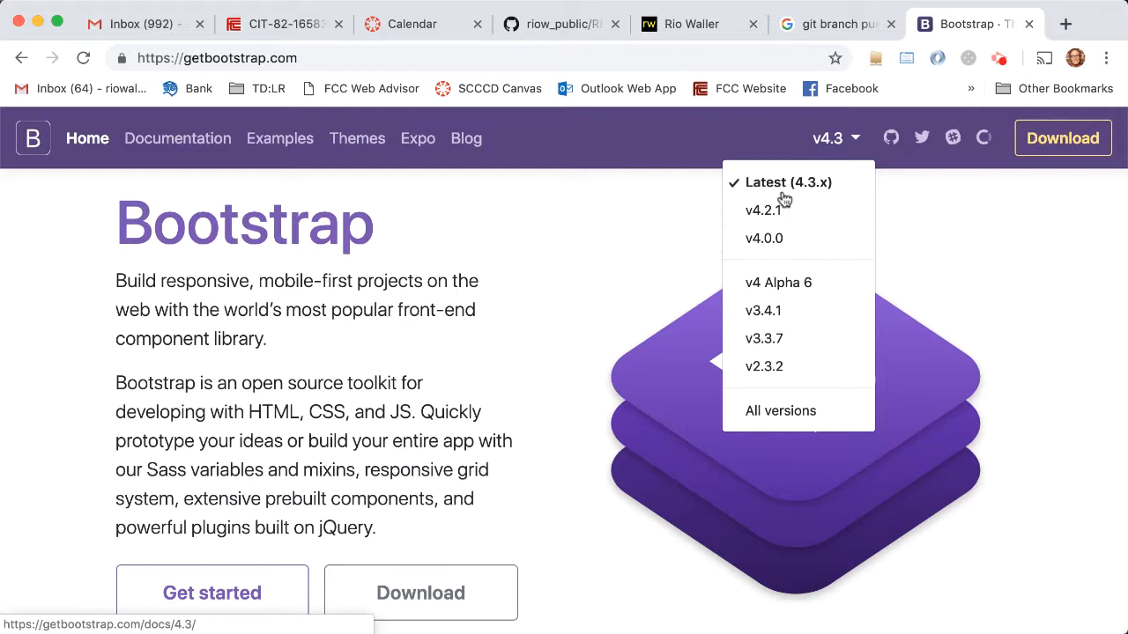
mouse_move(358, 353)
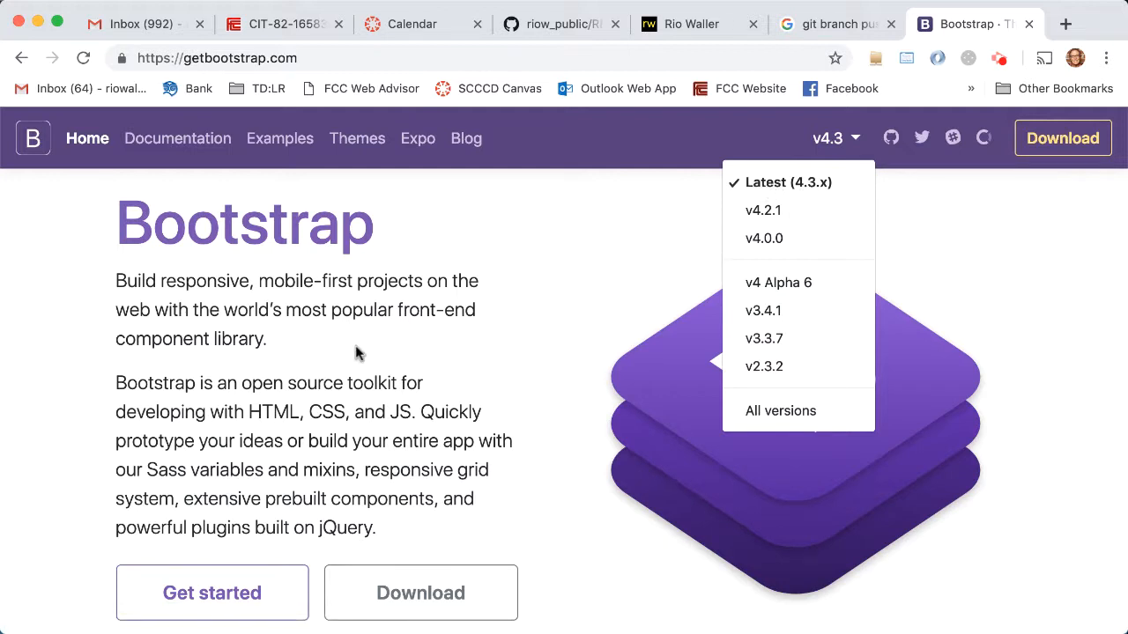
mouse_move(778, 282)
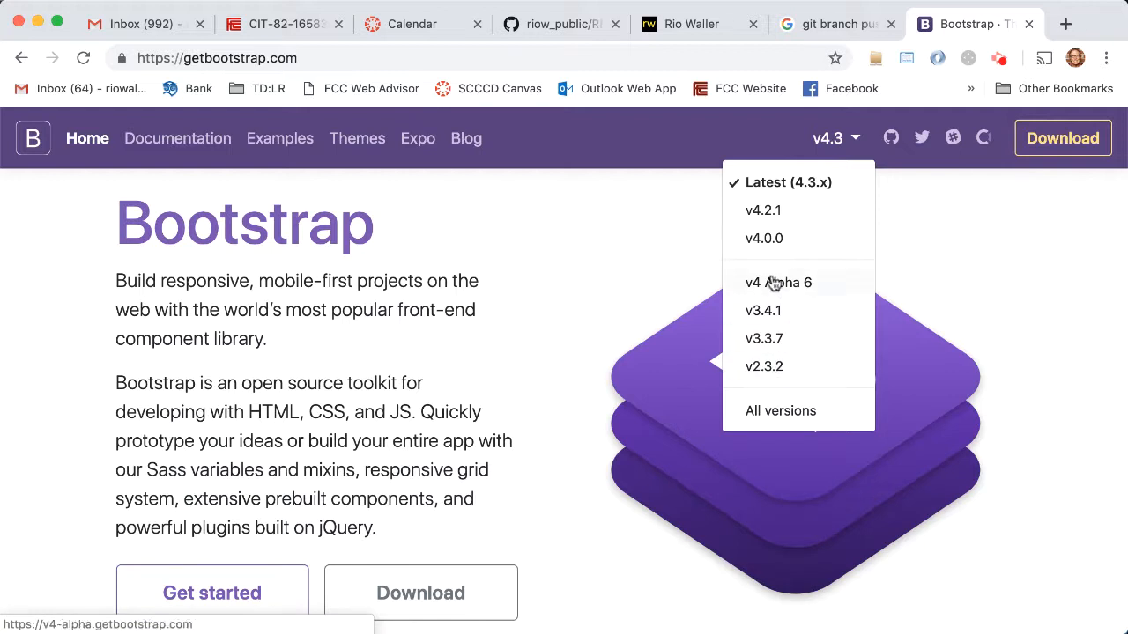
mouse_move(773, 236)
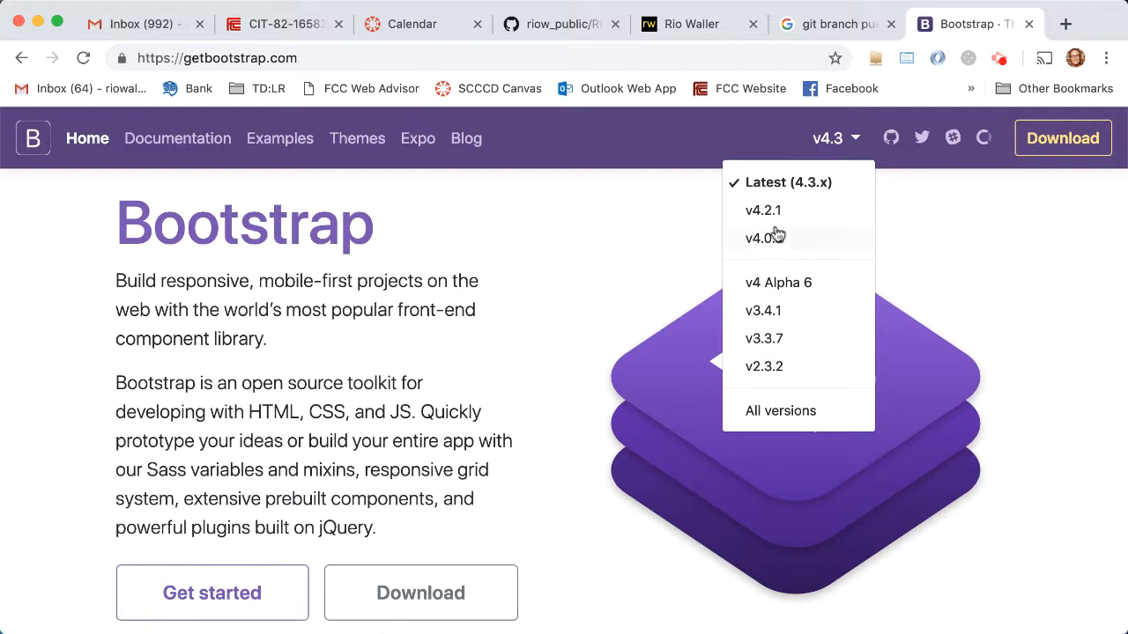
mouse_move(763, 238)
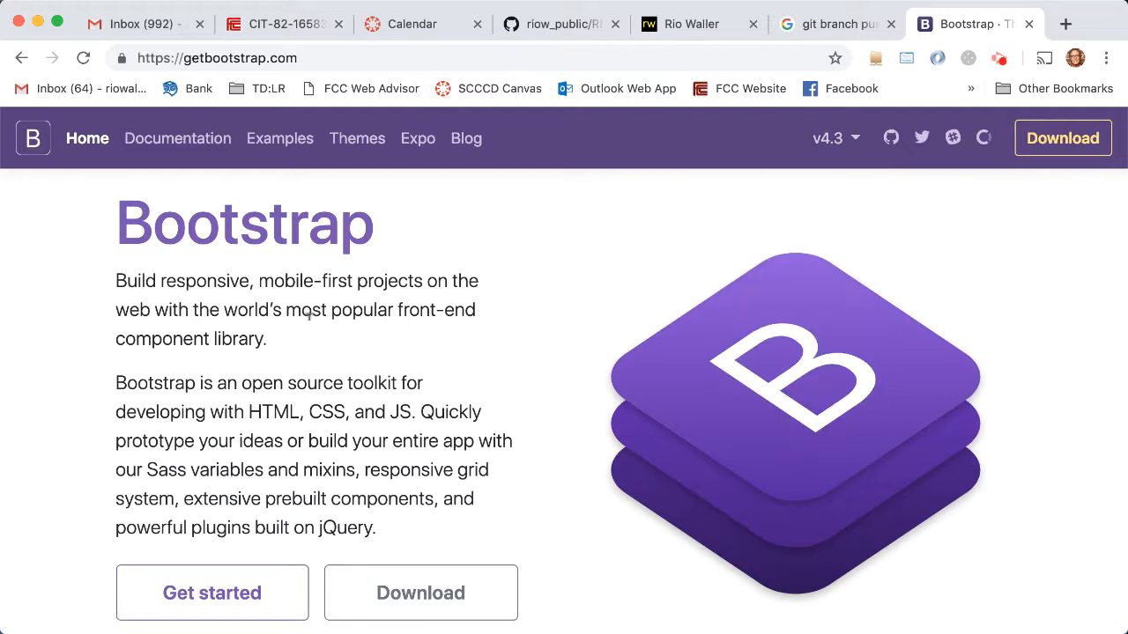
mouse_move(381, 303)
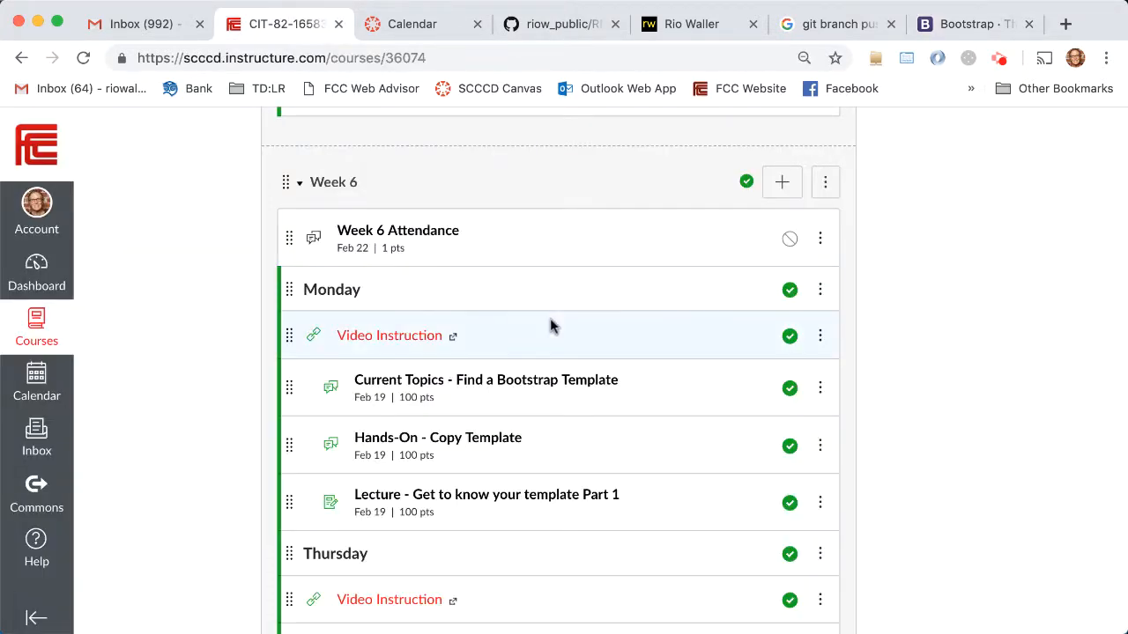
Step: Scroll the modules through Week 6's Monday and Thursday items into Week 7 and back
scroll("down", 3)
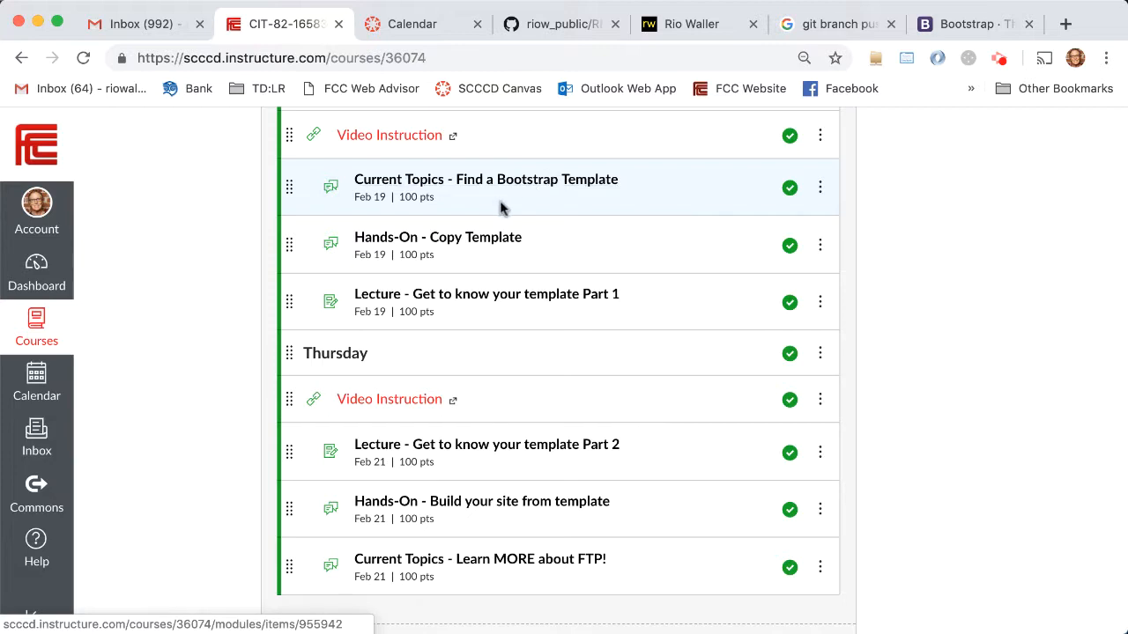
mouse_move(478, 243)
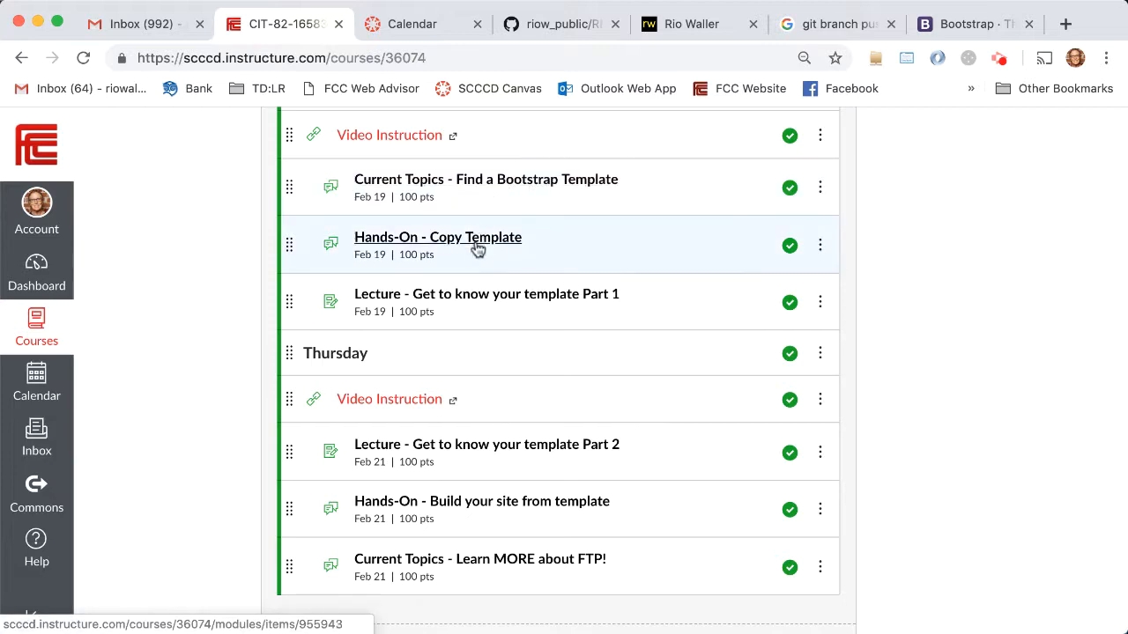
mouse_move(485, 356)
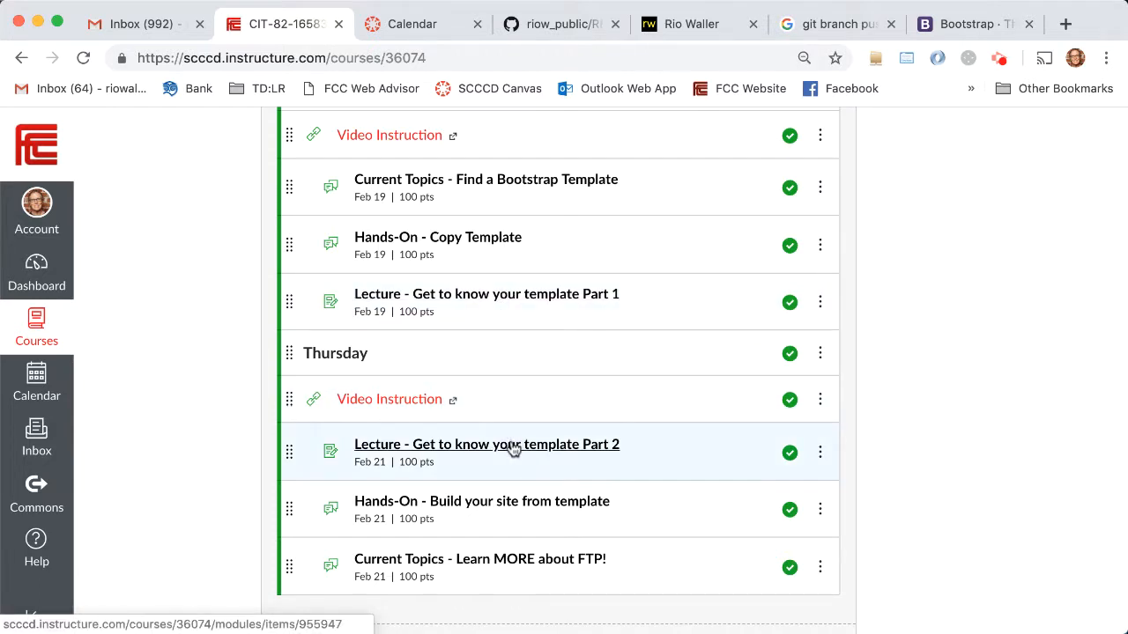
mouse_move(486, 293)
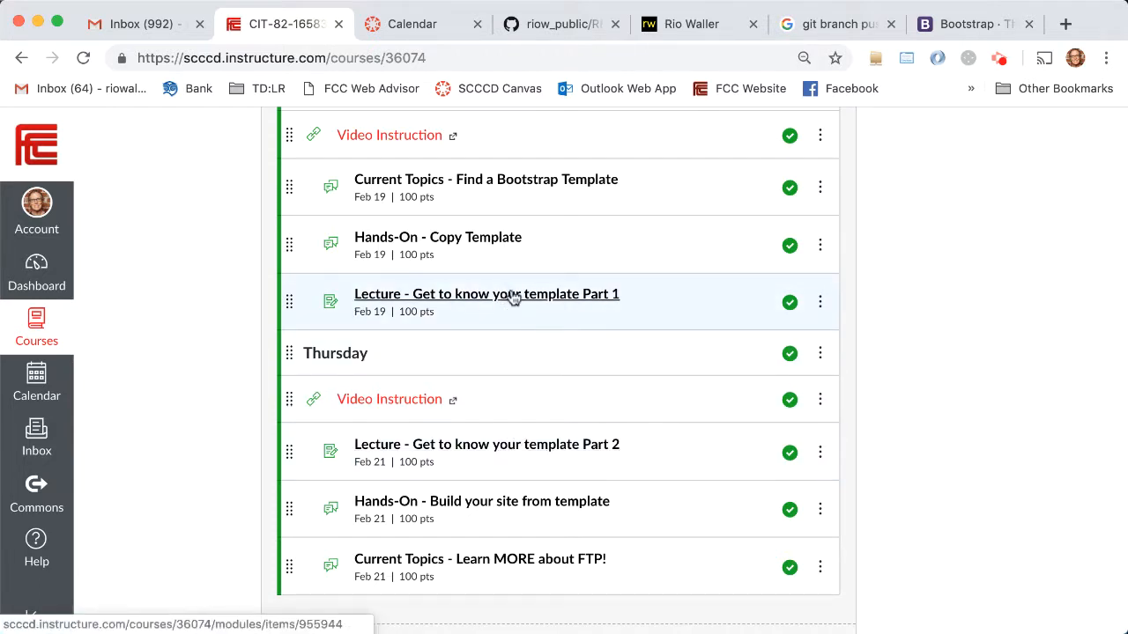
mouse_move(531, 388)
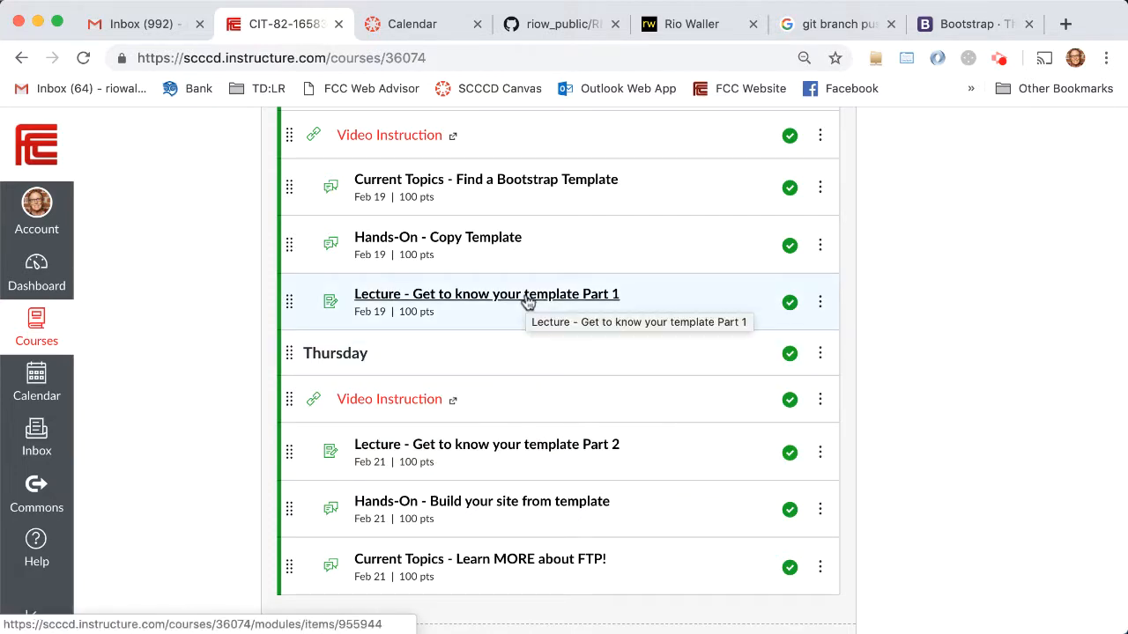
mouse_move(542, 379)
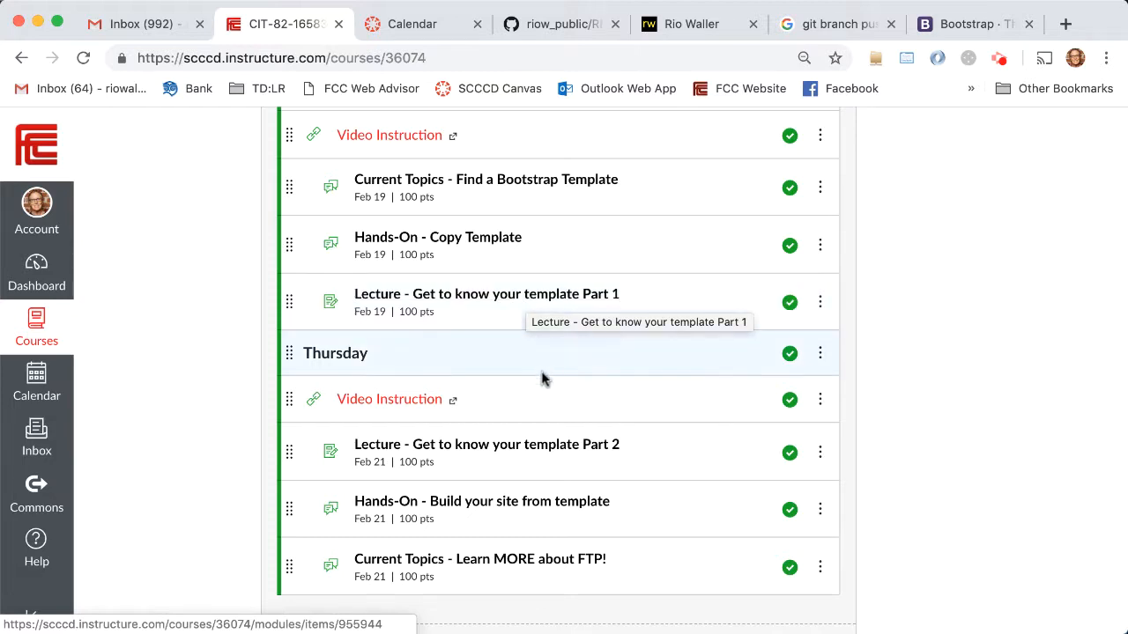
mouse_move(599, 416)
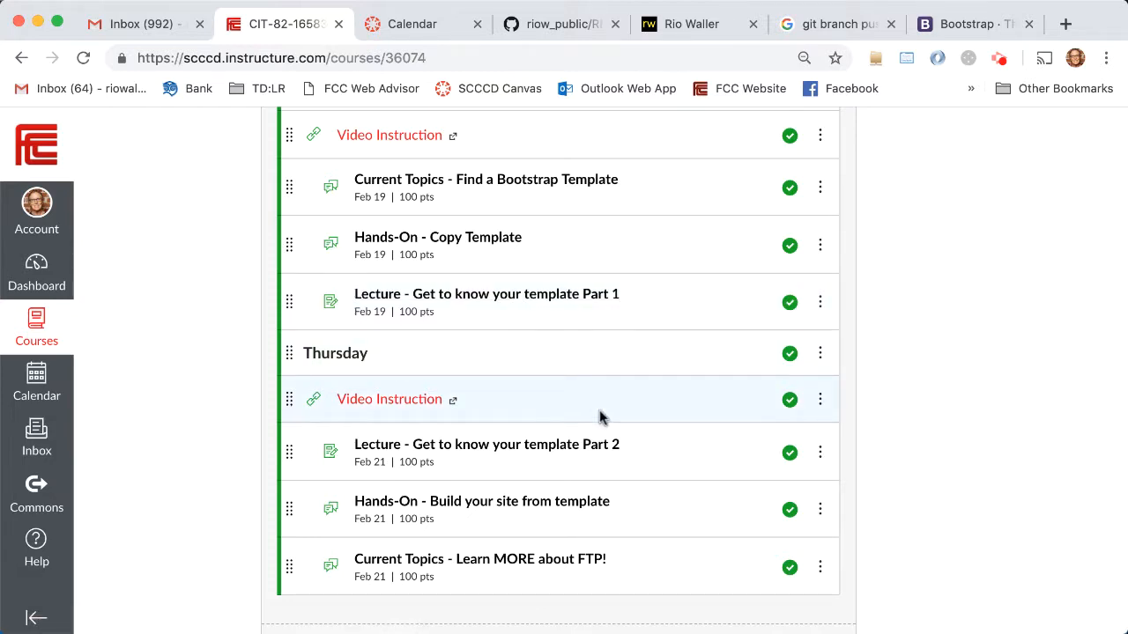
scroll("down", 3)
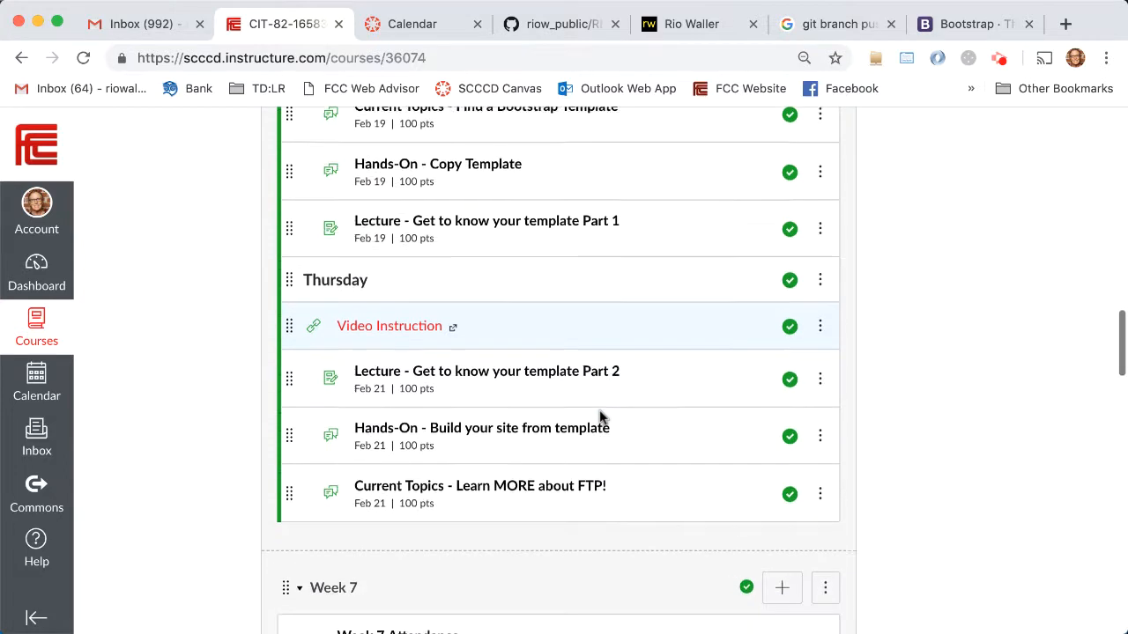
scroll("up", 3)
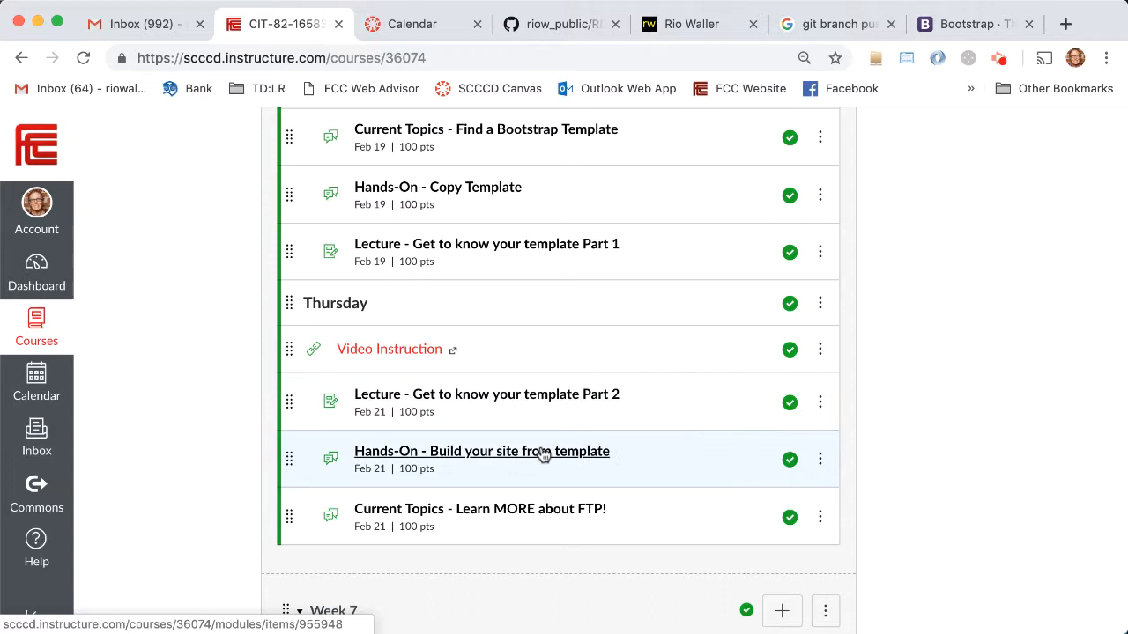
mouse_move(519, 459)
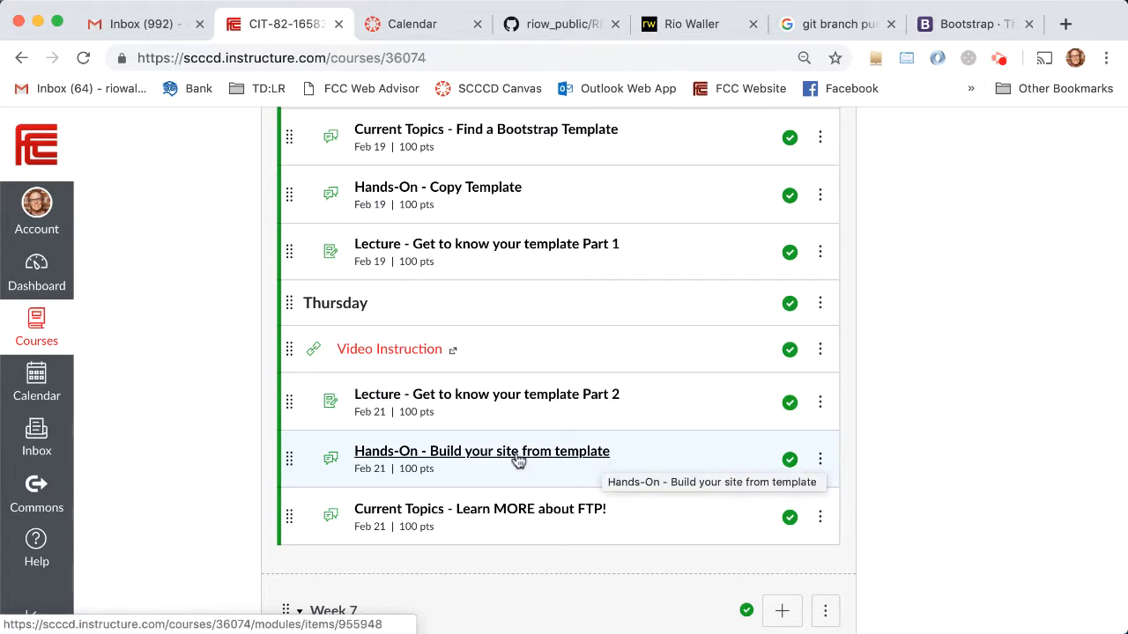
mouse_move(647, 455)
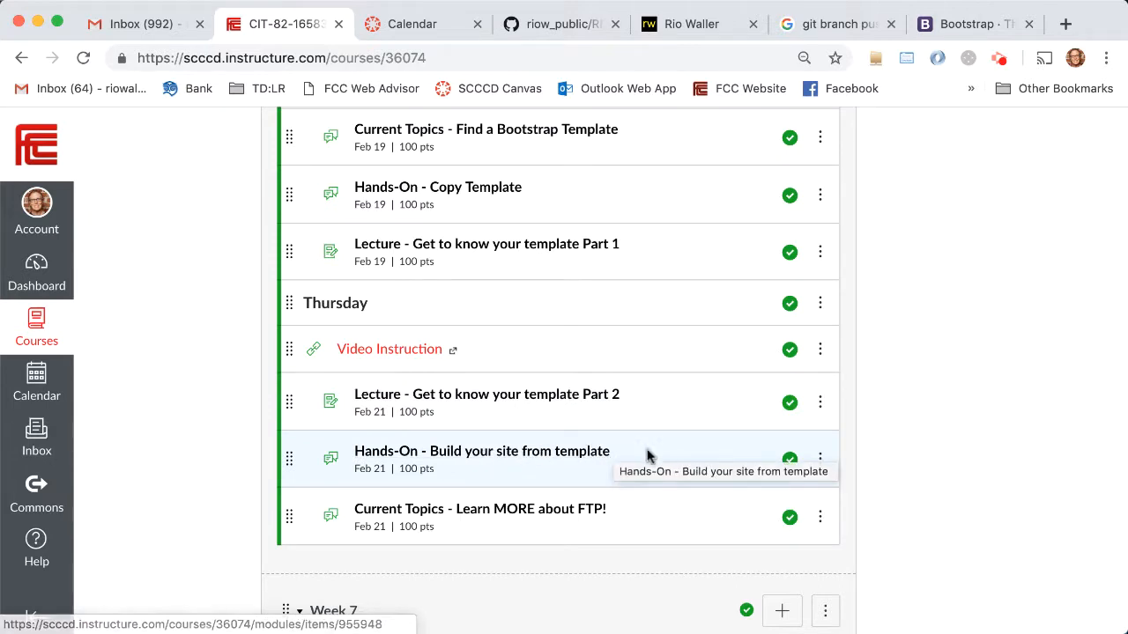
scroll("up", 3)
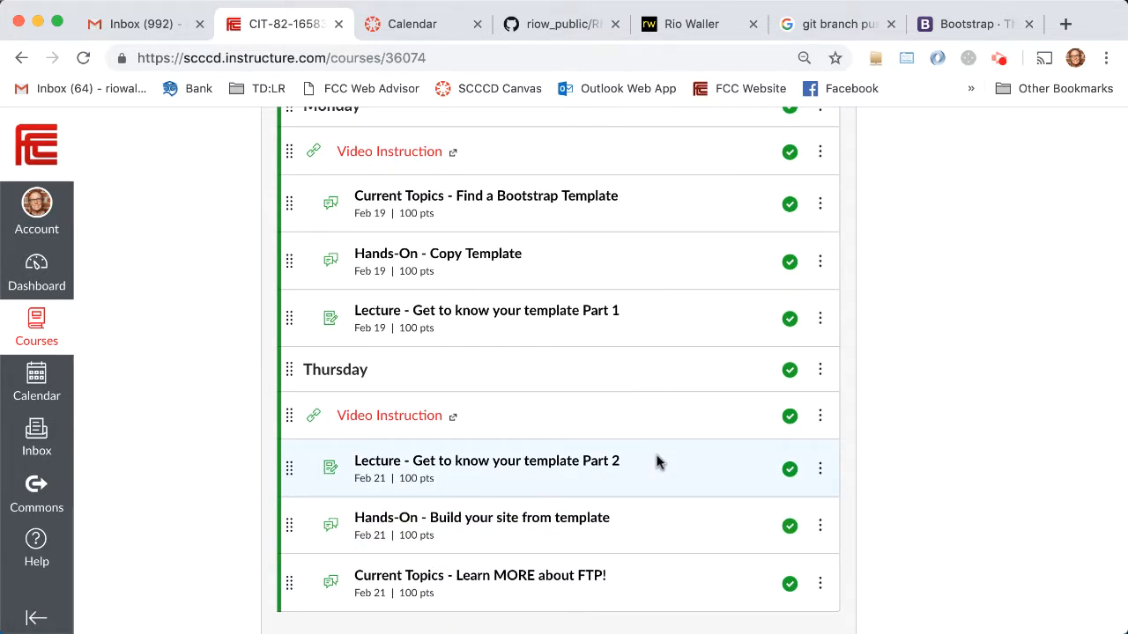
scroll("up", 3)
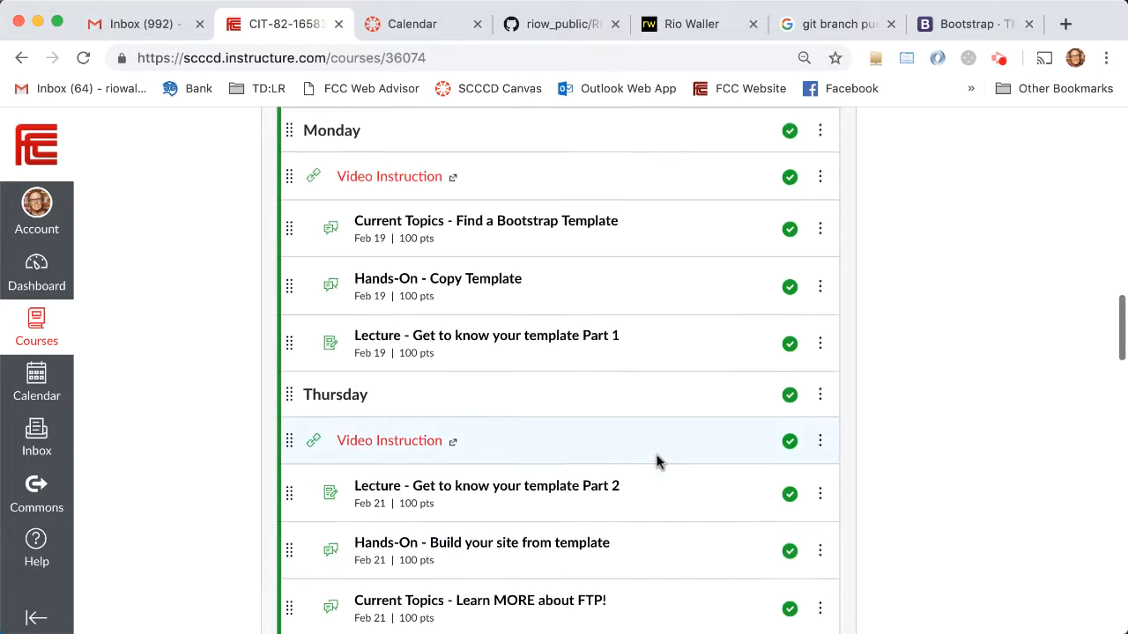
scroll("down", 3)
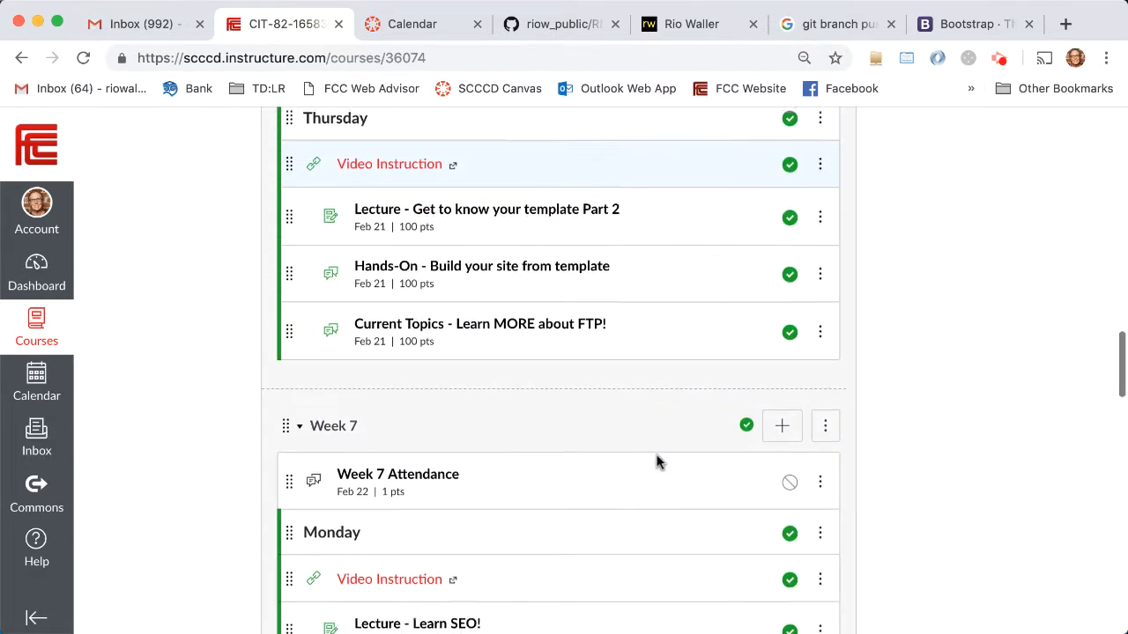
scroll("down", 3)
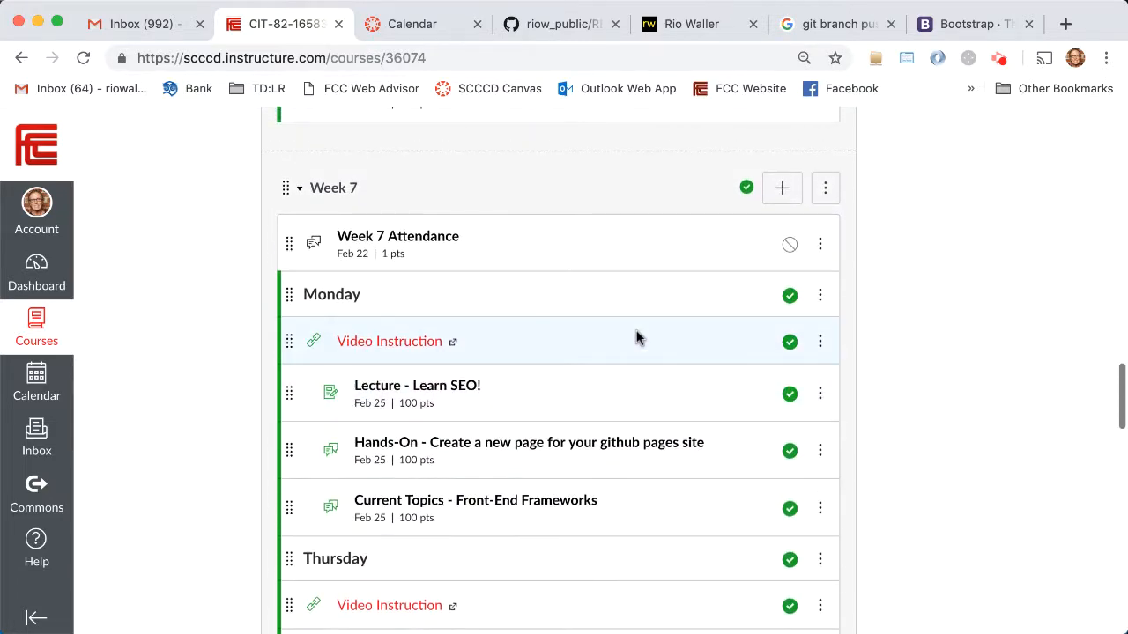
scroll("up", 3)
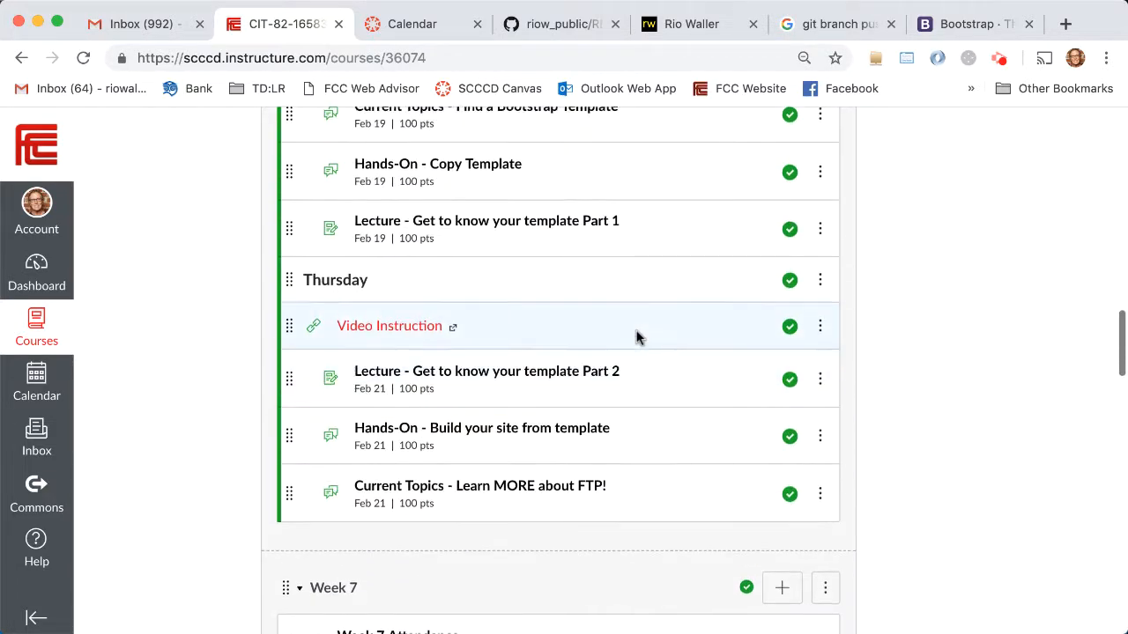
scroll("up", 3)
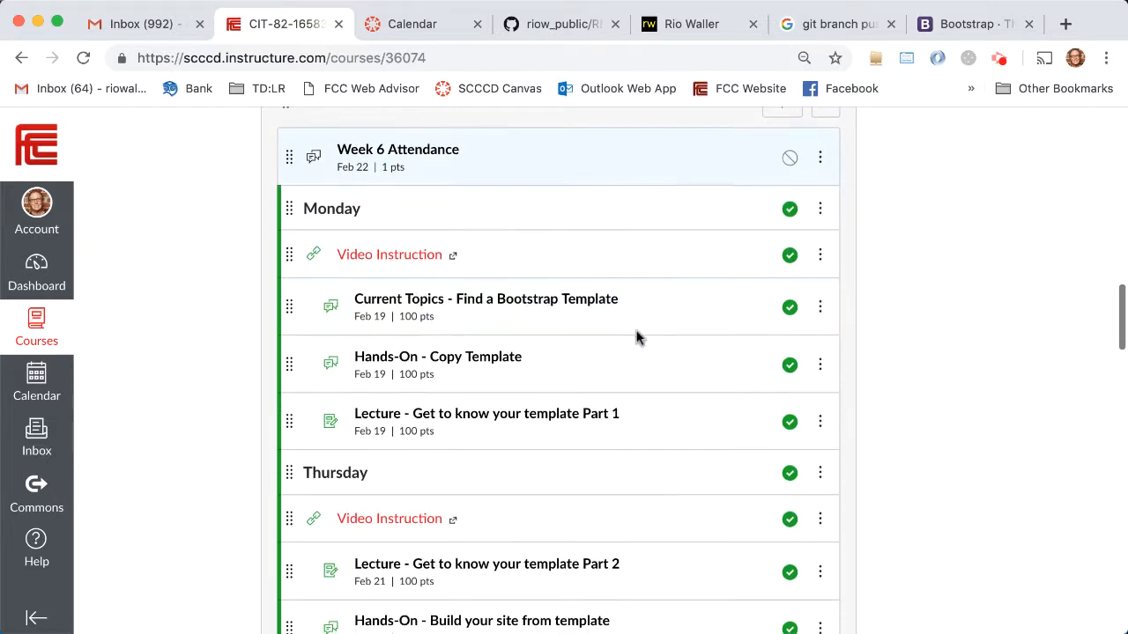
mouse_move(416, 356)
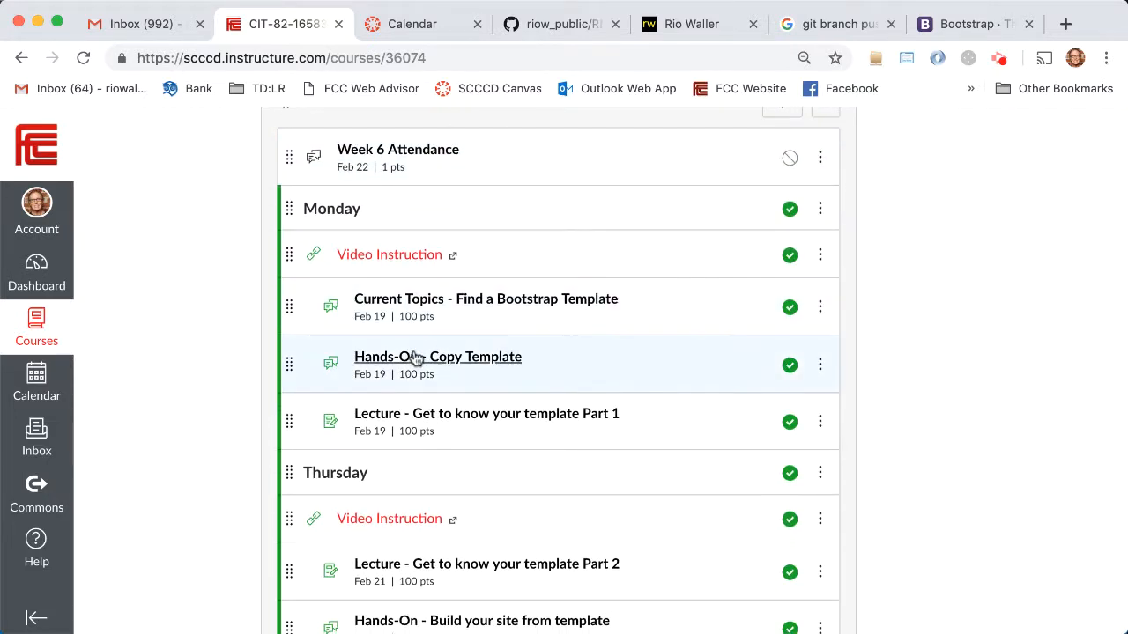
mouse_move(1009, 347)
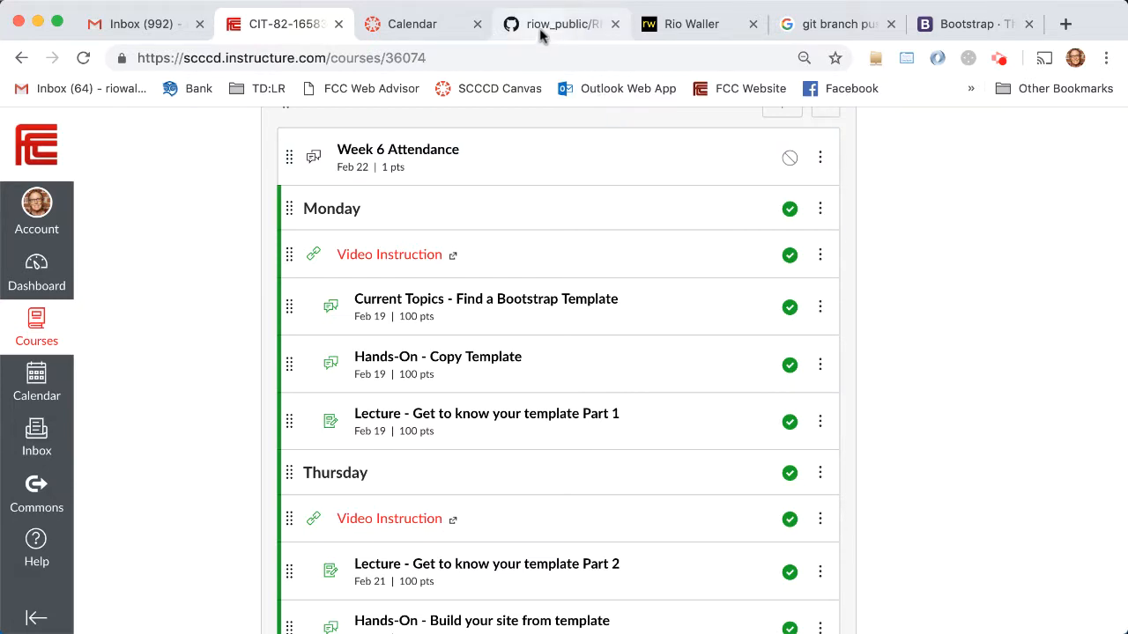
Step: Switch to the GitHub tab showing riow_public's README.md, reading 'Rio's Public Repo'
left_click(560, 24)
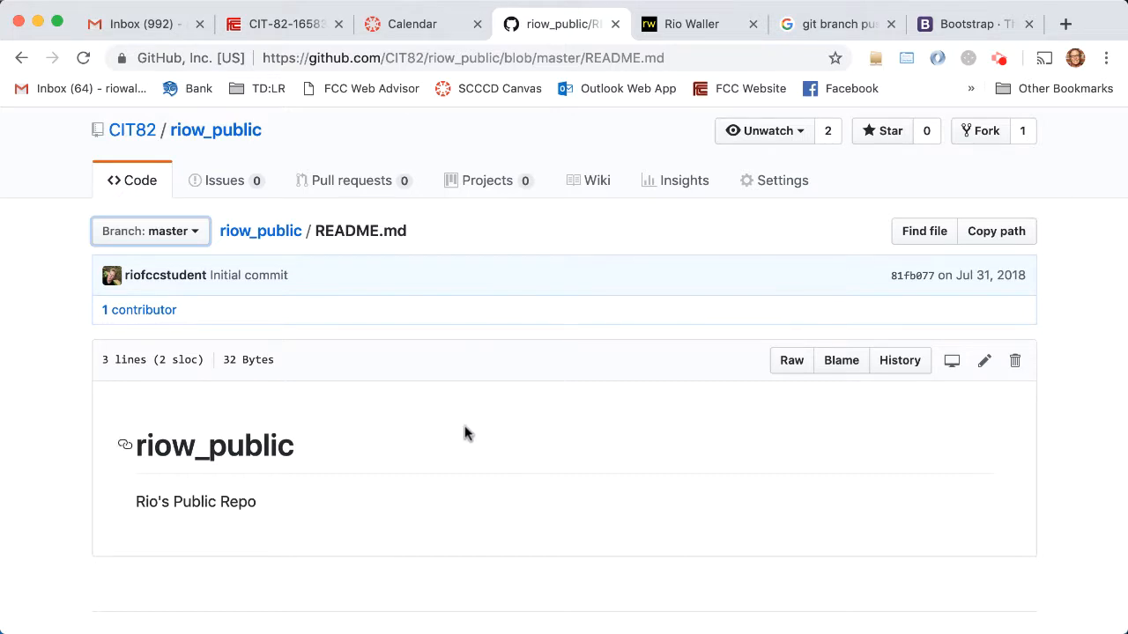
mouse_move(472, 256)
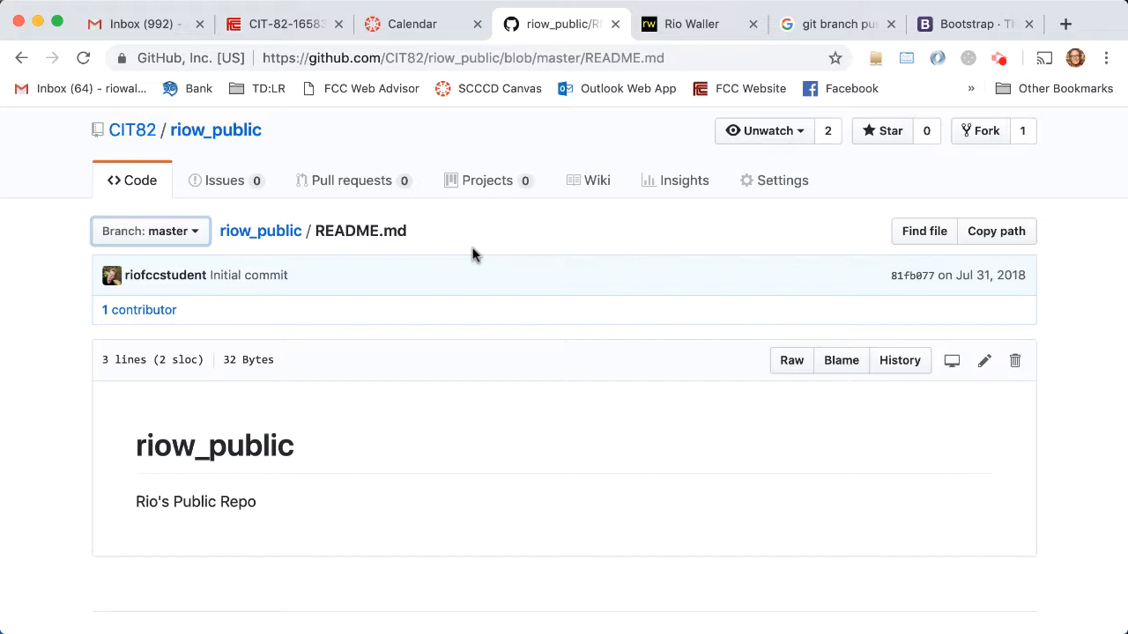
mouse_move(597, 360)
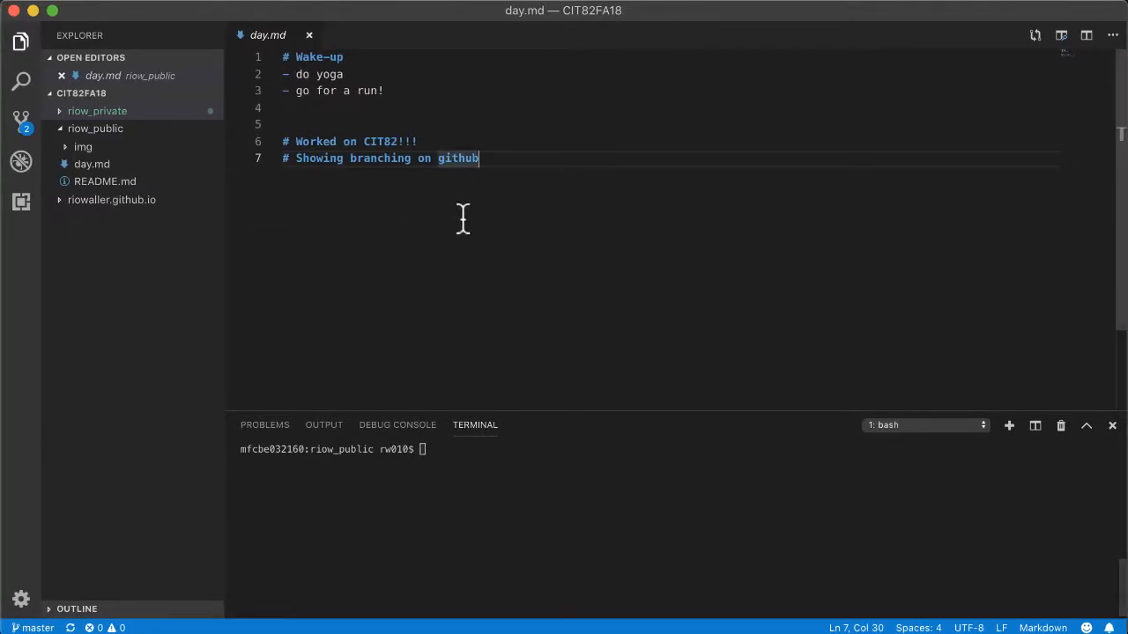
mouse_move(97, 111)
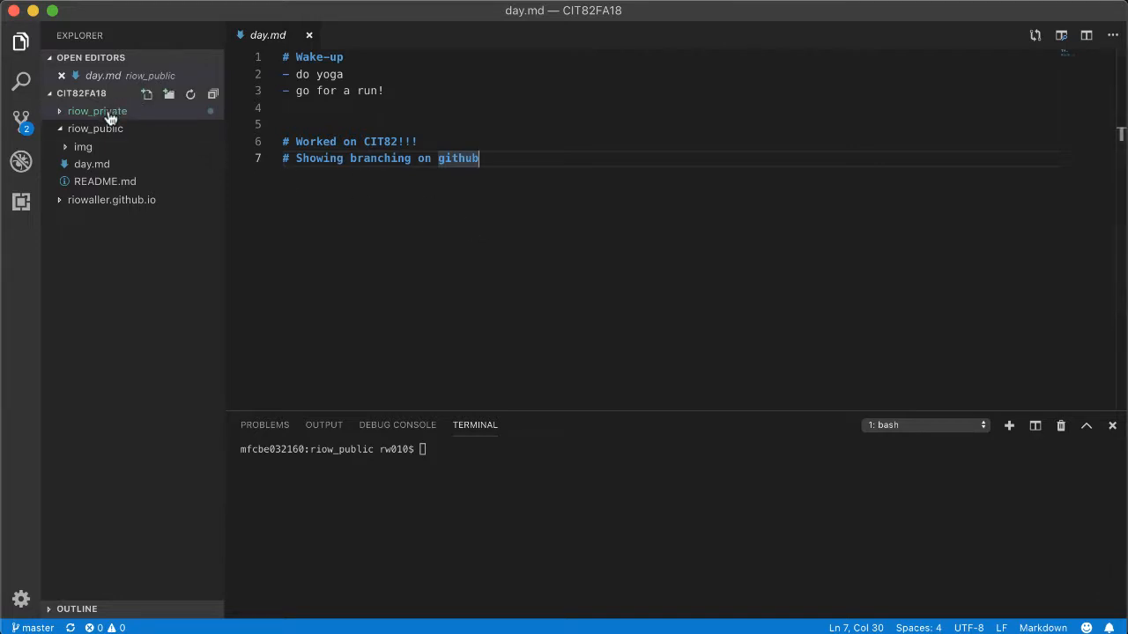
Step: Append a 'Local change' line to day.md, save it, and check git status
left_click(95, 128)
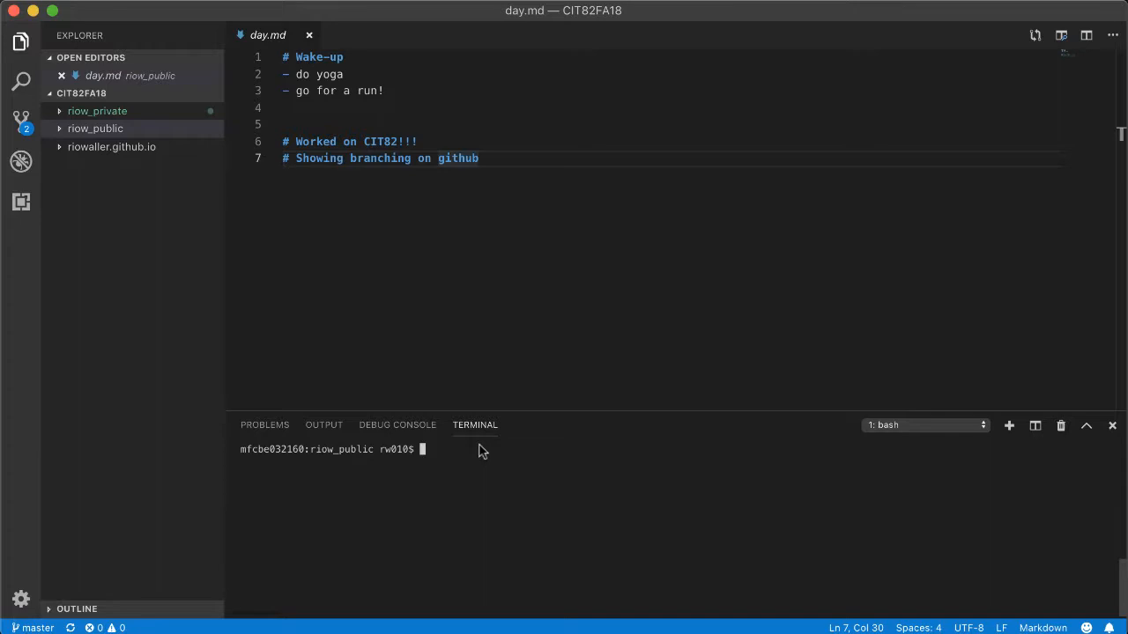
mouse_move(518, 158)
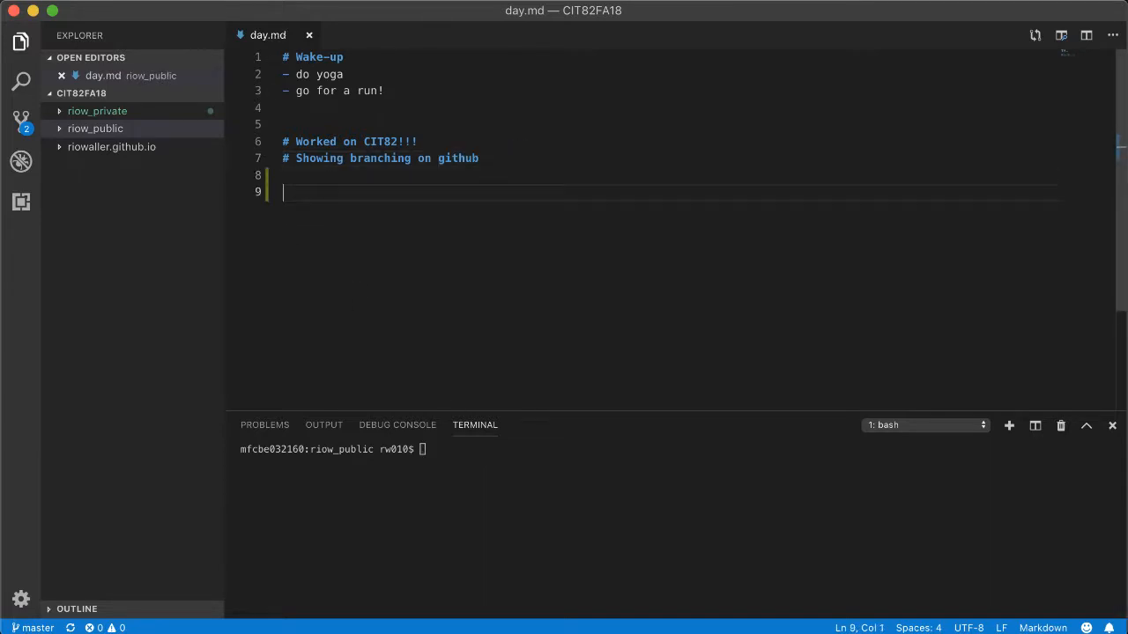
type("Local change")
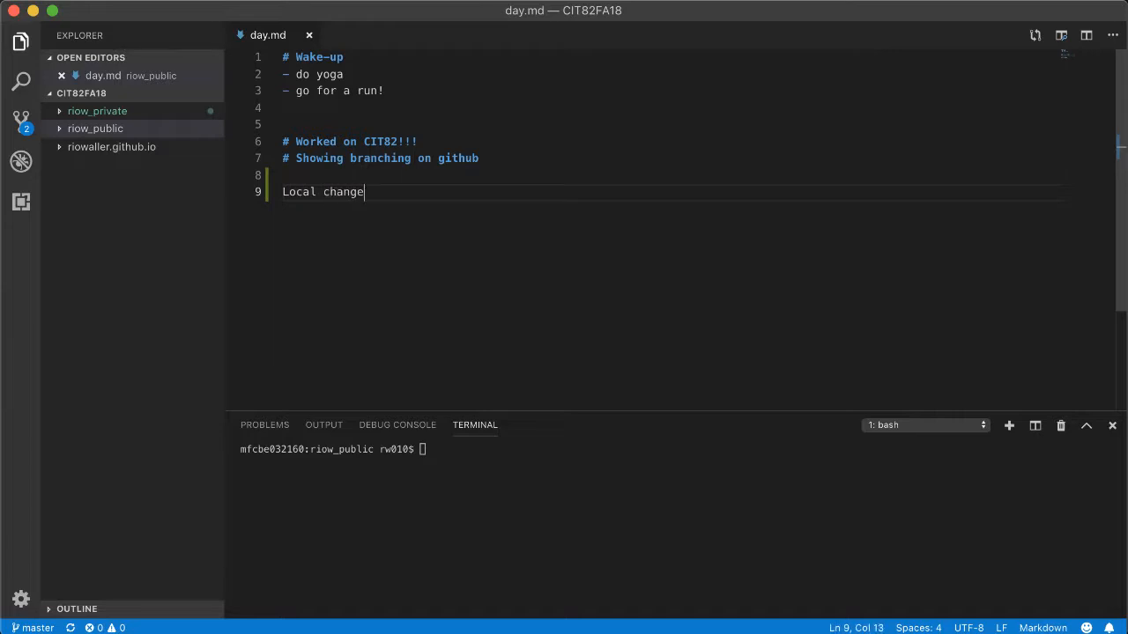
mouse_move(710, 222)
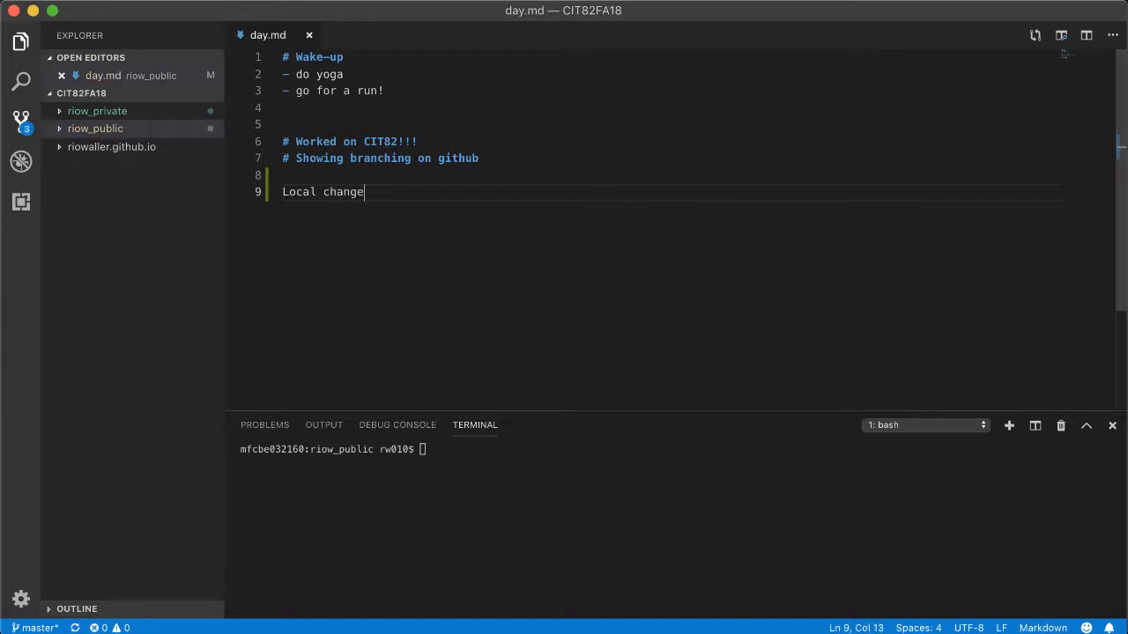
mouse_move(96, 129)
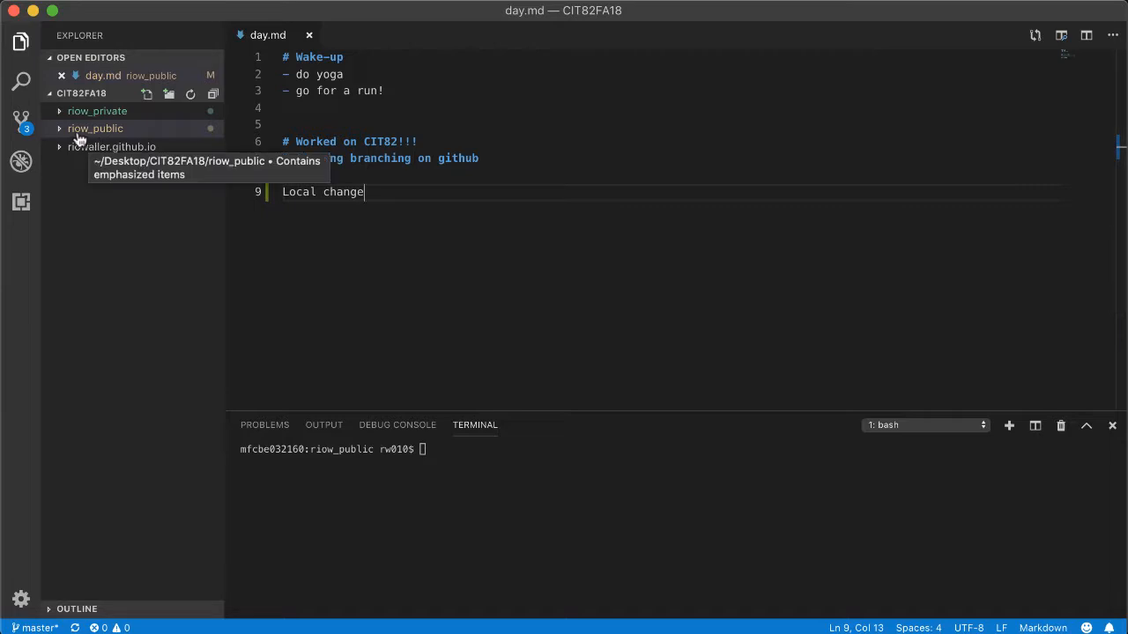
type("git status")
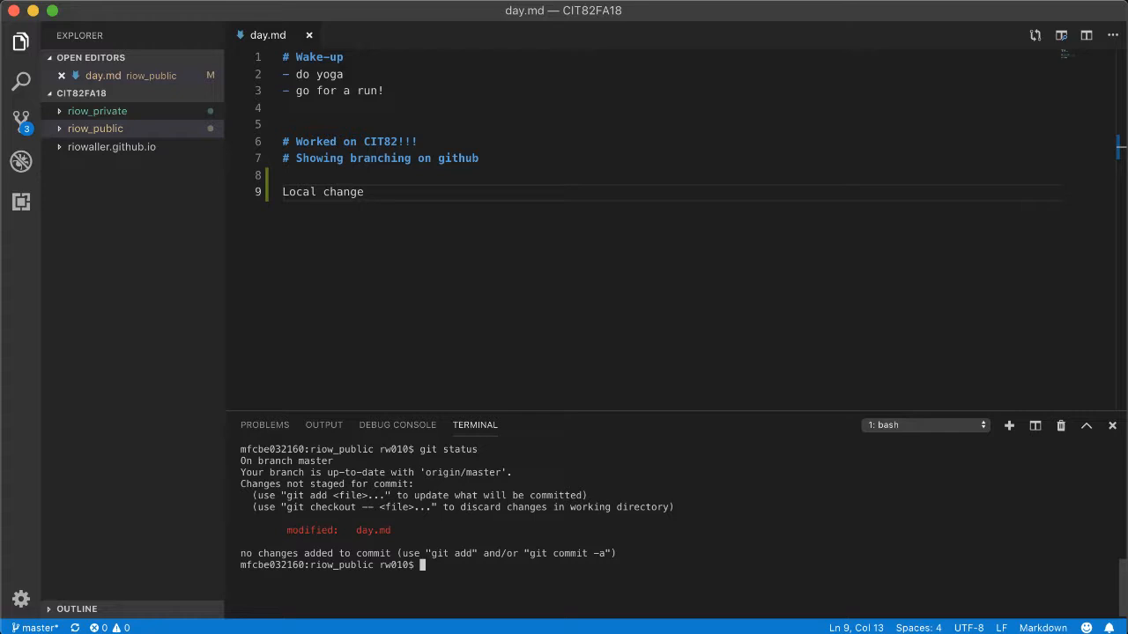
Step: Stage day.md with git add and commit it with a 'minor change' message
type("git")
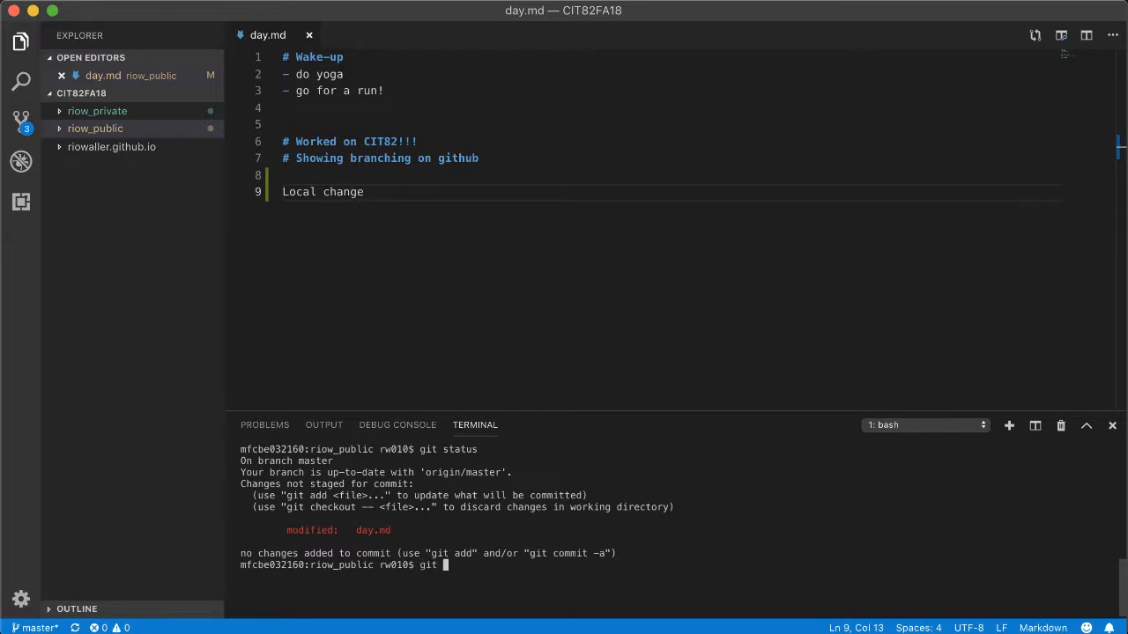
type("add *")
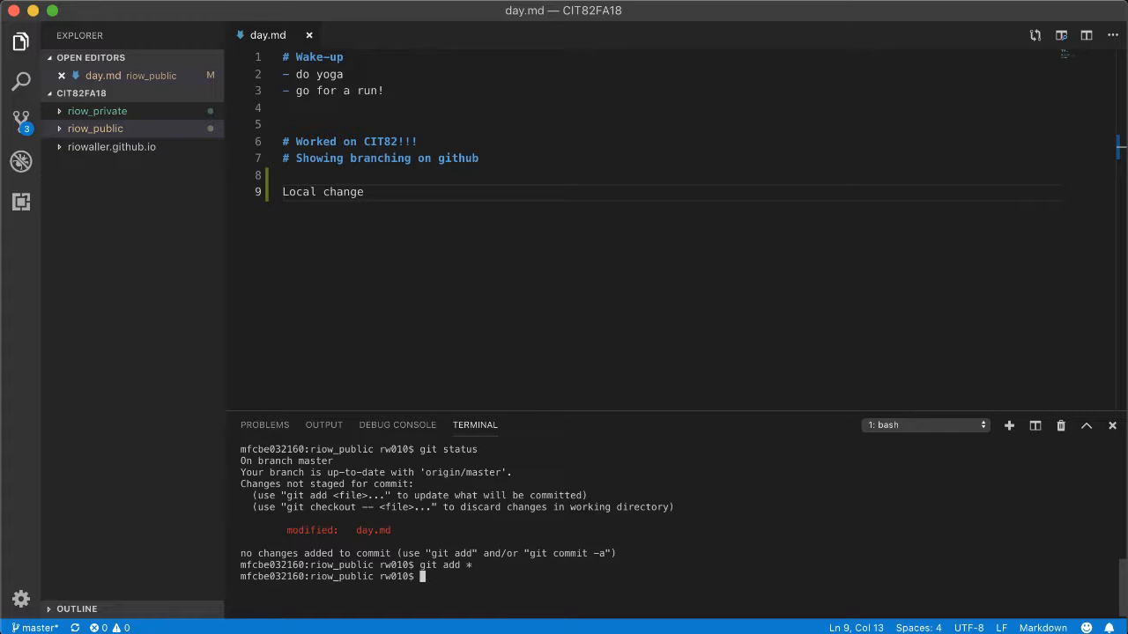
type("git commit")
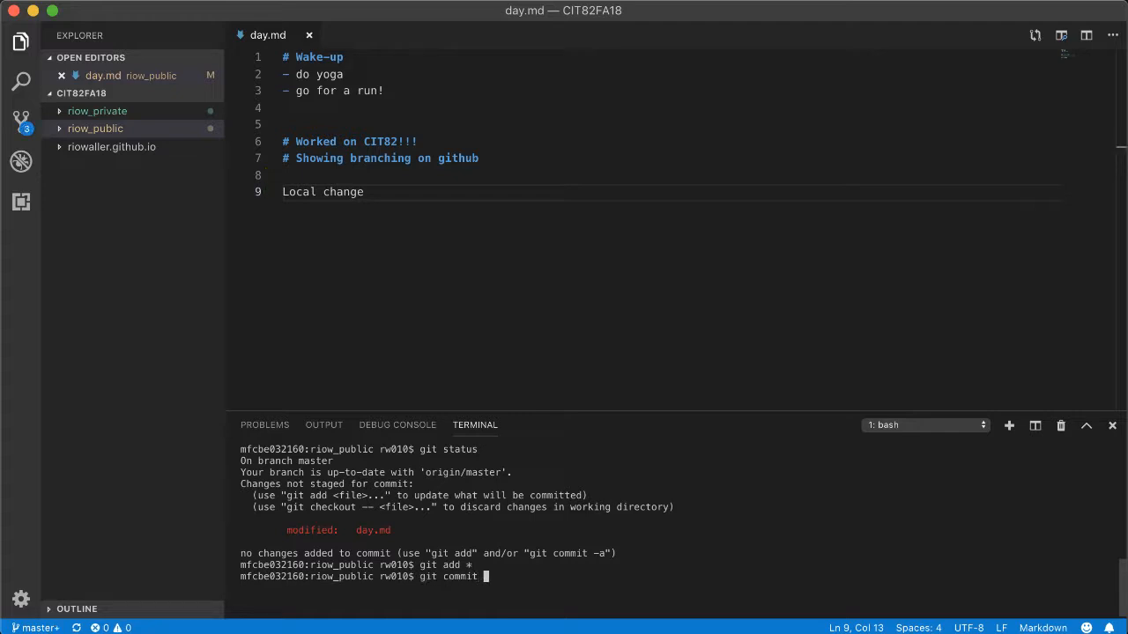
type("-m \"min")
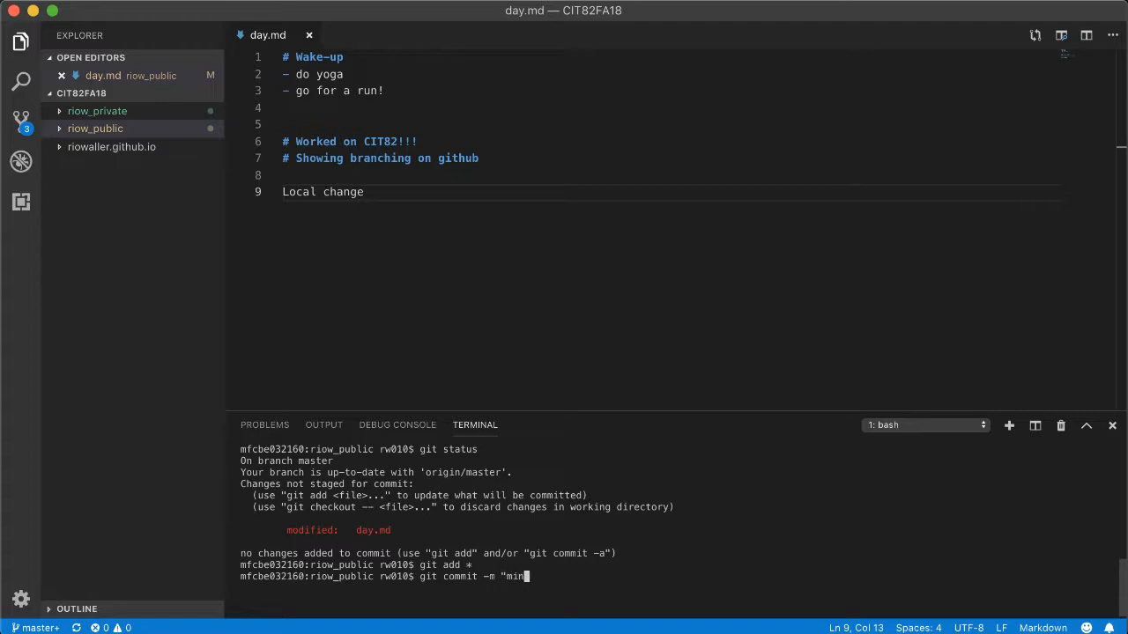
key("Return")
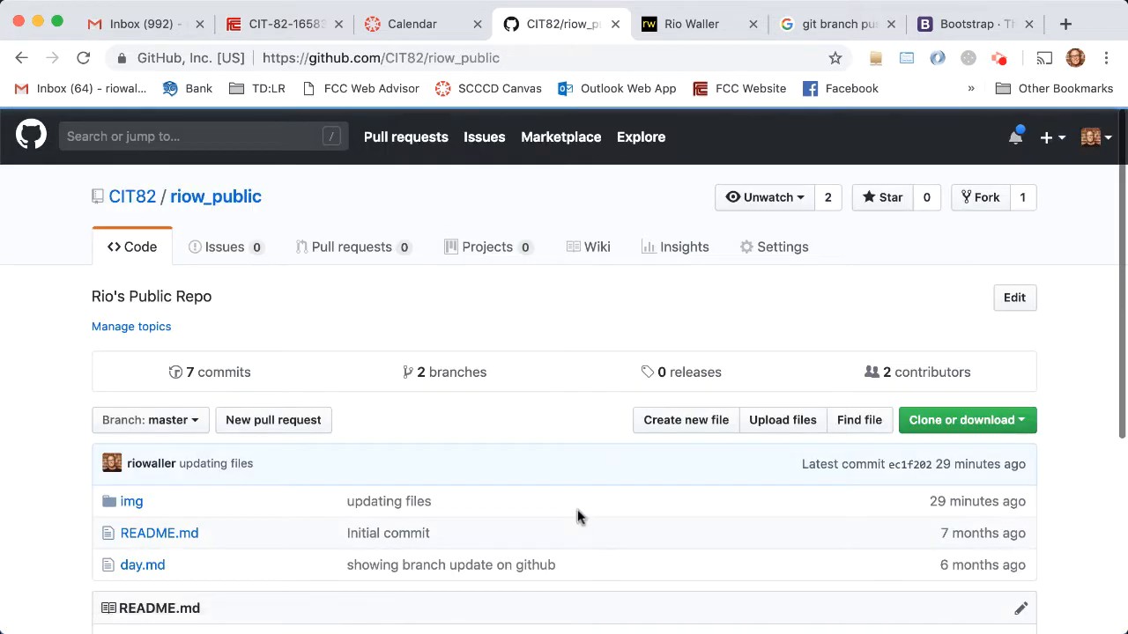
Step: Open riow_public's day.md on GitHub in the web editor
left_click(142, 565)
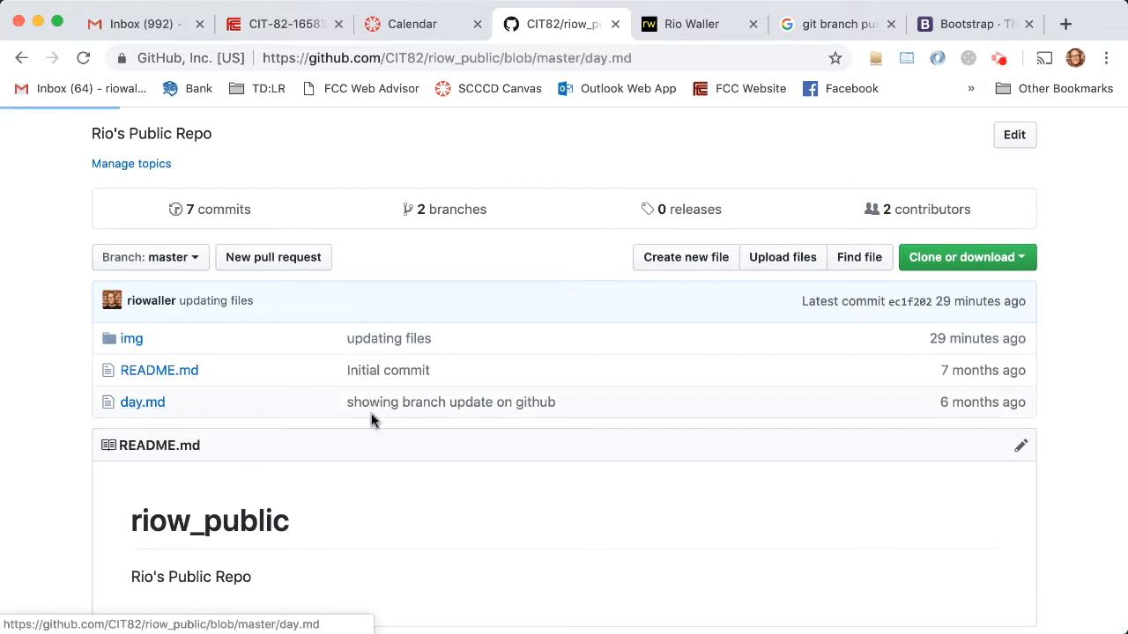
left_click(142, 401)
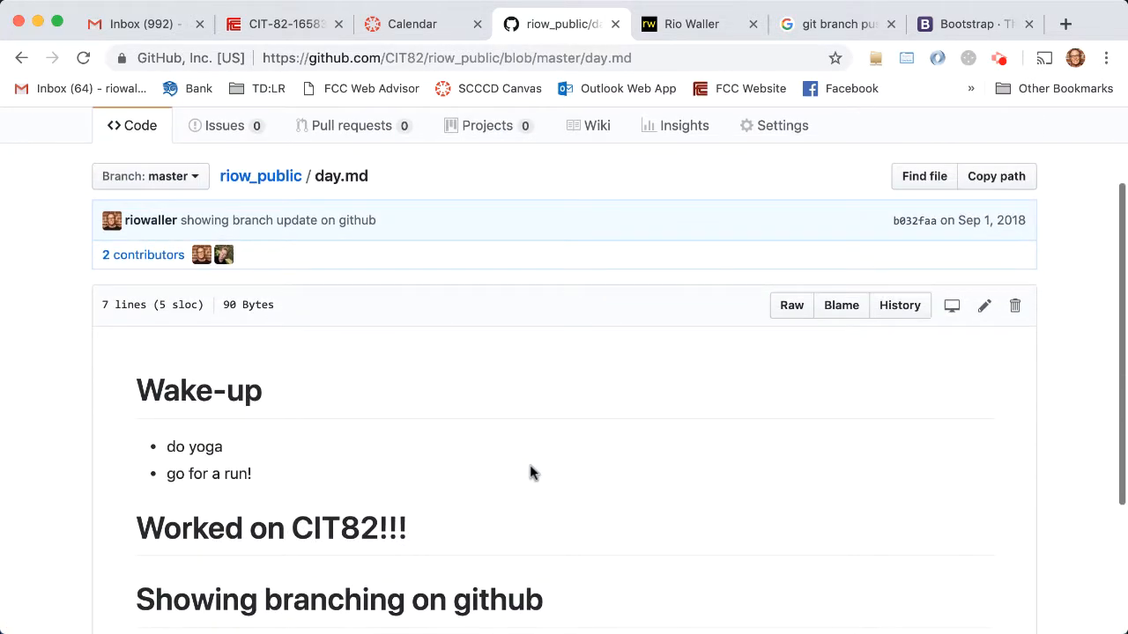
scroll("down", 3)
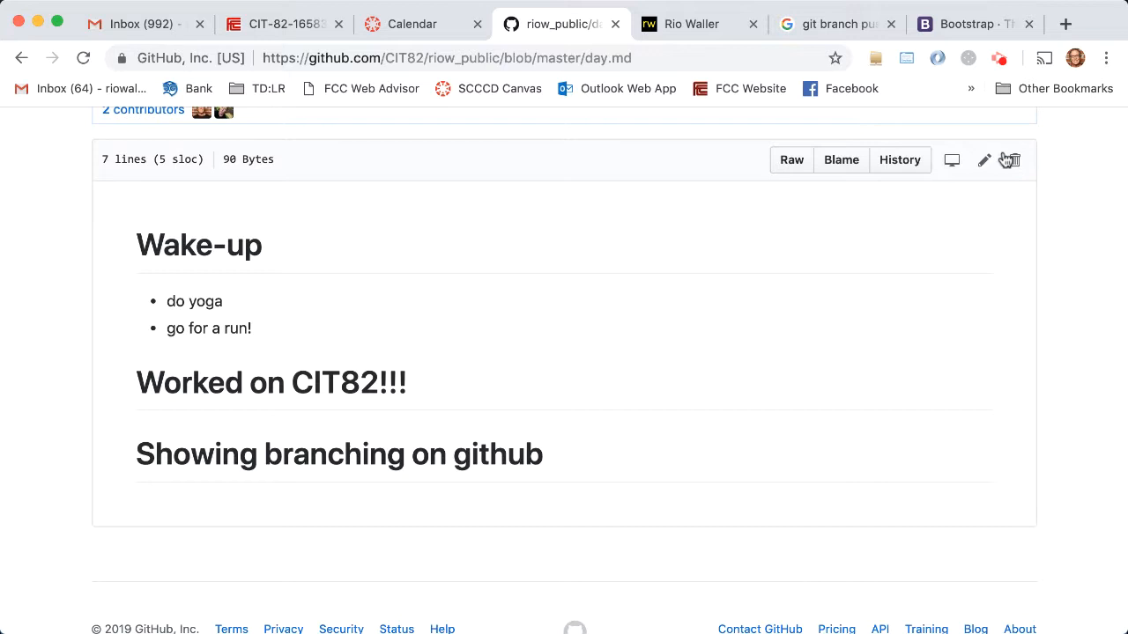
left_click(984, 159)
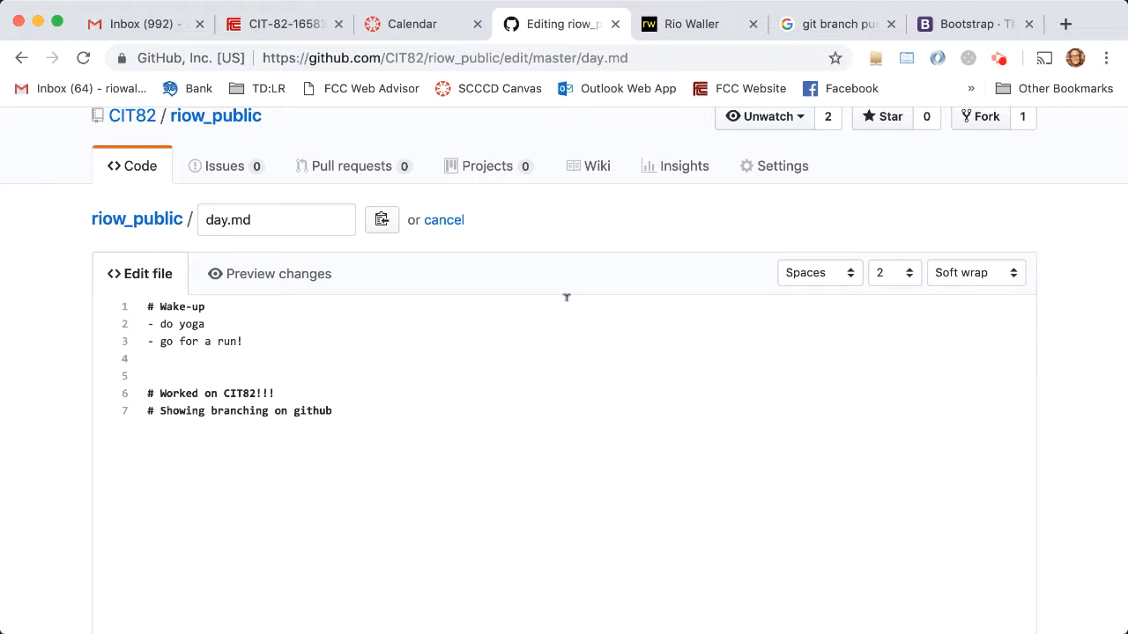
Step: Add a 'Web change' line to day.md on GitHub and commit it to master
left_click(333, 410)
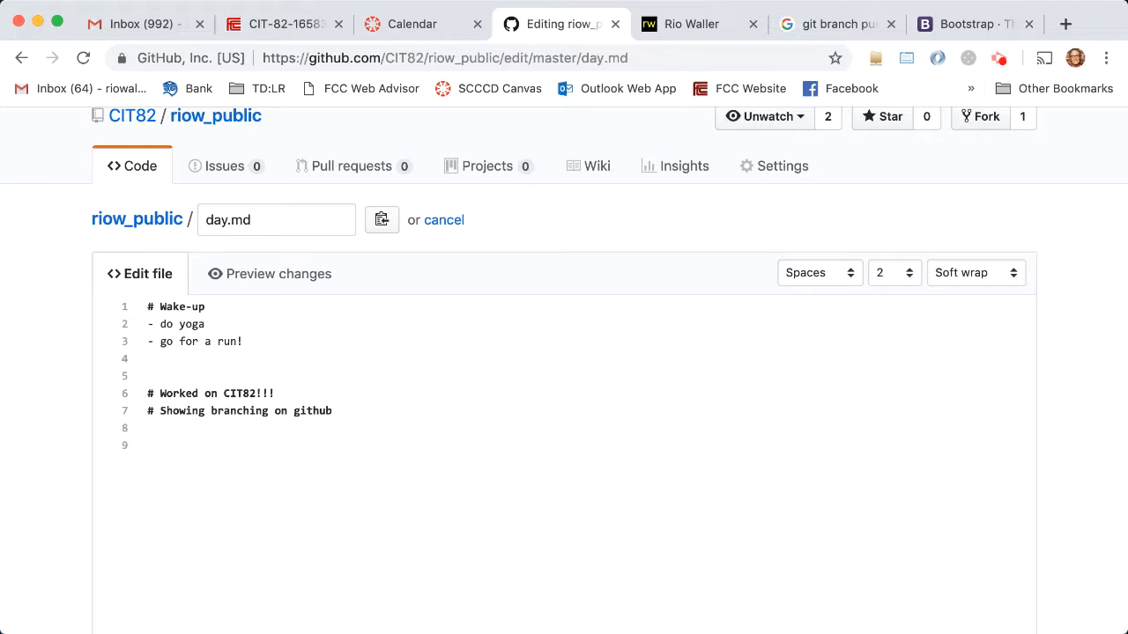
type("Web change")
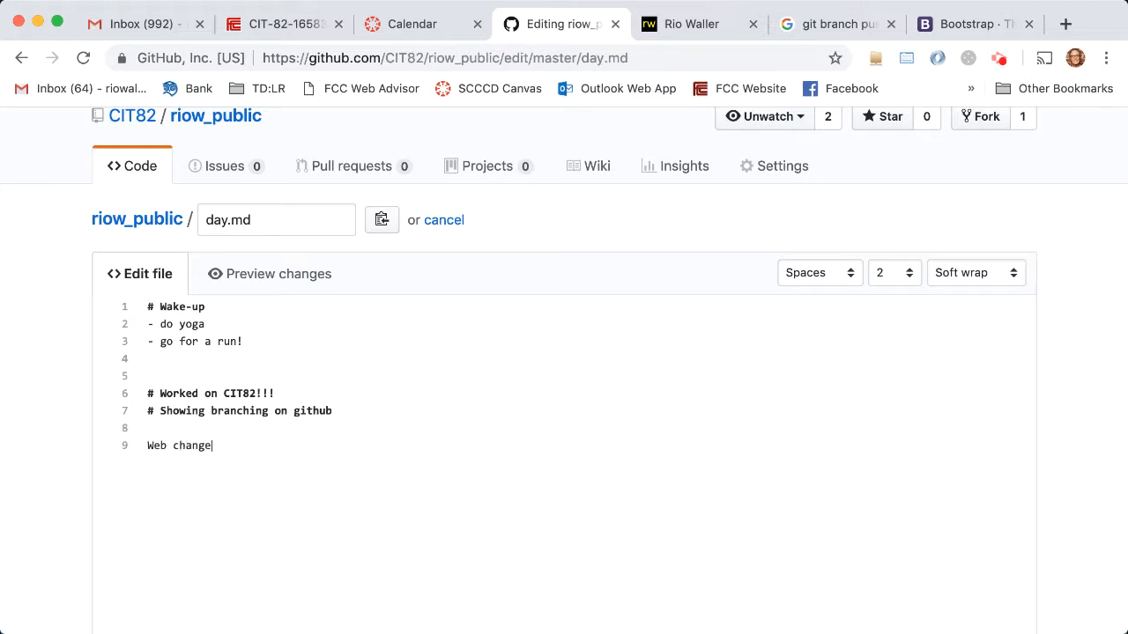
scroll("down", 3)
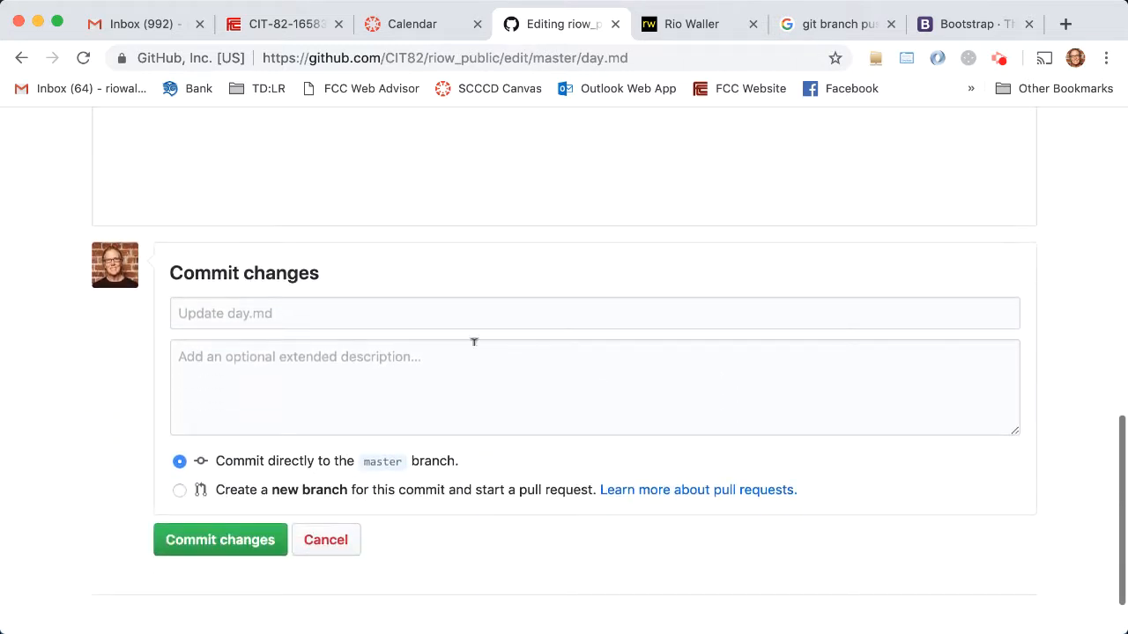
left_click(594, 313)
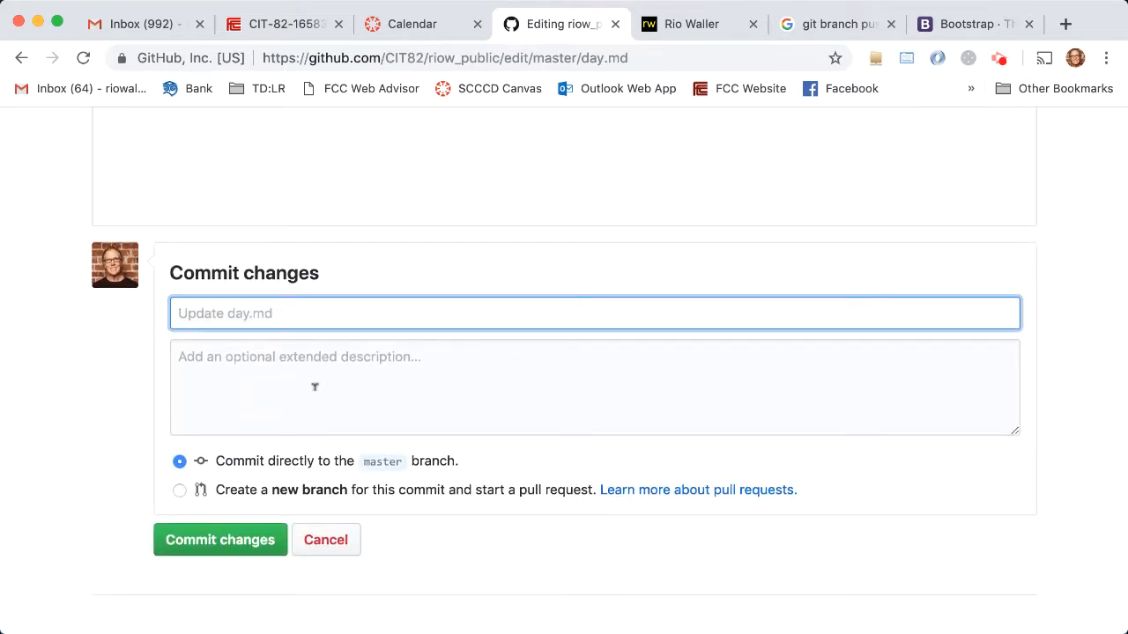
left_click(220, 540)
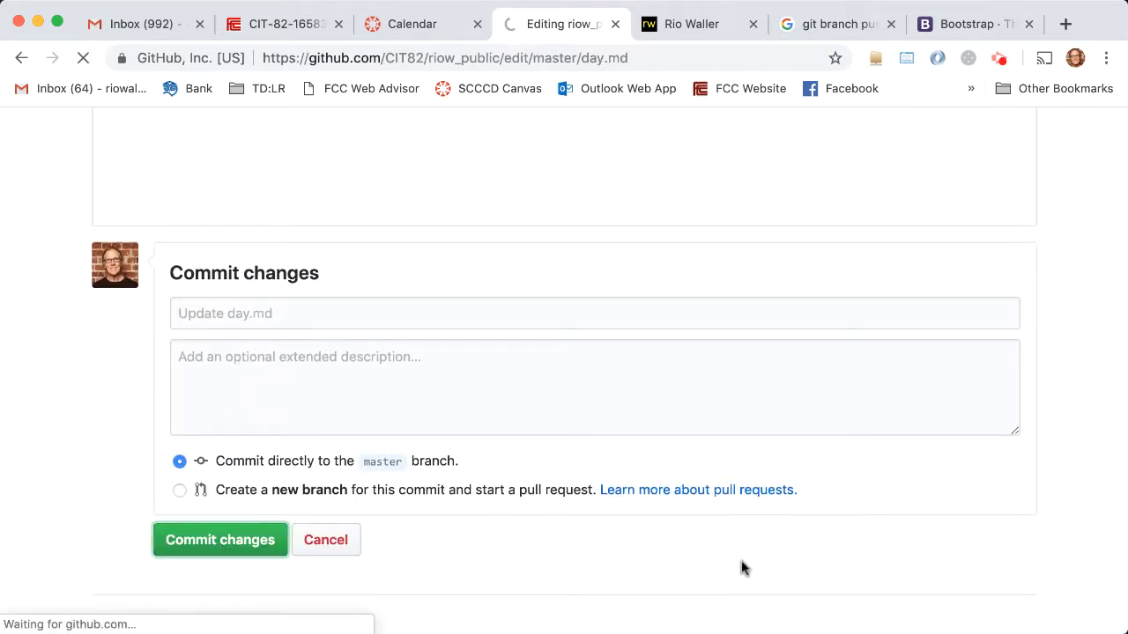
left_click(219, 540)
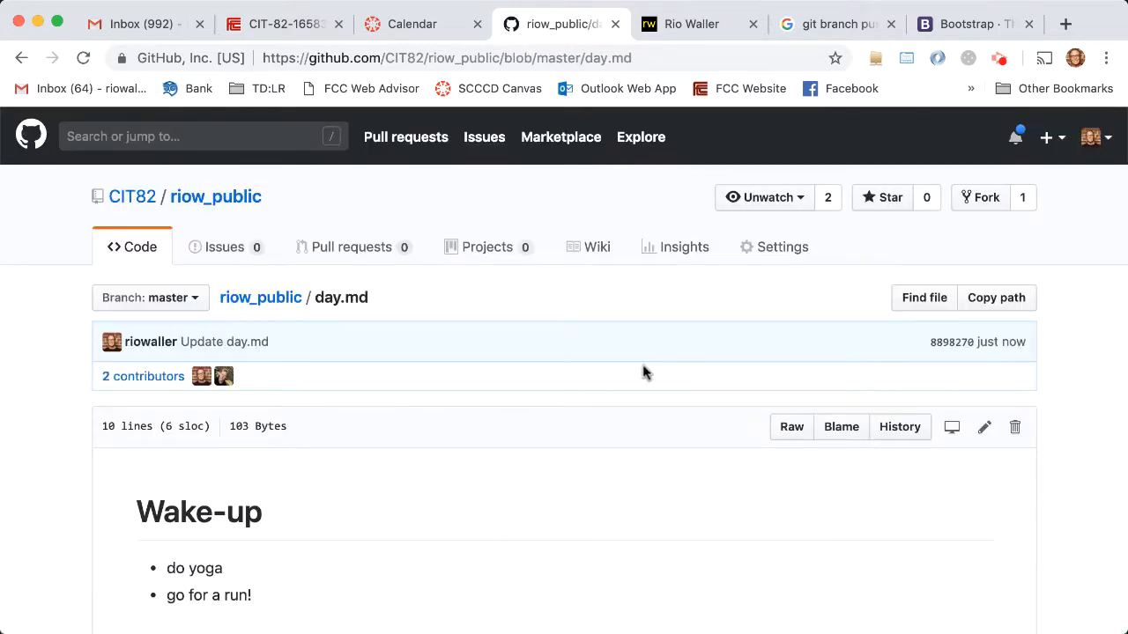
scroll("down", 3)
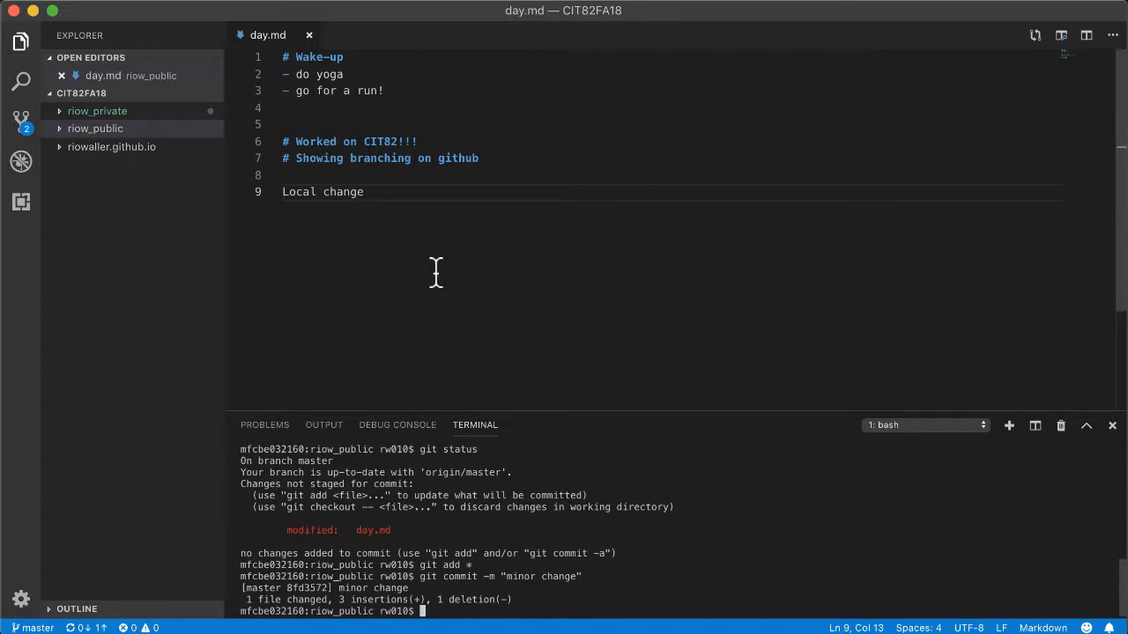
mouse_move(505, 630)
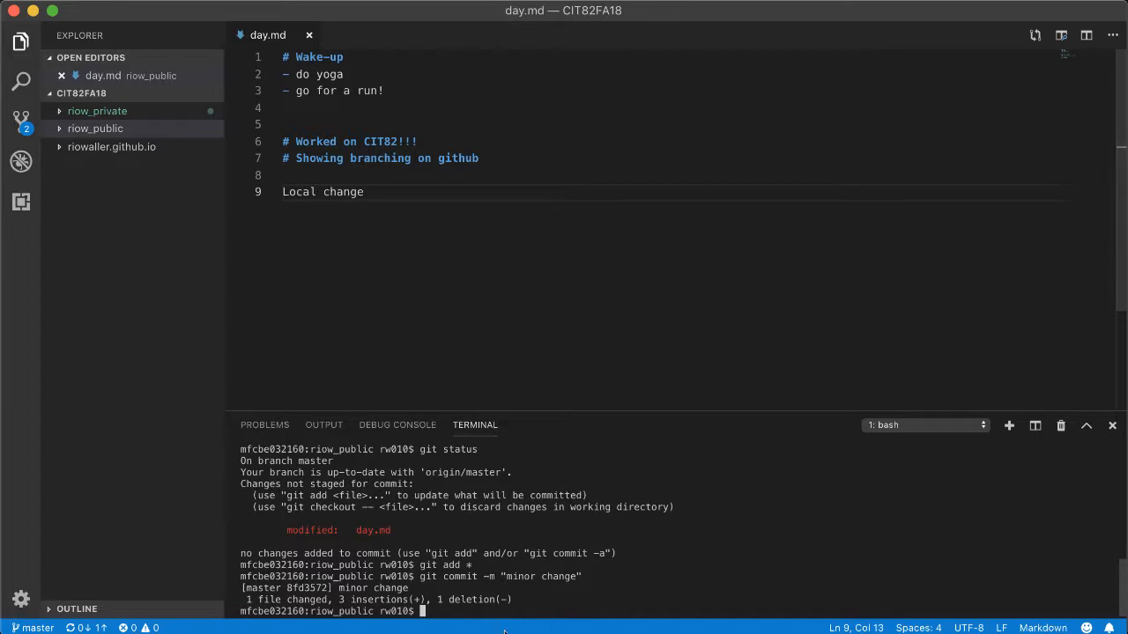
Step: Try git push, which is rejected, then git pull, creating a day.md merge conflict
type("git push")
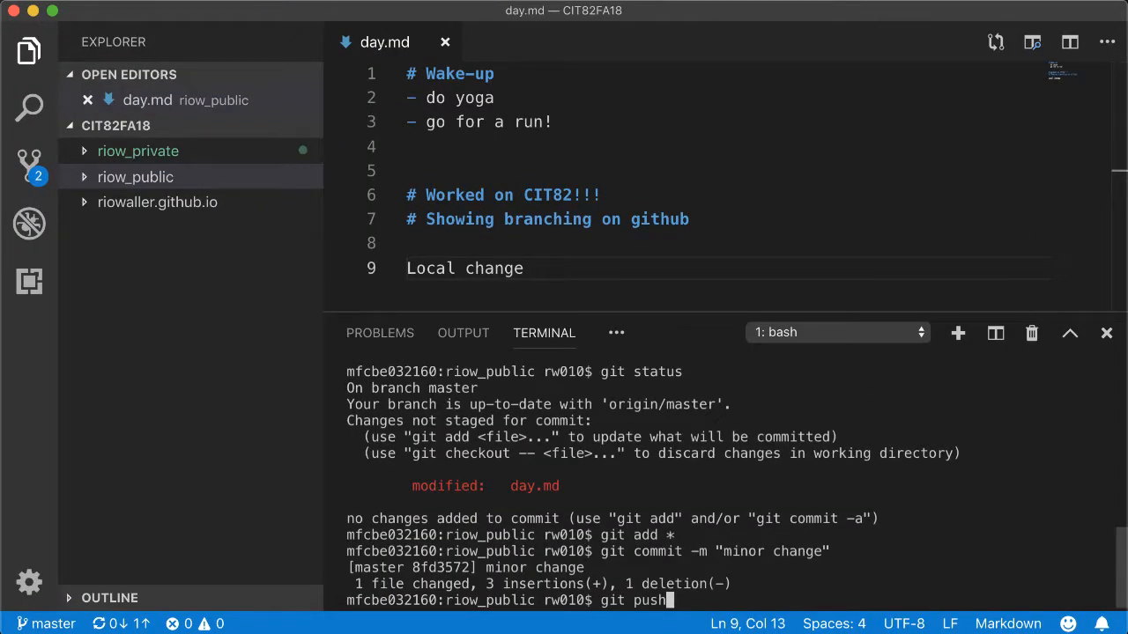
key("Return")
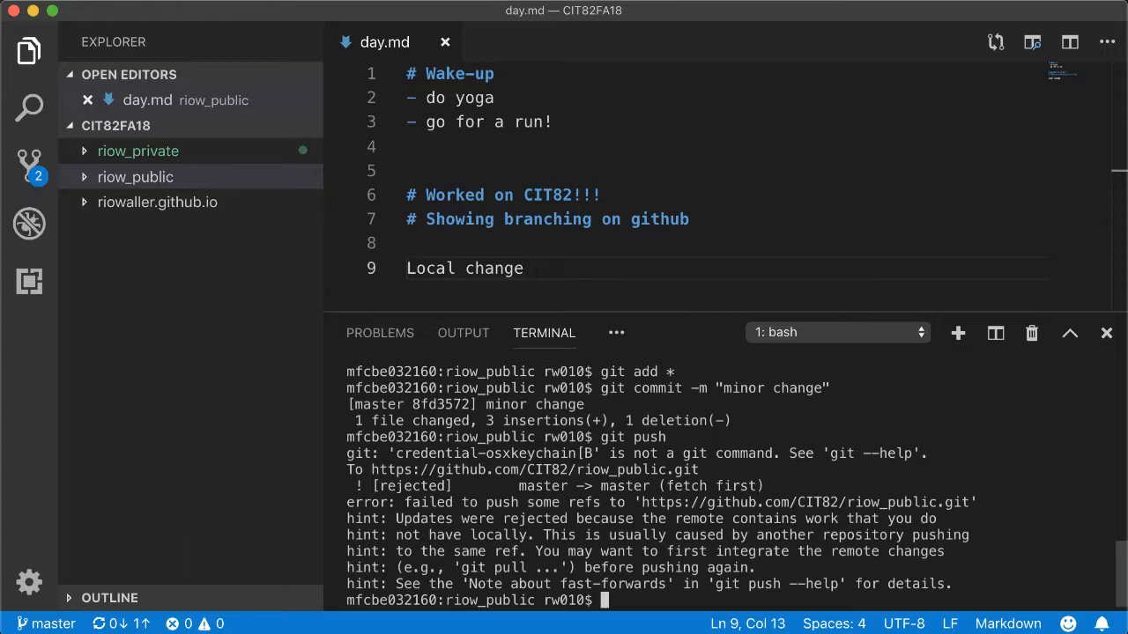
mouse_move(826, 483)
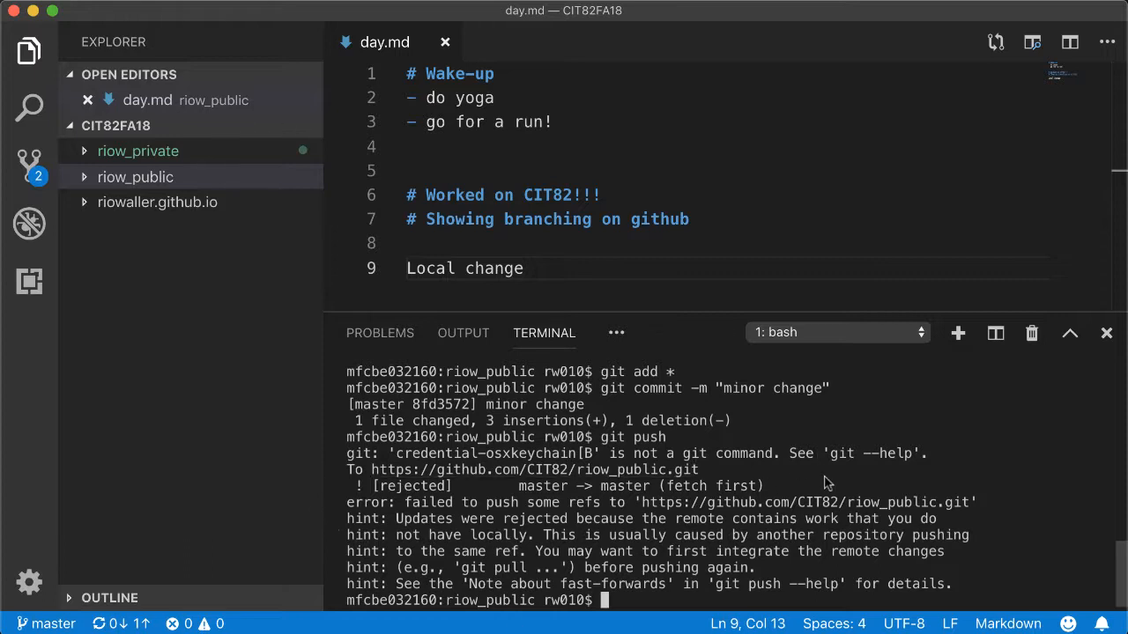
mouse_move(621, 601)
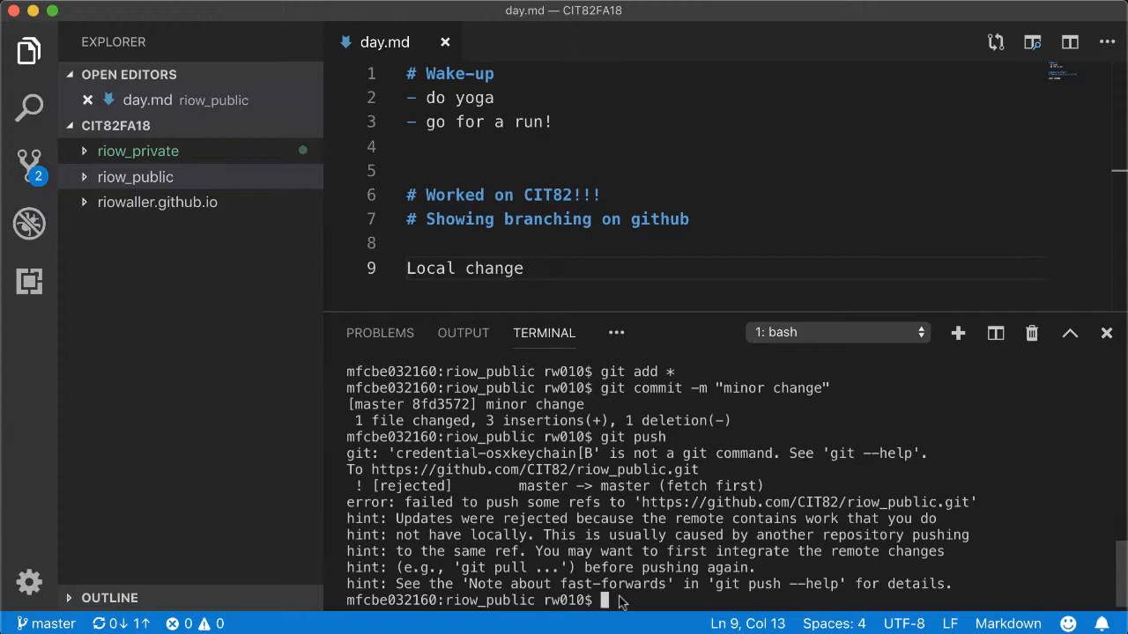
mouse_move(727, 589)
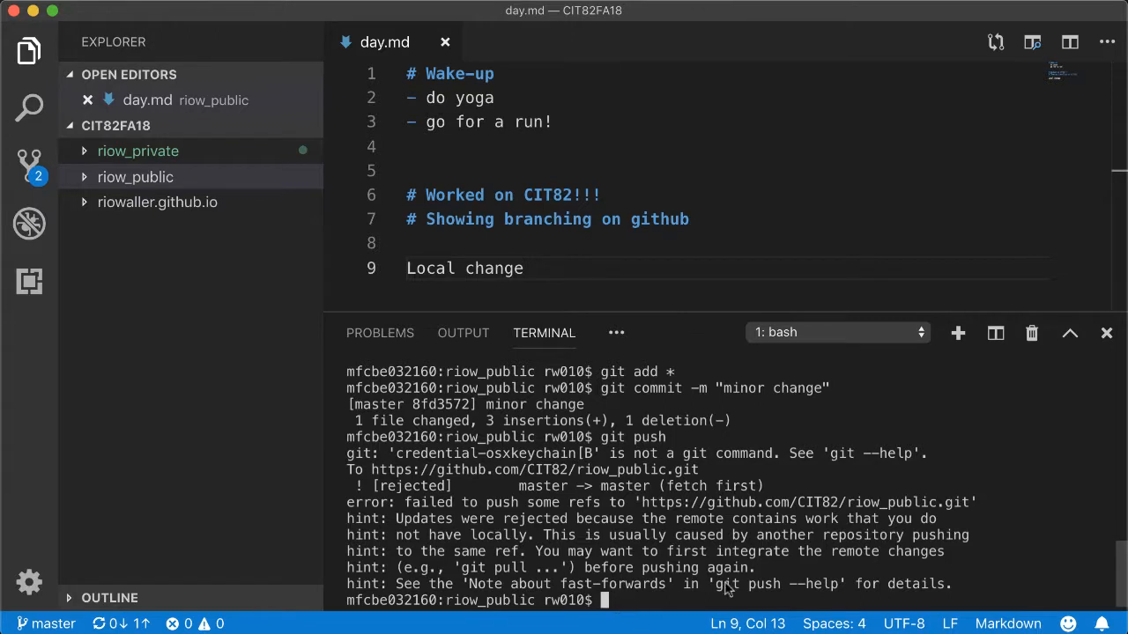
type("git pull")
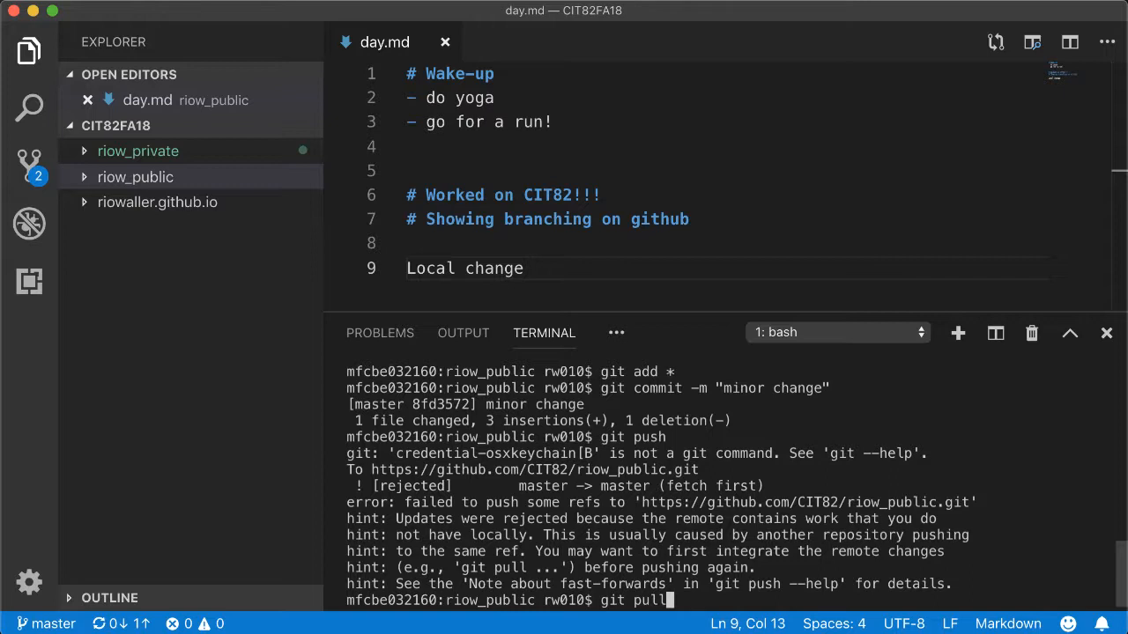
key("Return")
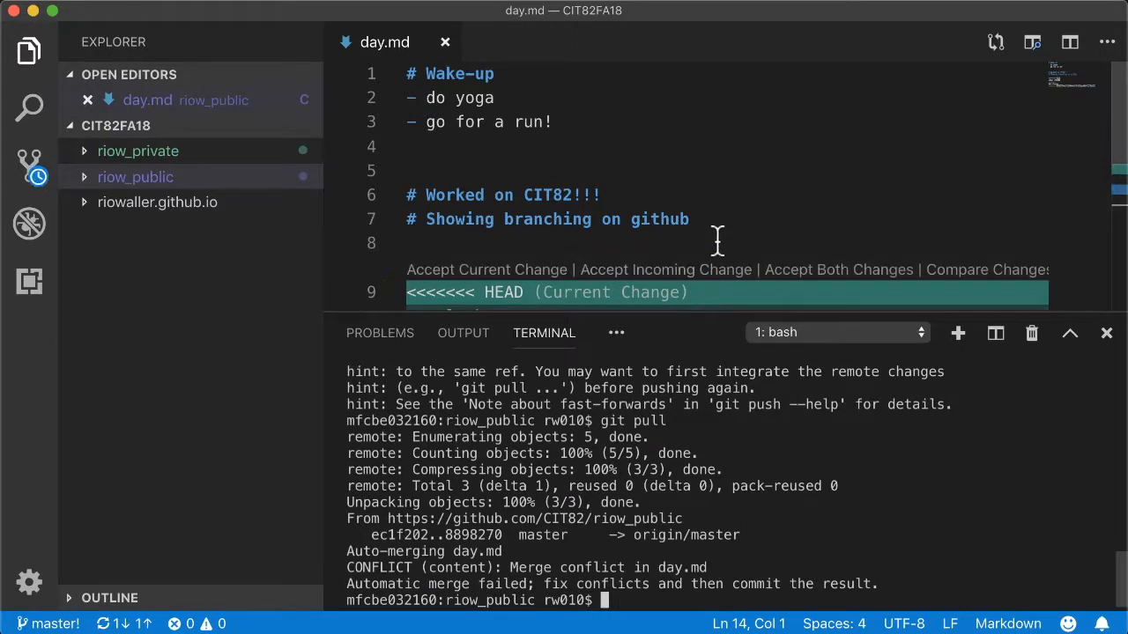
Step: Accept both changes in day.md, keeping the 'Local change' and 'Web change' lines
scroll("down", 3)
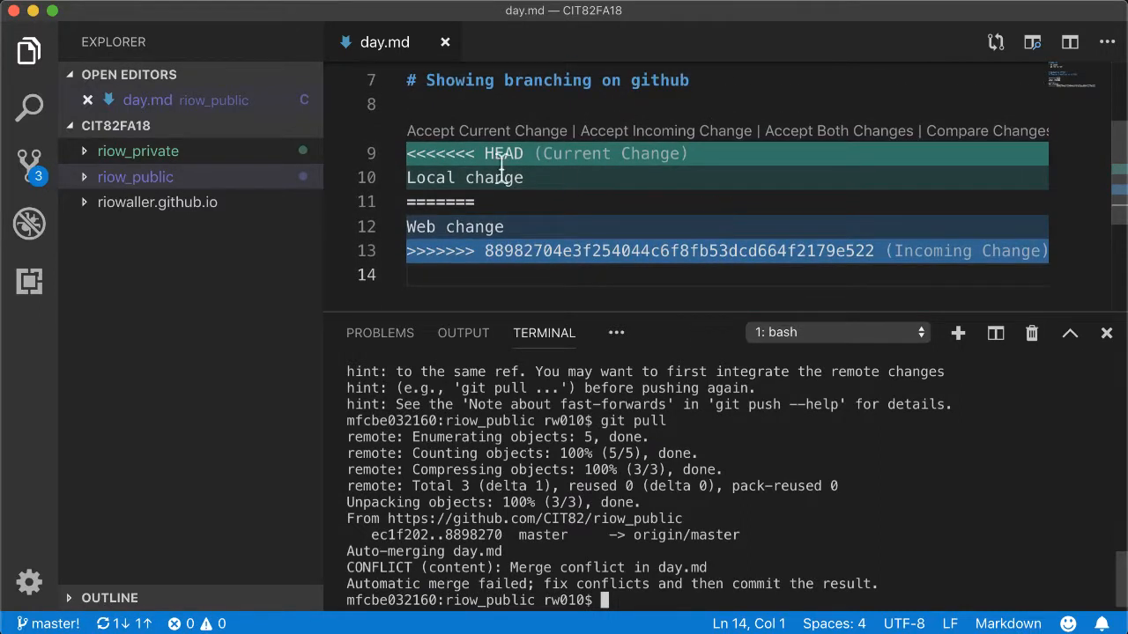
mouse_move(683, 299)
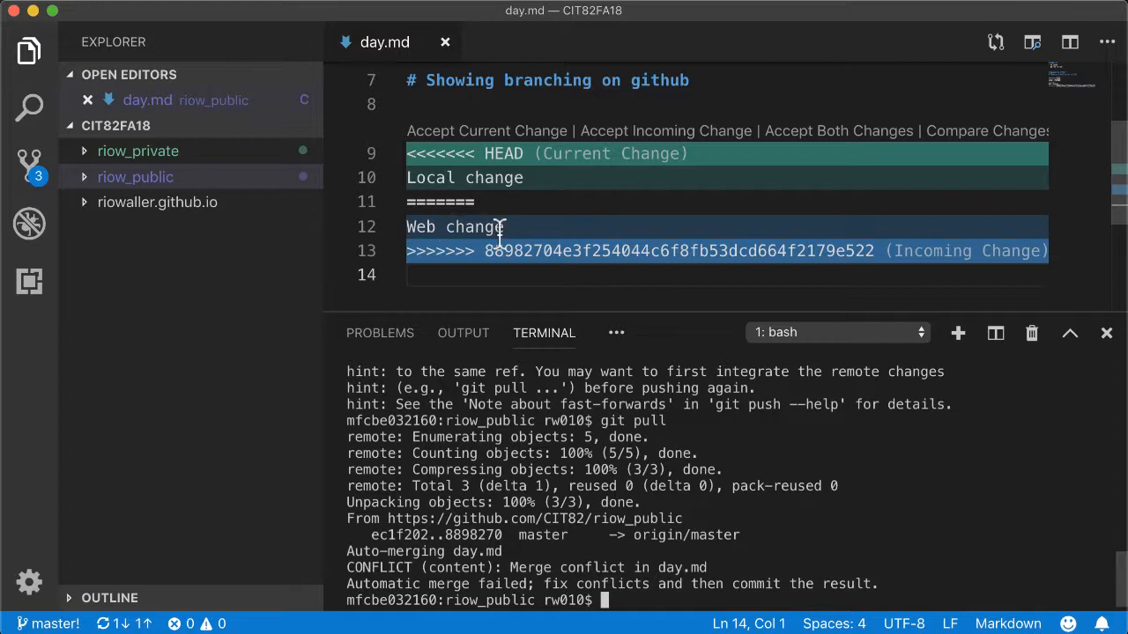
mouse_move(486, 130)
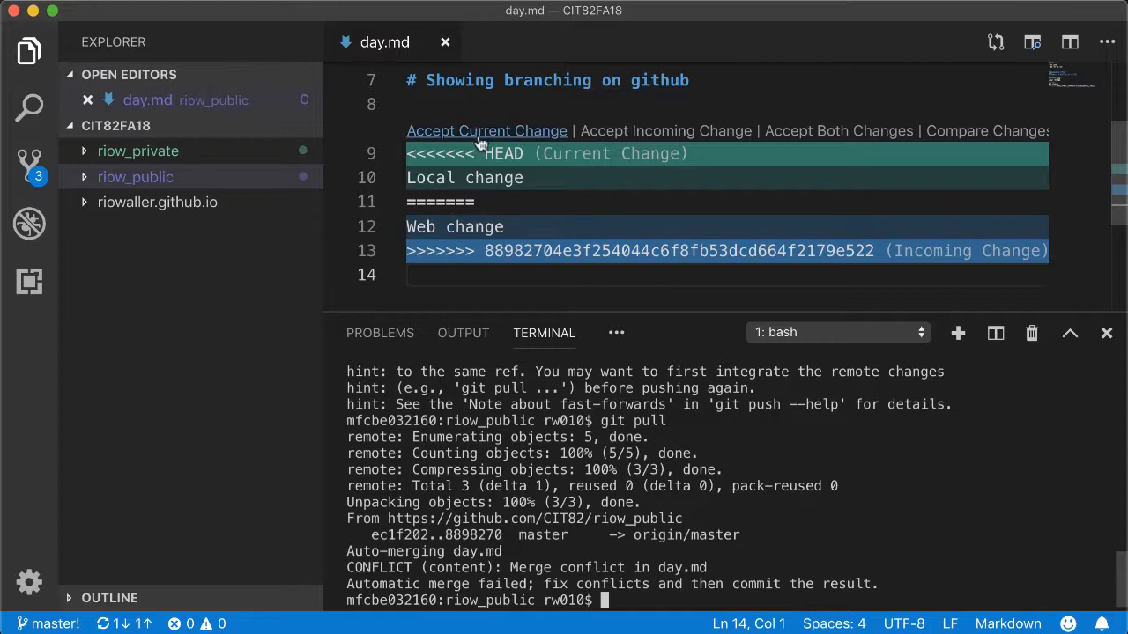
mouse_move(641, 130)
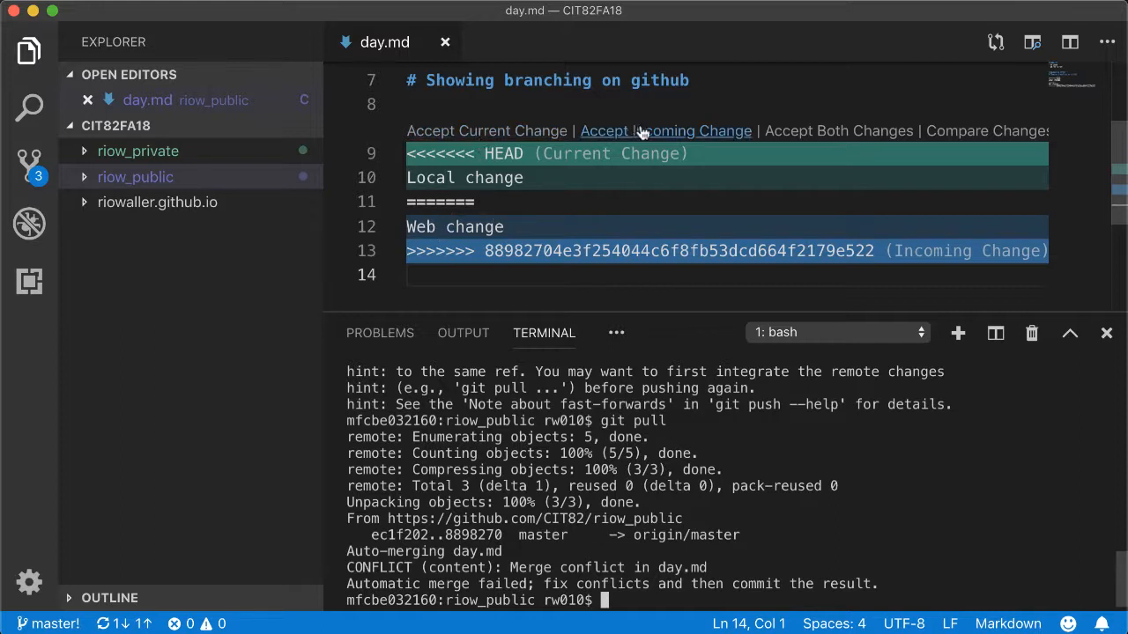
mouse_move(987, 131)
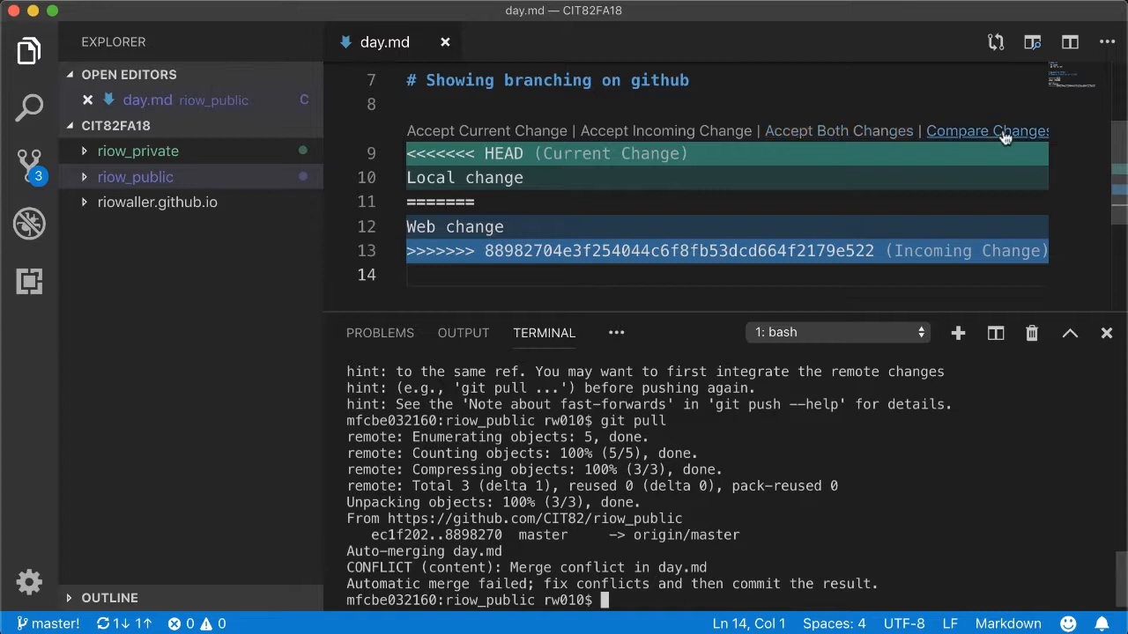
mouse_move(817, 130)
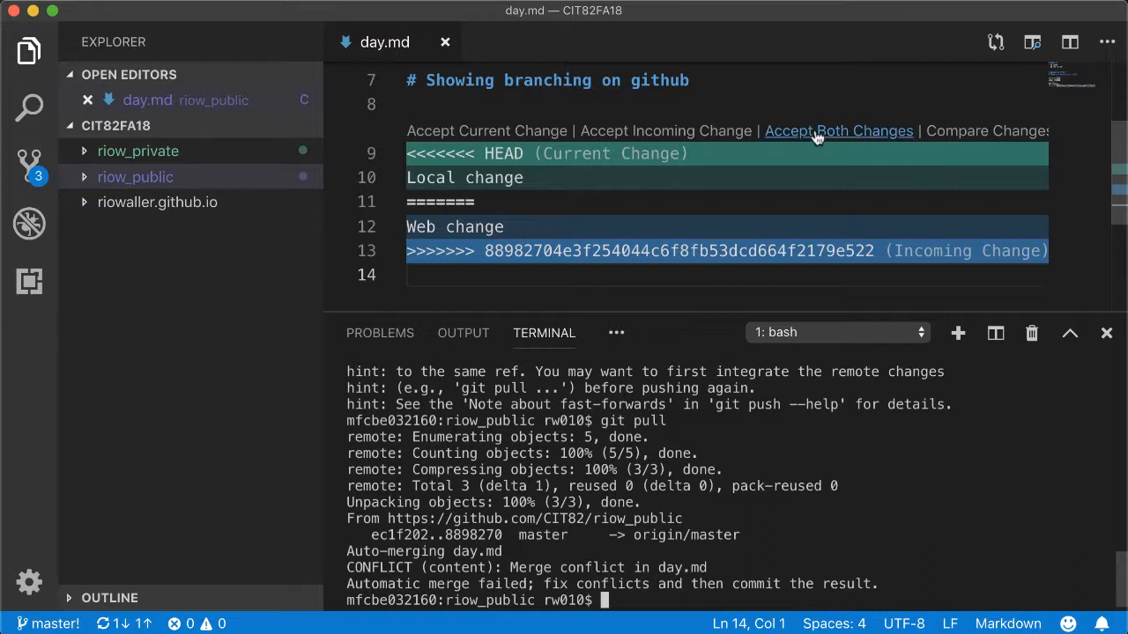
left_click(838, 130)
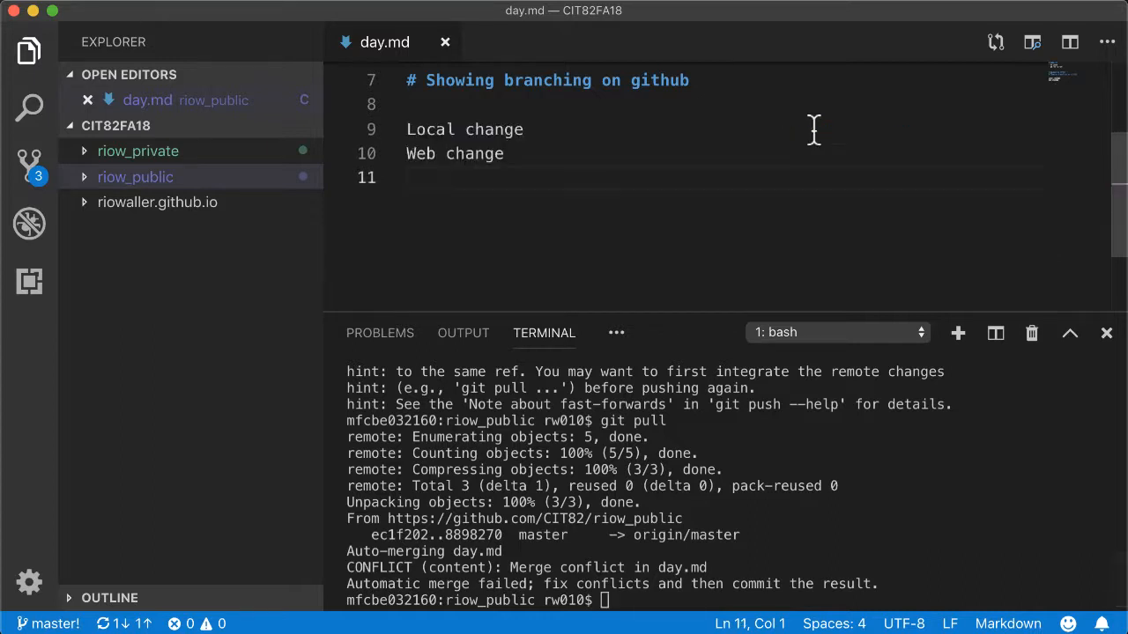
mouse_move(471, 153)
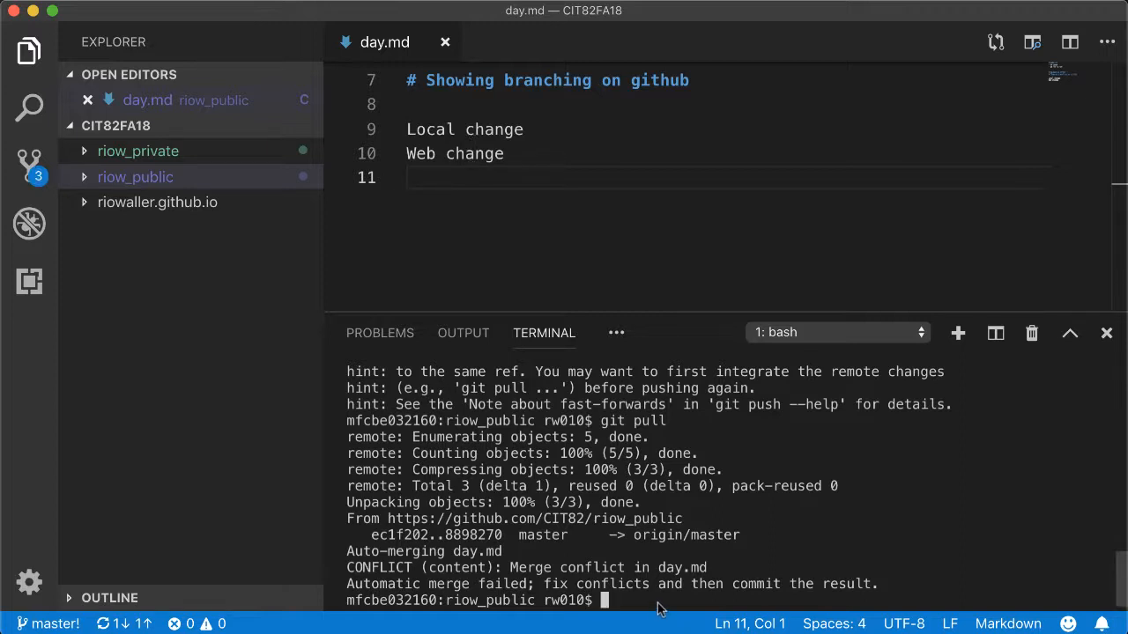
Step: Run git status, stage the resolved day.md, and commit the merge as 'minor change'
type("gi")
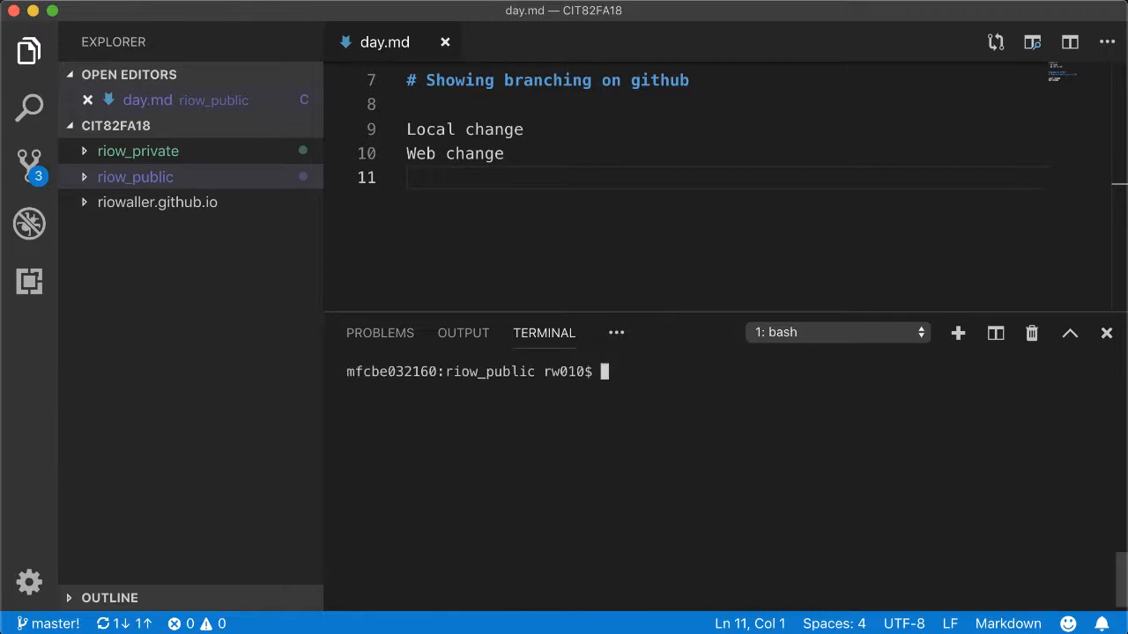
type("git status")
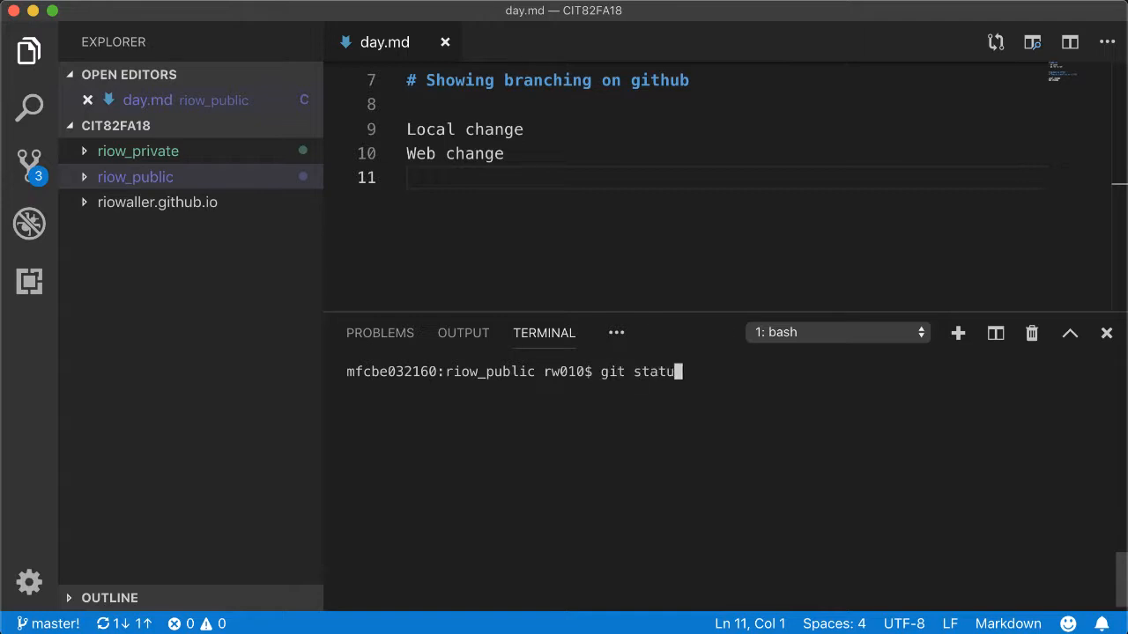
key("Return")
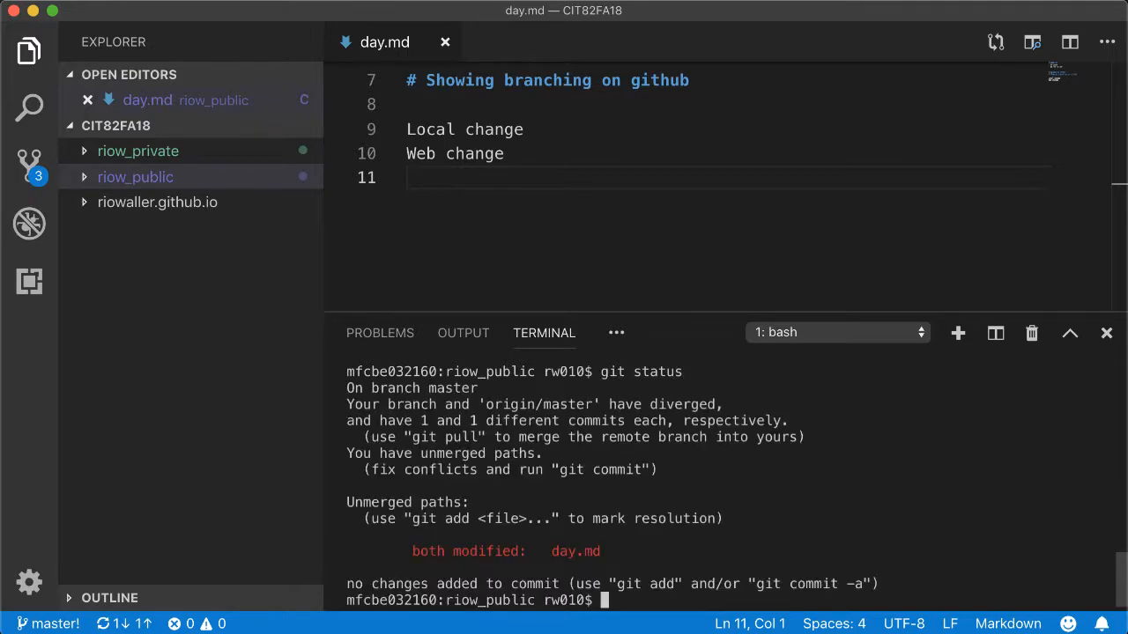
type("git add *")
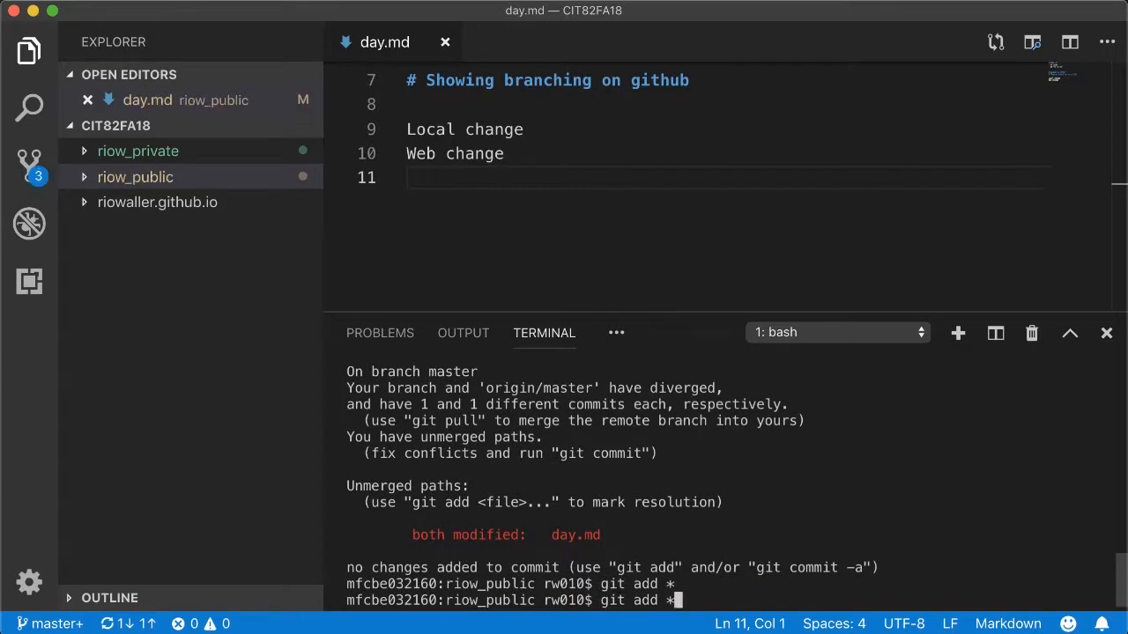
type("git commit -m \"minor change\"")
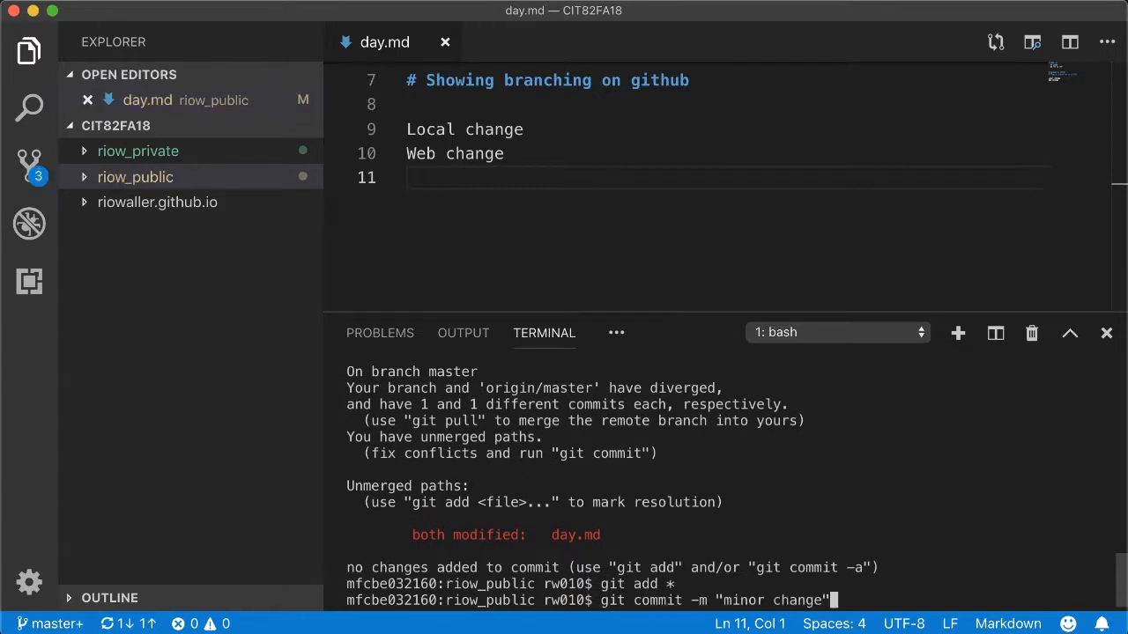
key("Return")
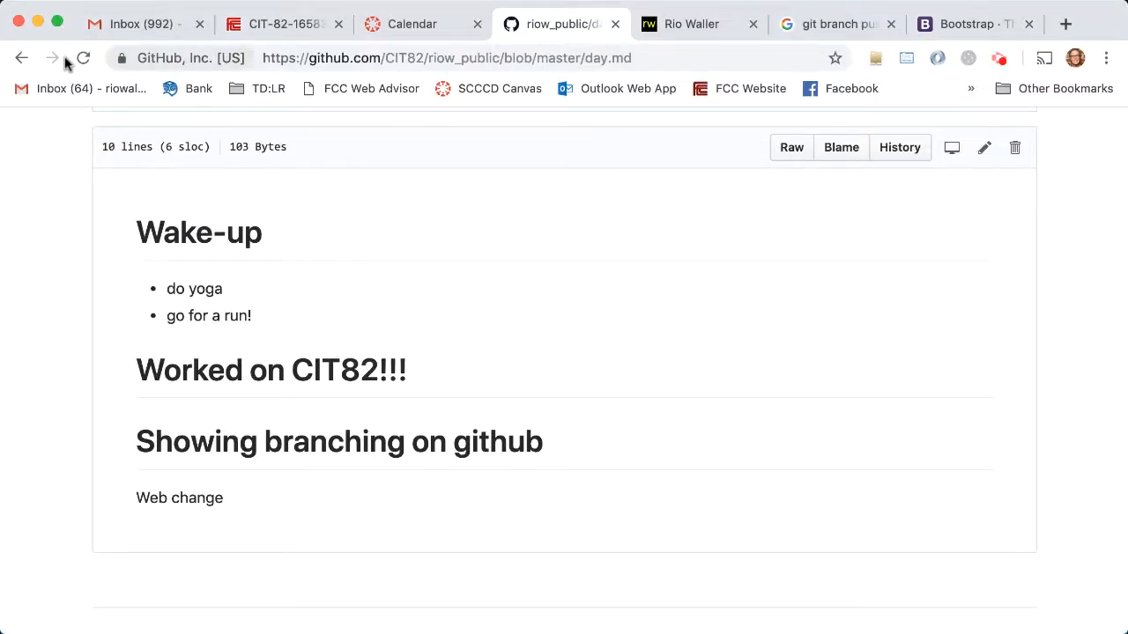
Step: Reload GitHub's day.md to confirm both lines and the 'minor change' commit
left_click(83, 58)
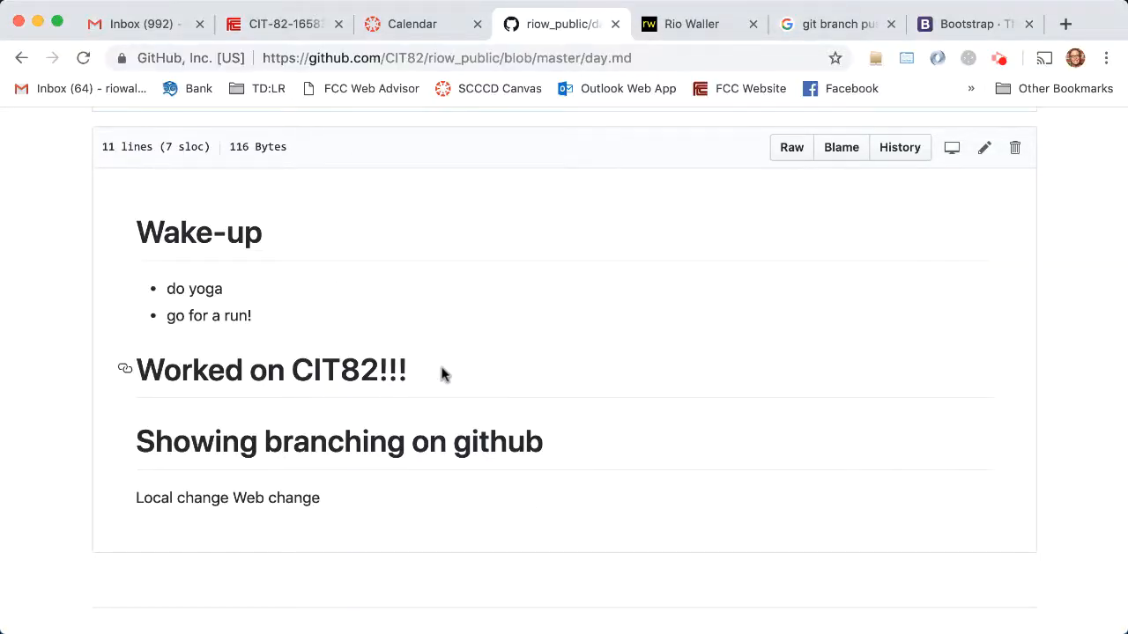
scroll("up", 3)
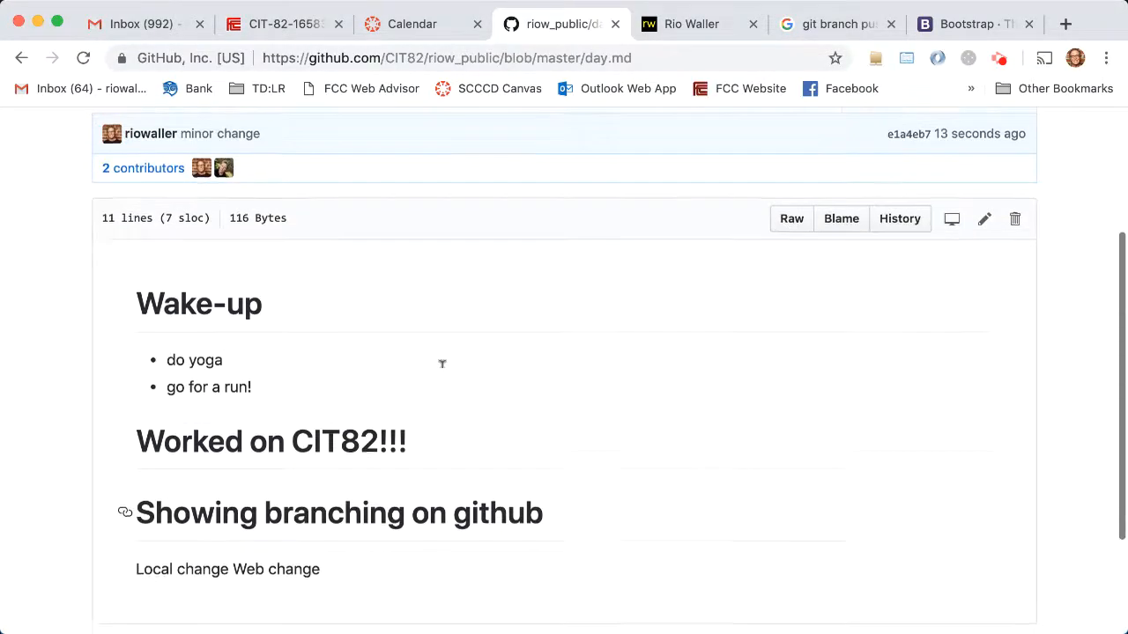
scroll("up", 3)
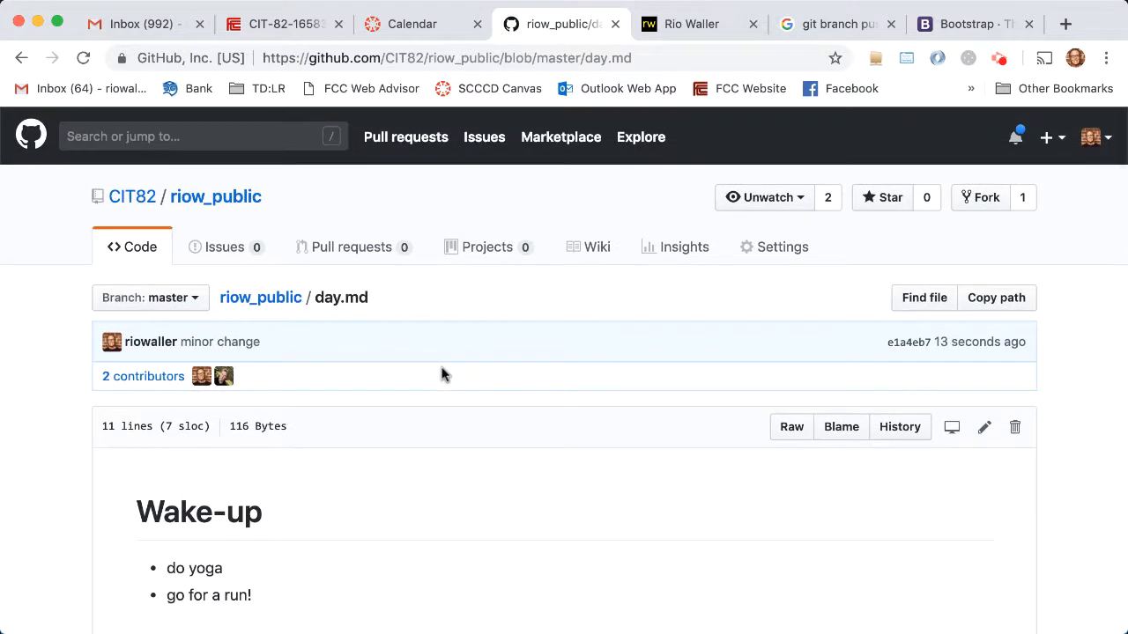
mouse_move(421, 385)
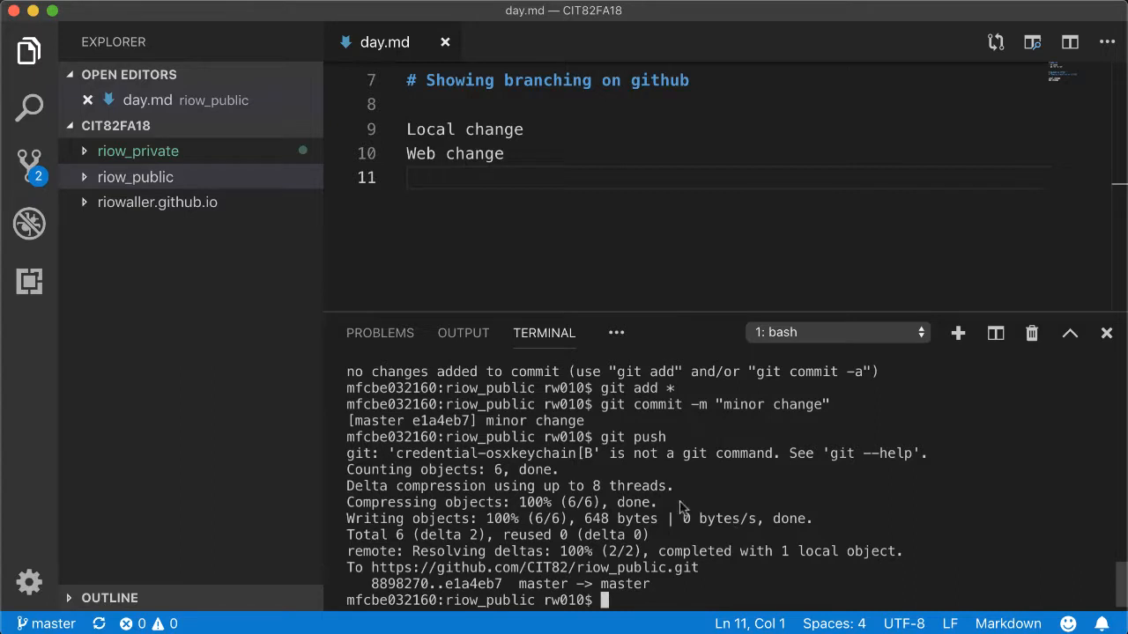
mouse_move(820, 547)
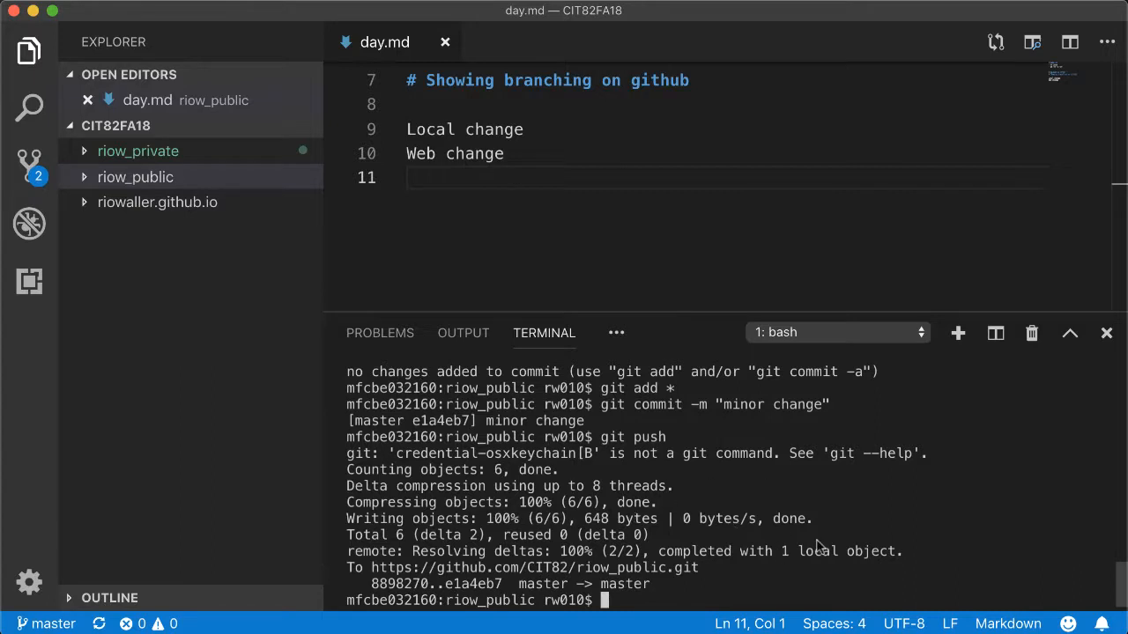
mouse_move(617, 489)
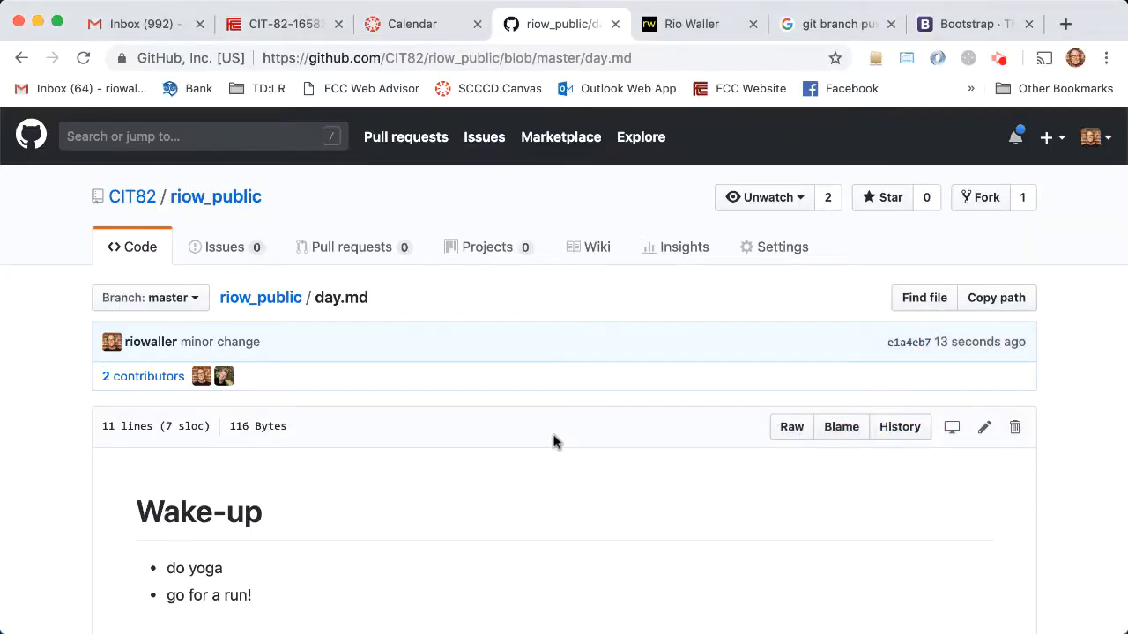
Step: Return to the Canvas modules page and scroll through the Week 7 and Week 6 items
left_click(282, 24)
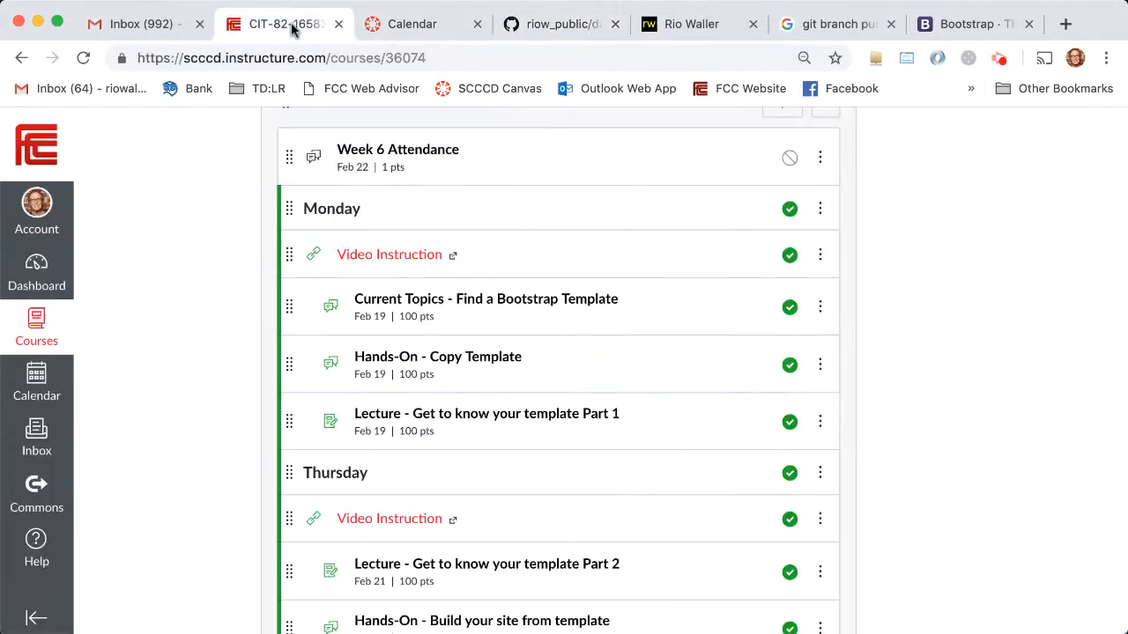
scroll("down", 3)
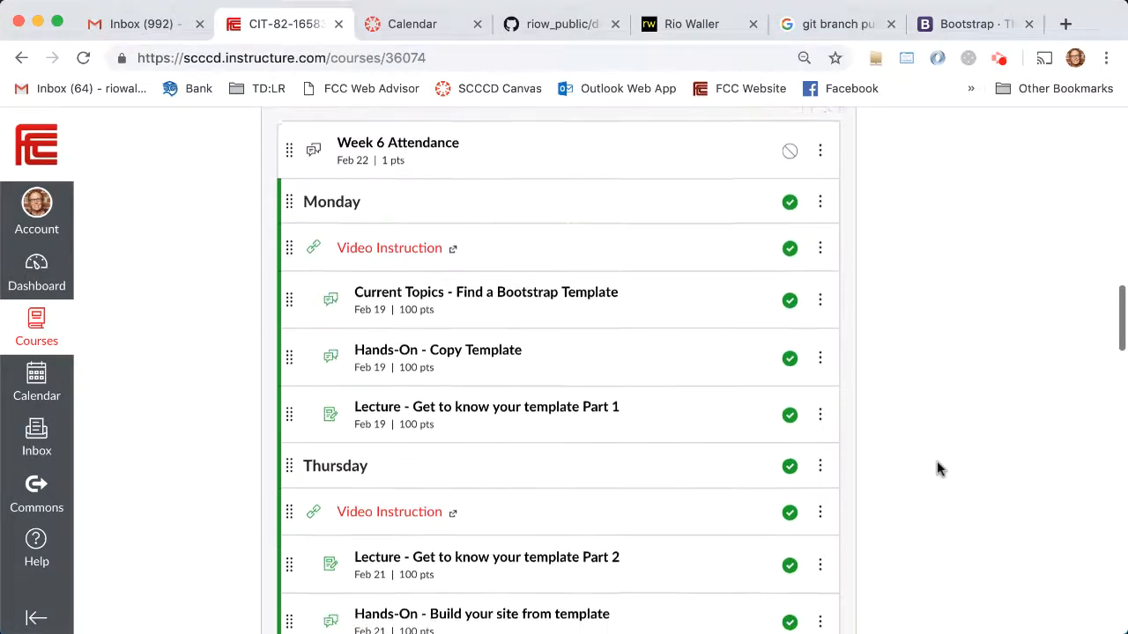
scroll("down", 3)
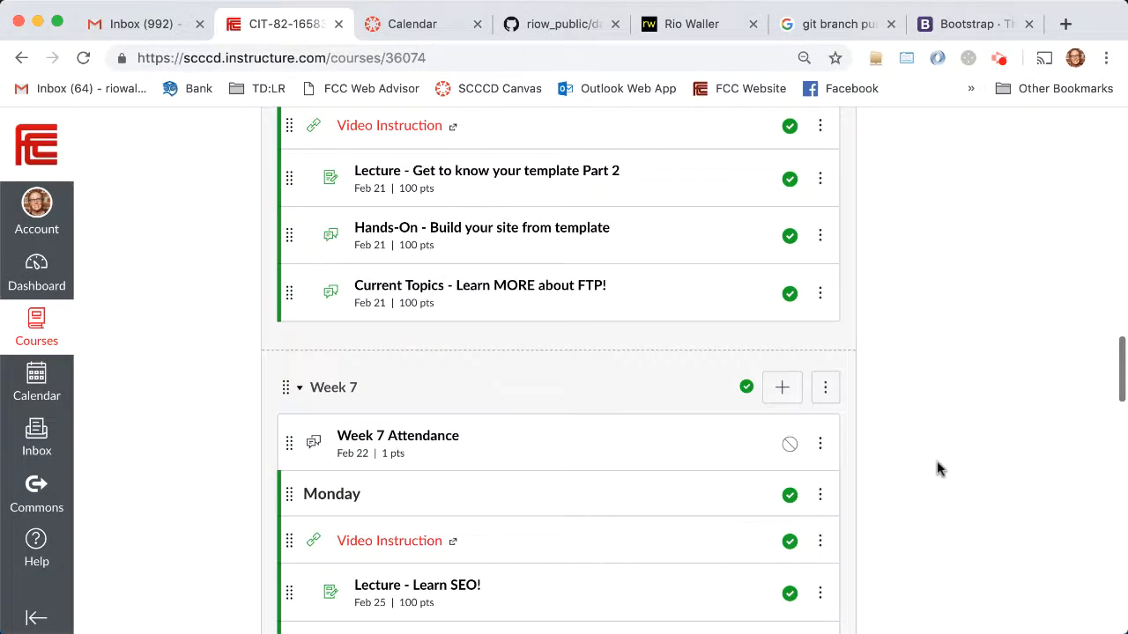
scroll("up", 3)
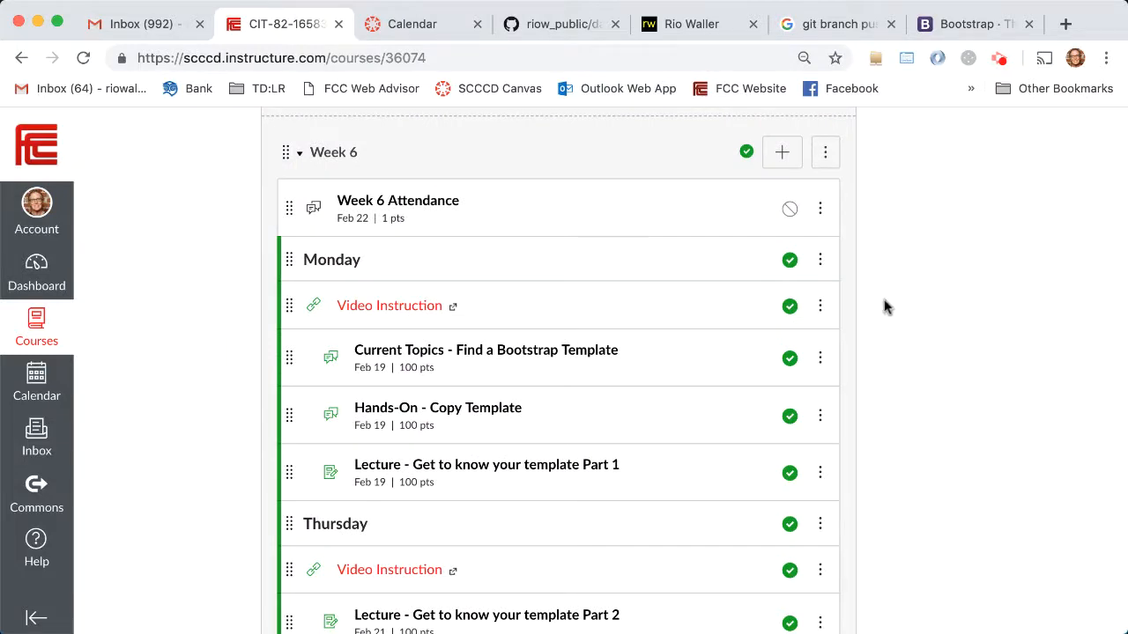